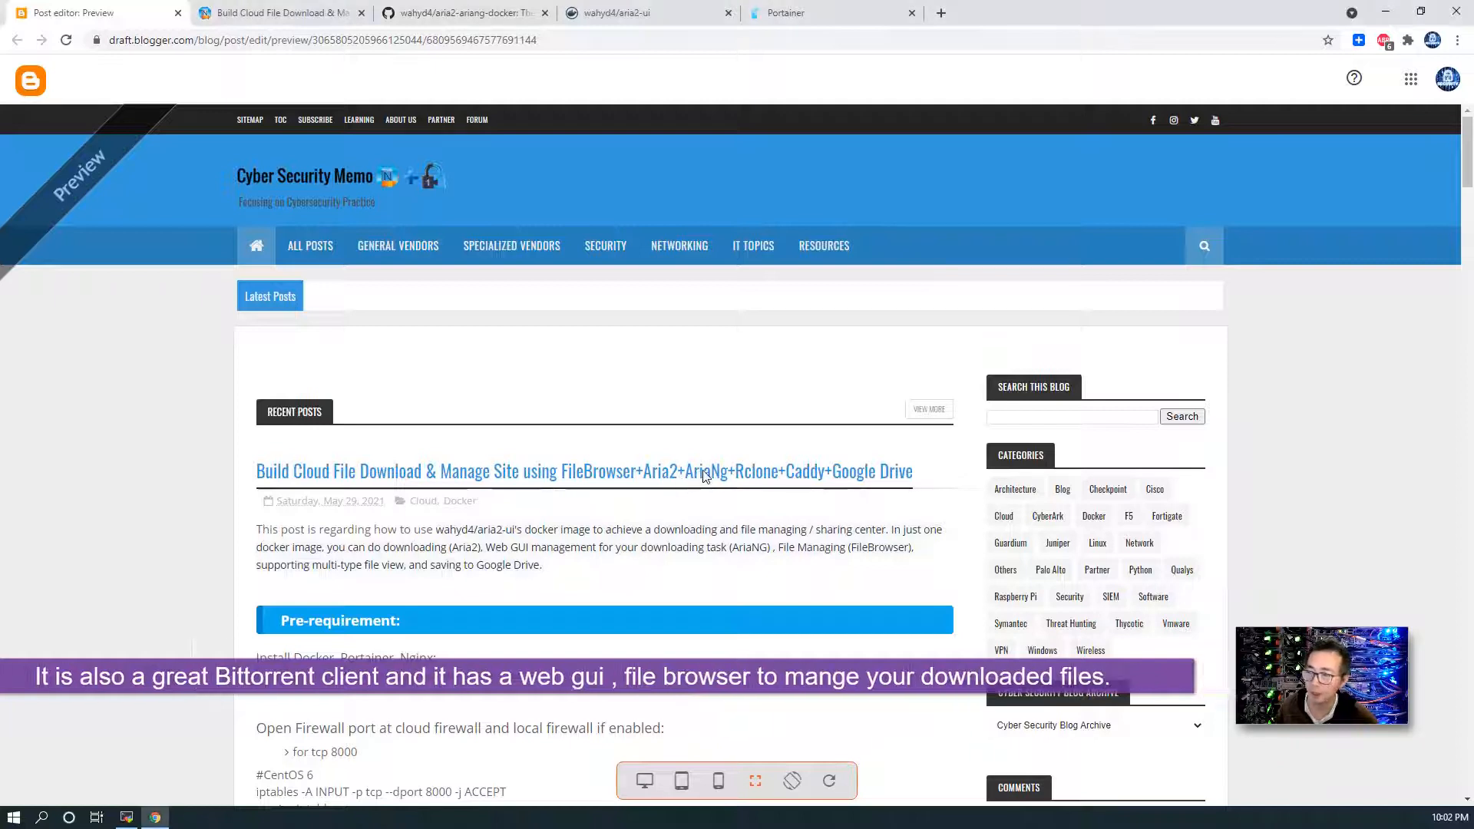
# Step: Read through the aria2-ariang-docker README, then bring up the wahyd4/aria2-ui Docker Hub page
pyautogui.scroll(-3)
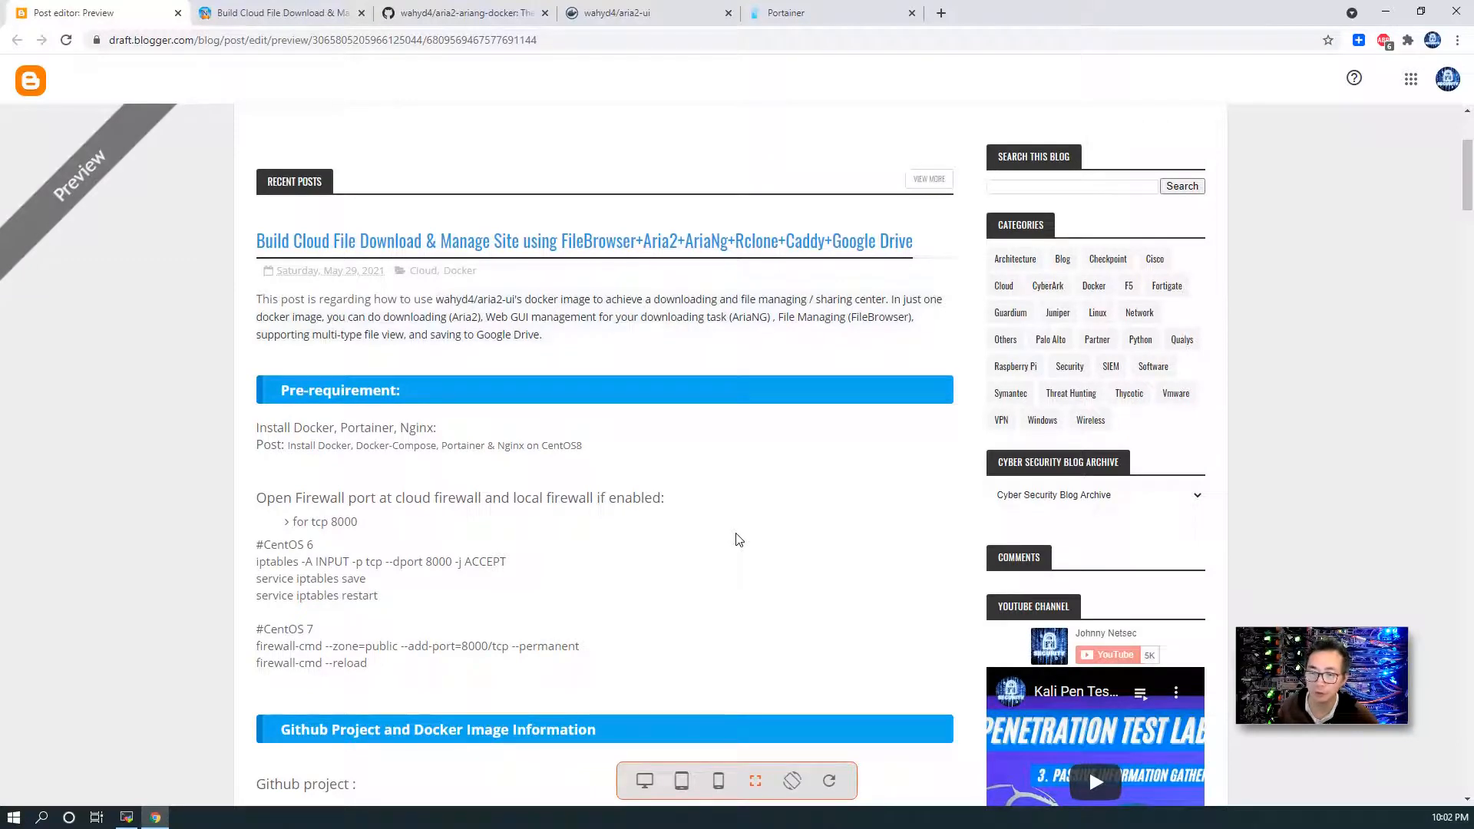
pyautogui.scroll(-3)
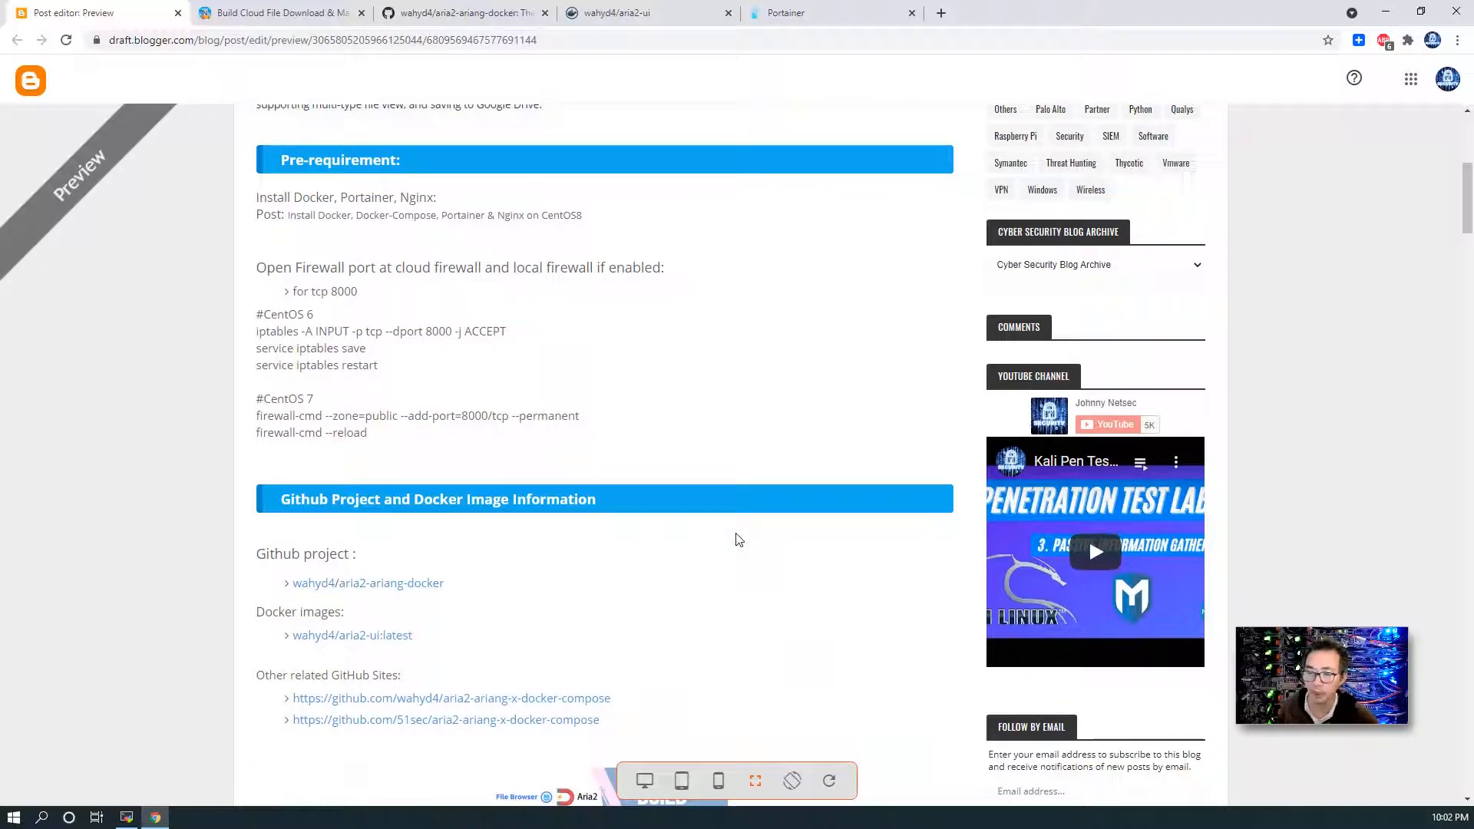
pyautogui.scroll(-3)
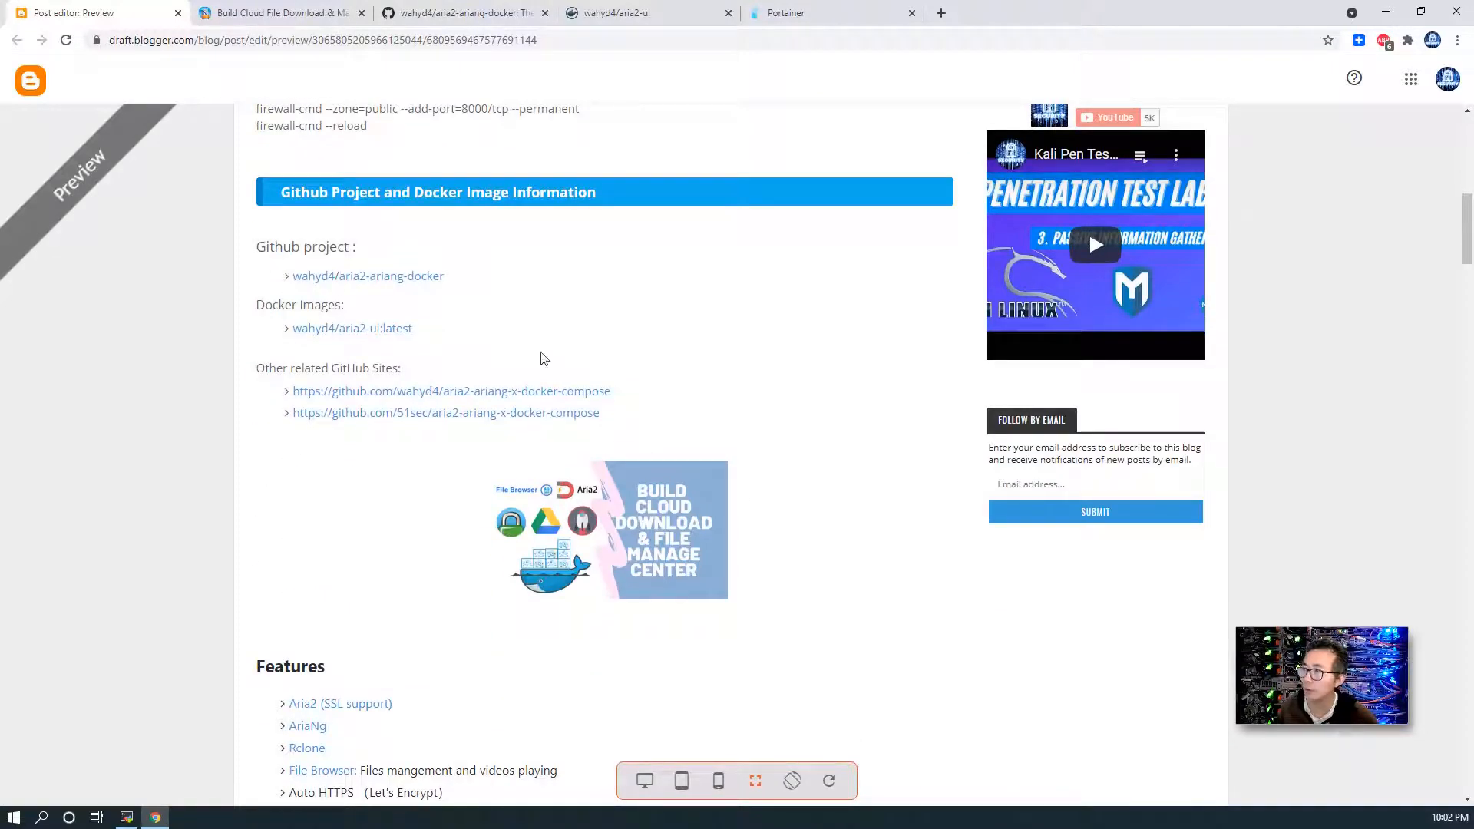
pyautogui.moveTo(458, 280)
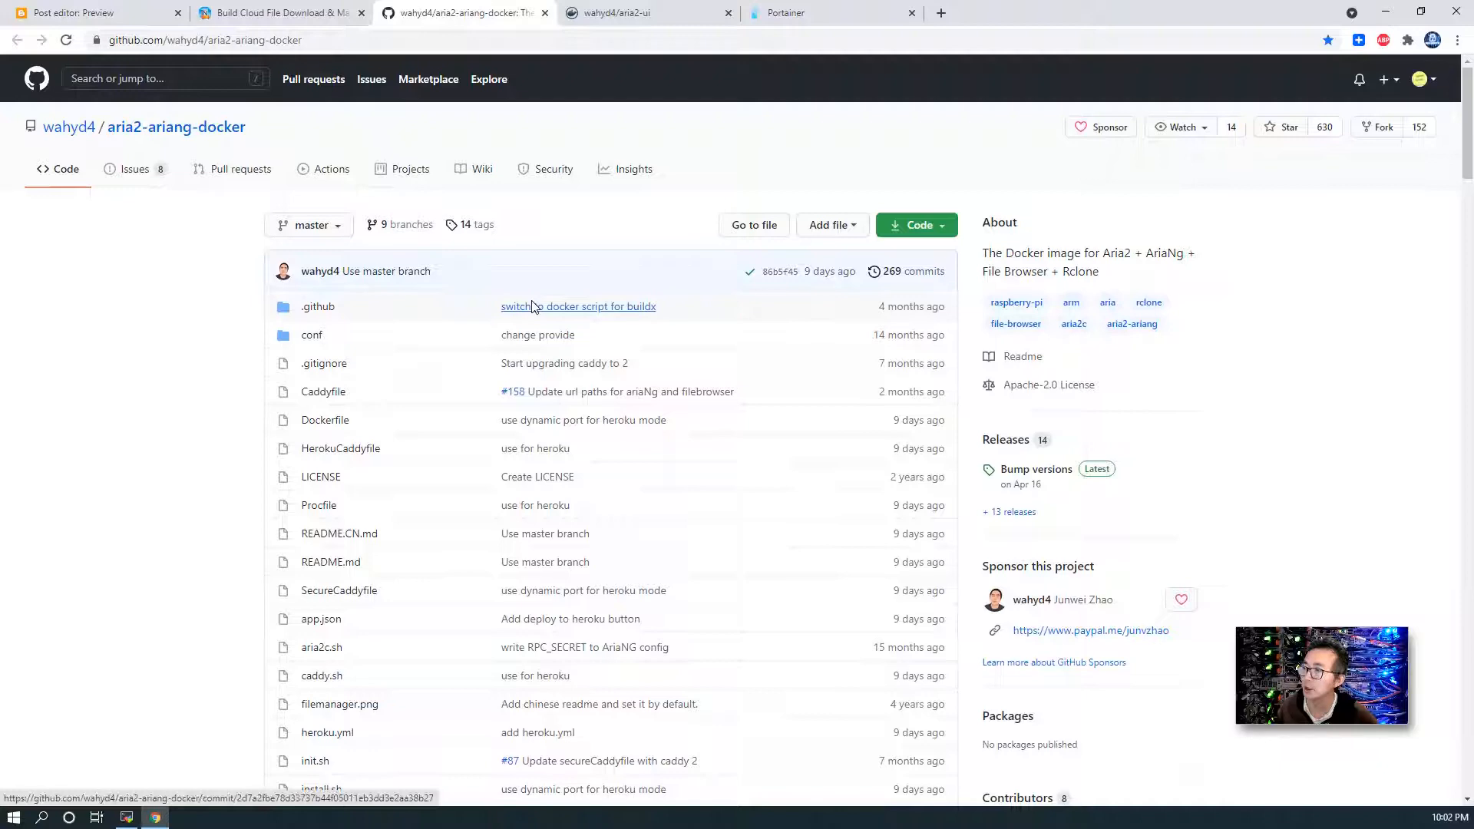
pyautogui.scroll(-3)
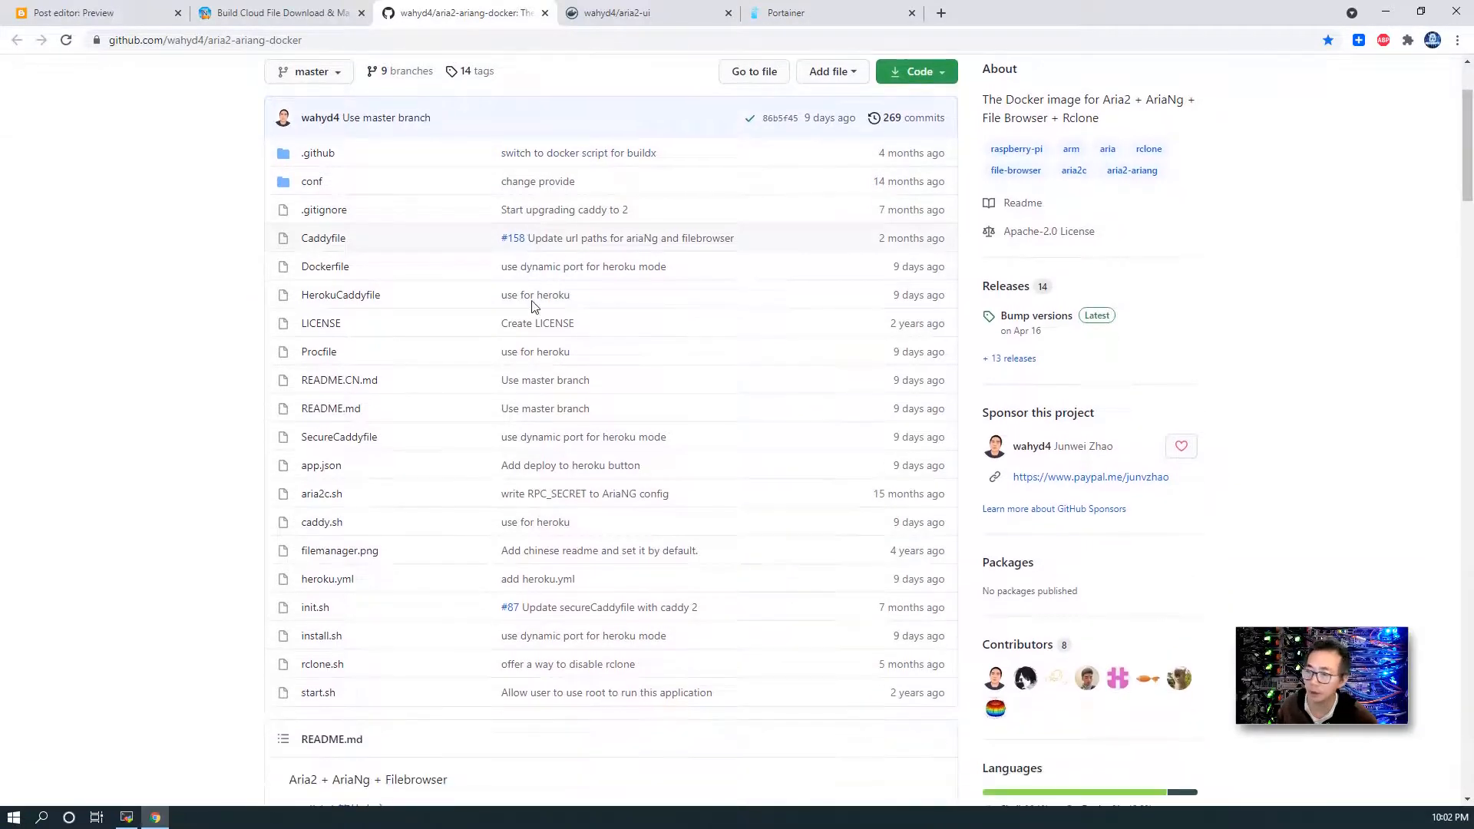
pyautogui.scroll(-3)
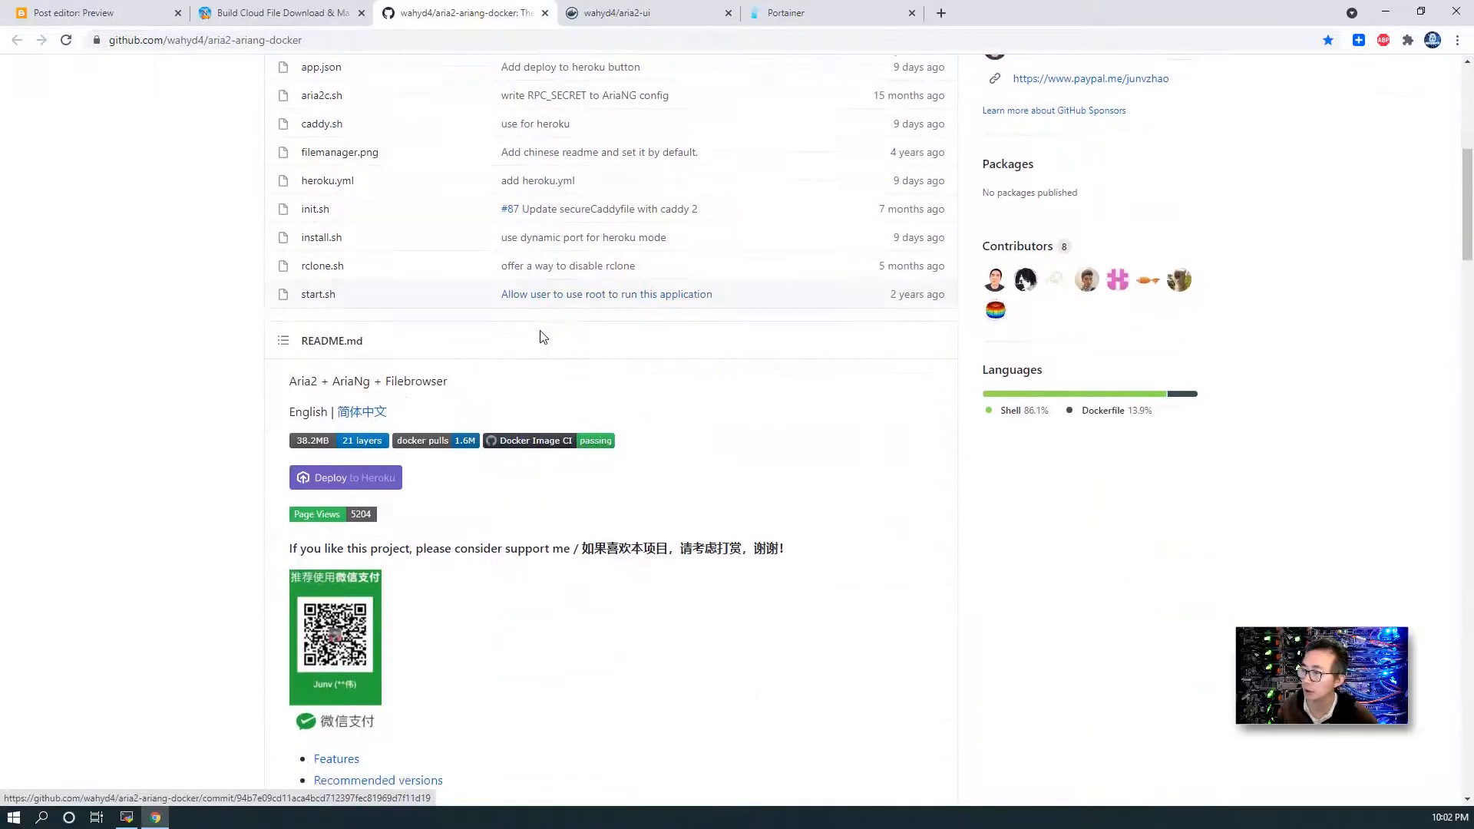
pyautogui.scroll(-3)
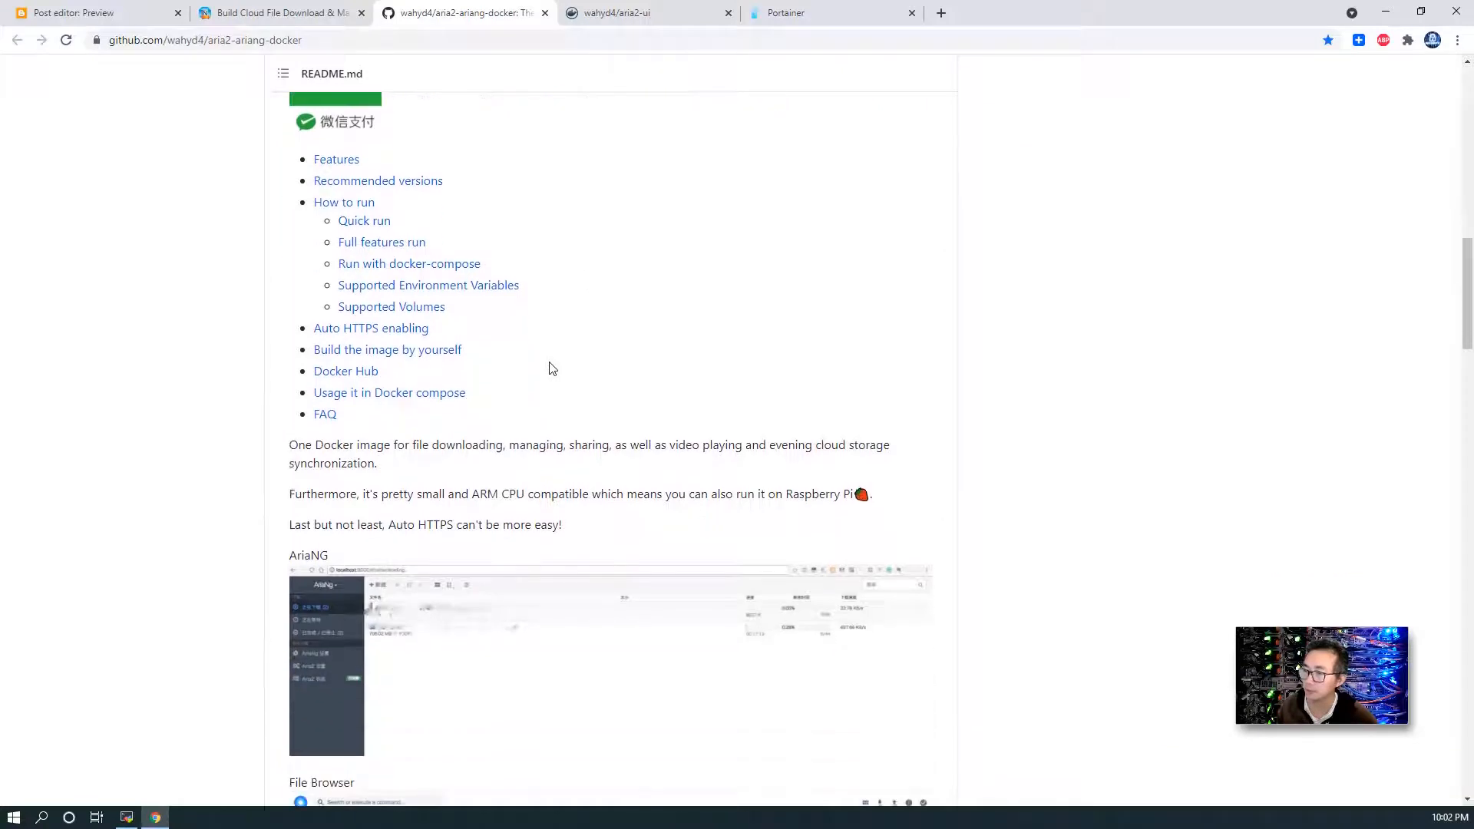
pyautogui.scroll(-3)
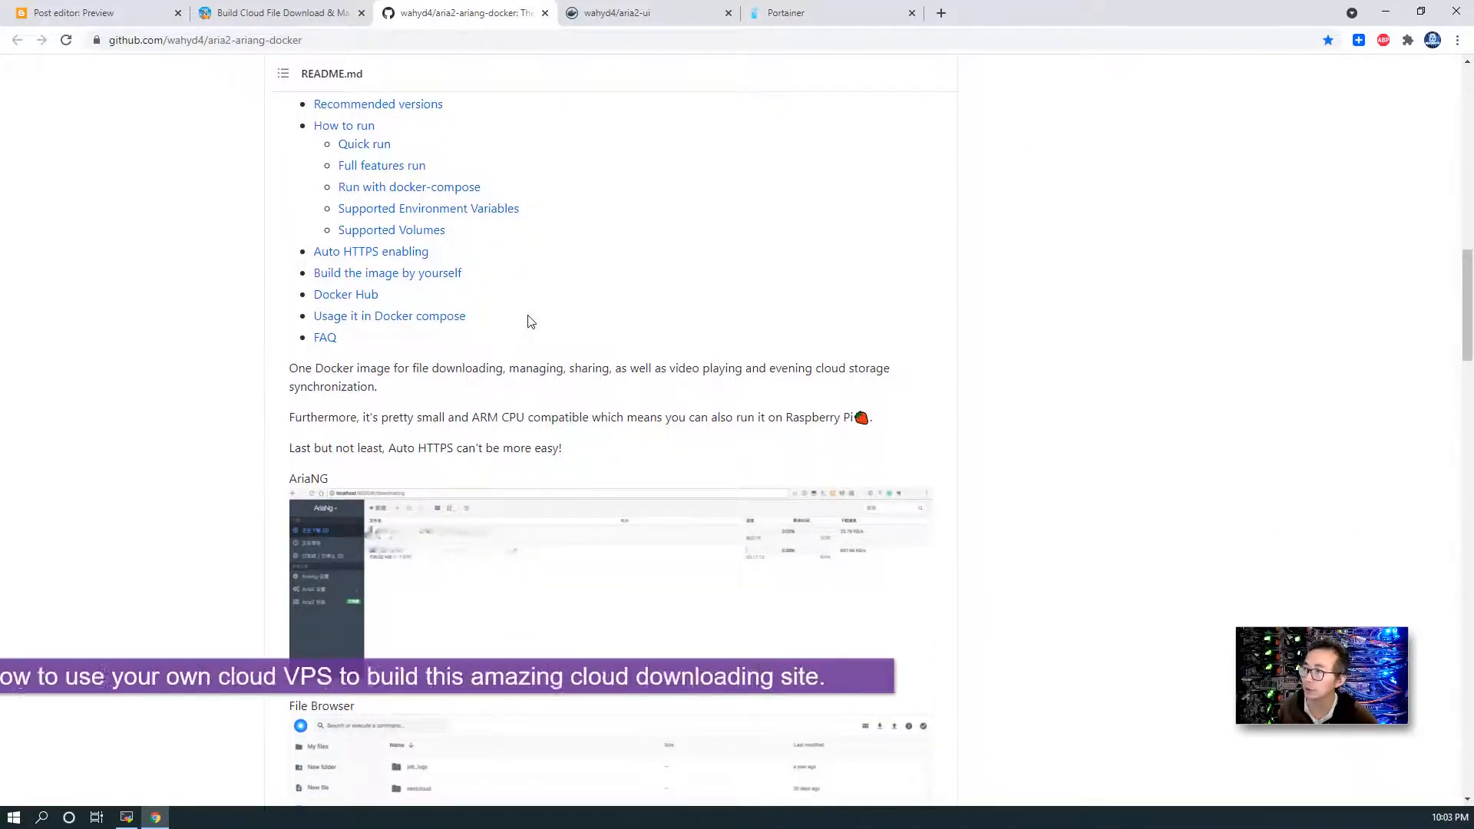
pyautogui.scroll(-3)
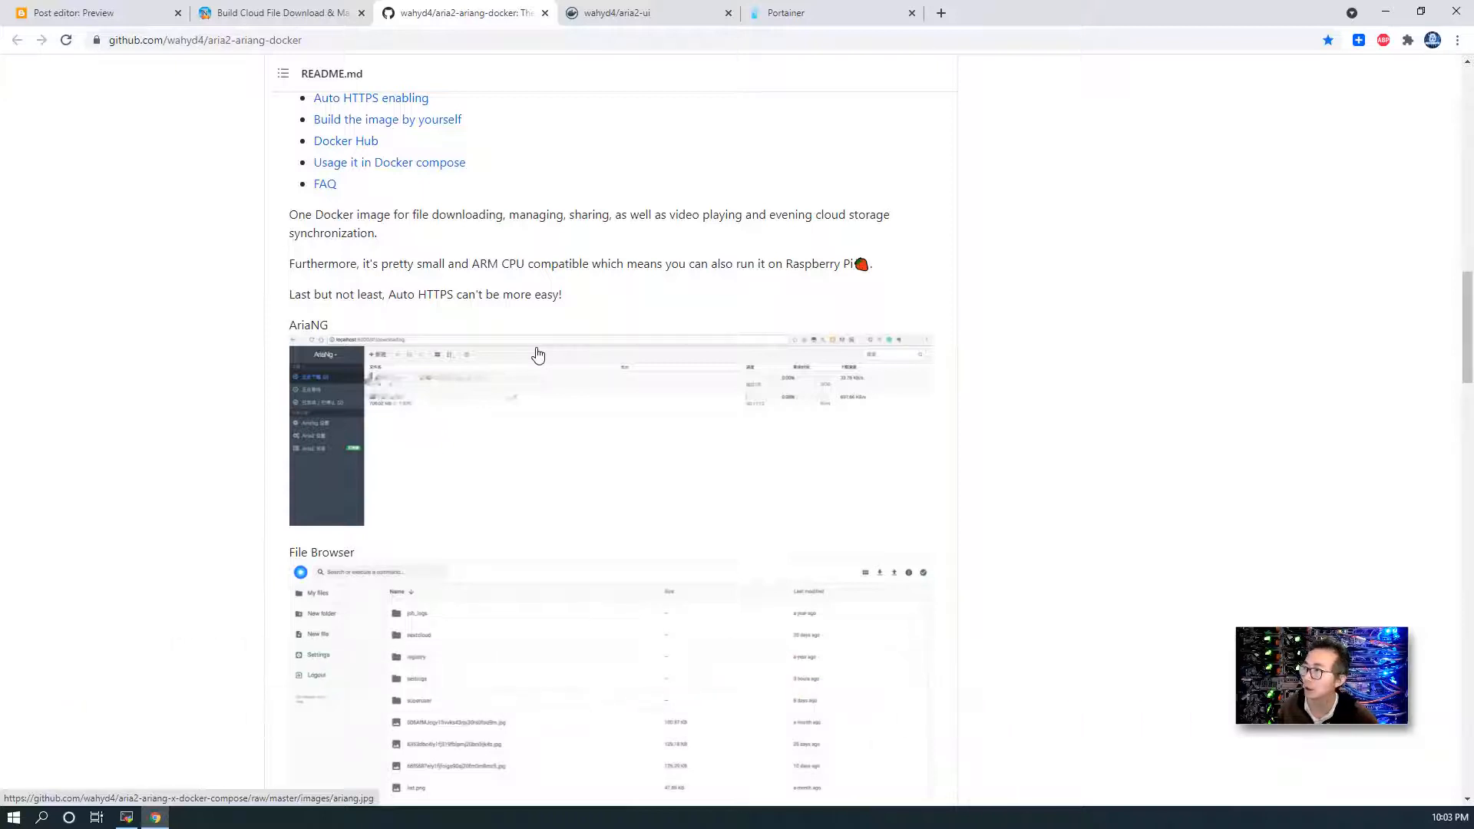
pyautogui.click(616, 12)
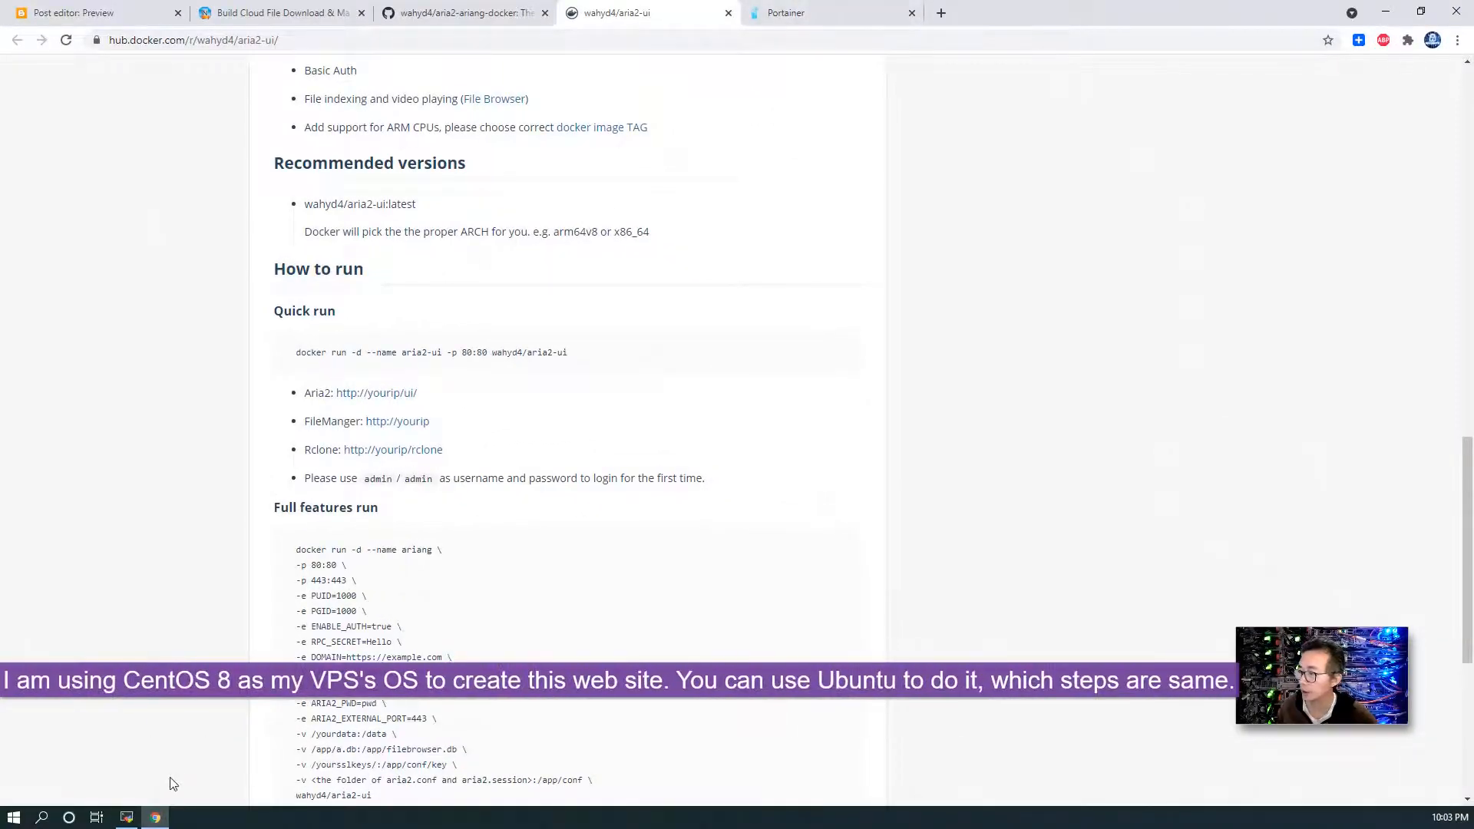
# Step: Show the server kernel with uname -a and list running containers with docker ps
pyautogui.click(125, 816)
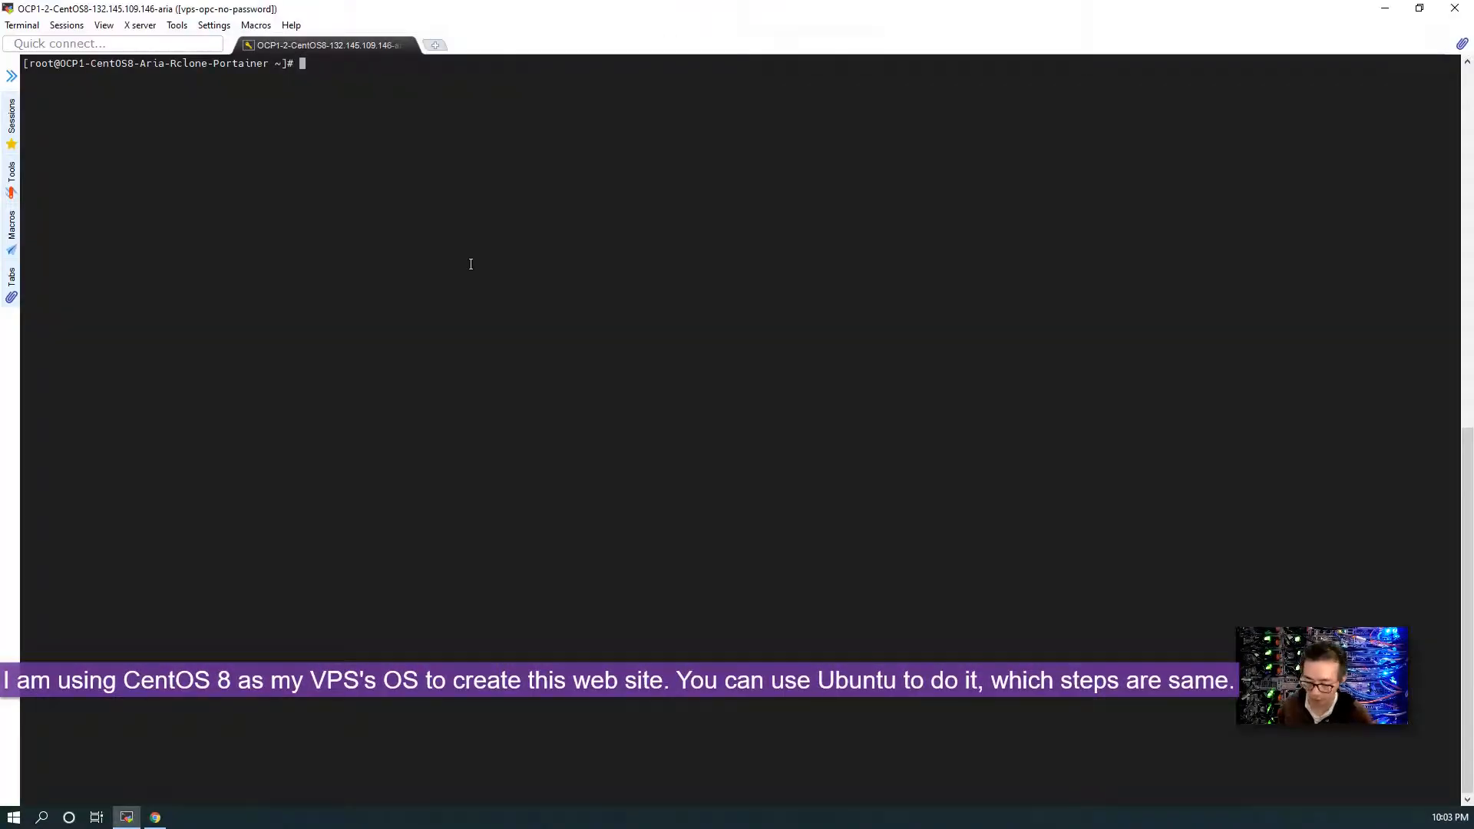
pyautogui.write('uname -a')
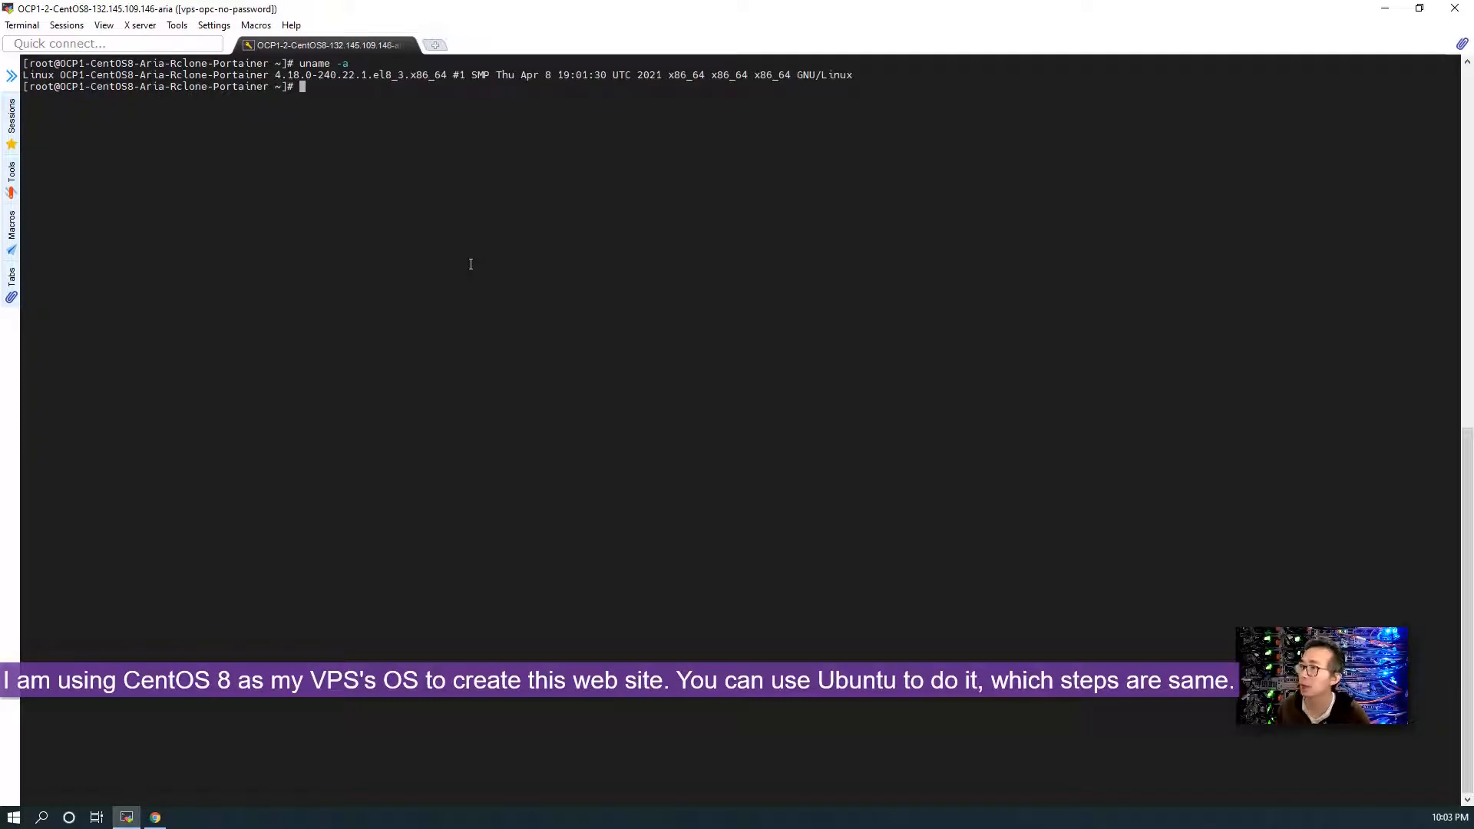
pyautogui.write('d')
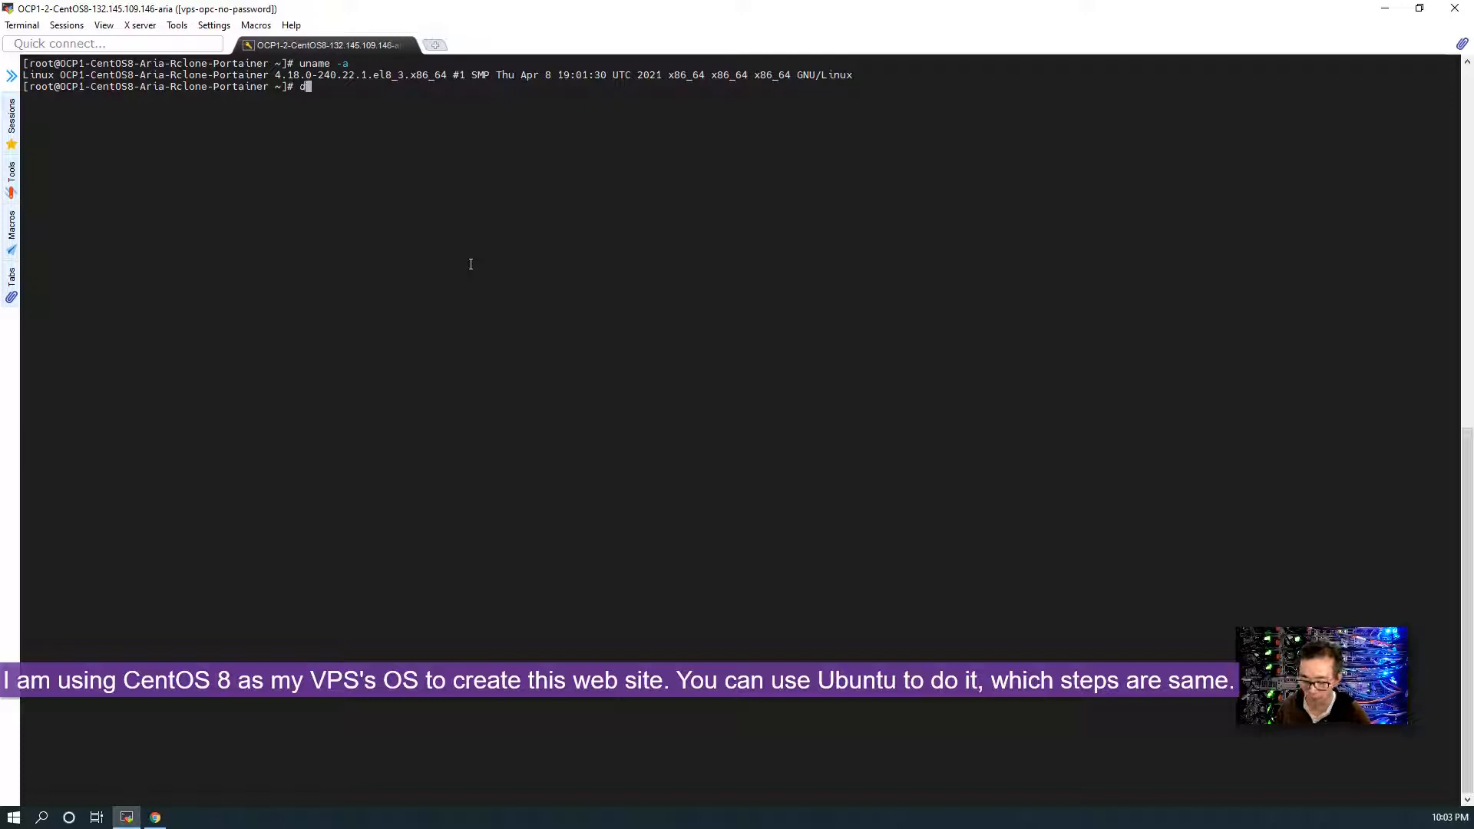
pyautogui.write('ocker ps')
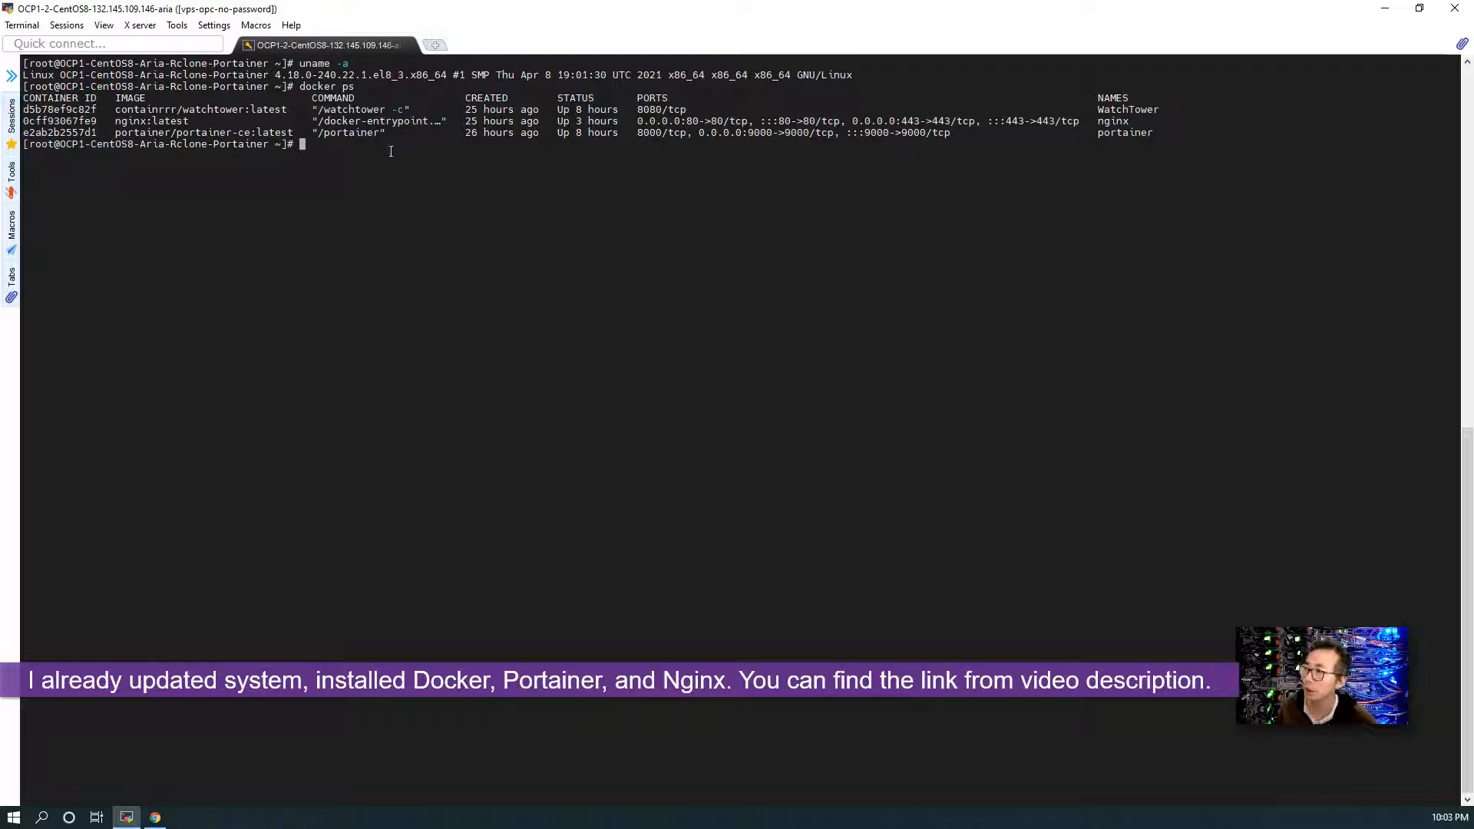
pyautogui.doubleClick(346, 133)
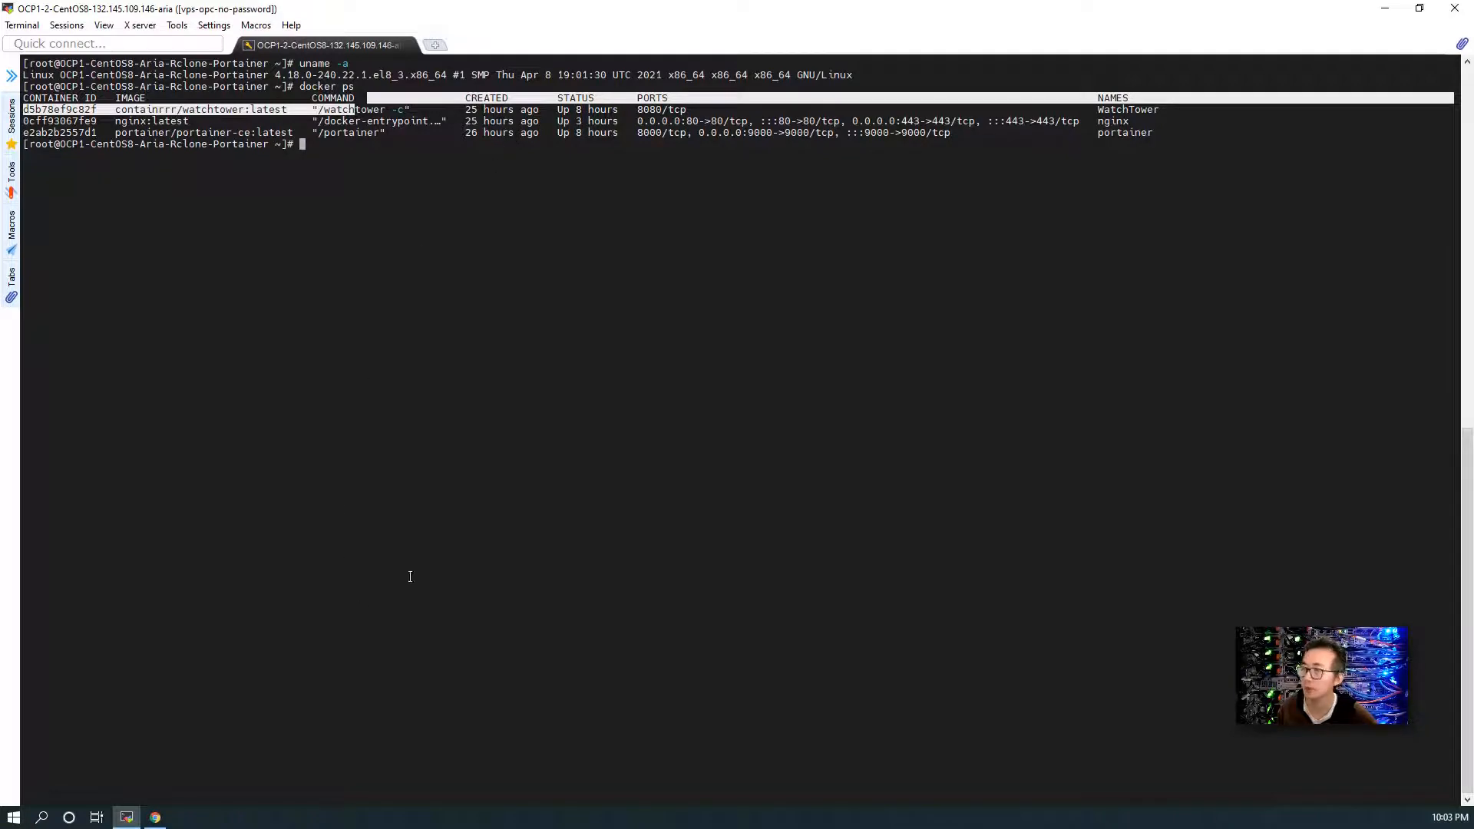
pyautogui.write('c')
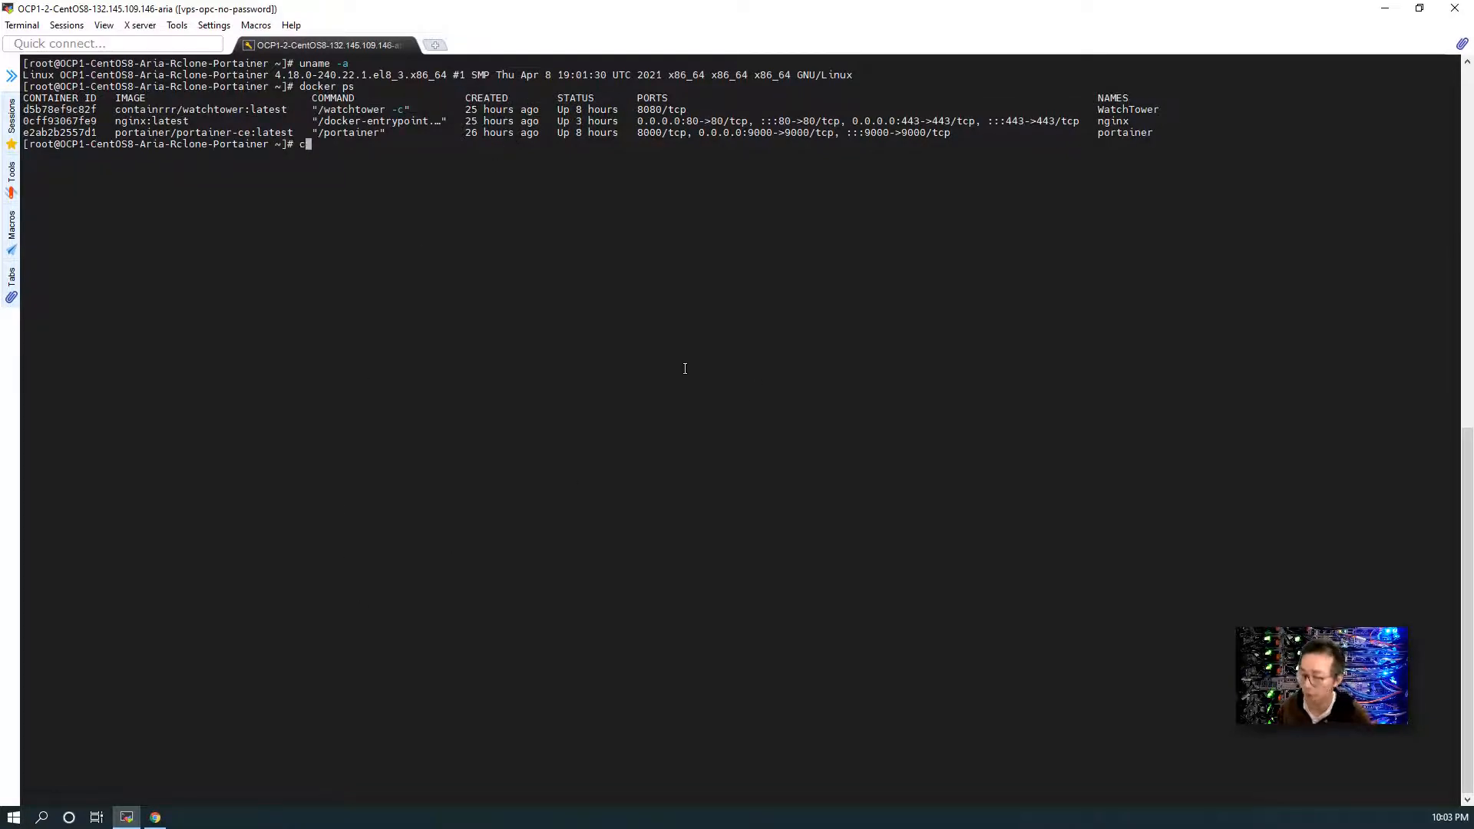
pyautogui.write('url https')
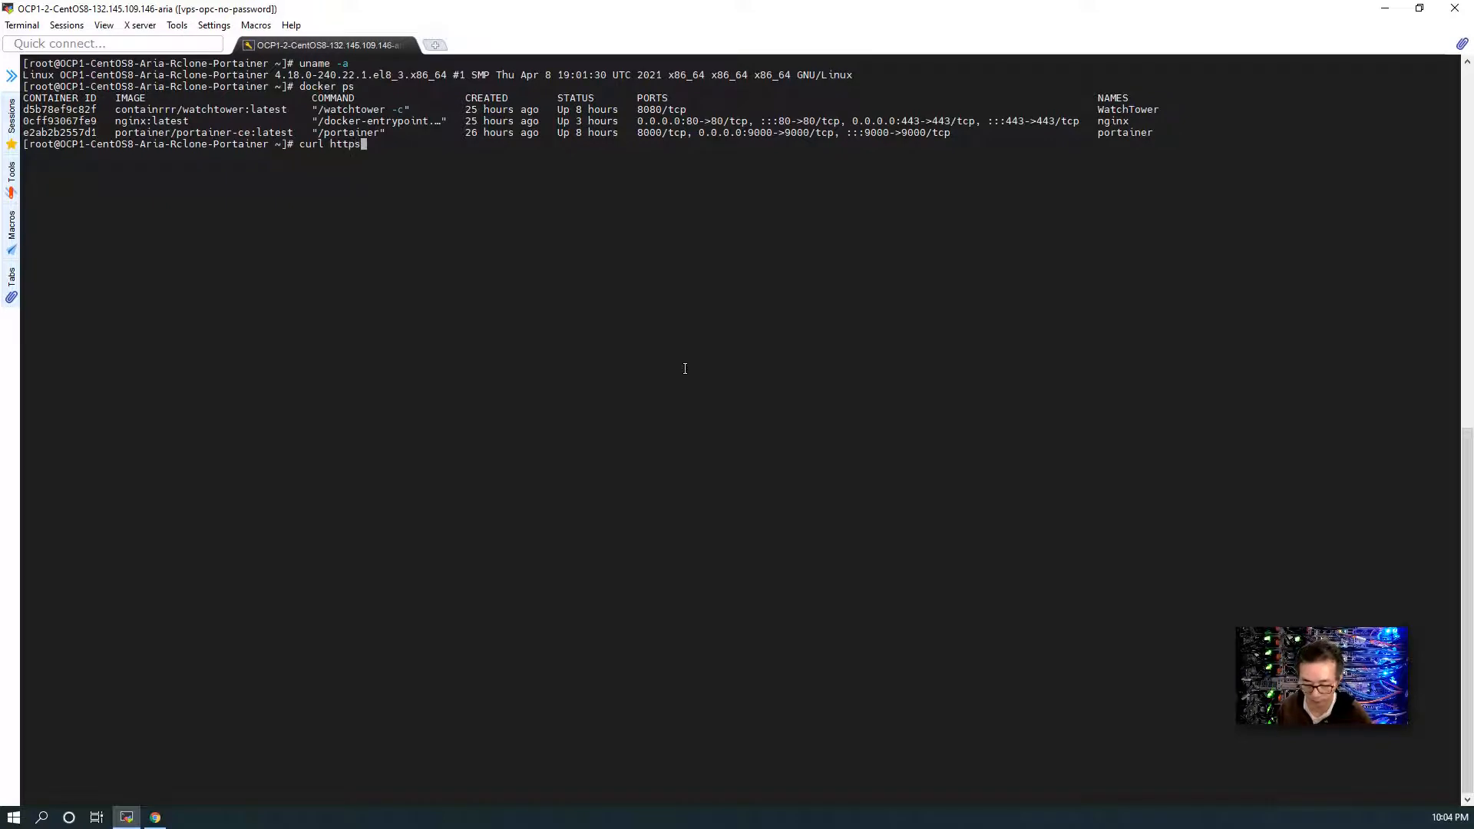
pyautogui.write('://')
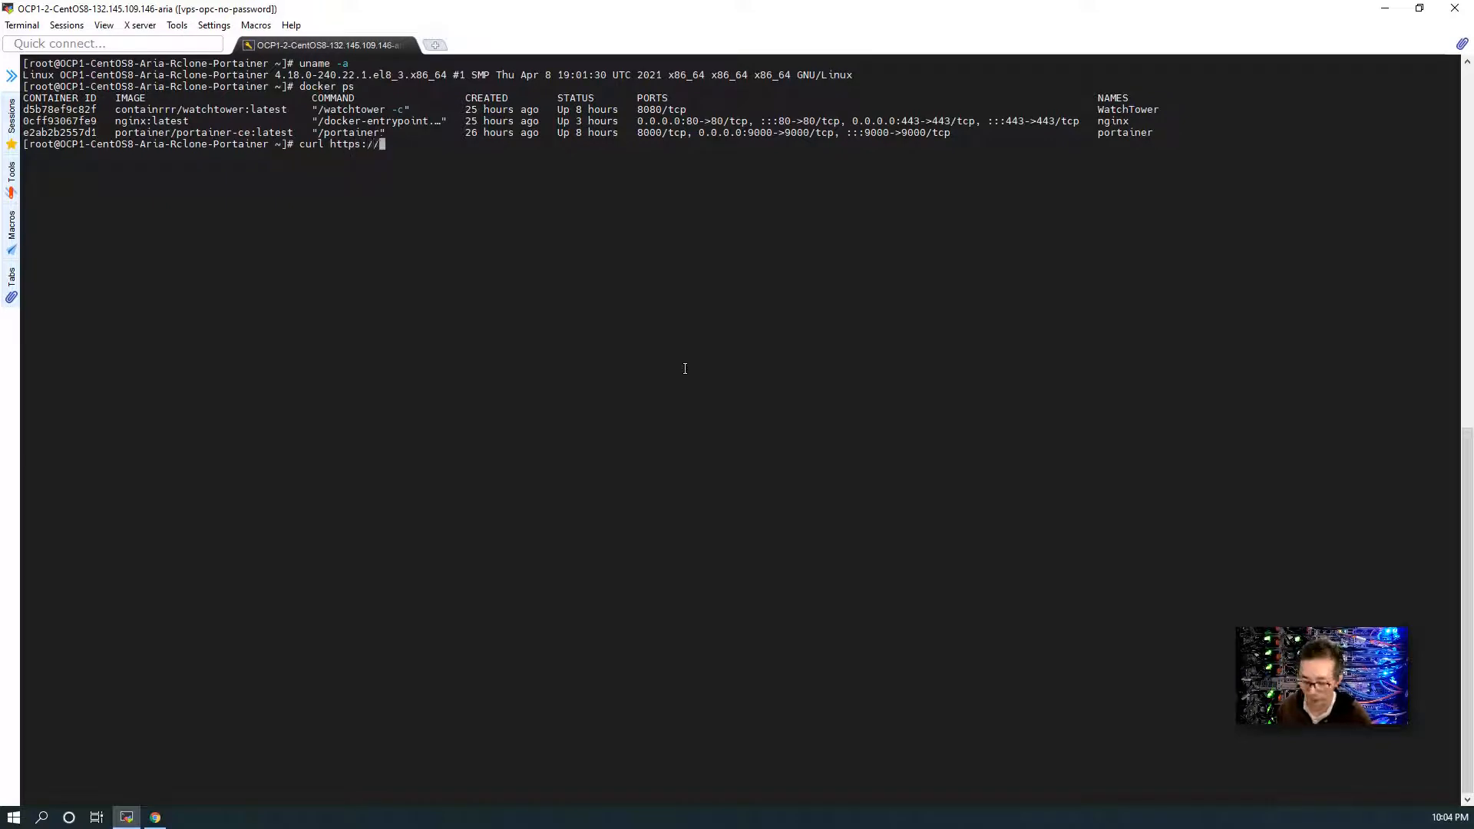
pyautogui.write('ip')
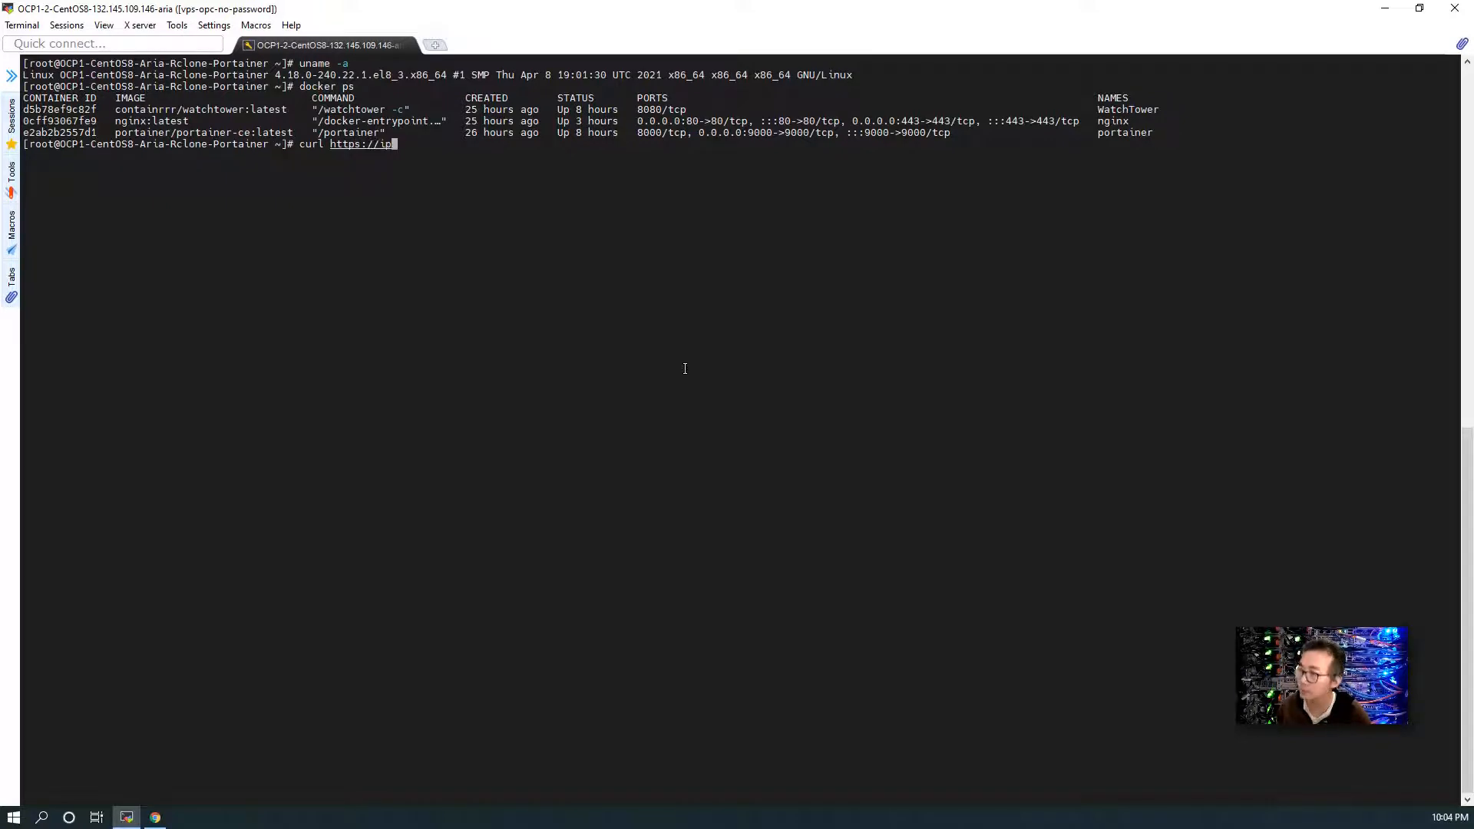
pyautogui.write('.51sec.org')
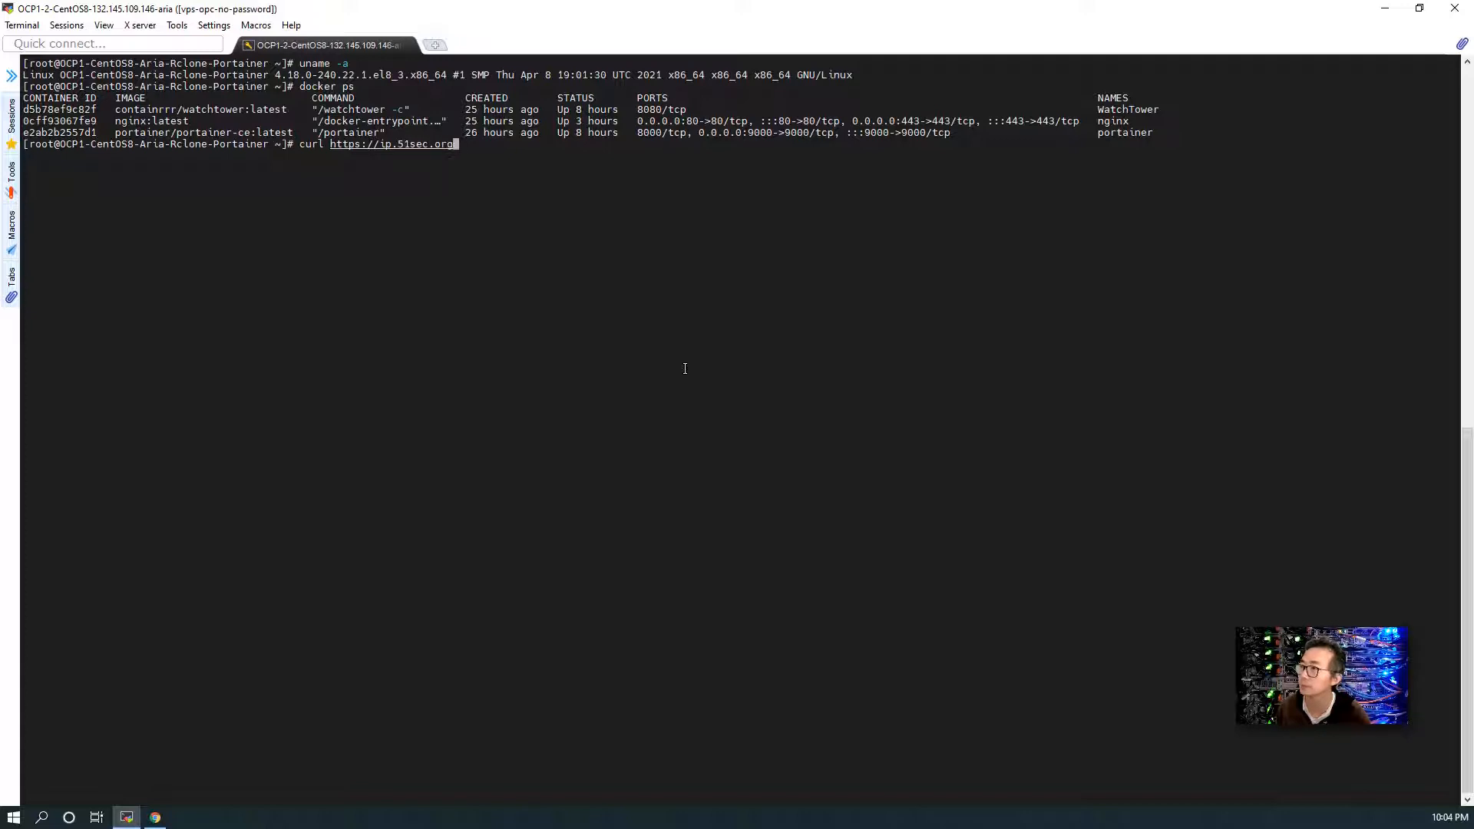
pyautogui.write('/api')
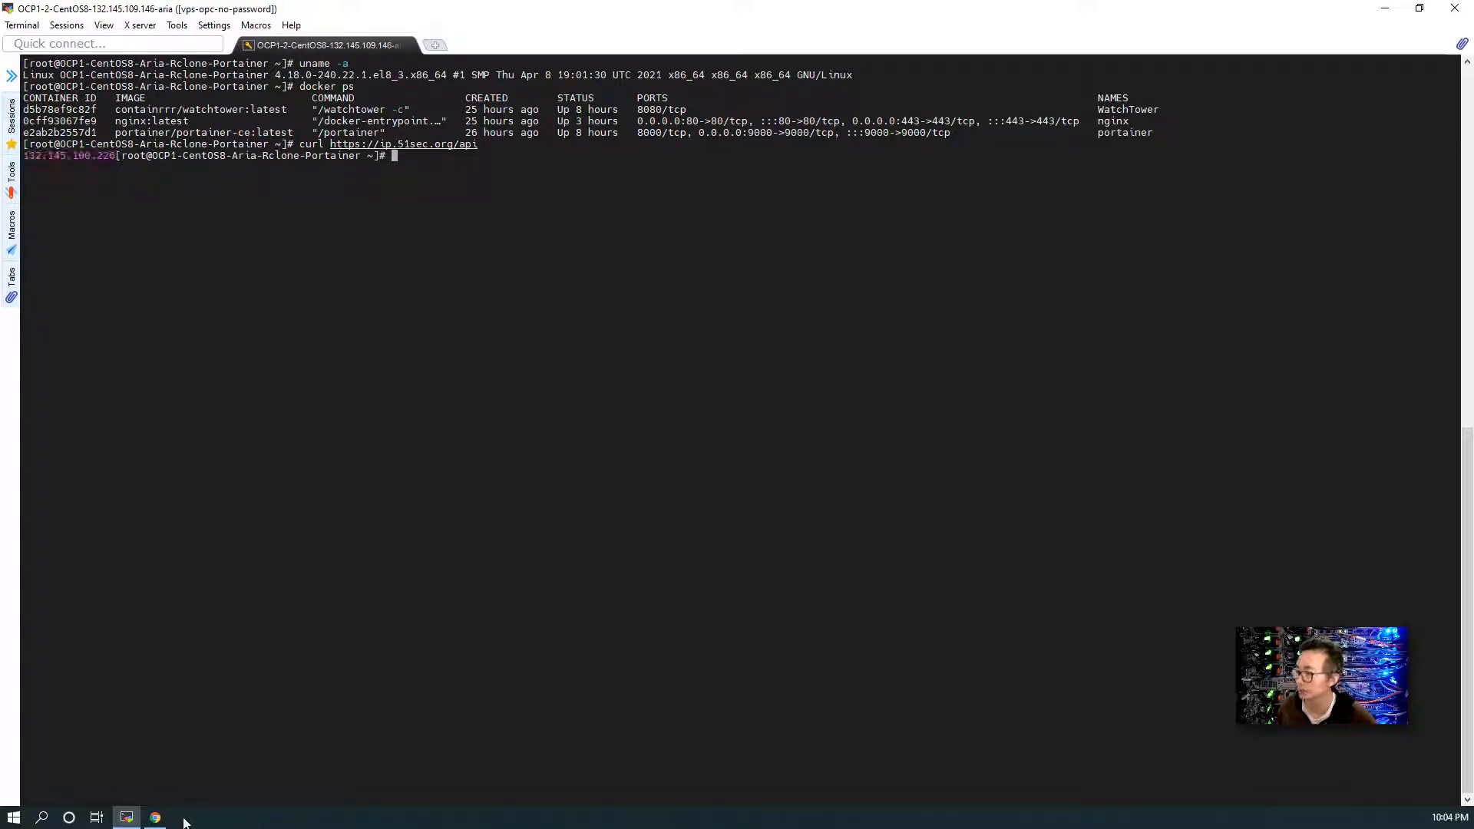
# Step: Open Portainer's local endpoint dashboard (3 containers, 5 images), then return to the blog post
pyautogui.click(156, 817)
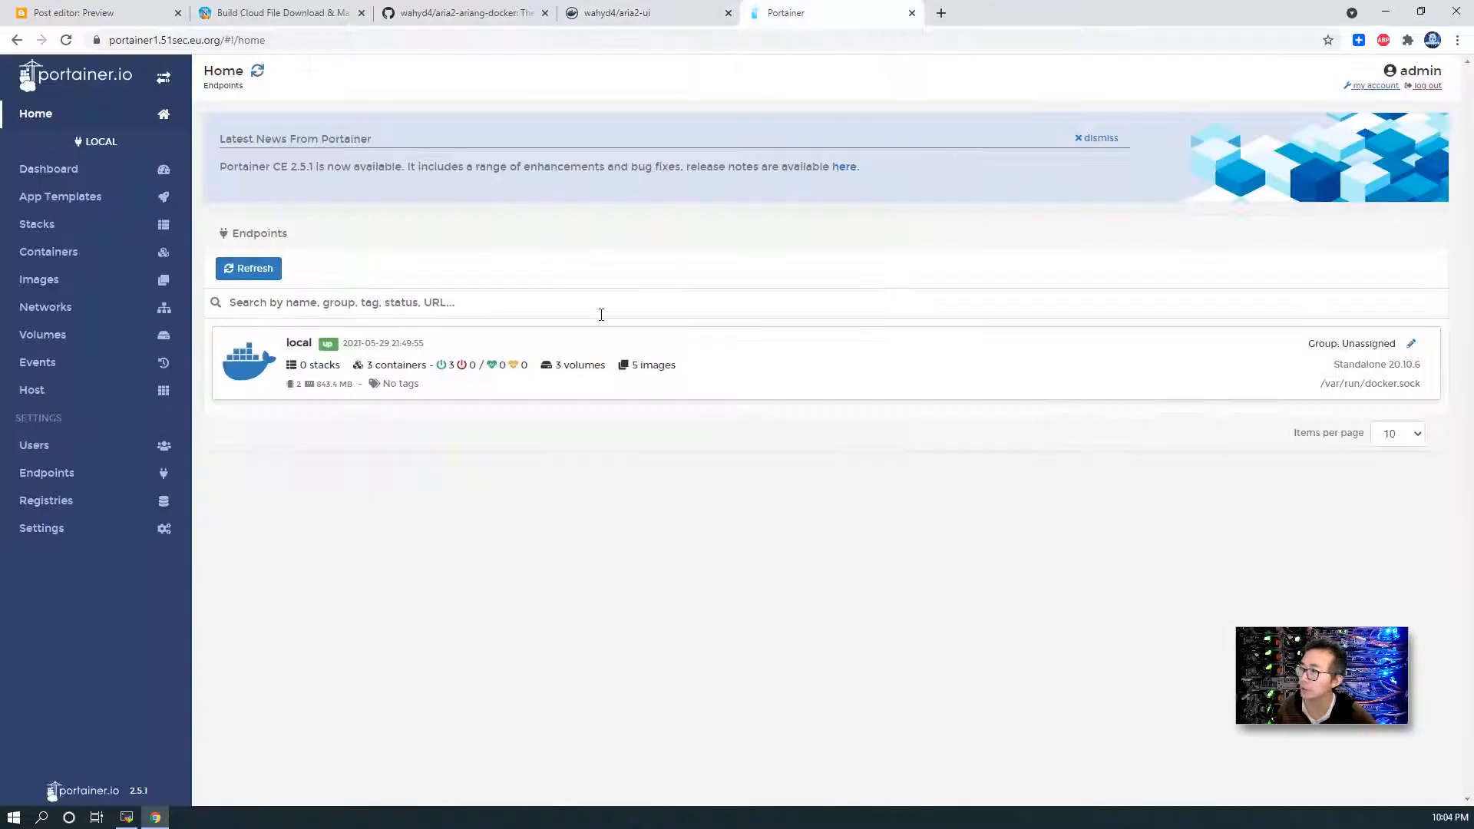
pyautogui.click(298, 343)
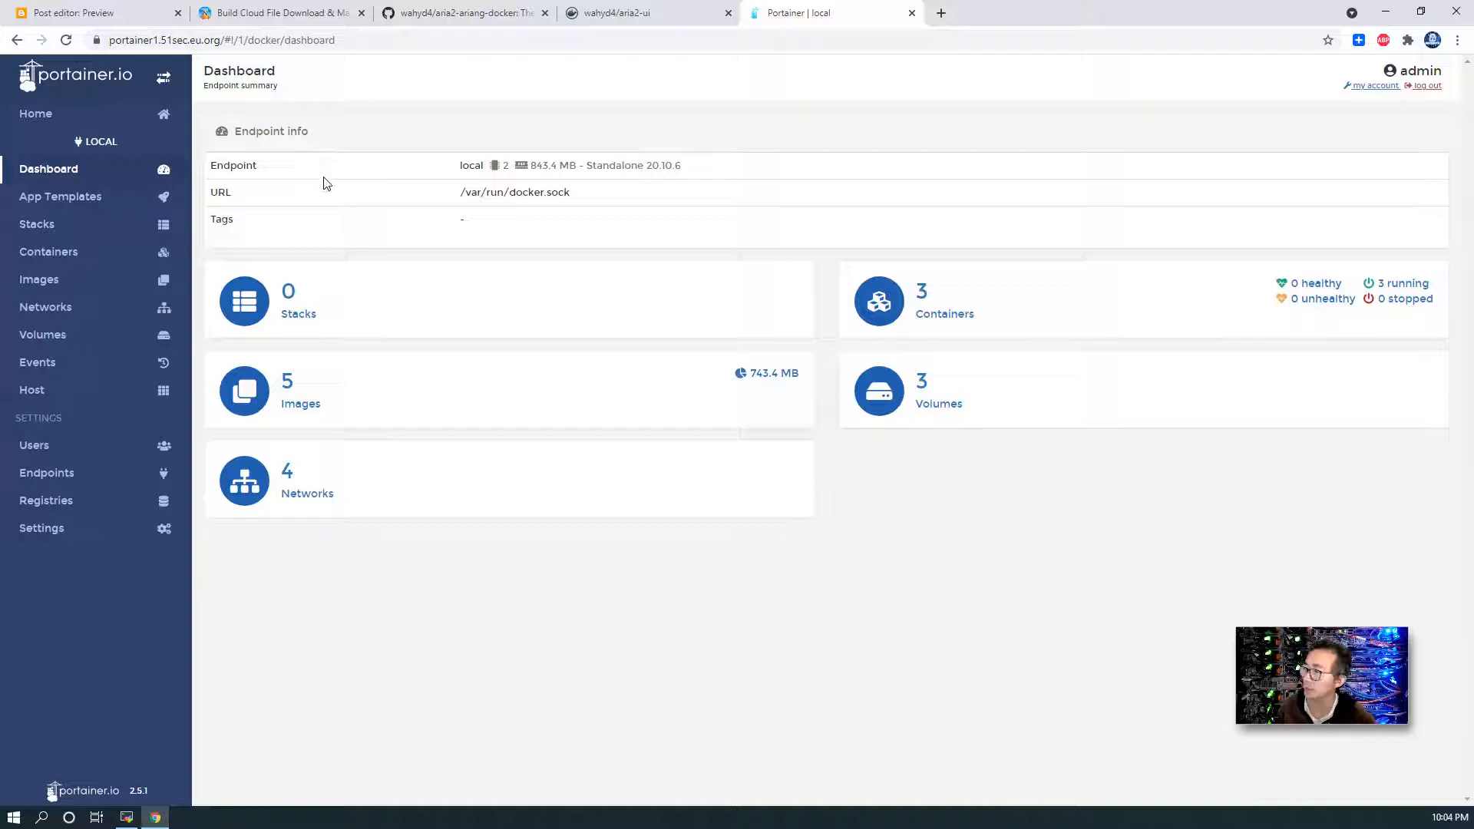
pyautogui.moveTo(175, 310)
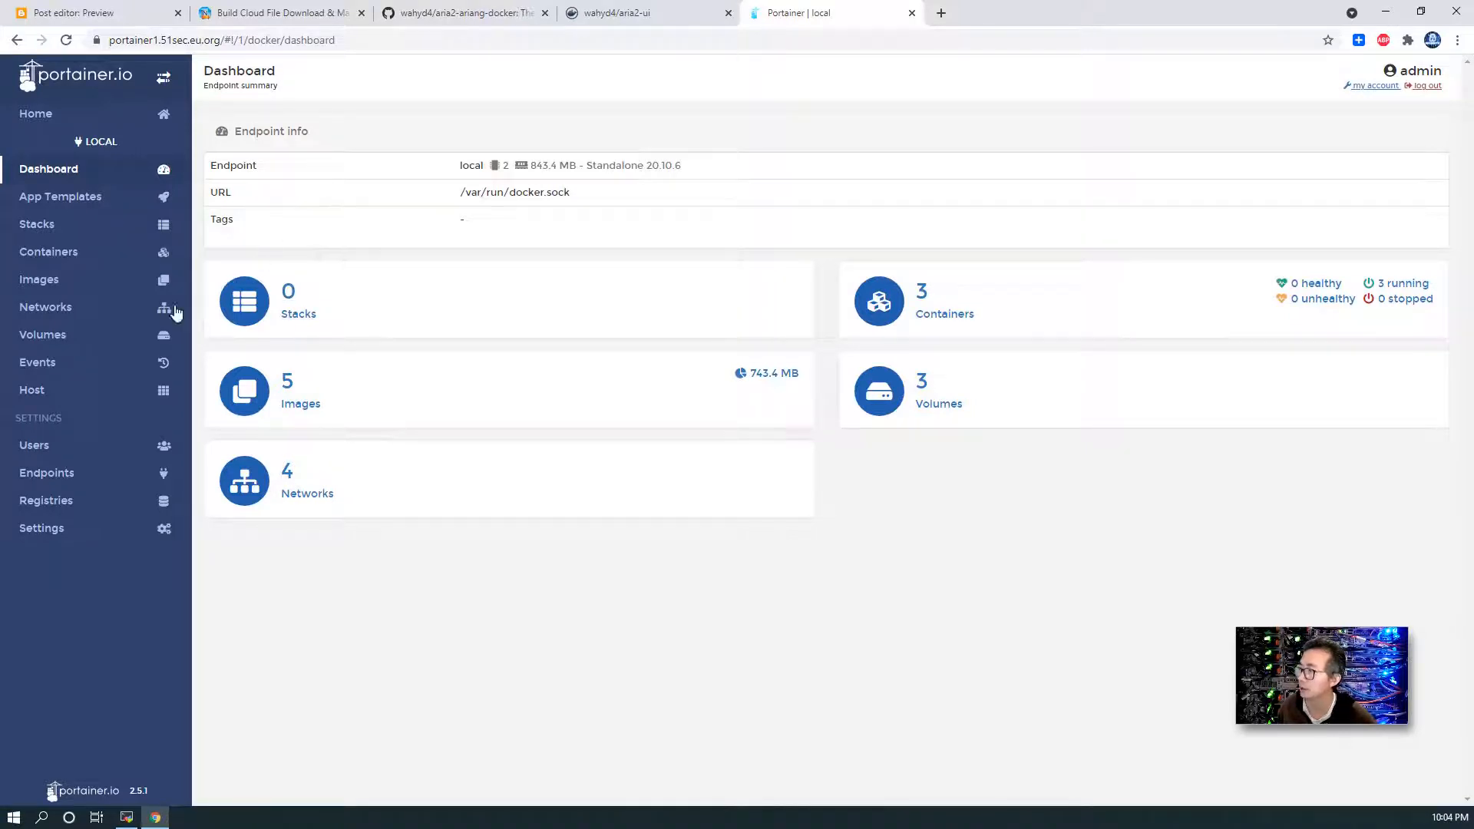
pyautogui.moveTo(102, 168)
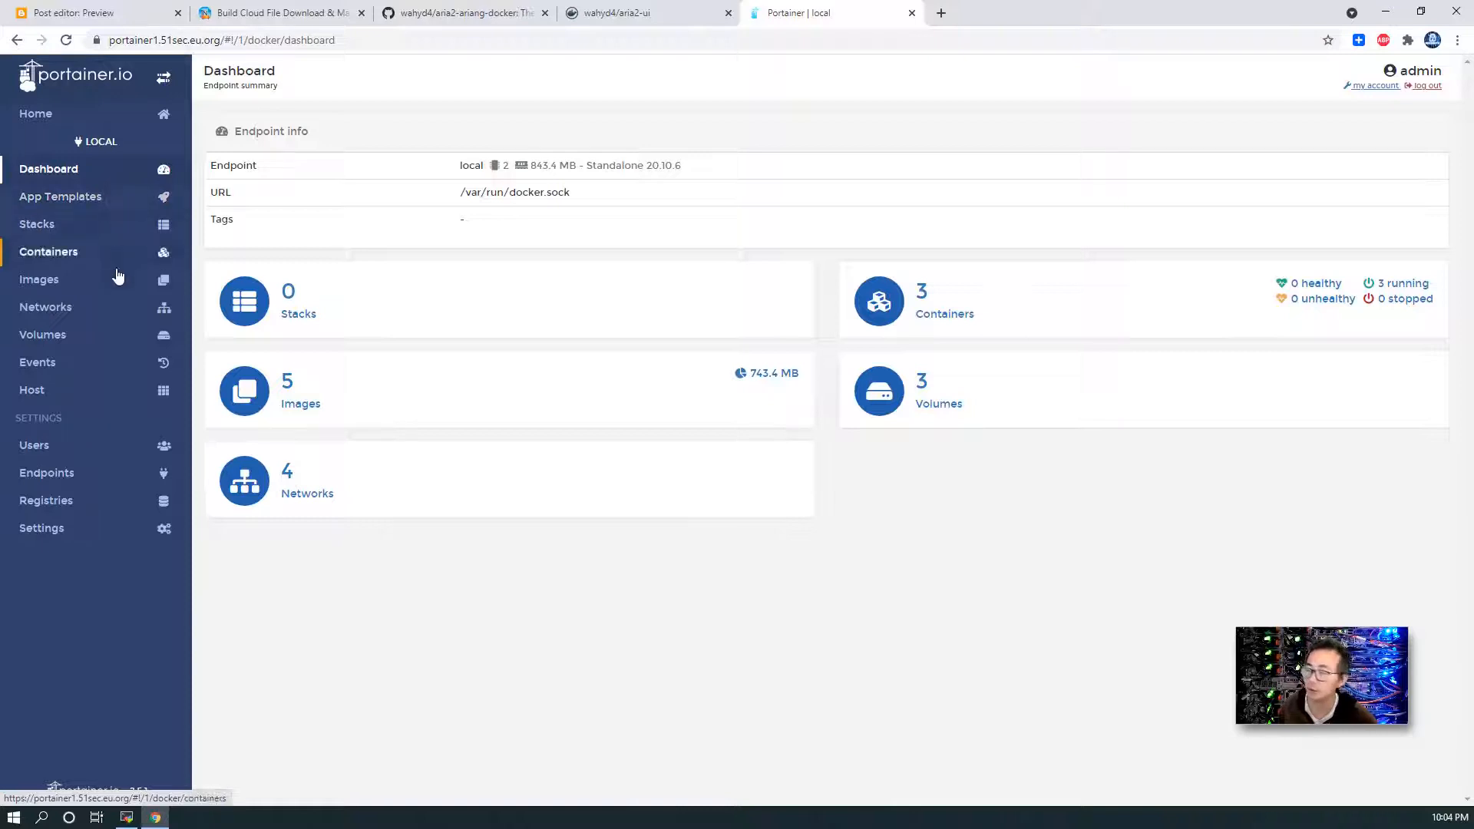
pyautogui.click(279, 12)
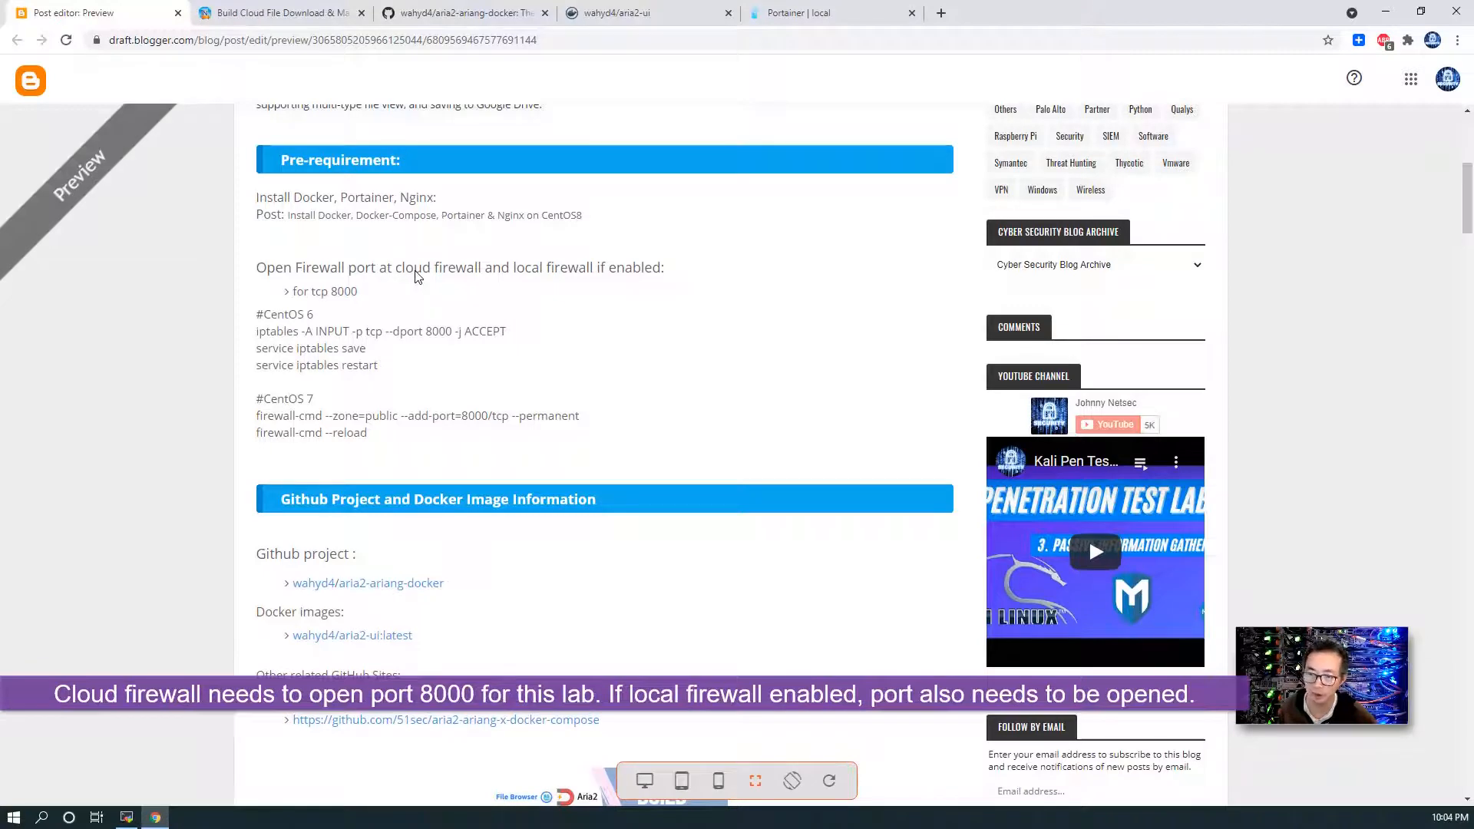
pyautogui.moveTo(331, 298)
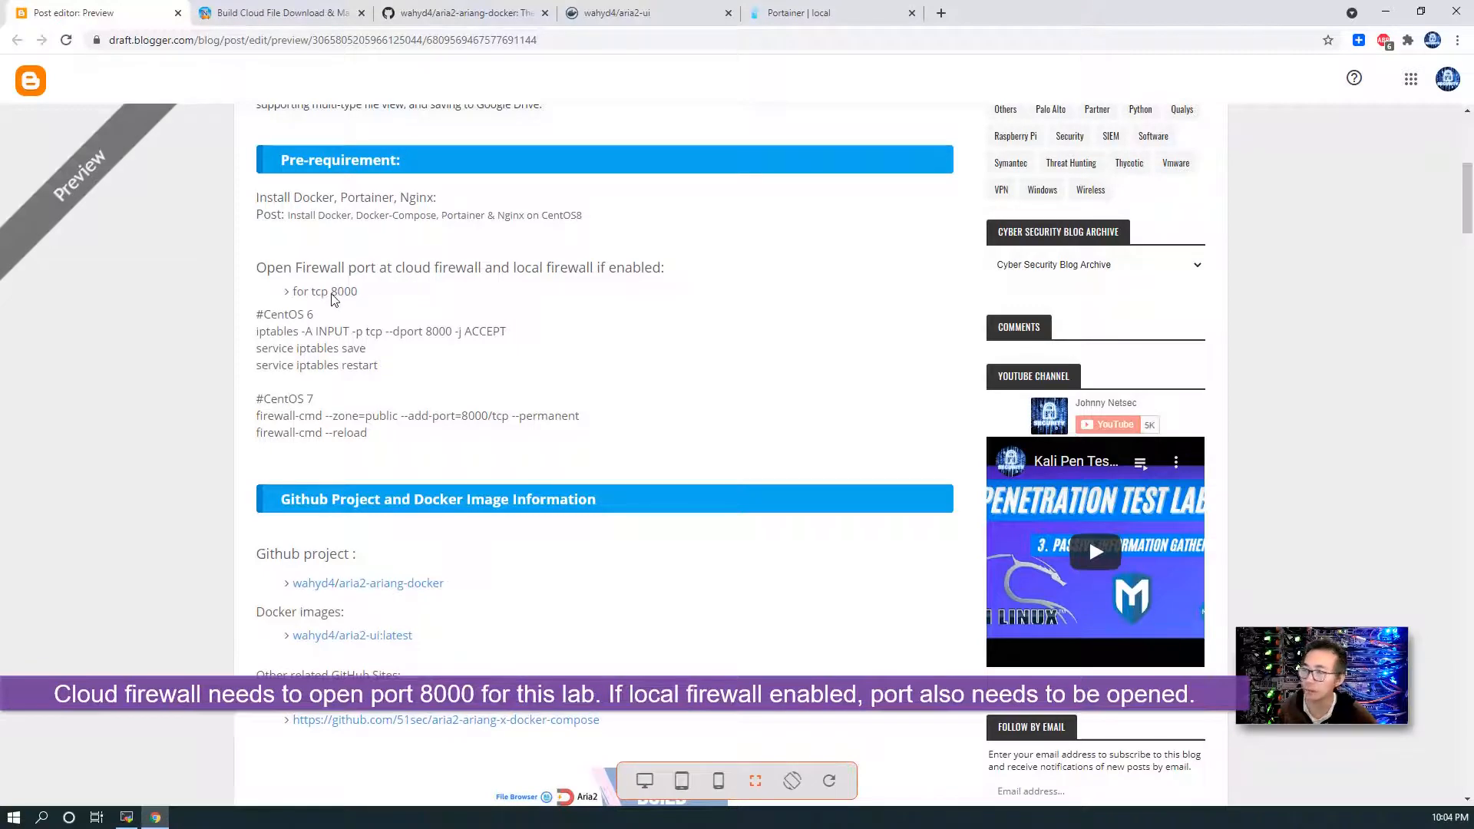
# Step: Bring the Portainer local dashboard back to the front
pyautogui.click(833, 12)
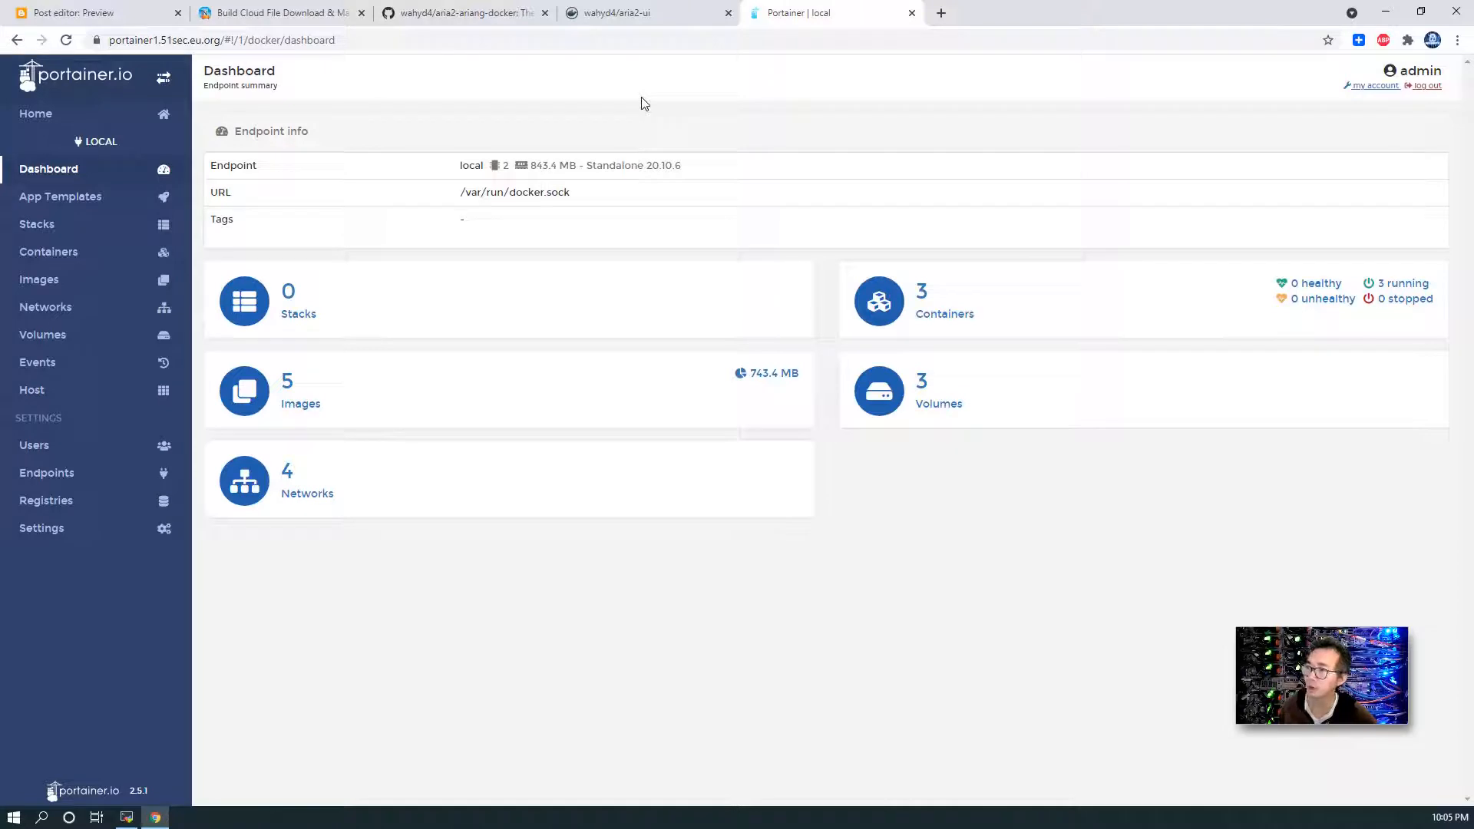
pyautogui.moveTo(561, 106)
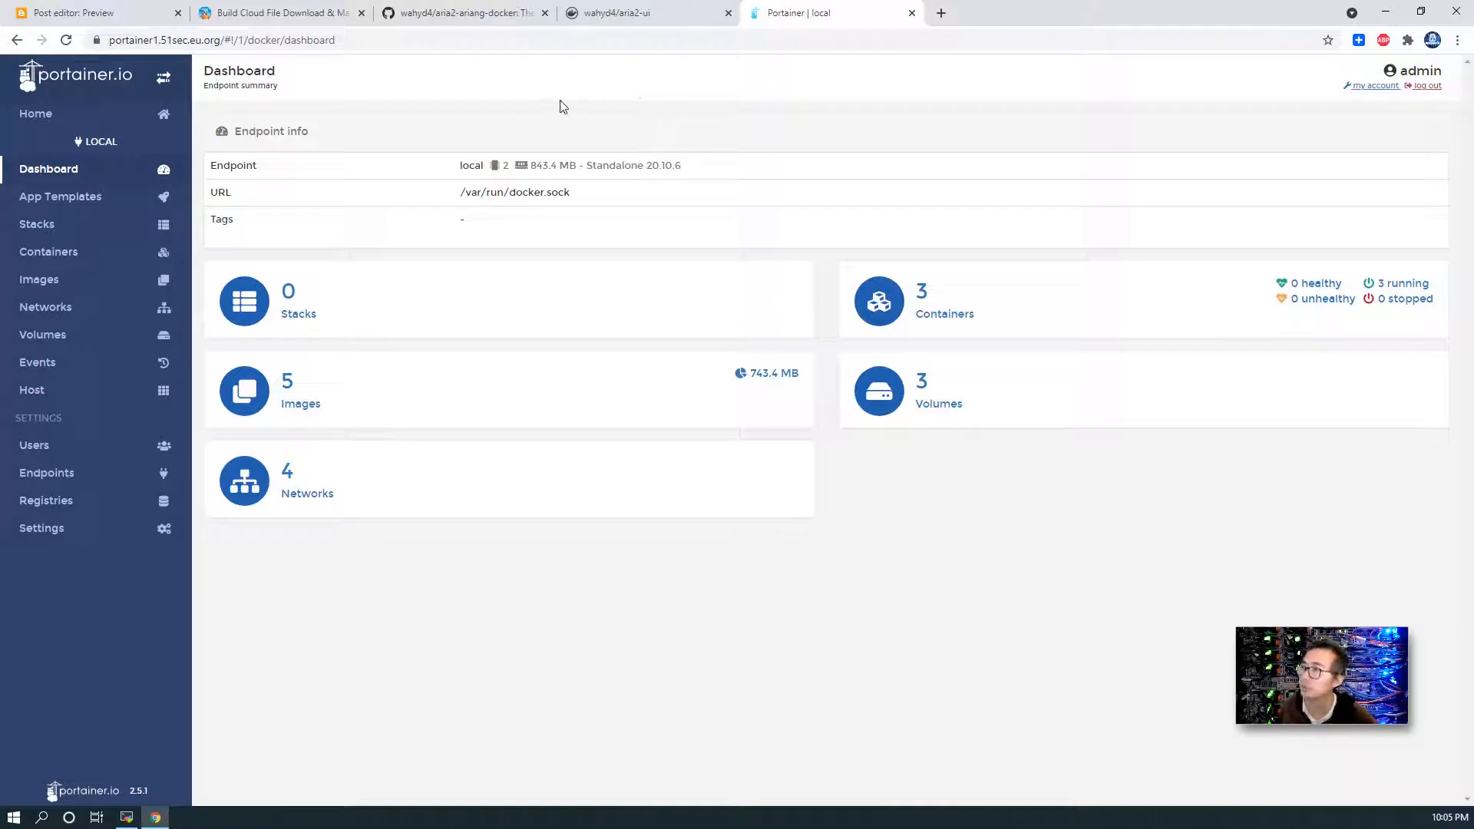
# Step: Go from the aria2-ariang-docker repo to the aria2-ui Docker Hub page and scroll to How to run
pyautogui.click(461, 13)
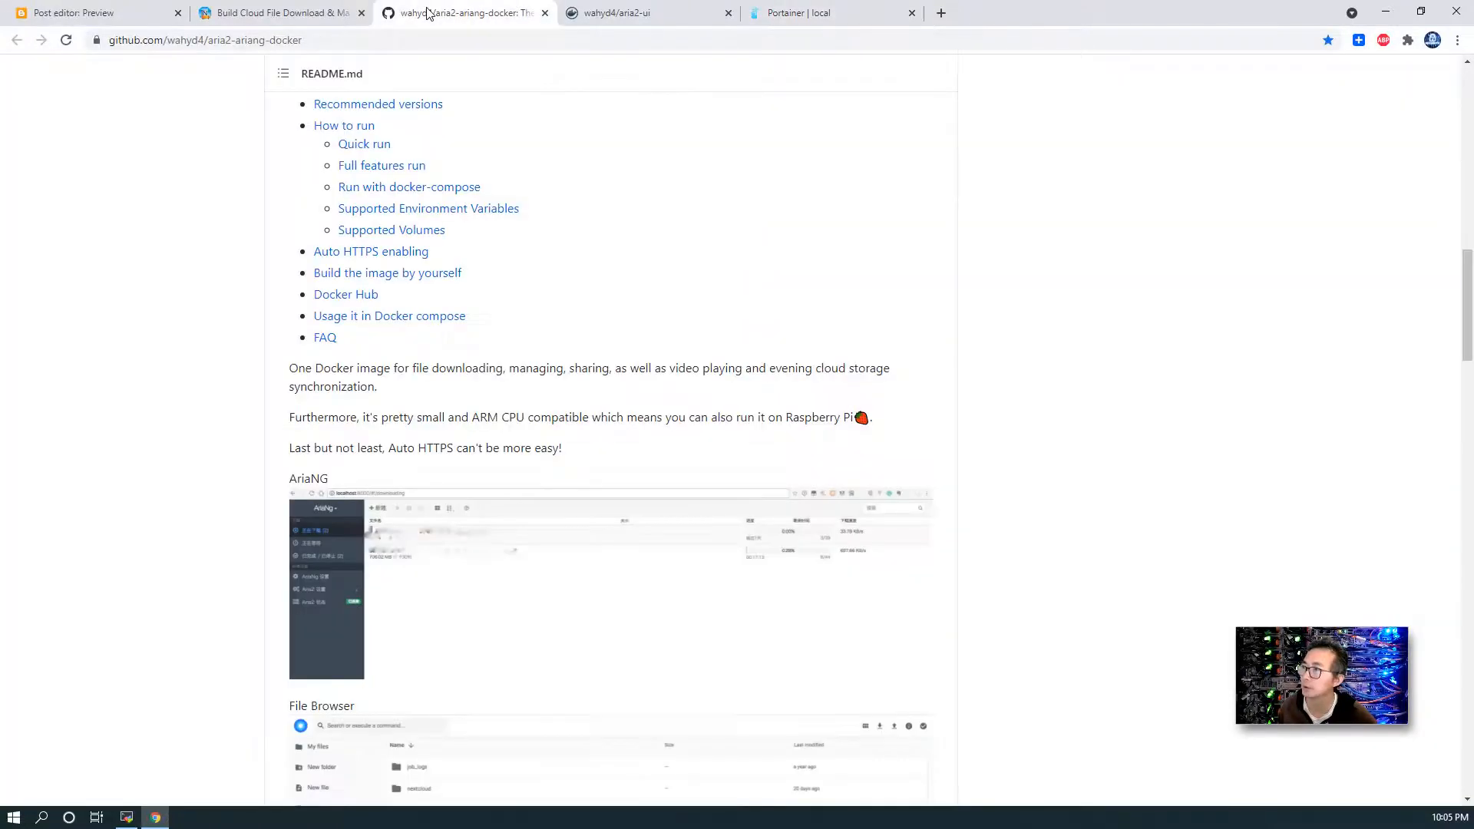
pyautogui.click(617, 12)
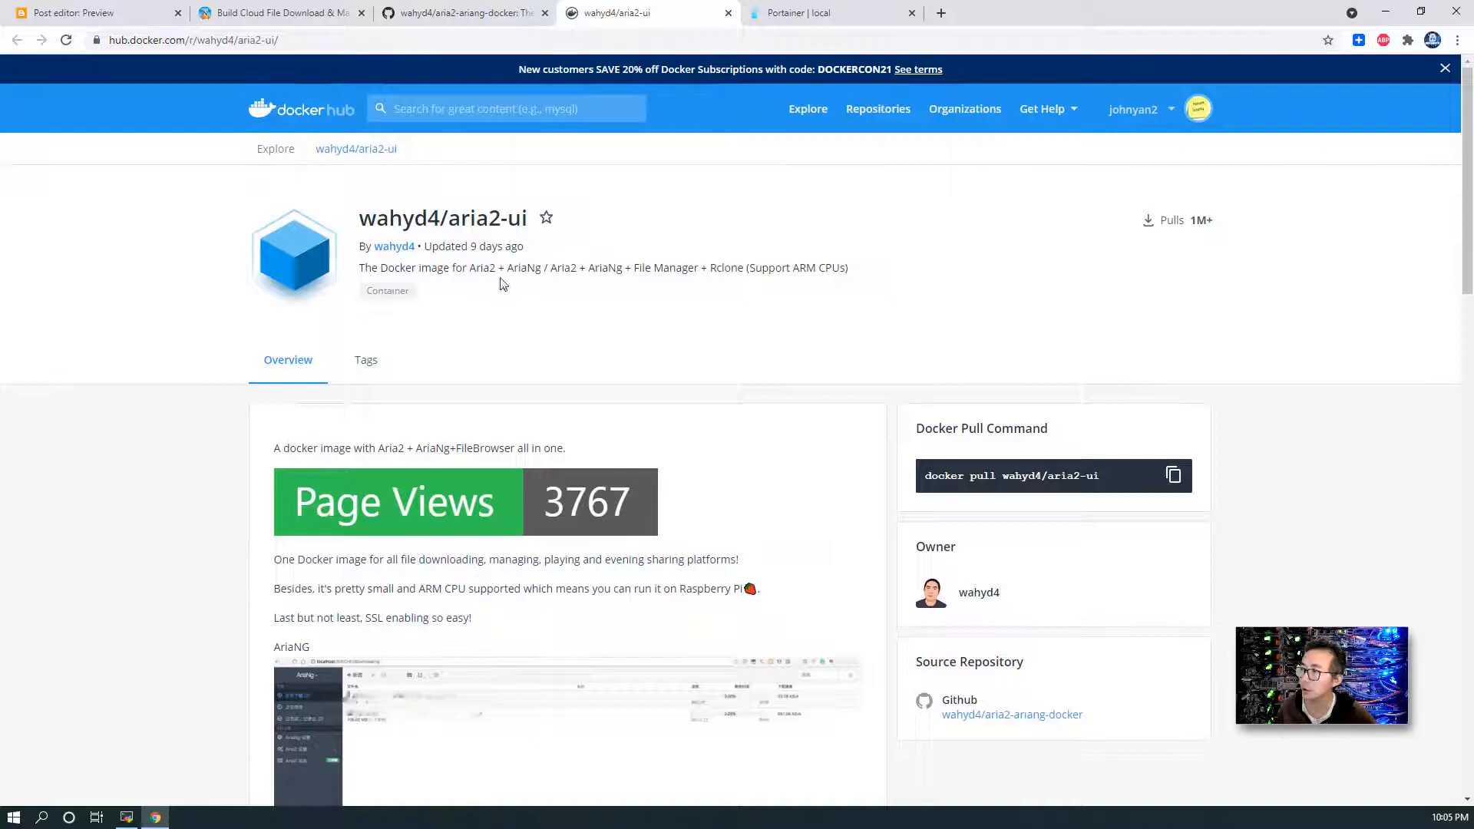
pyautogui.moveTo(472, 277)
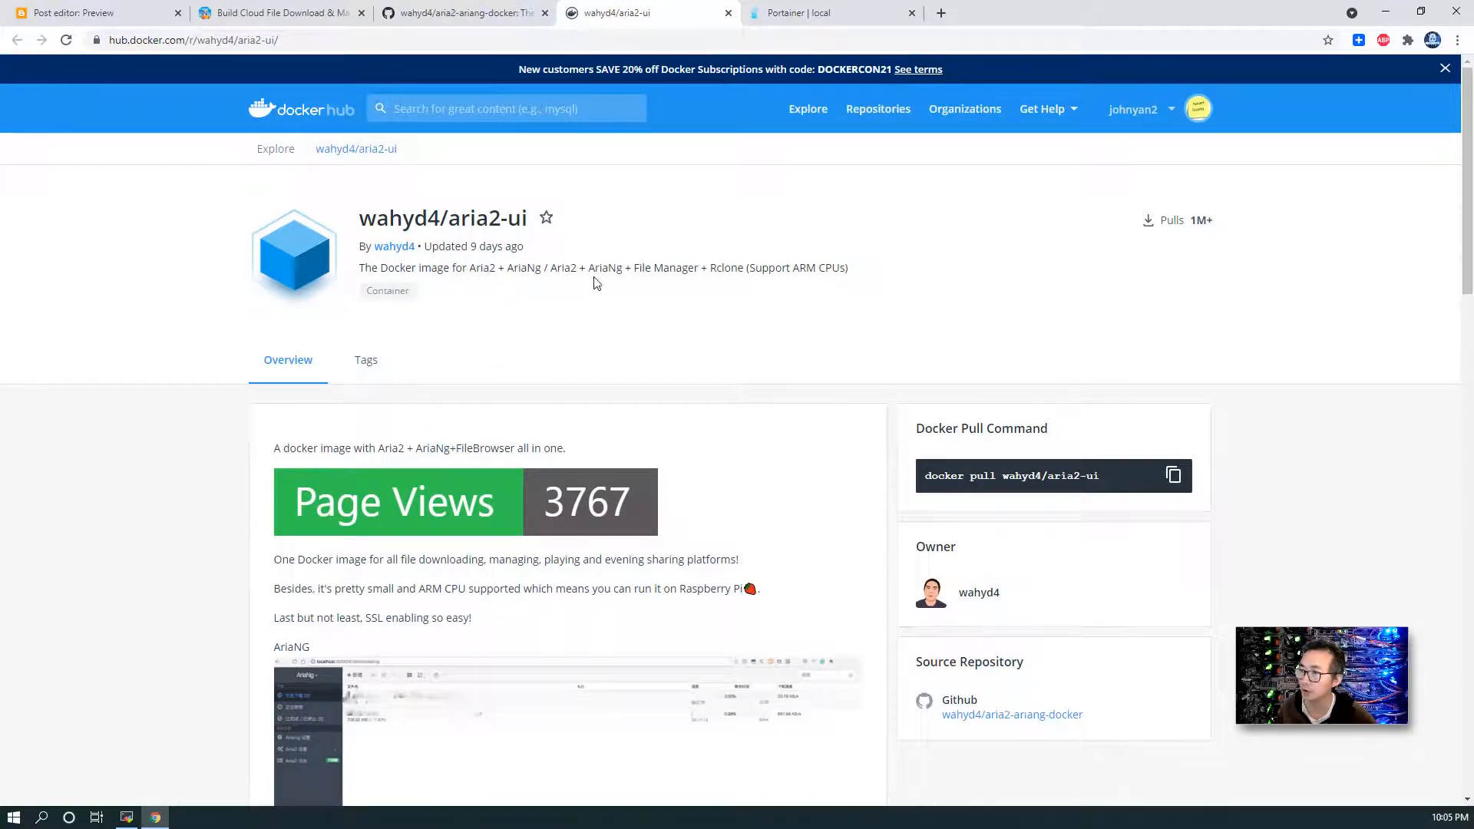
pyautogui.moveTo(736, 281)
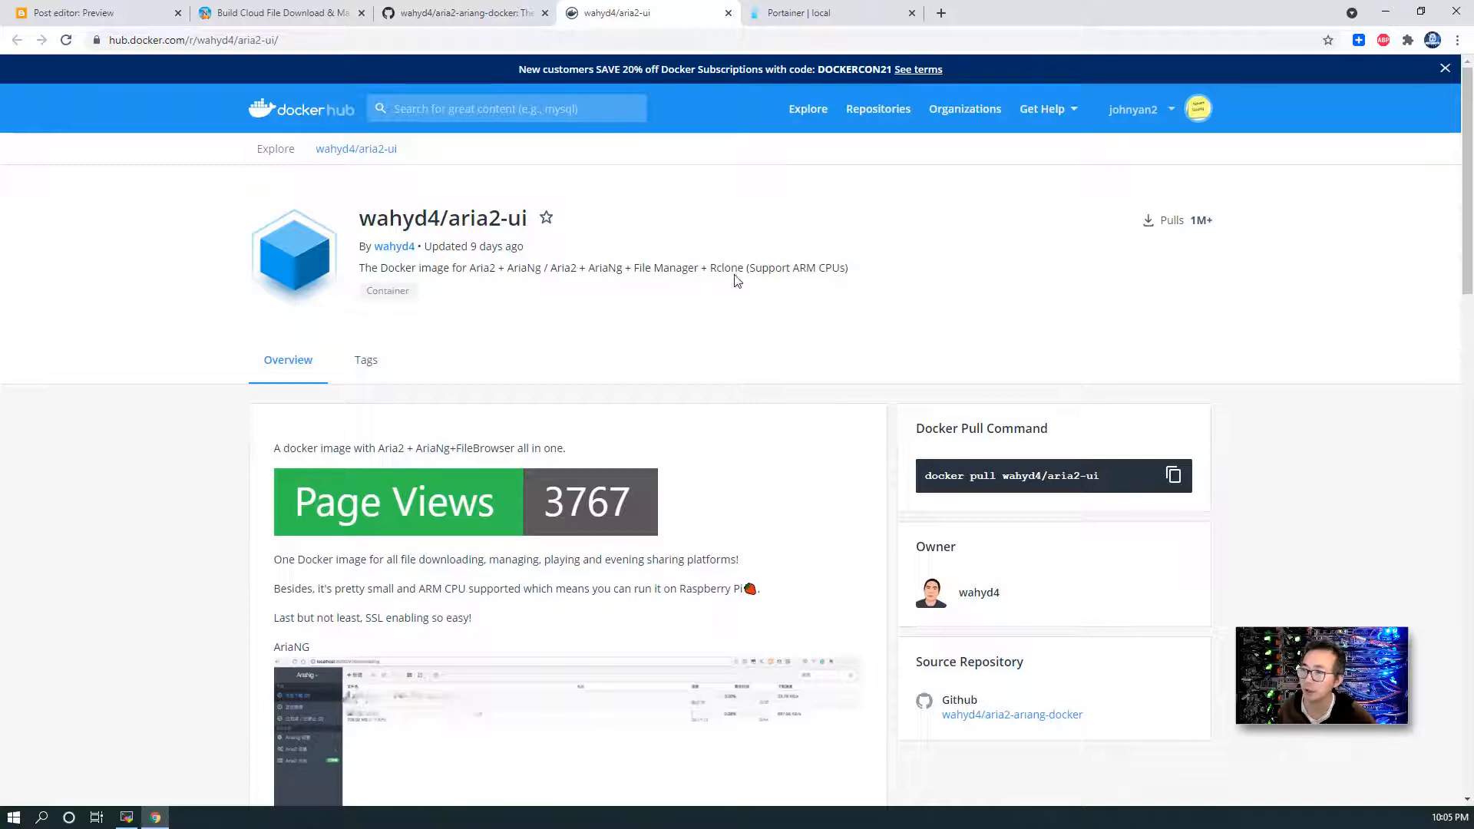
pyautogui.scroll(-3)
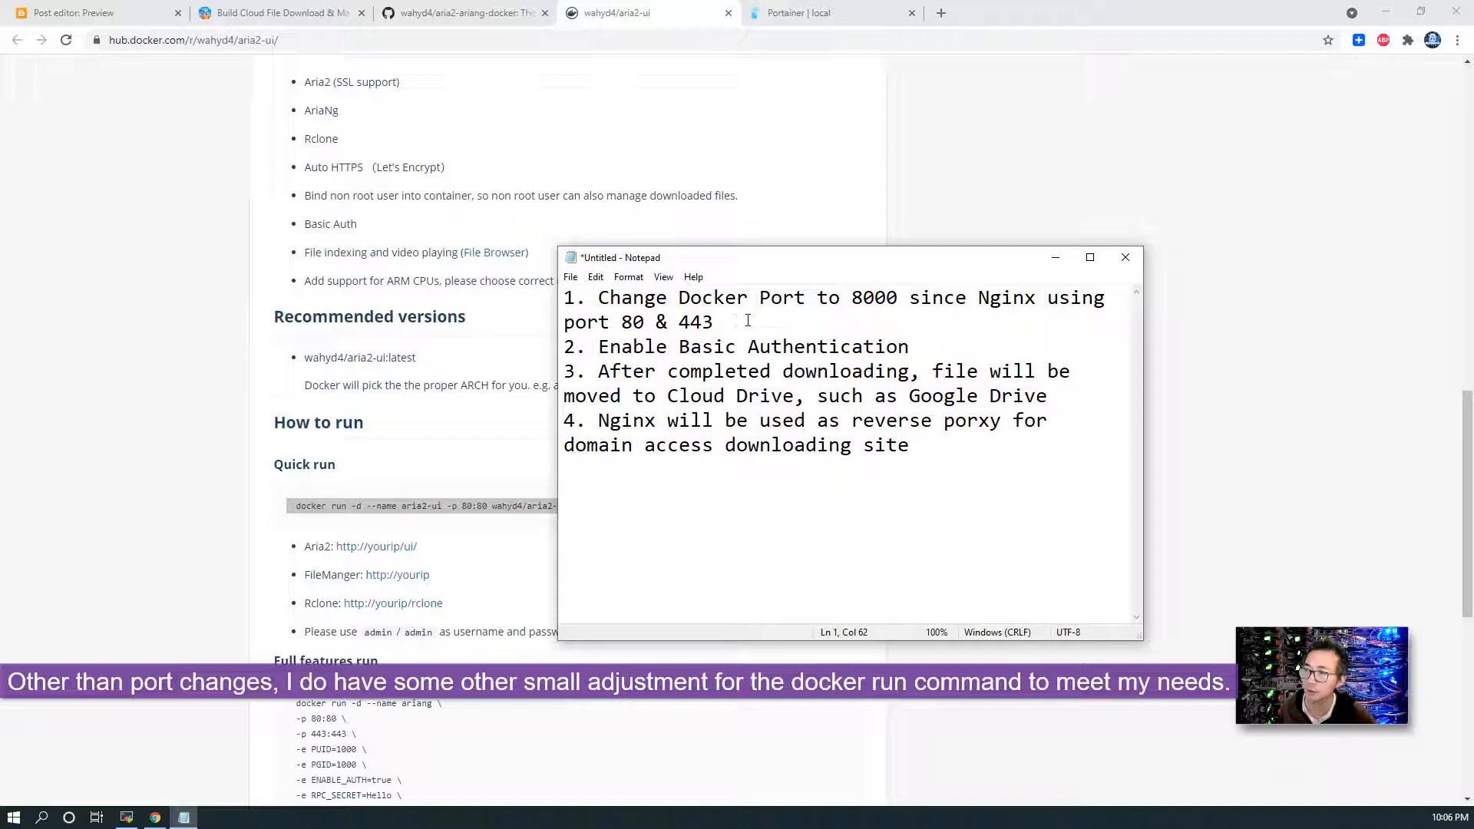
# Step: Highlight the 'Port to 8000' and 'Cloud Drive' requirements in the Notepad plan
pyautogui.moveTo(766, 298); pyautogui.dragTo(901, 298)
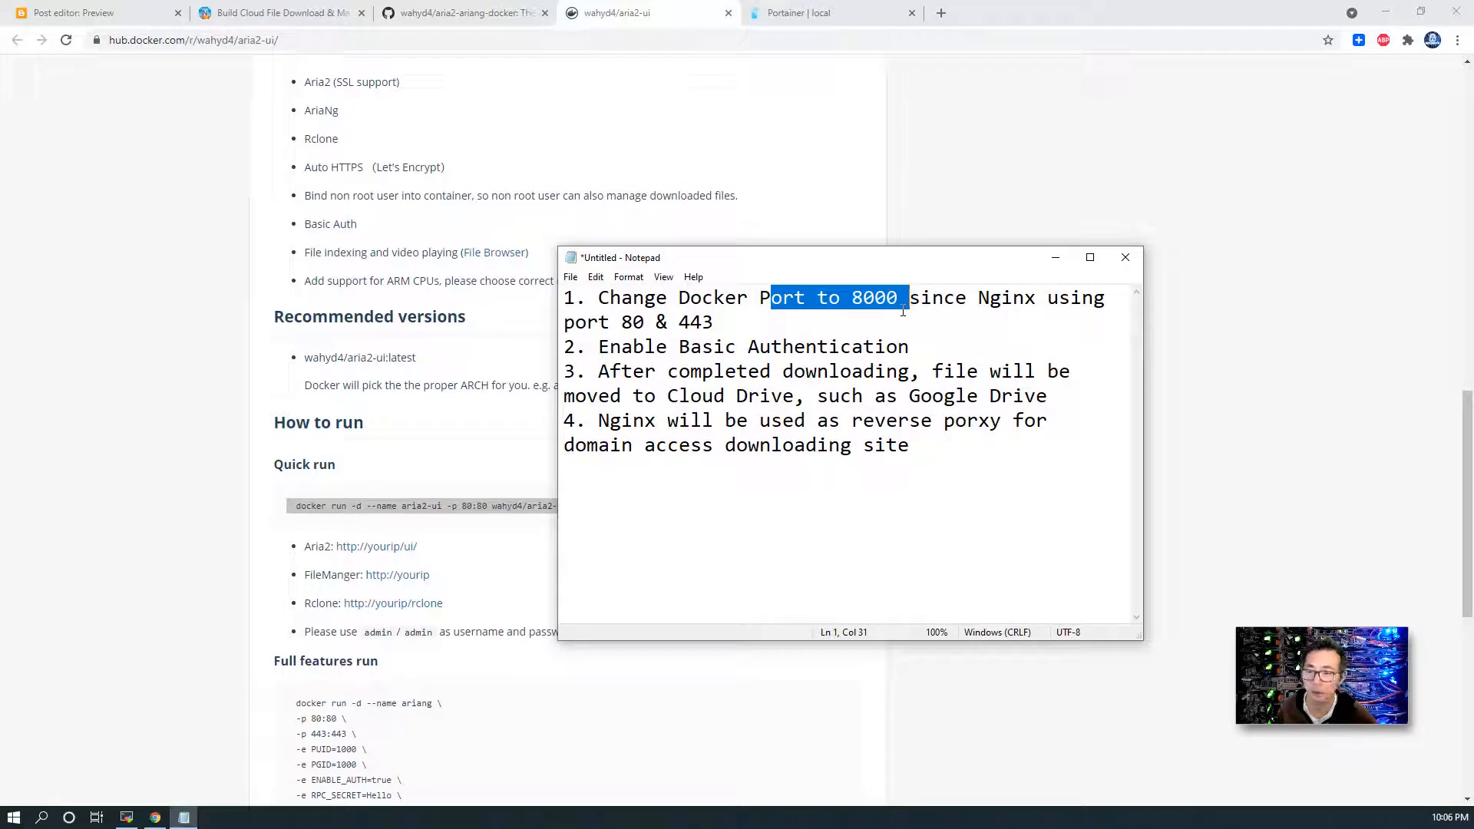
pyautogui.doubleClick(871, 297)
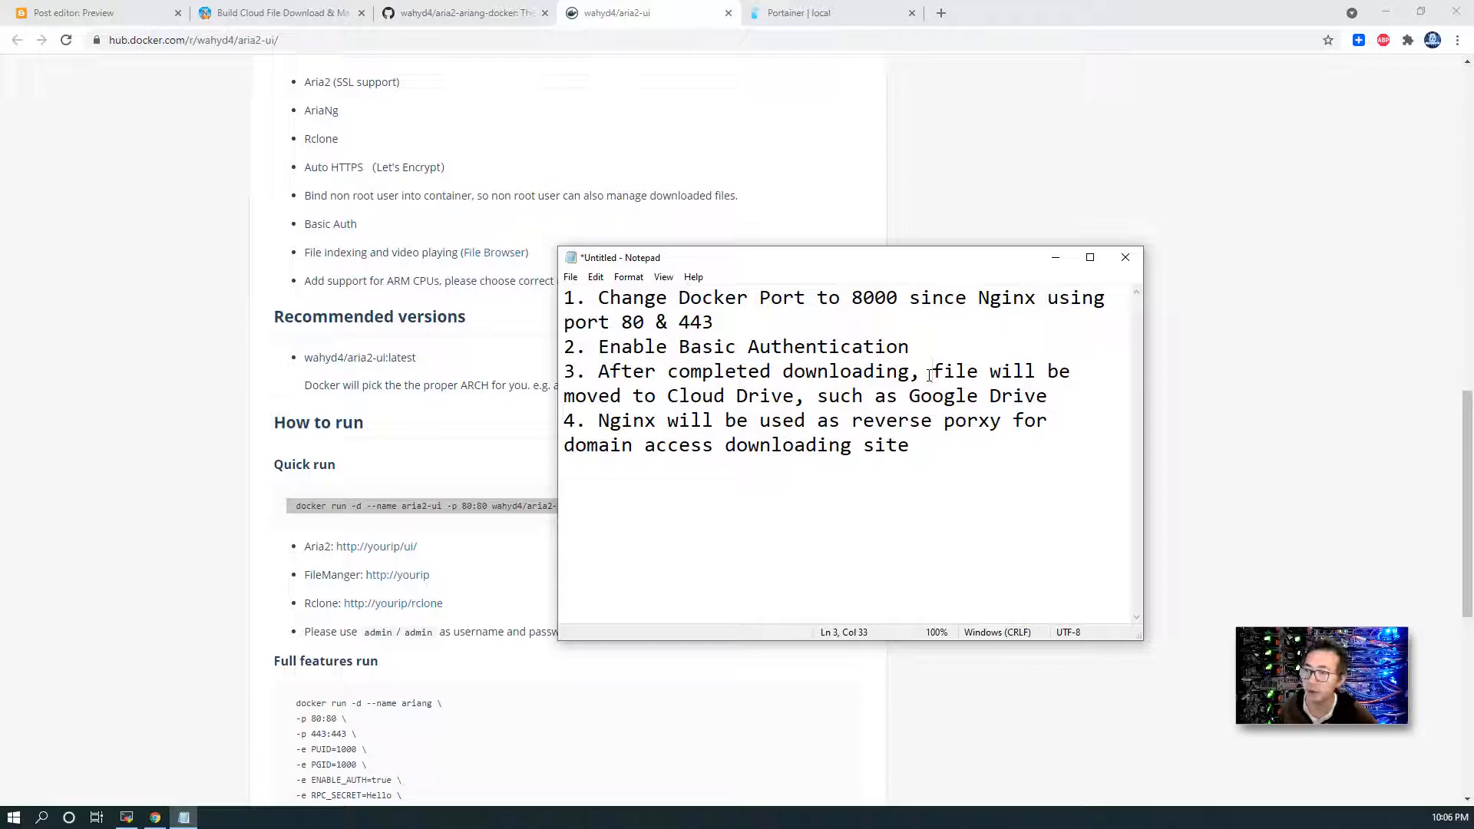
pyautogui.doubleClick(747, 370)
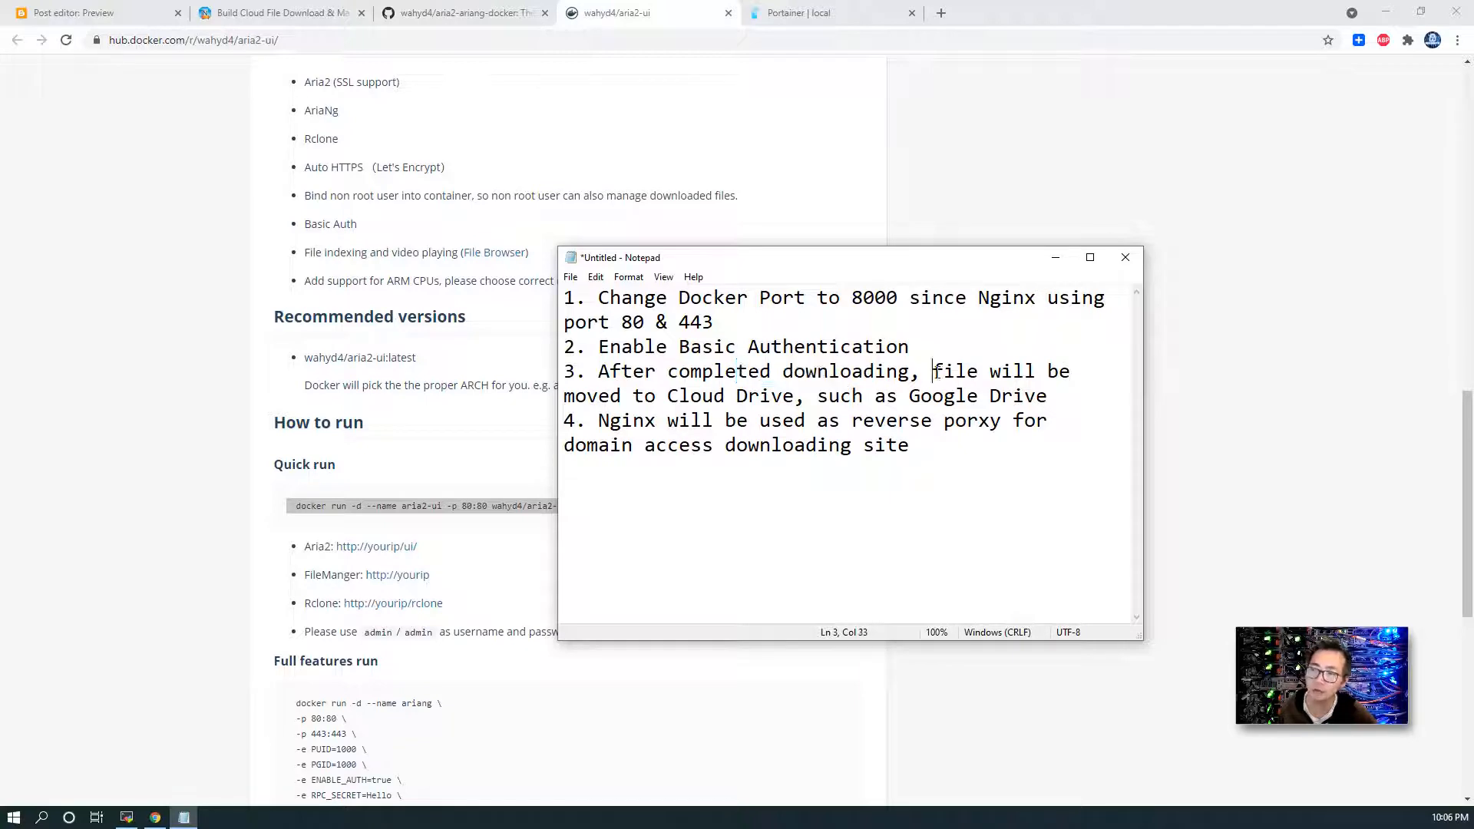
pyautogui.doubleClick(952, 370)
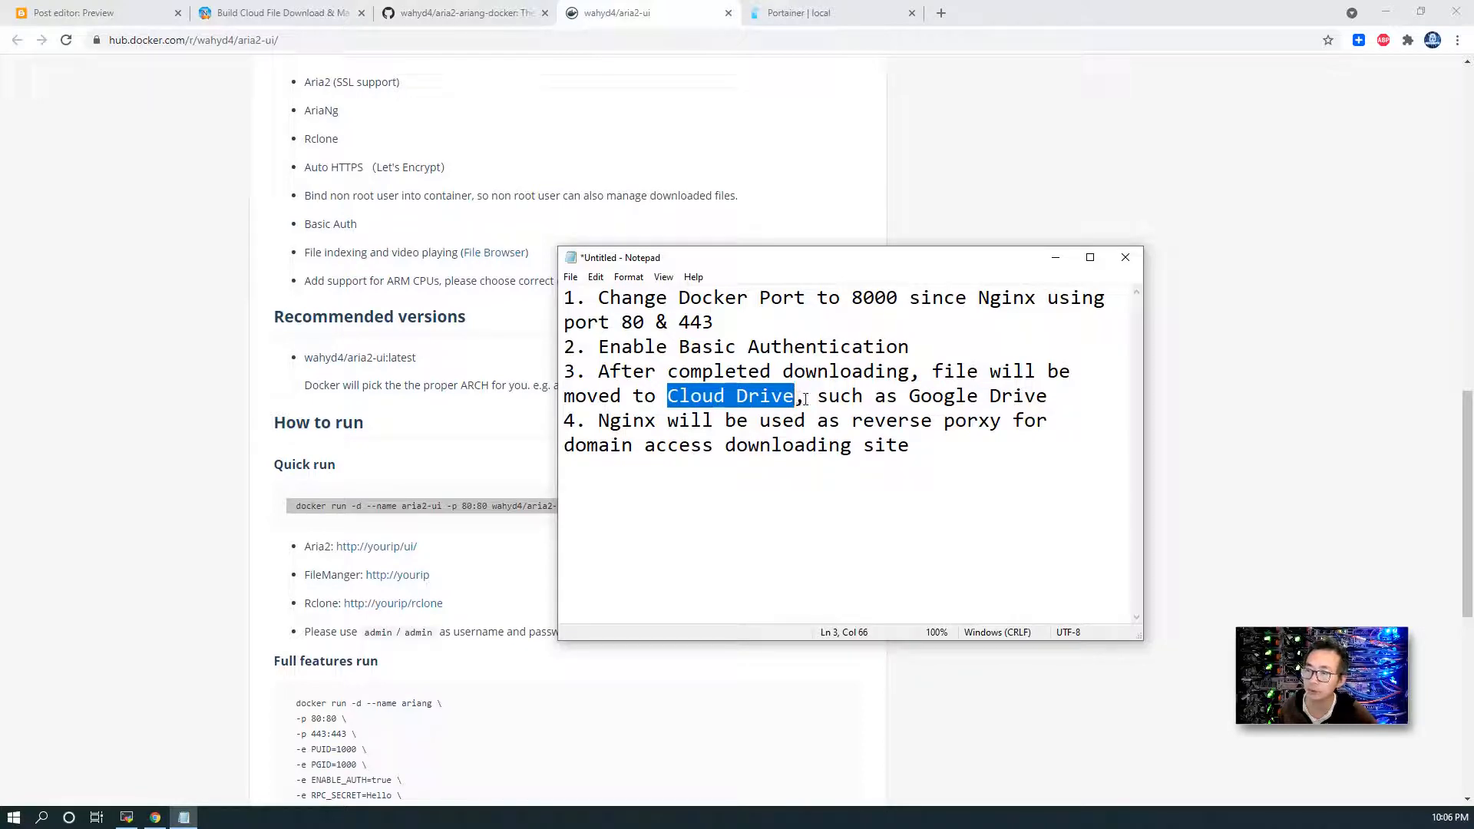
pyautogui.doubleClick(978, 396)
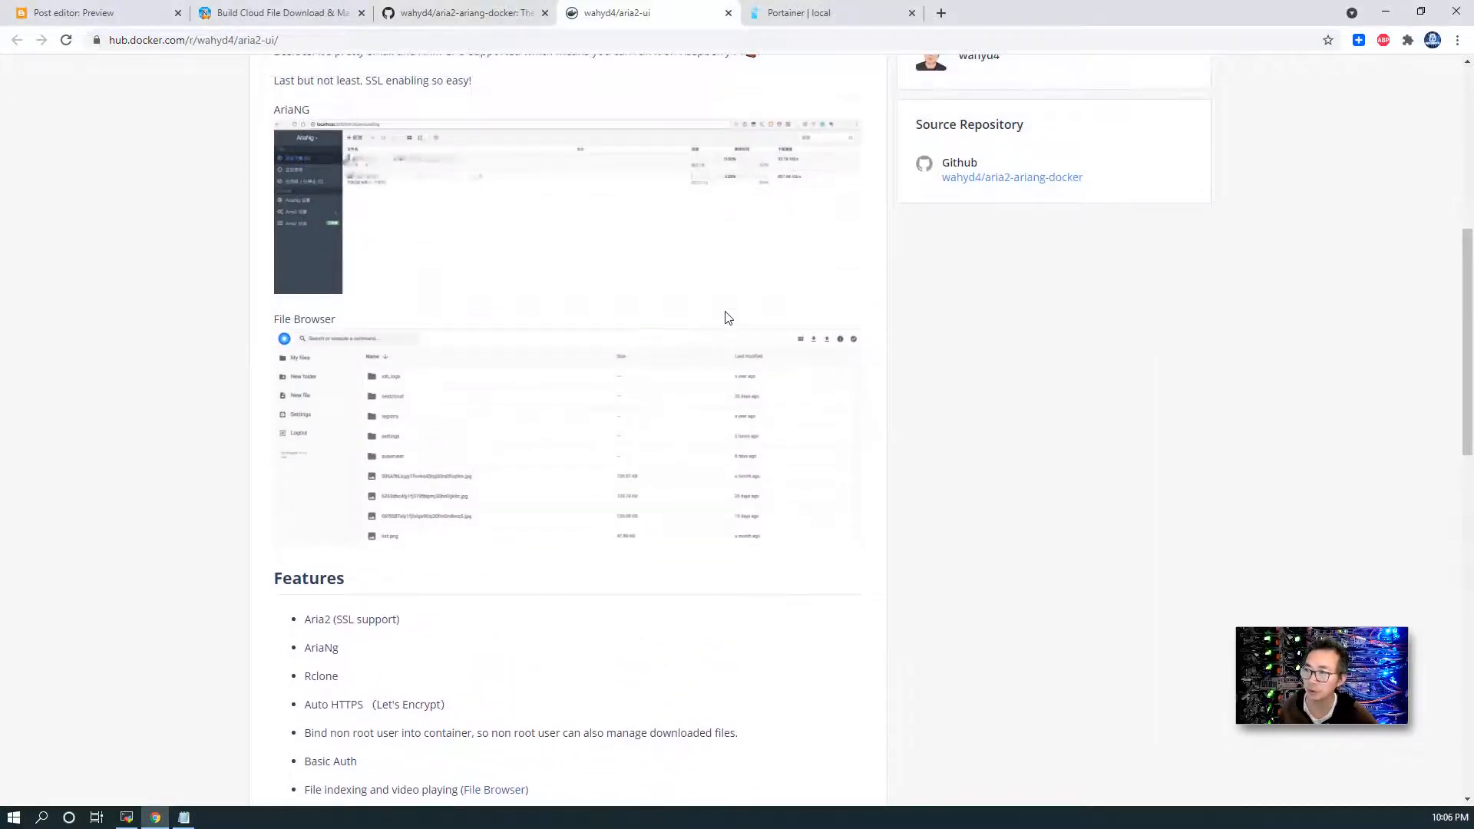
# Step: Highlight the Google Drive and Nginx reverse-proxy requirements, then show the modified docker run command
pyautogui.scroll(-3)
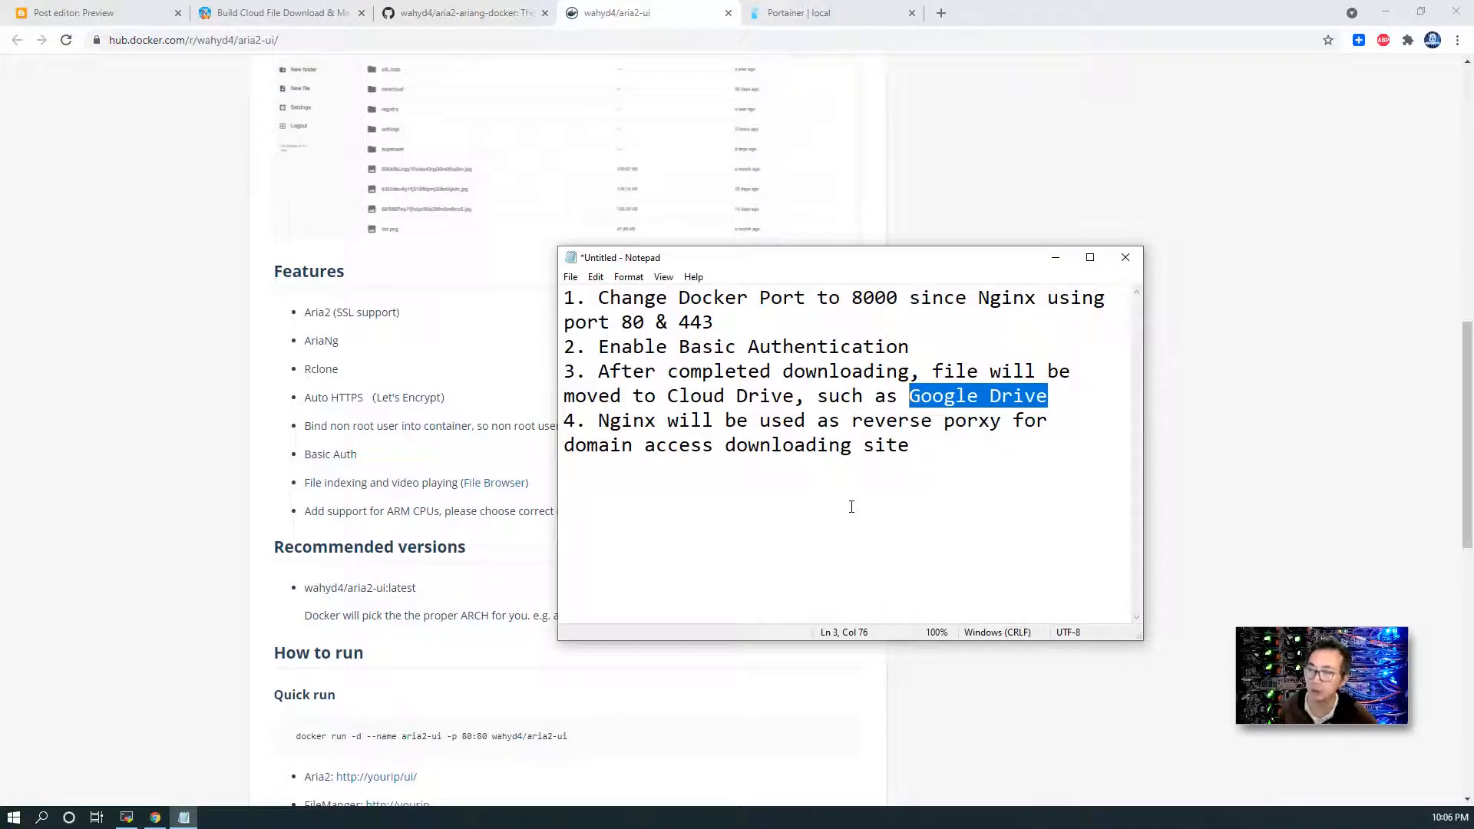
pyautogui.click(855, 494)
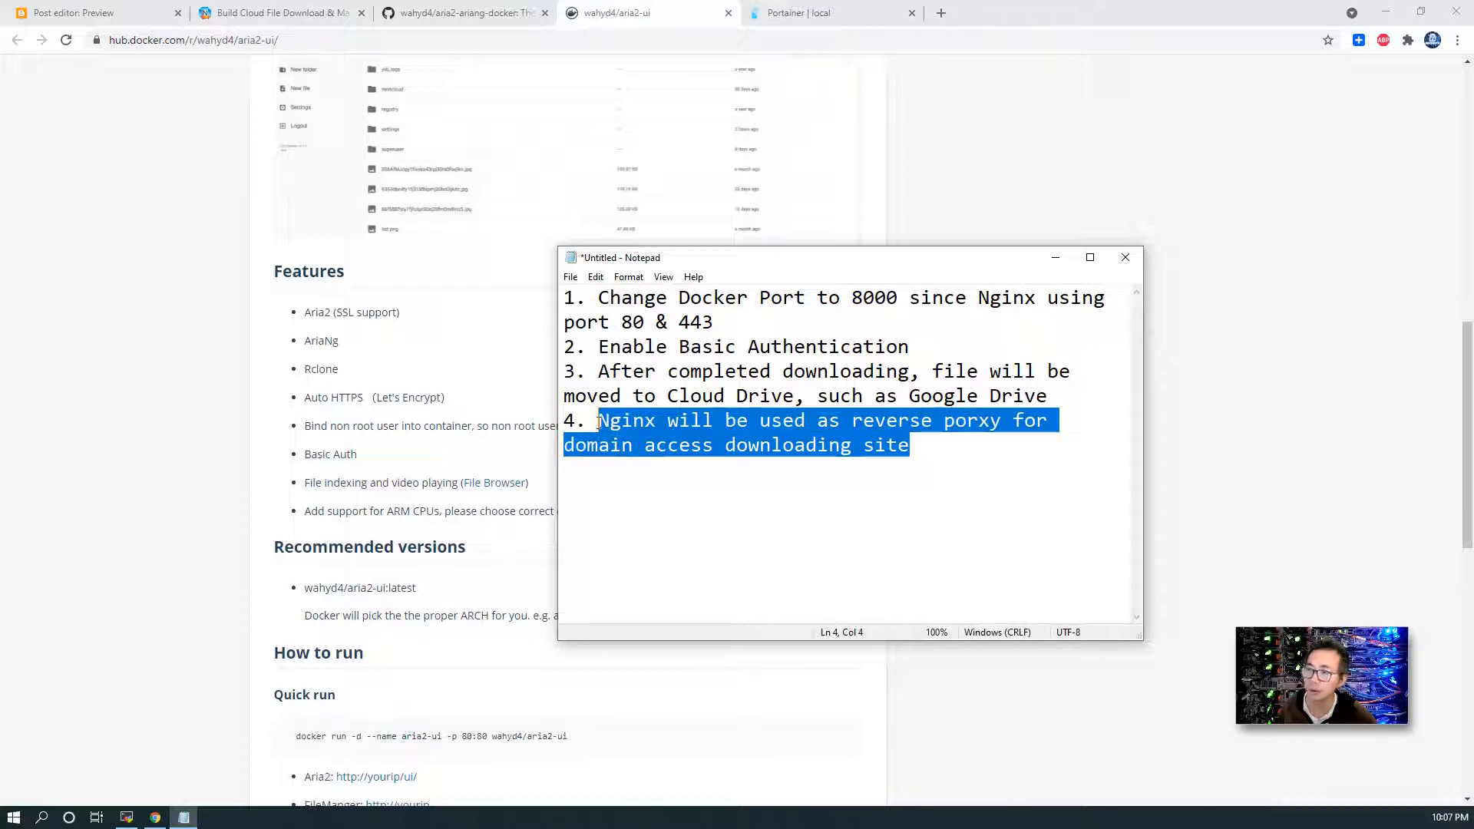
pyautogui.click(978, 421)
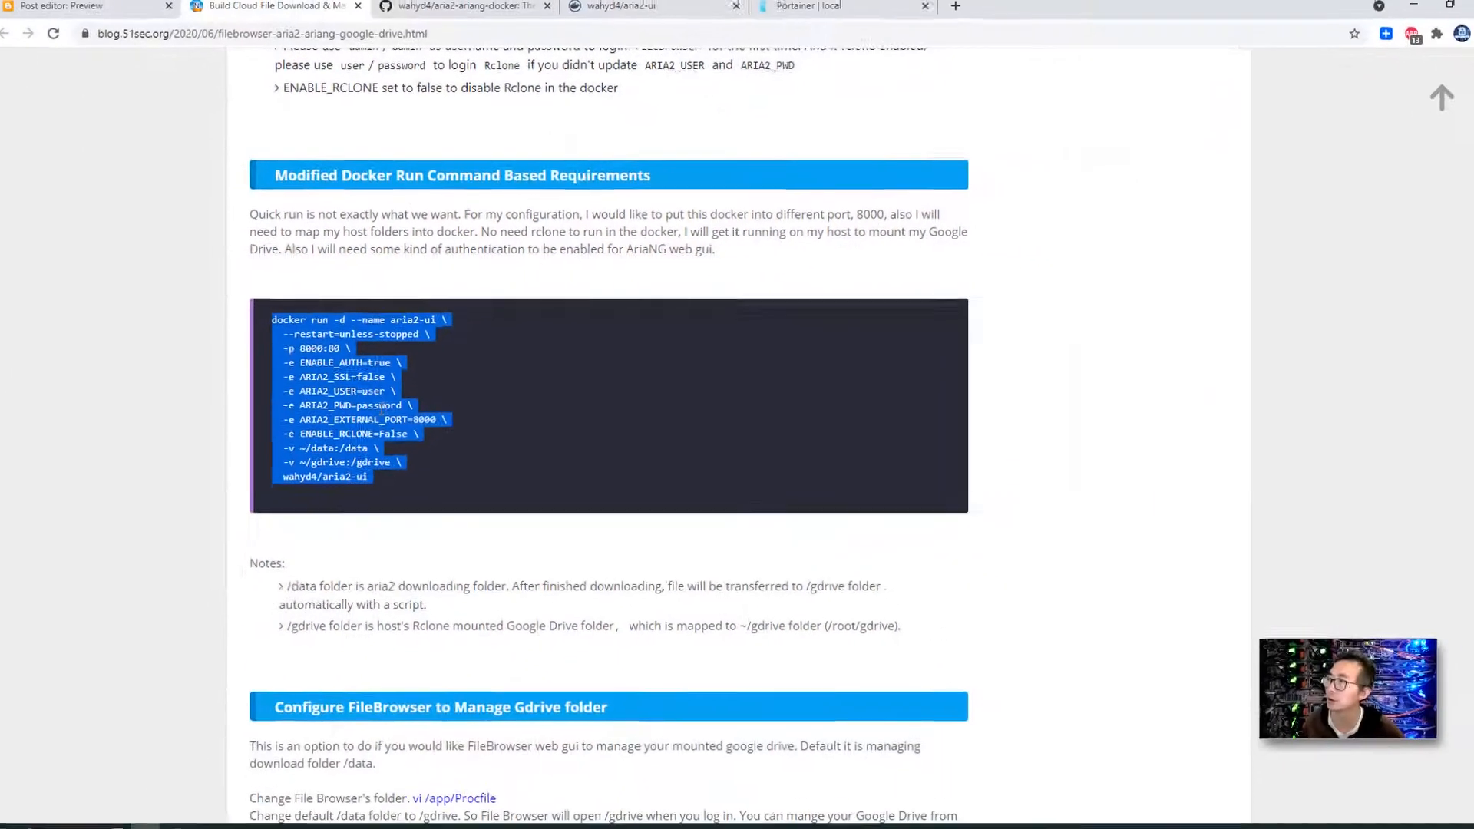
# Step: List Portainer containers showing WatchTower, nginx and portainer running, then switch to the terminal
pyautogui.click(831, 12)
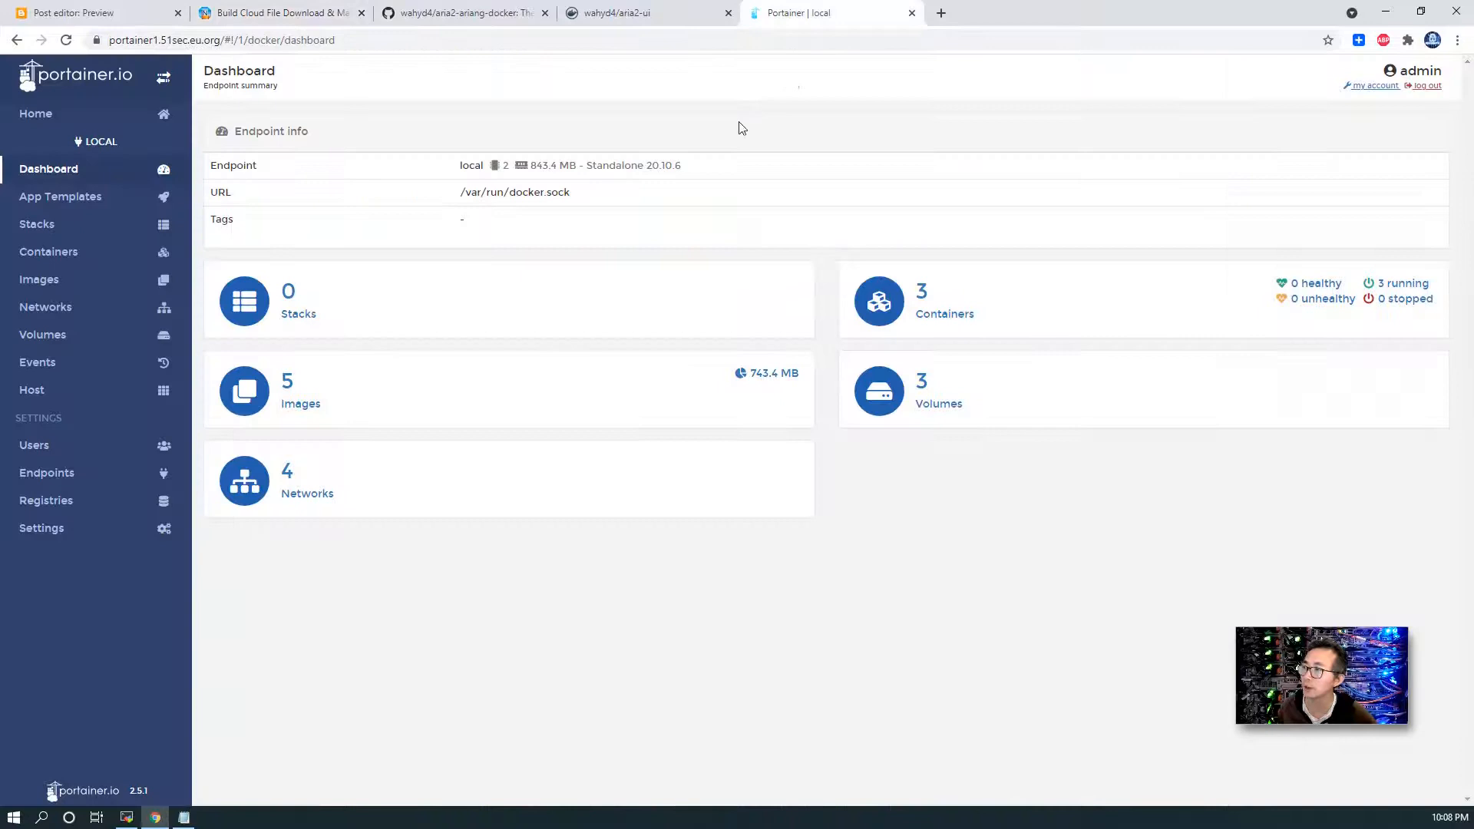
pyautogui.click(48, 251)
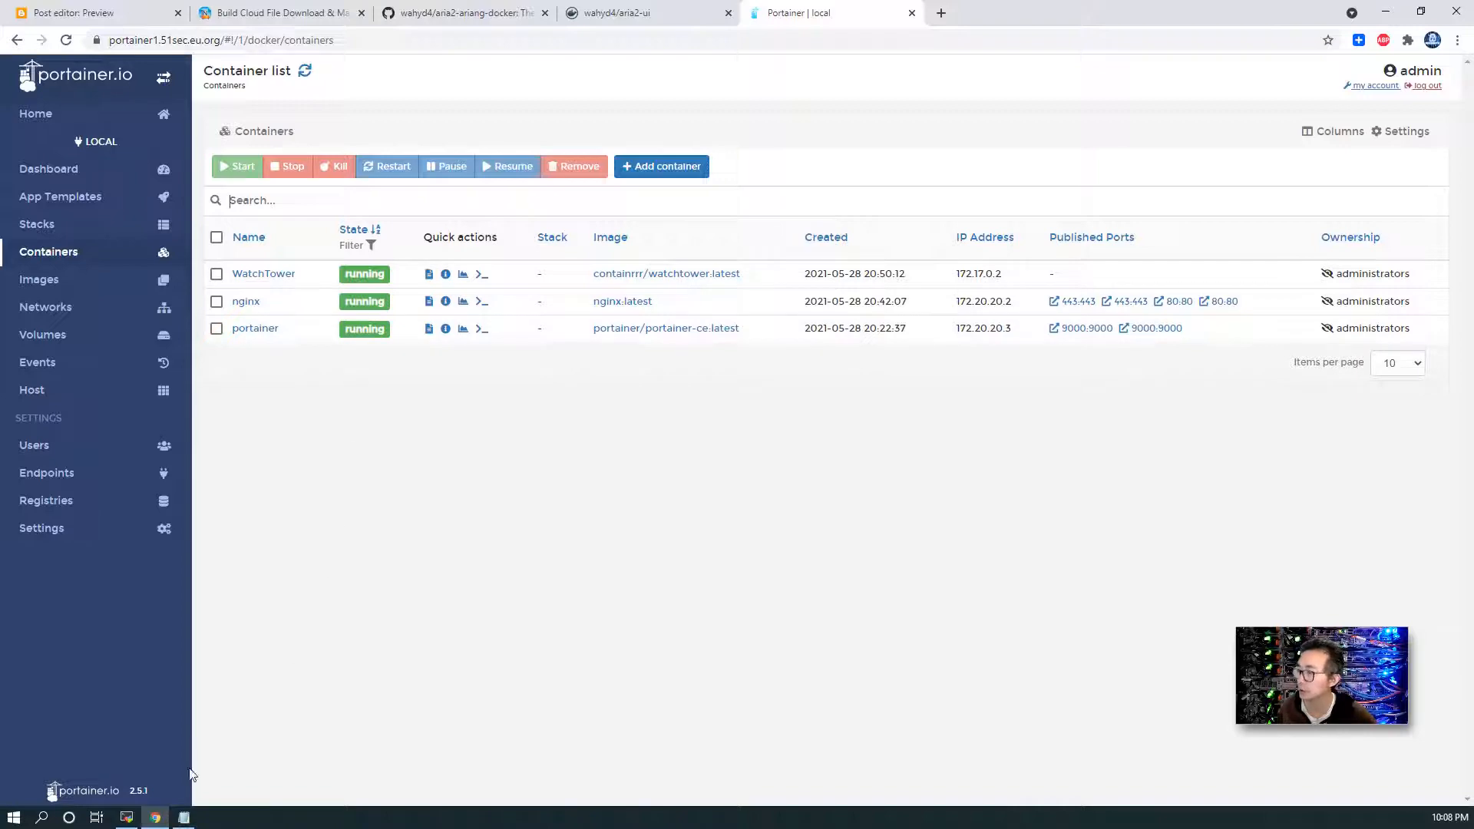
pyautogui.click(126, 816)
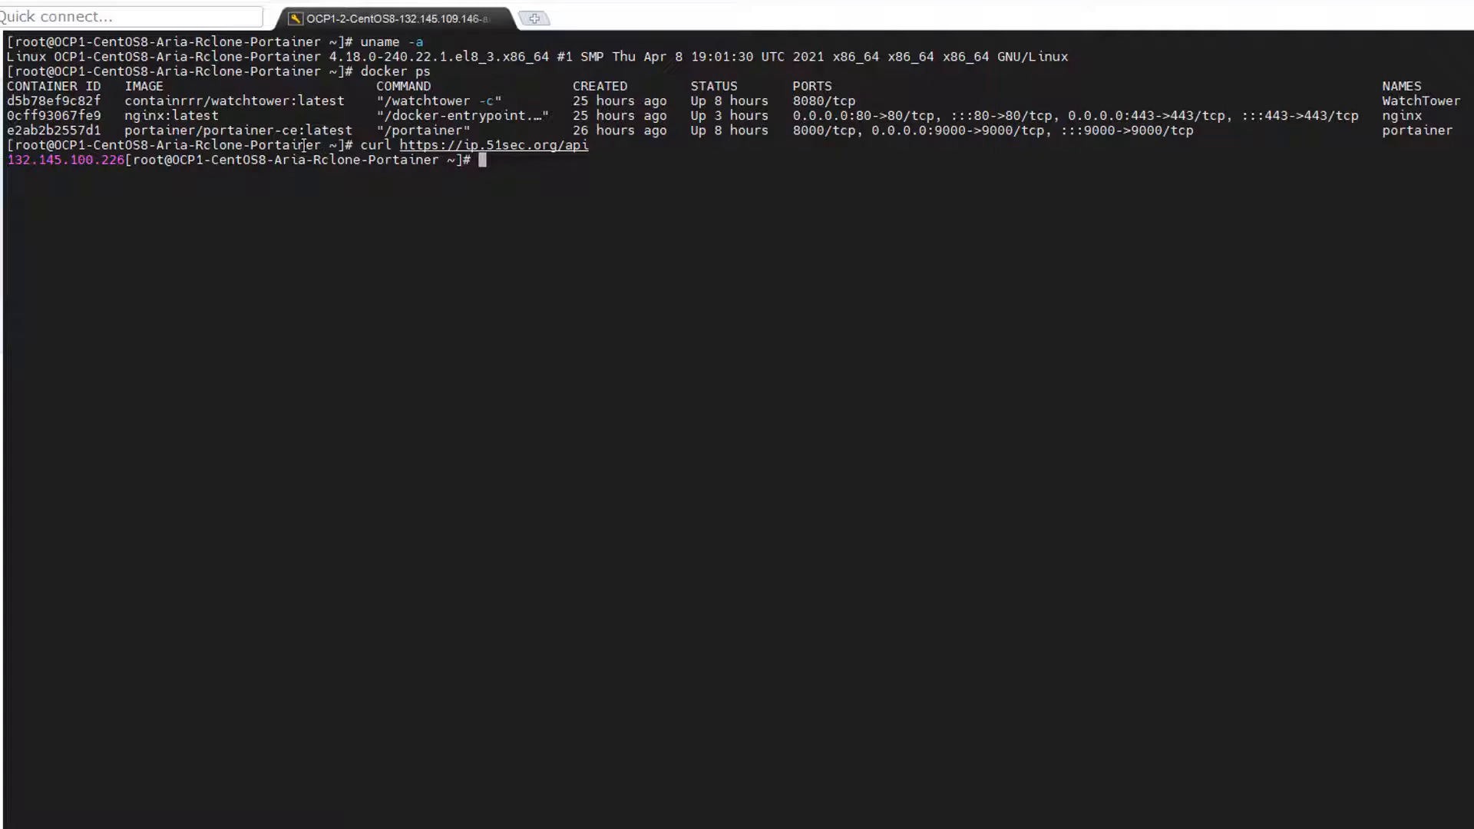
pyautogui.moveTo(985, 131)
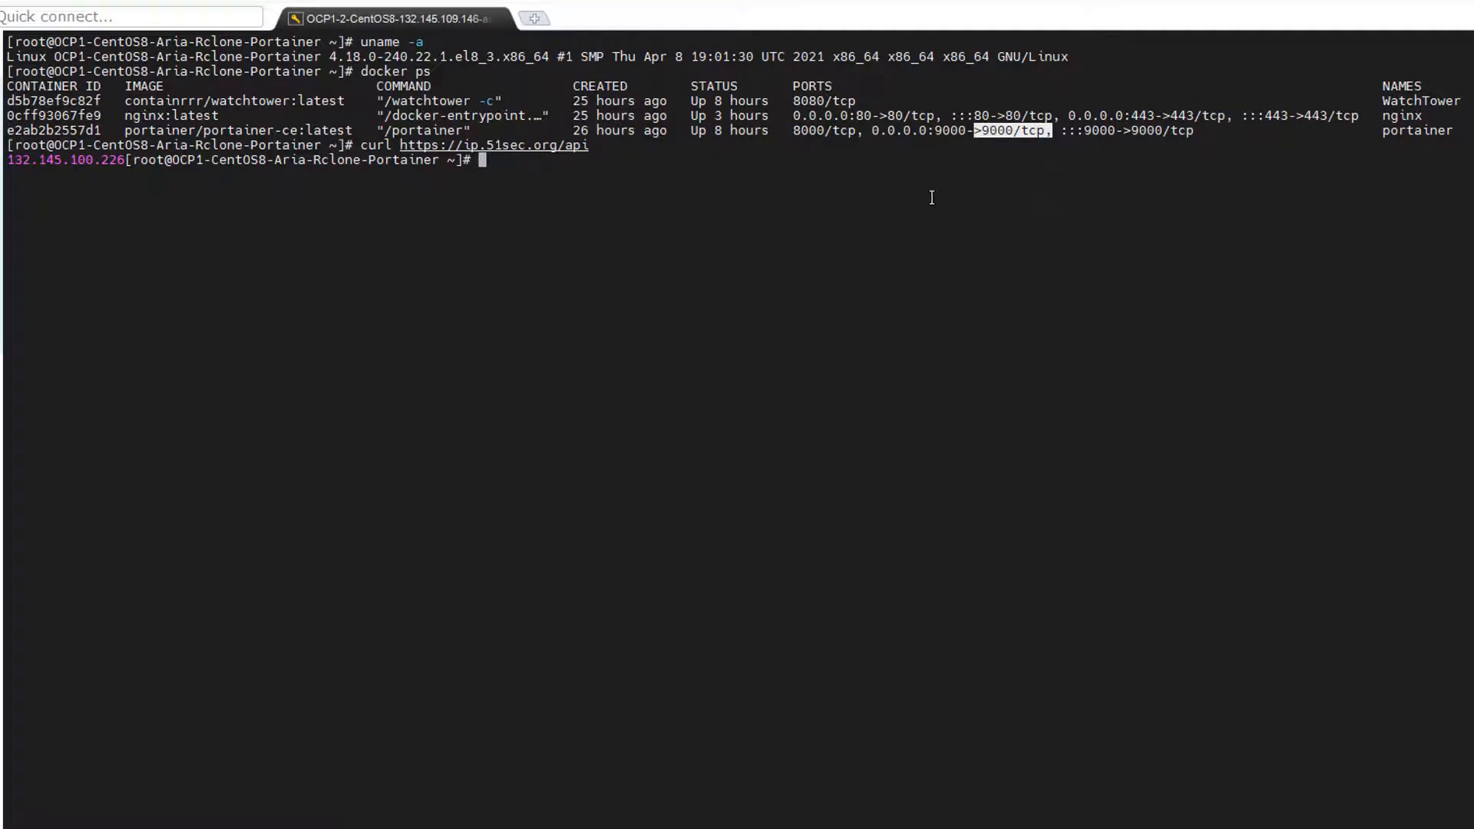
# Step: Point out Portainer's 9000/tcp port in docker ps output, then return to the blog command
pyautogui.rightClick(930, 197)
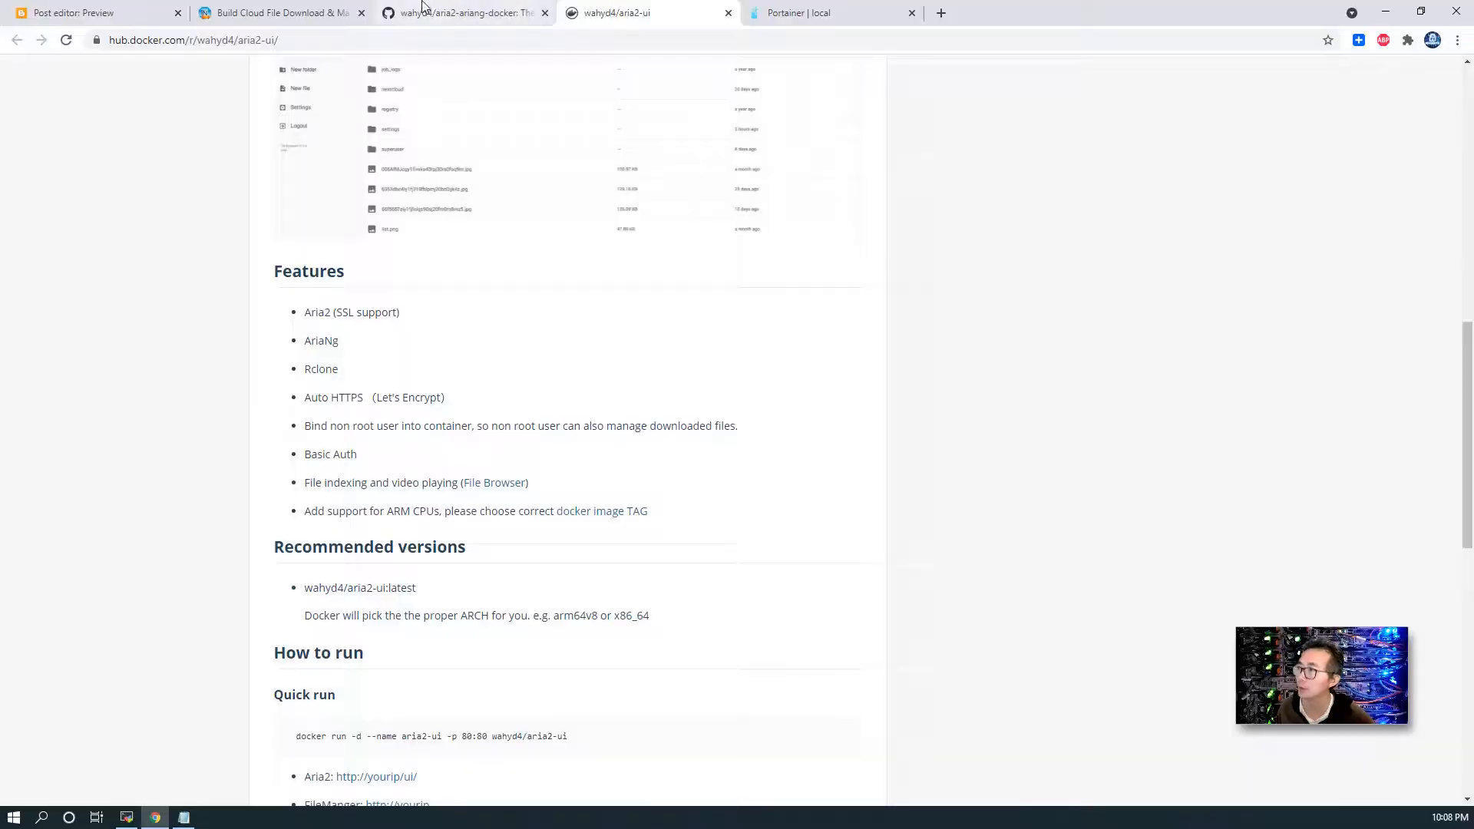
pyautogui.click(277, 13)
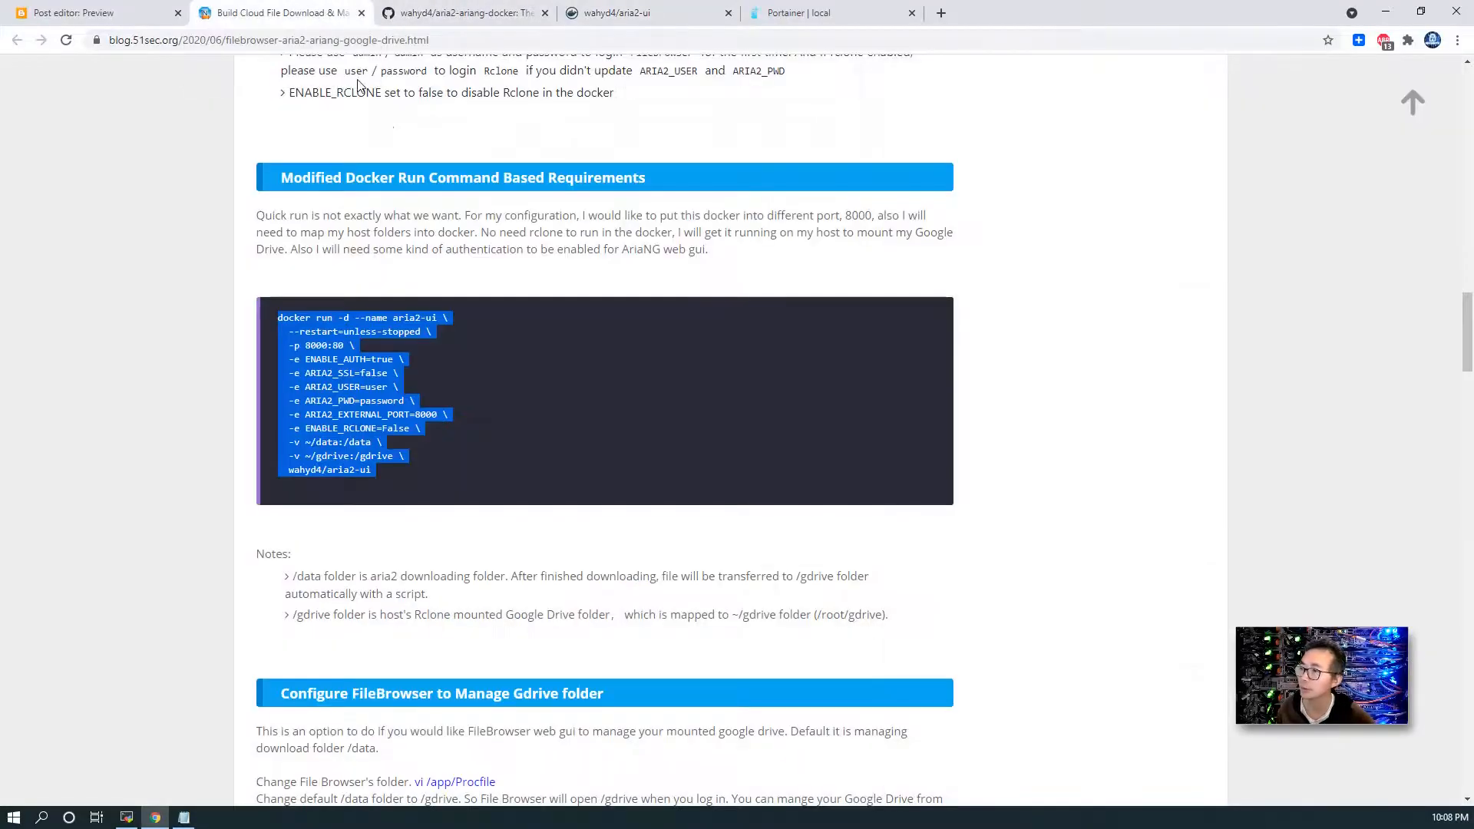
# Step: Copy the blog's modified aria2-ui docker run command for pasting into the server terminal
pyautogui.rightClick(337, 345)
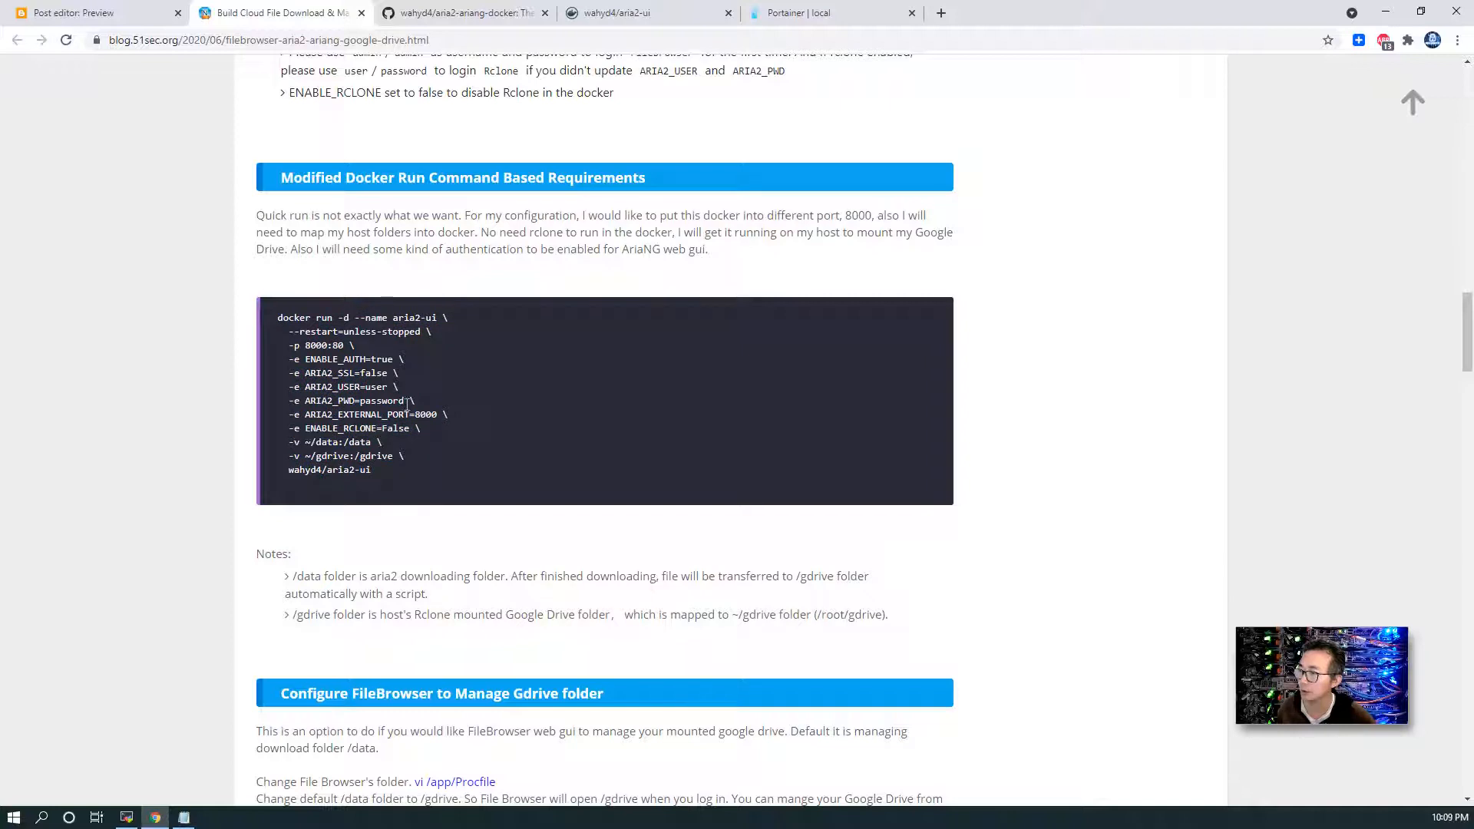
pyautogui.doubleClick(369, 386)
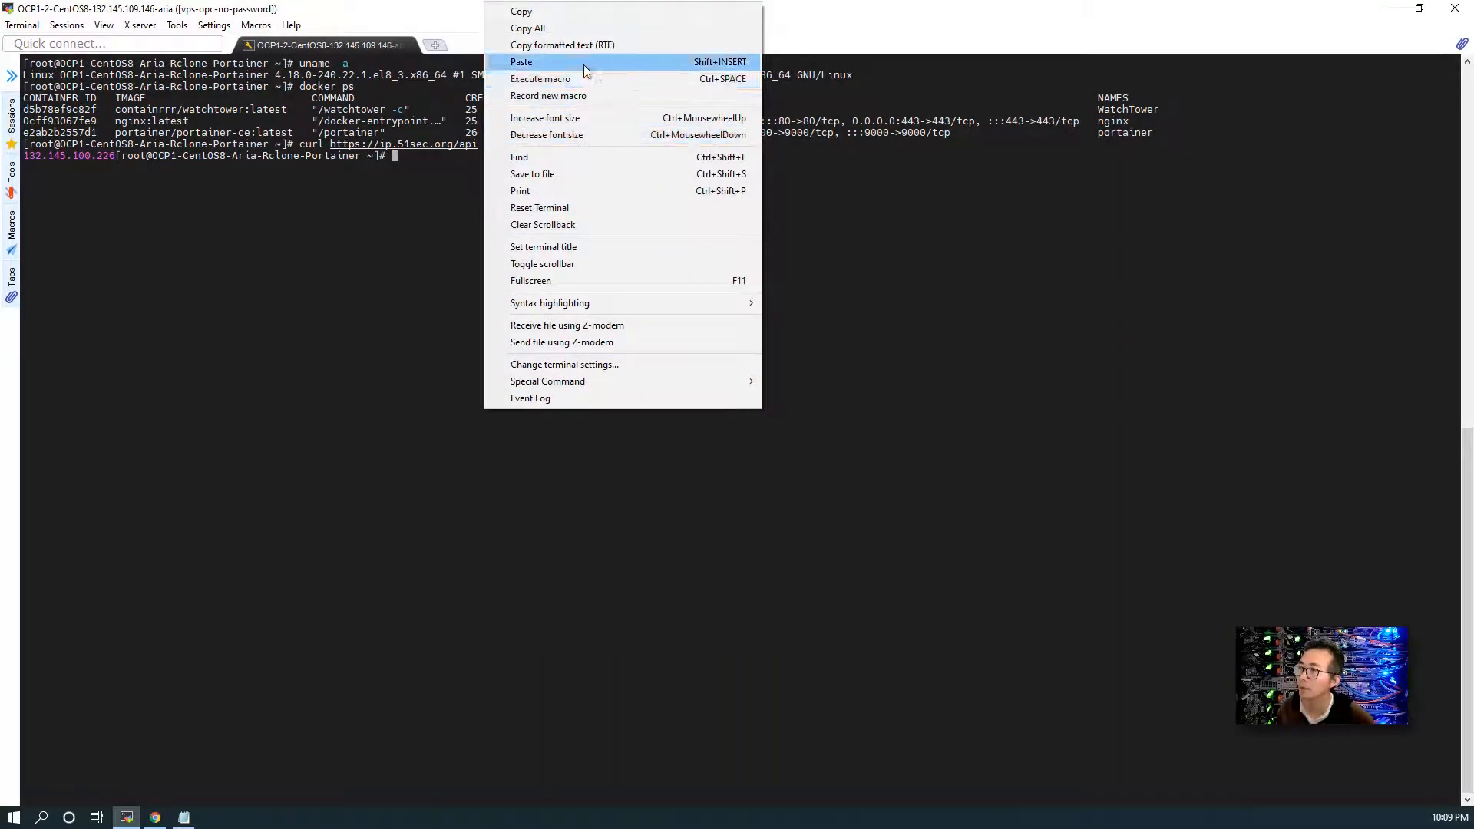
# Step: Run the pasted aria2-ui docker run command on port 8000 and check it with docker ps
pyautogui.click(520, 61)
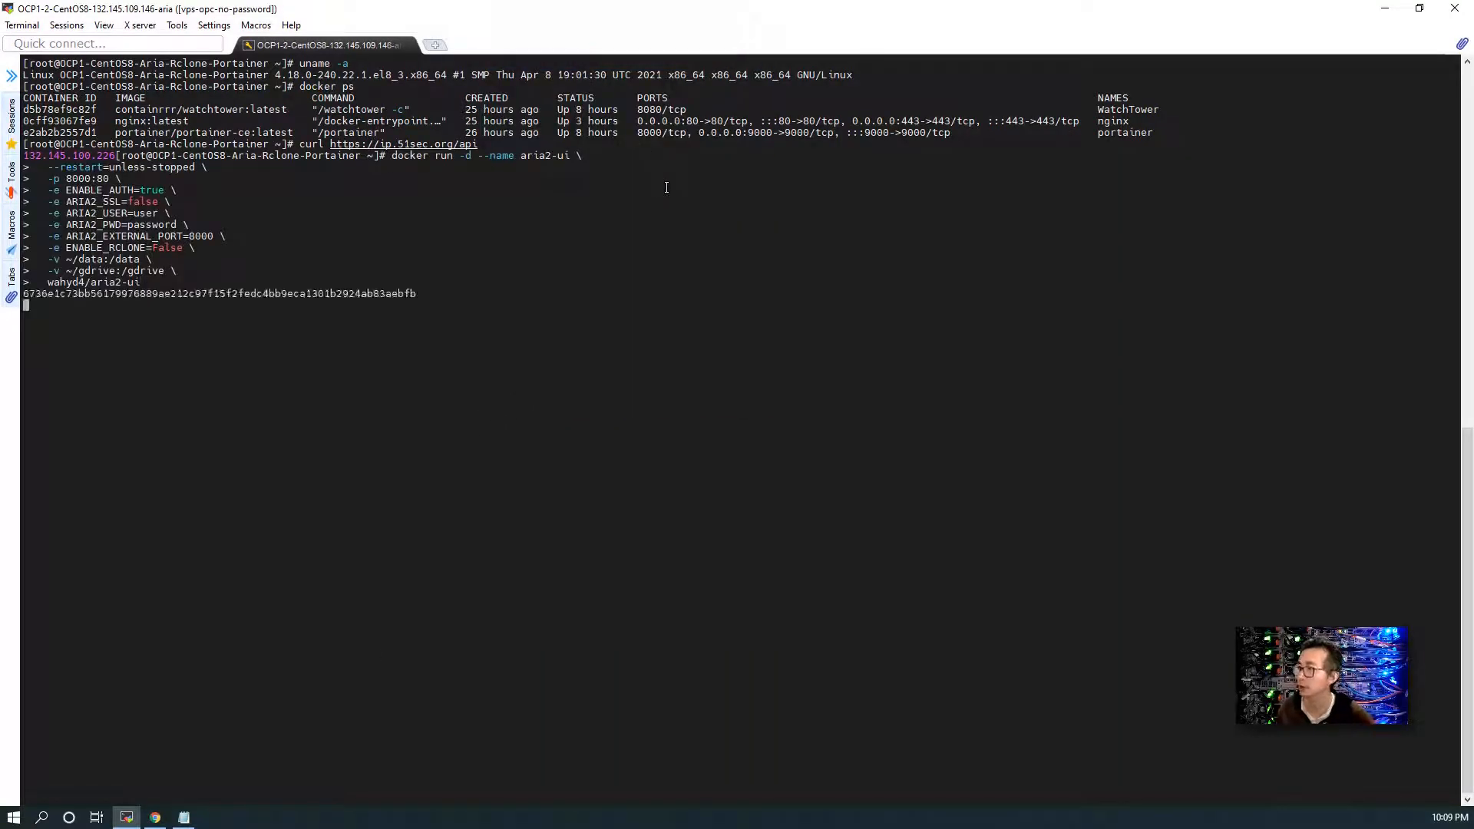
pyautogui.write('docker ps')
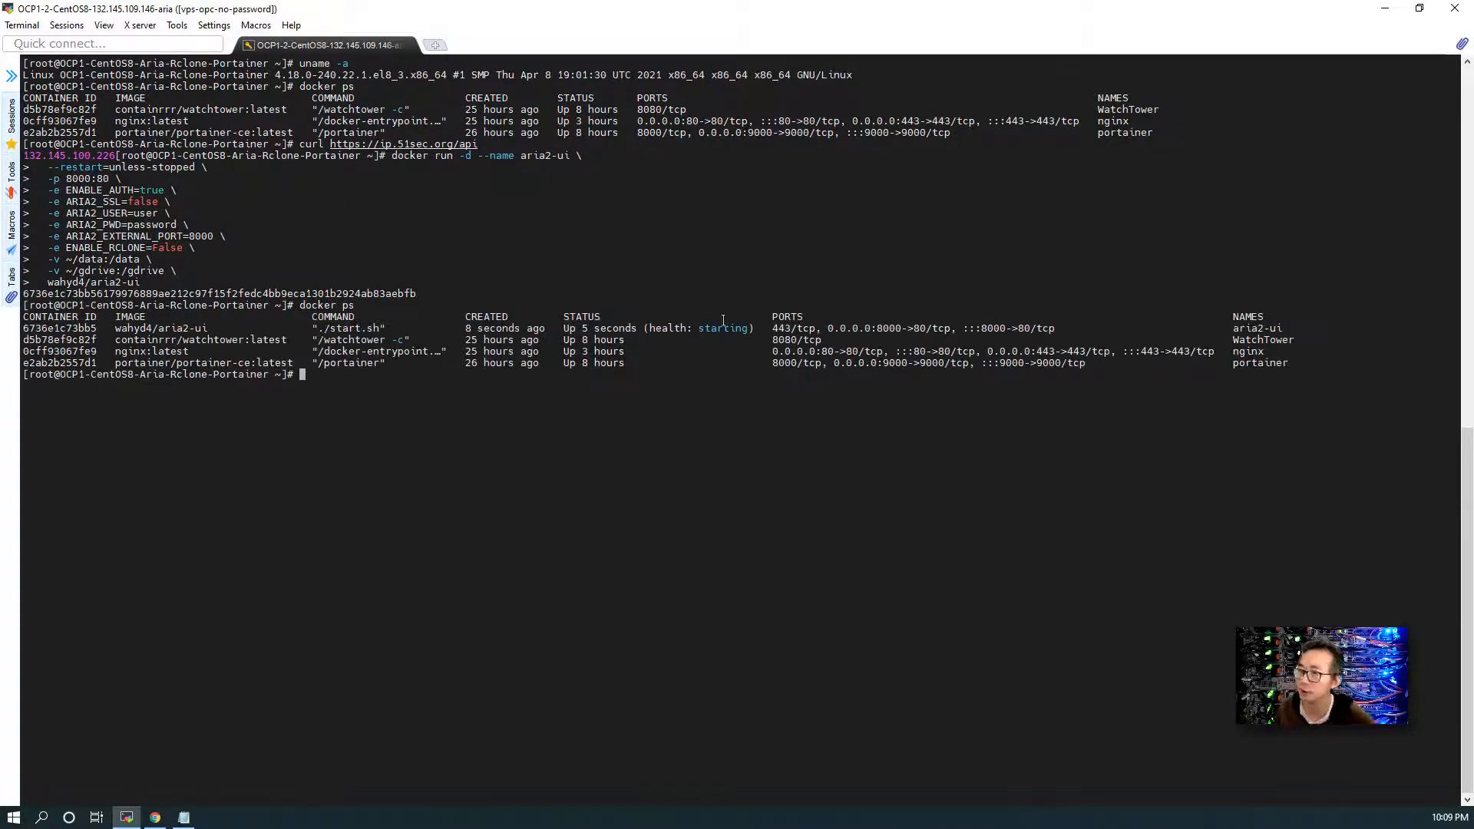
pyautogui.moveTo(745, 443)
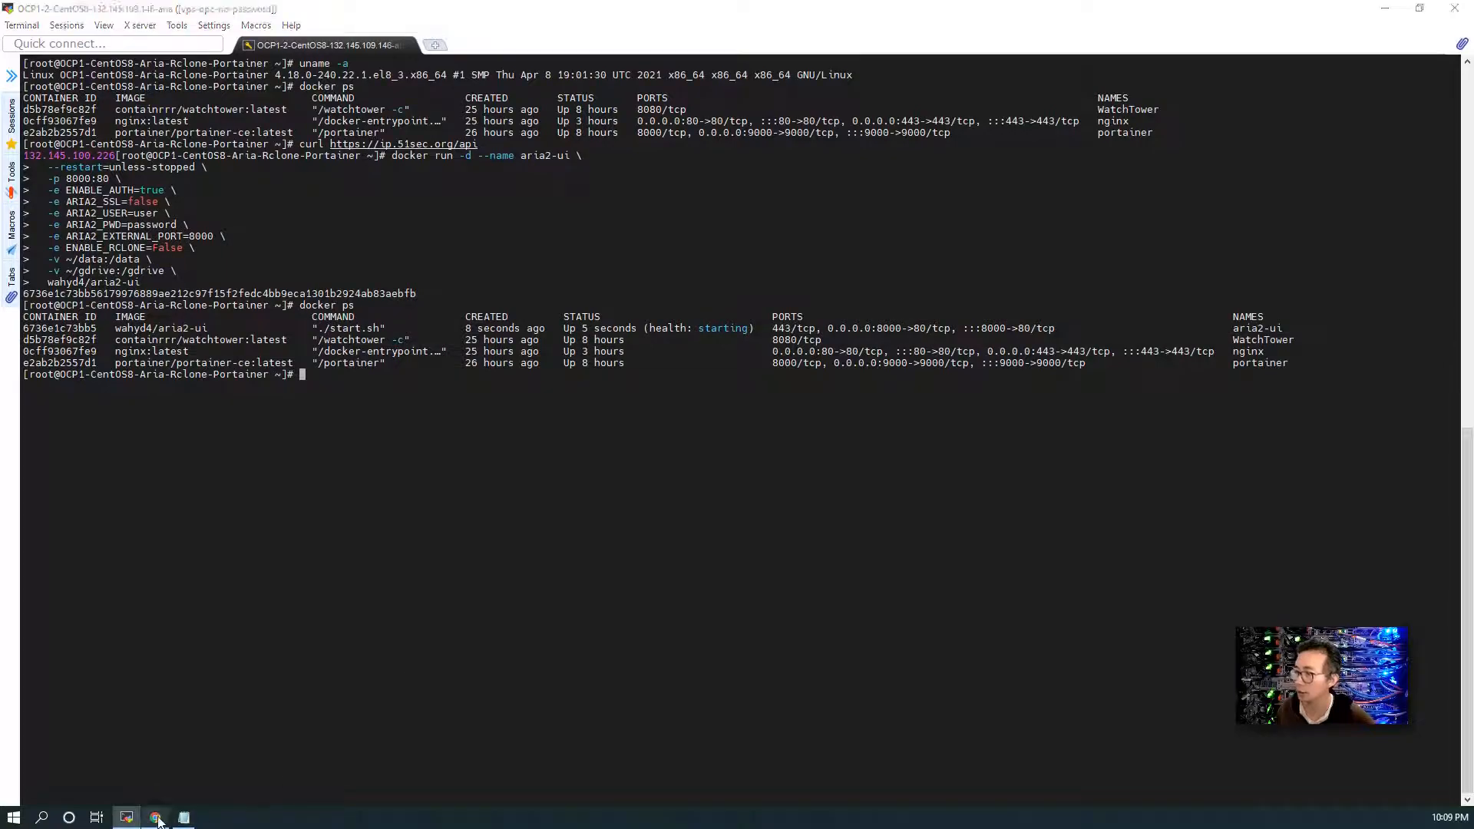
pyautogui.click(156, 817)
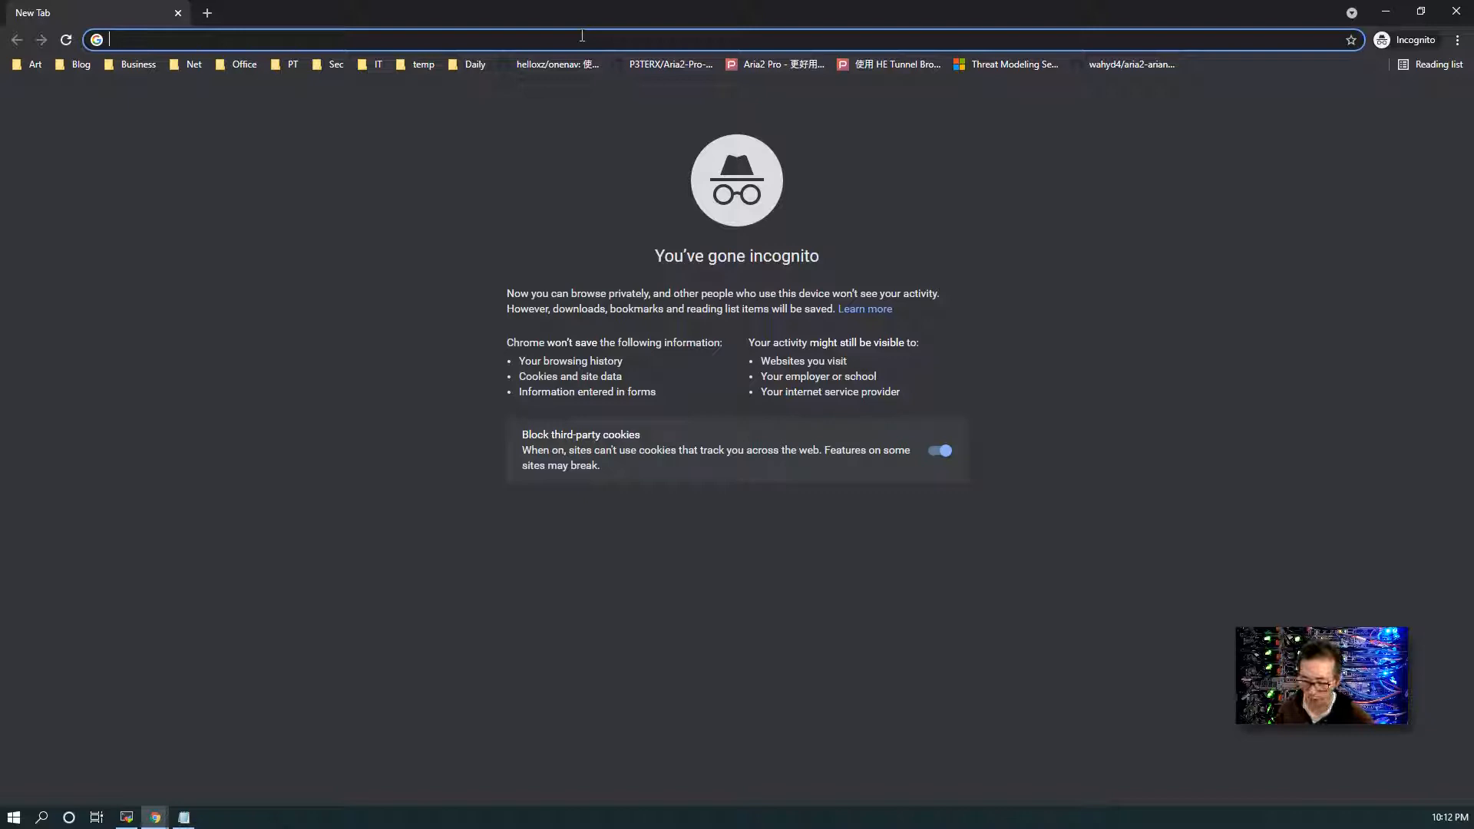
# Step: Sign in to AriaNg at 132.145.100.226:8000 as user and view the waiting downloads
pyautogui.write('132.145.100.226:8000')
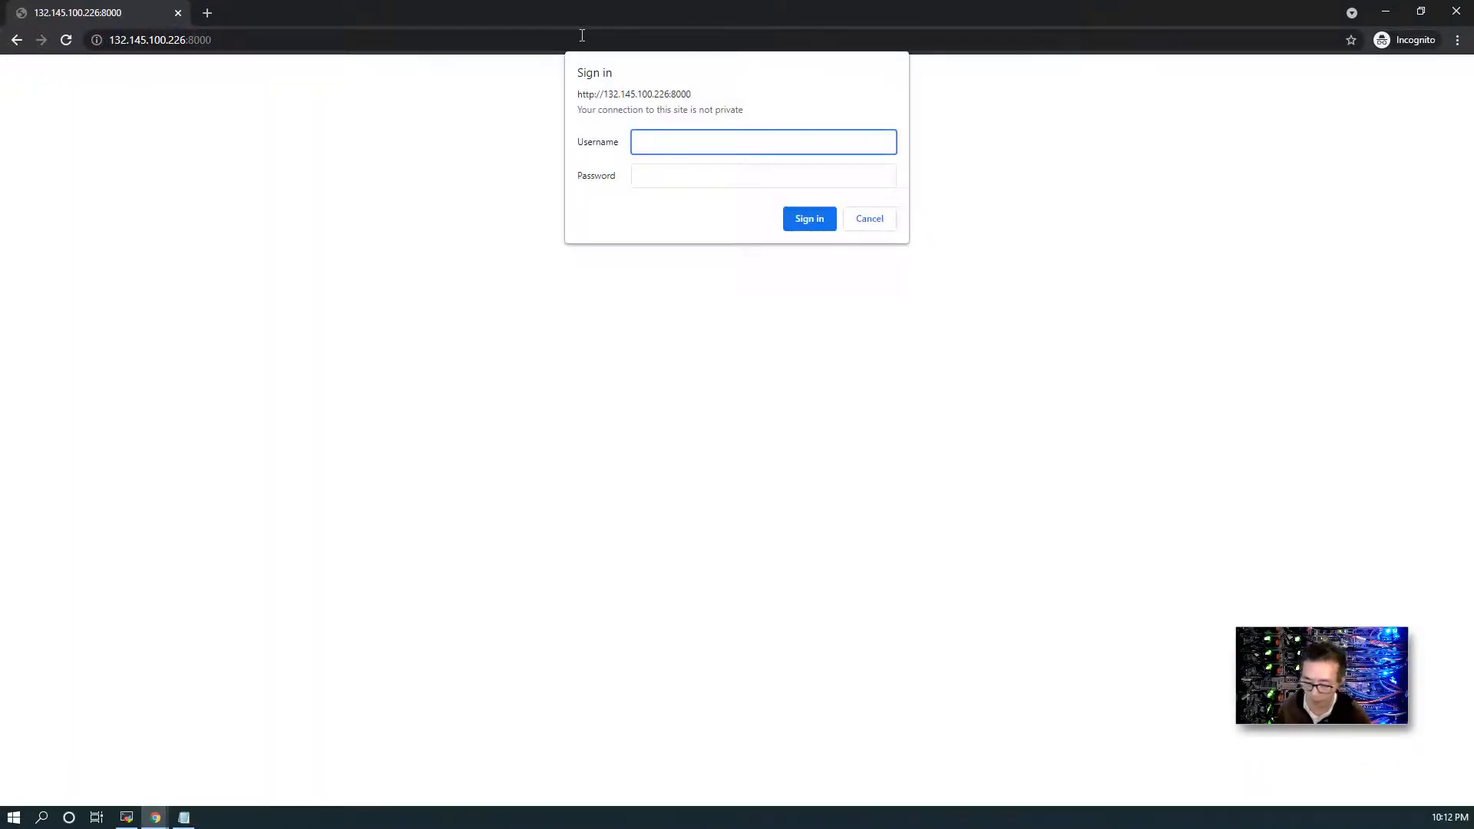
pyautogui.write('user')
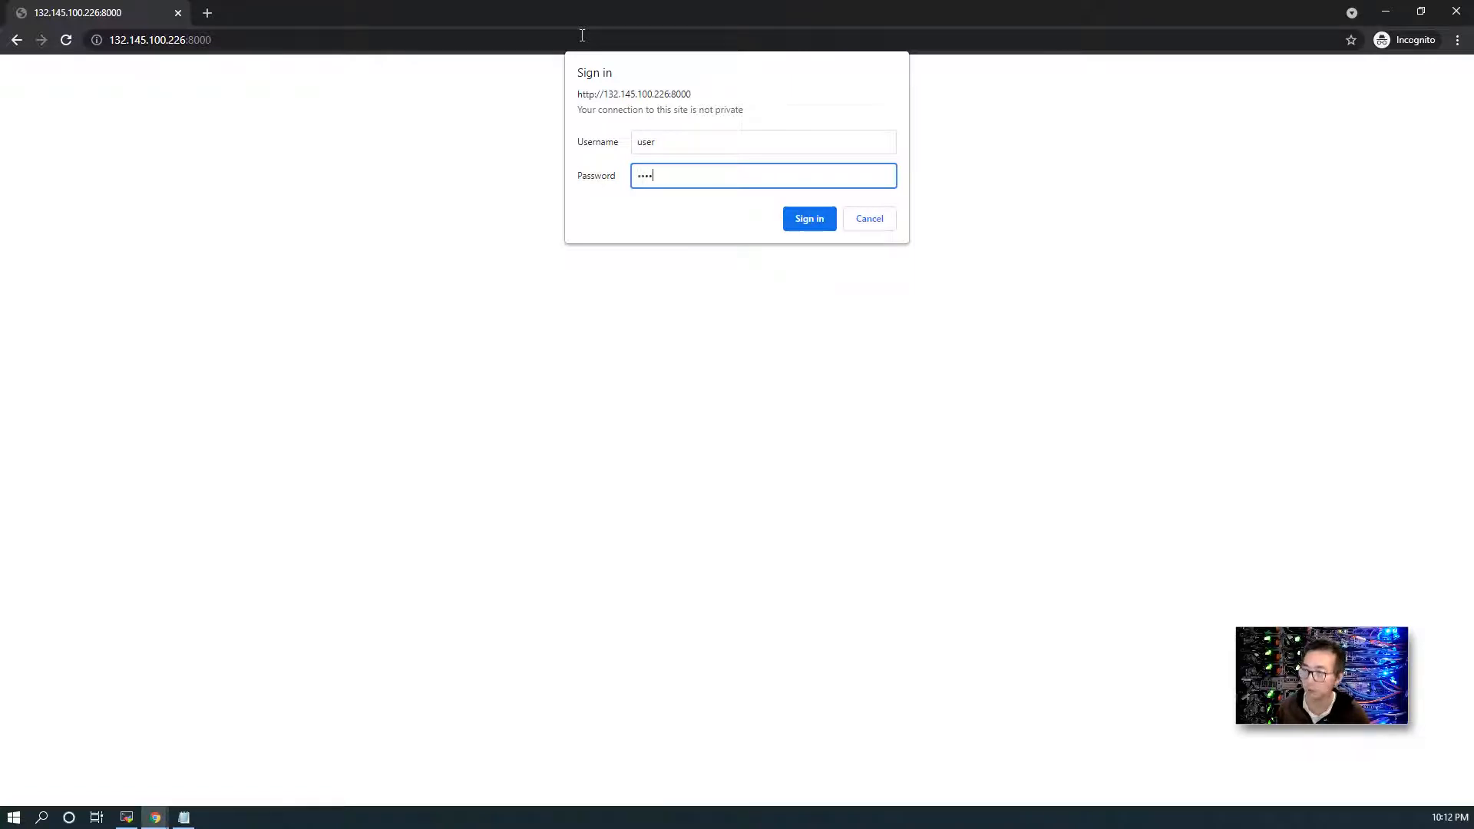
pyautogui.click(807, 218)
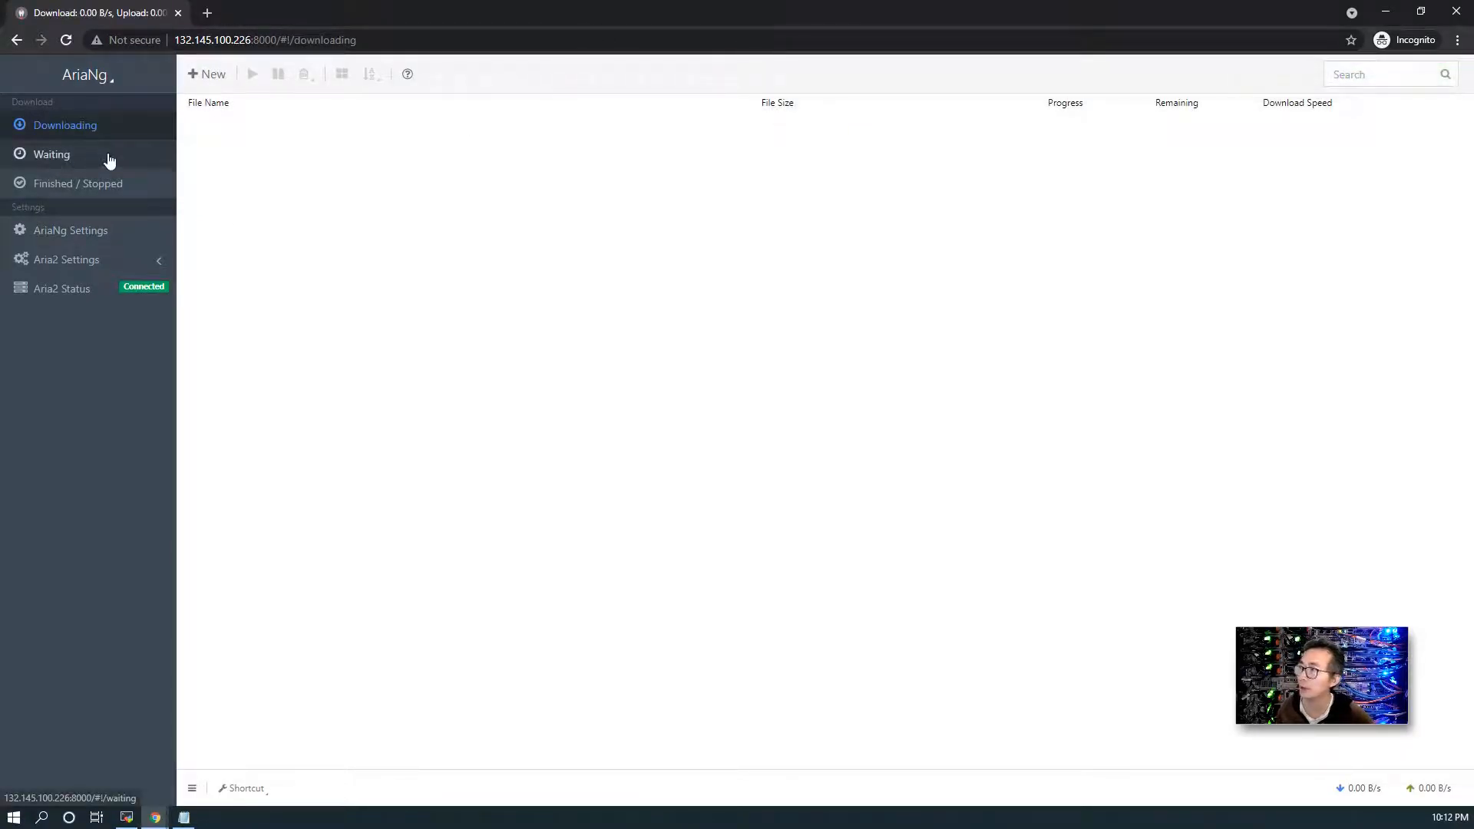
pyautogui.click(78, 184)
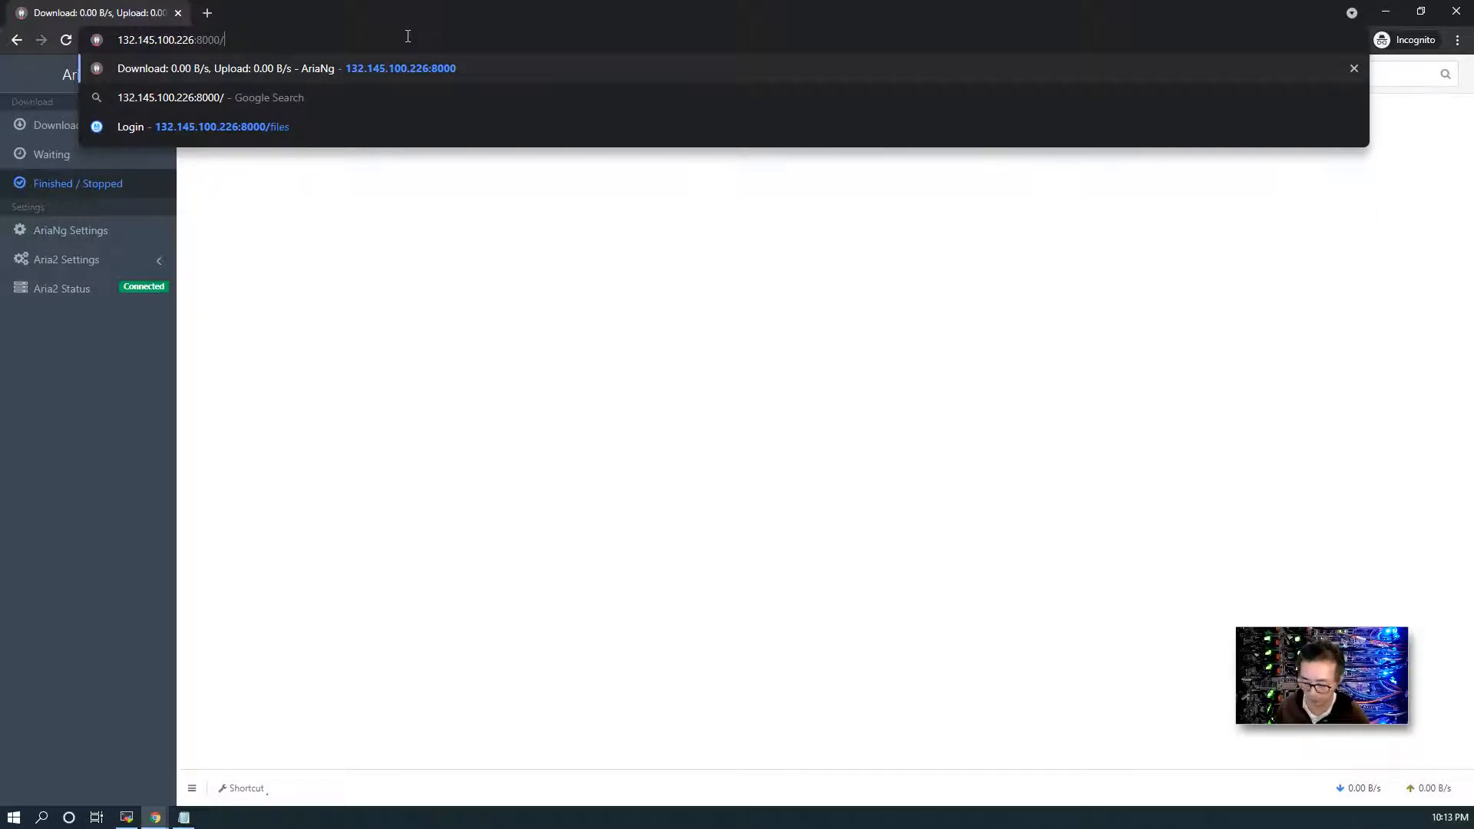
# Step: Log in to File Browser at 132.145.100.226:8000/files as admin and check My files is empty
pyautogui.write('files/login?redirect=%2Ffiles%2F')
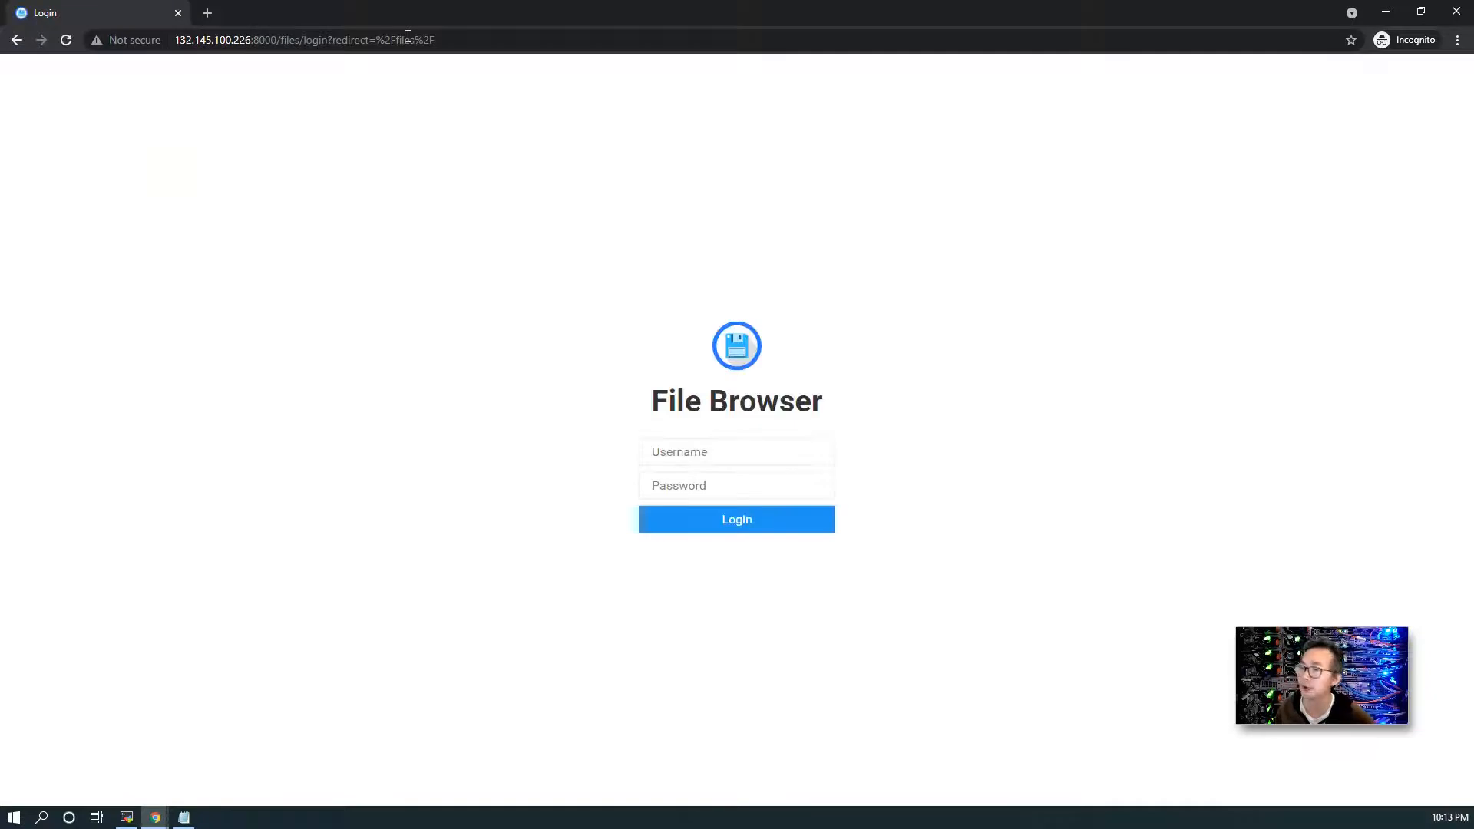
pyautogui.click(737, 451)
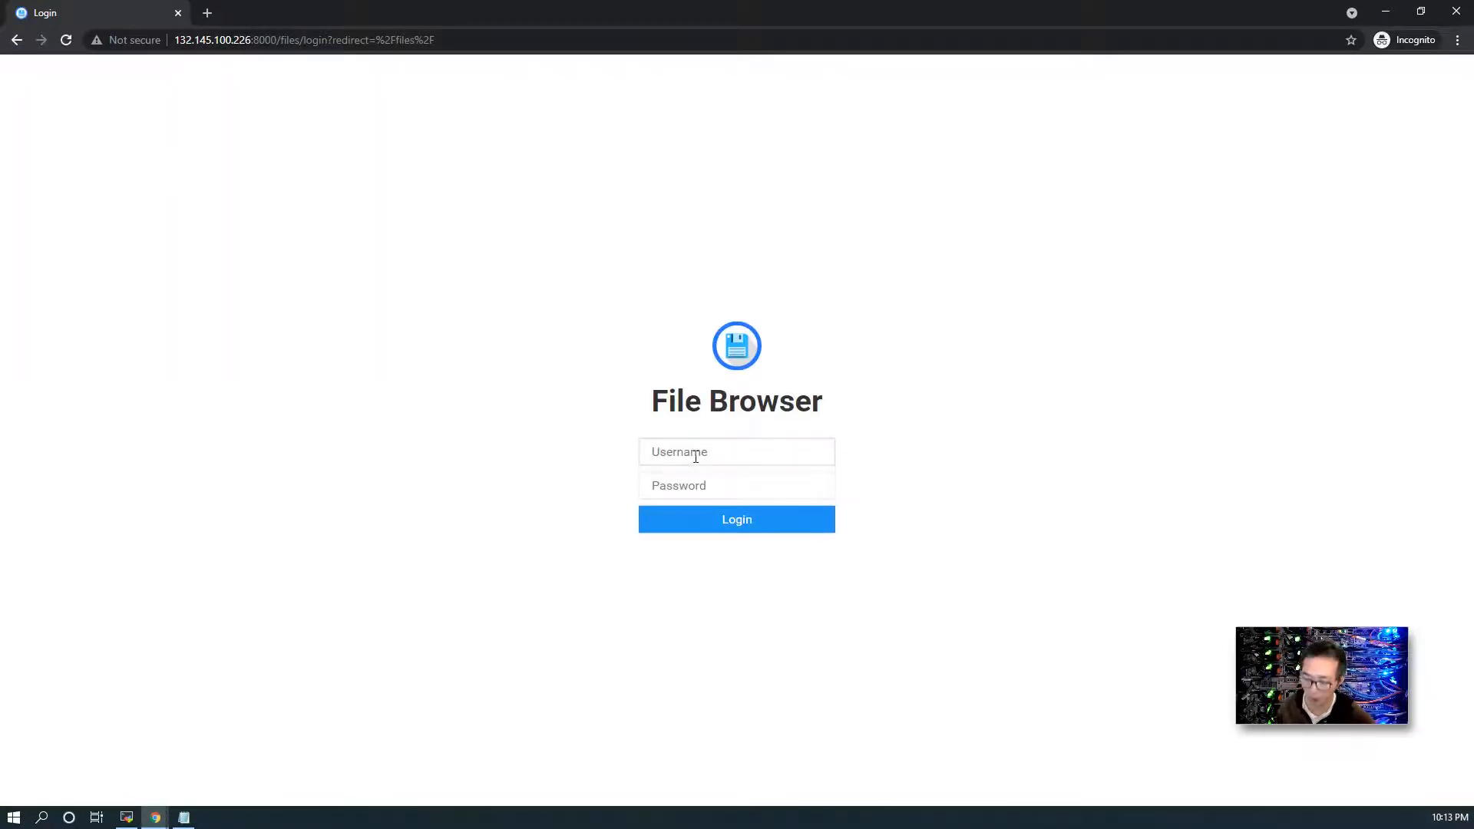
pyautogui.write('admin')
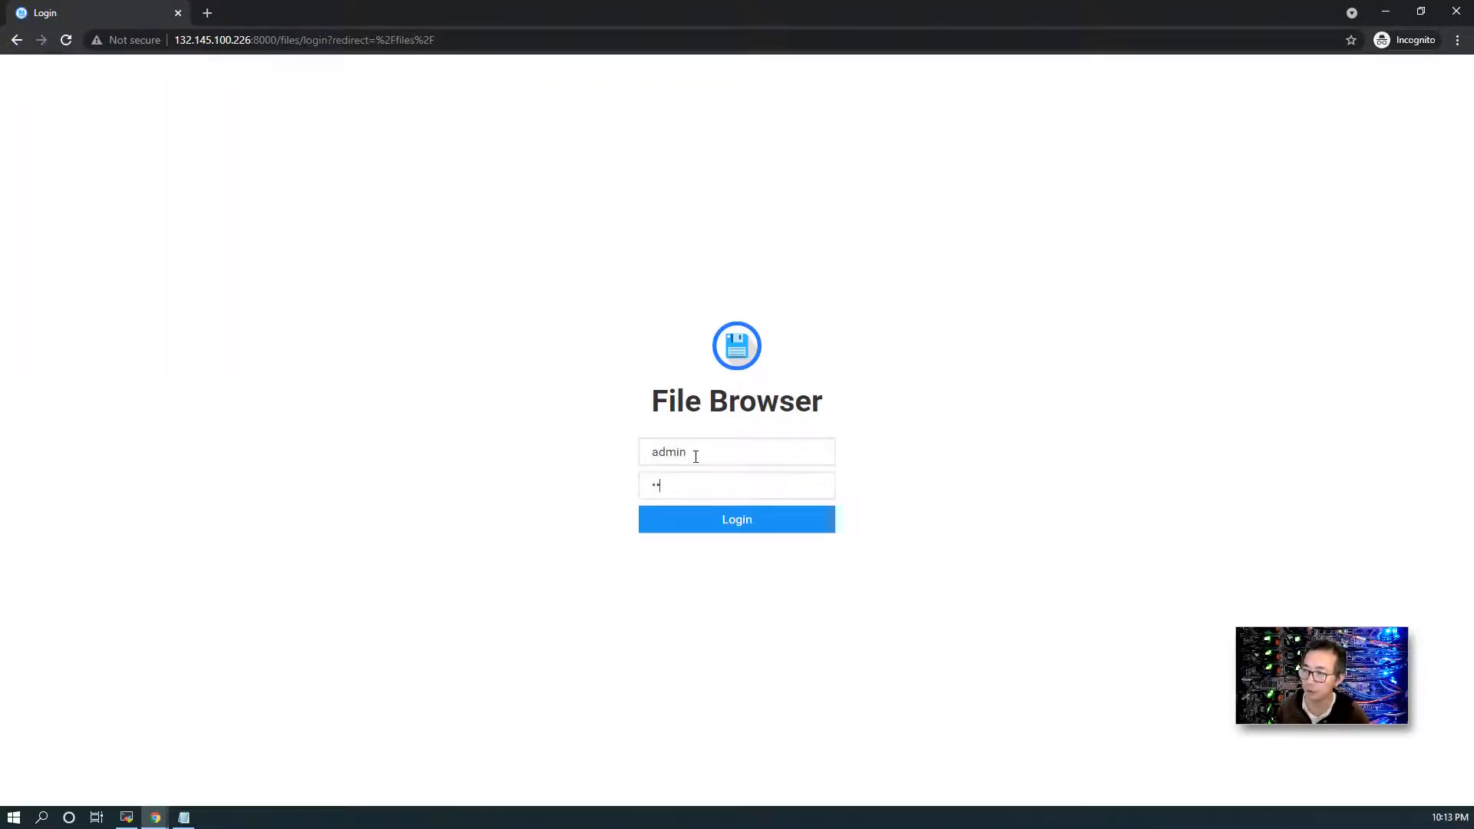
pyautogui.click(737, 519)
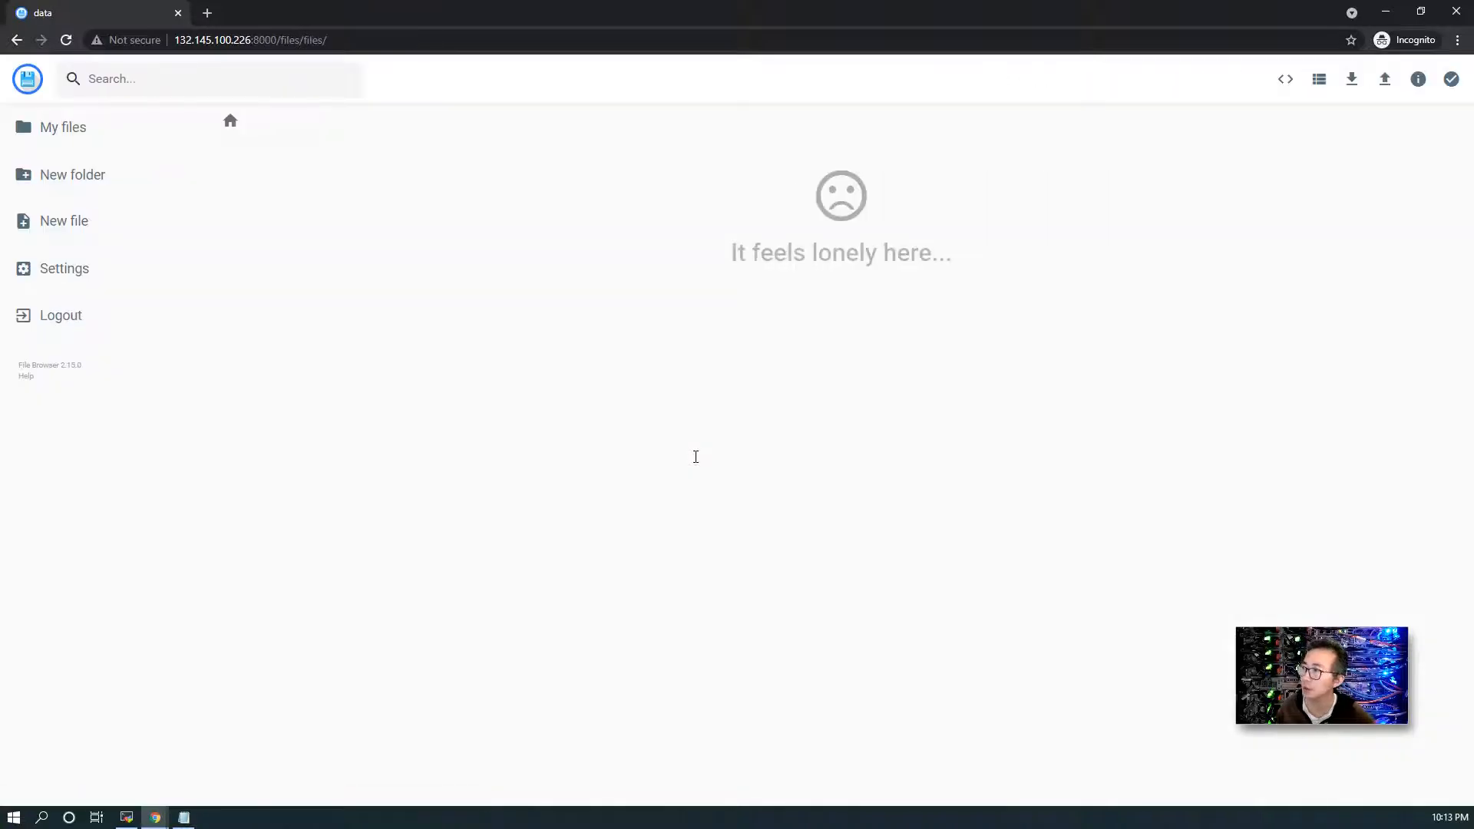
pyautogui.click(64, 268)
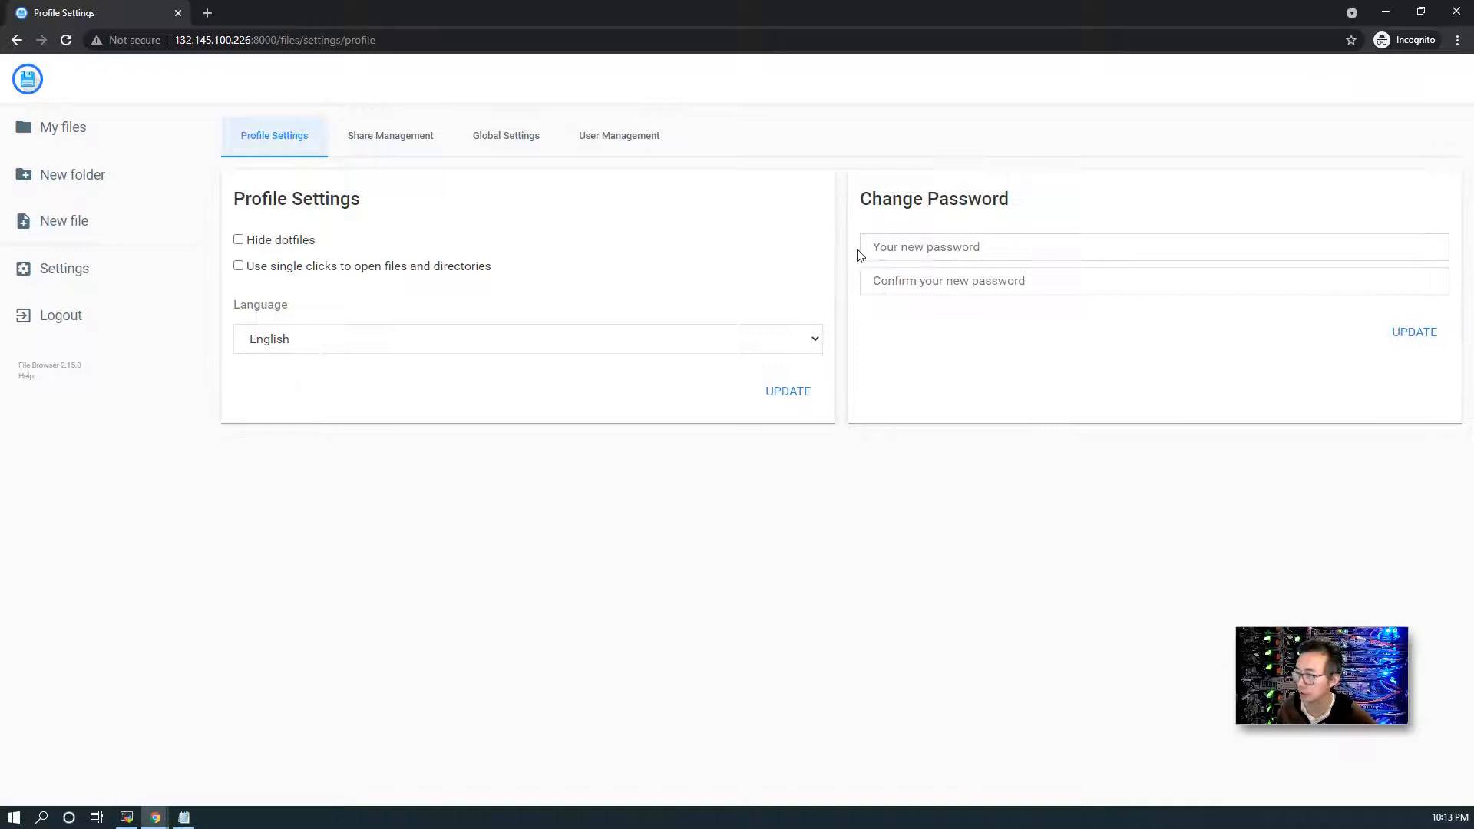
pyautogui.click(62, 127)
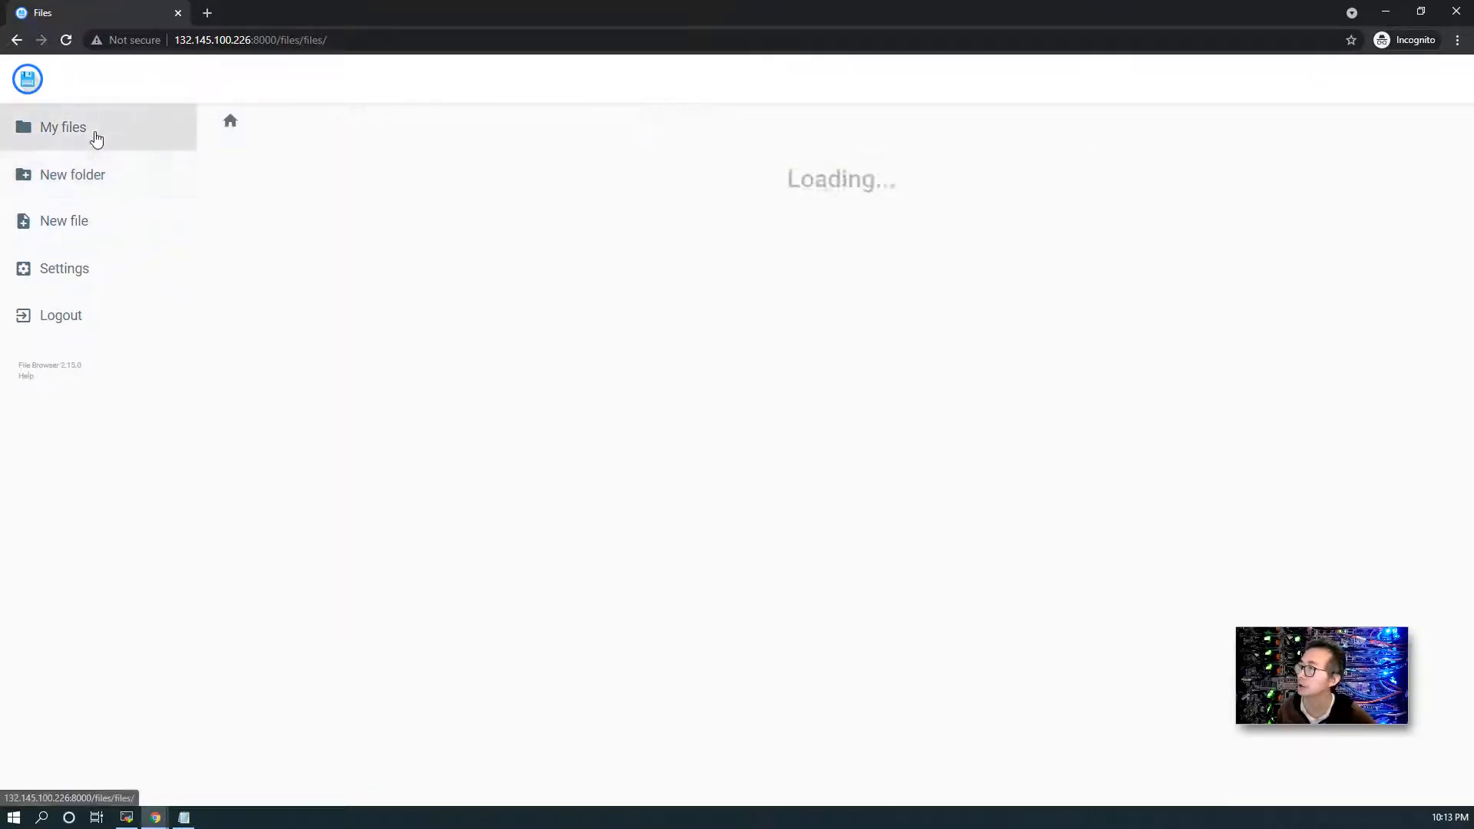
pyautogui.click(62, 126)
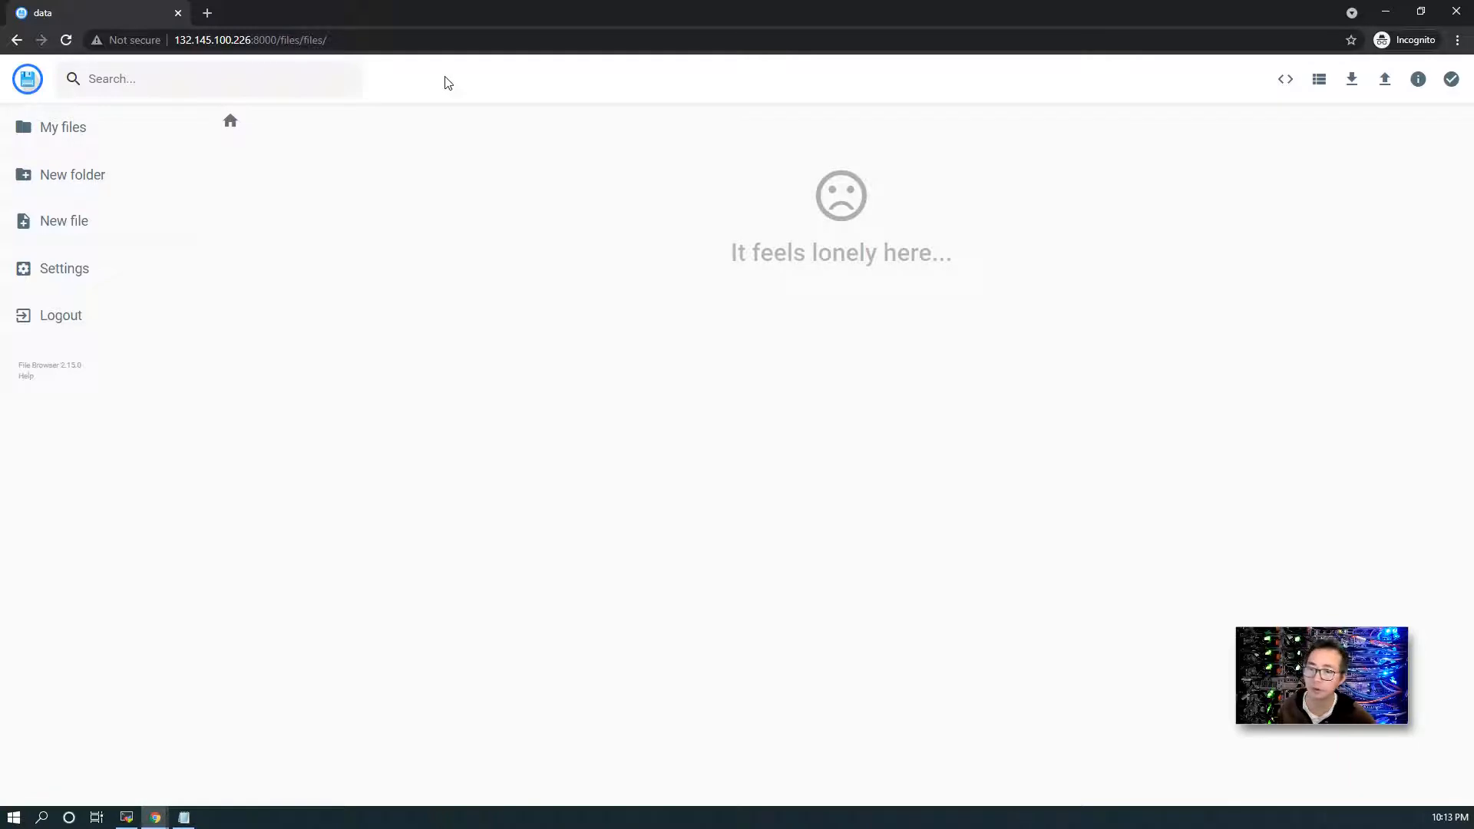
pyautogui.moveTo(470, 155)
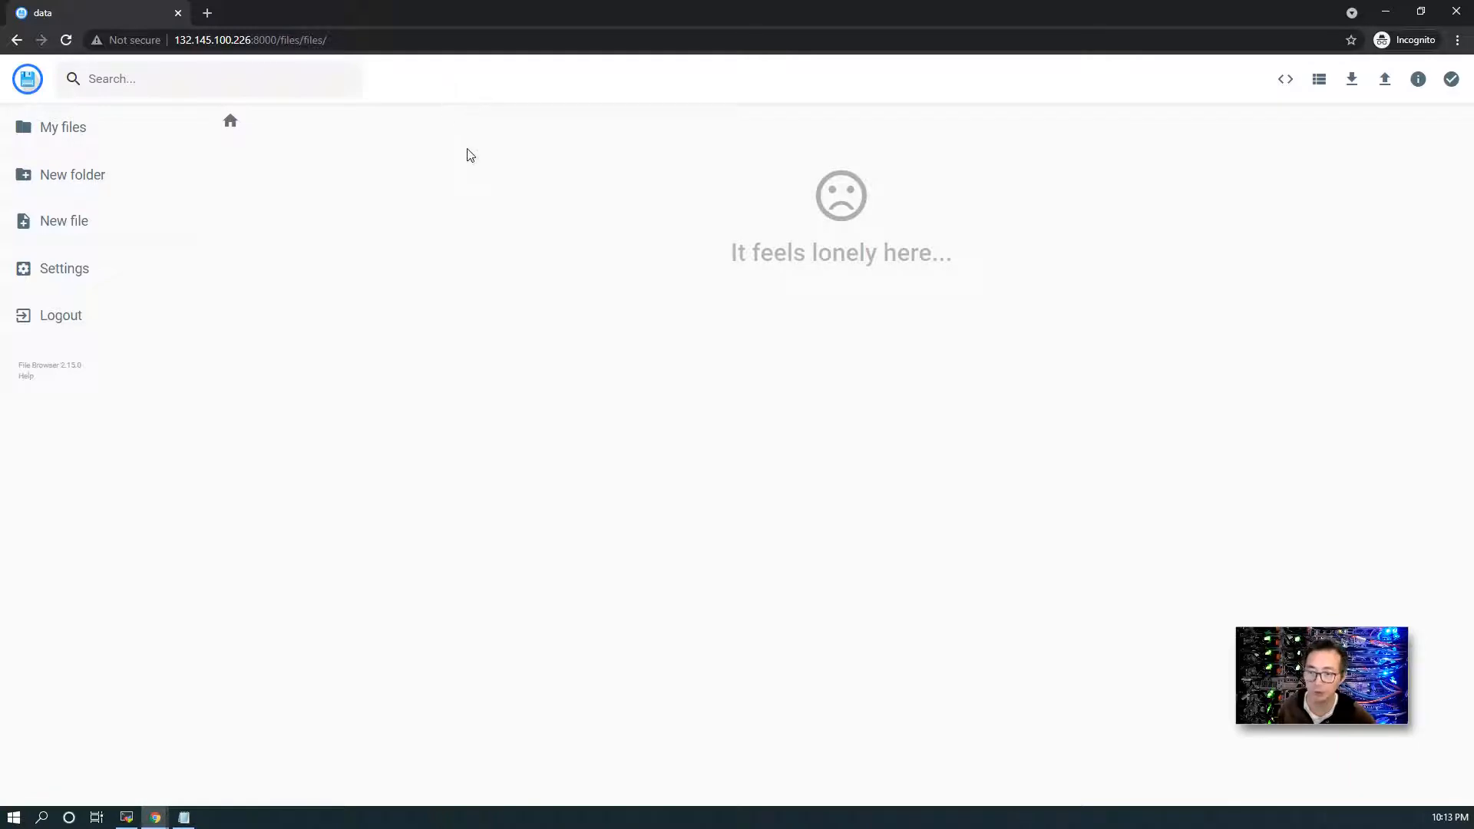
pyautogui.moveTo(386, 452)
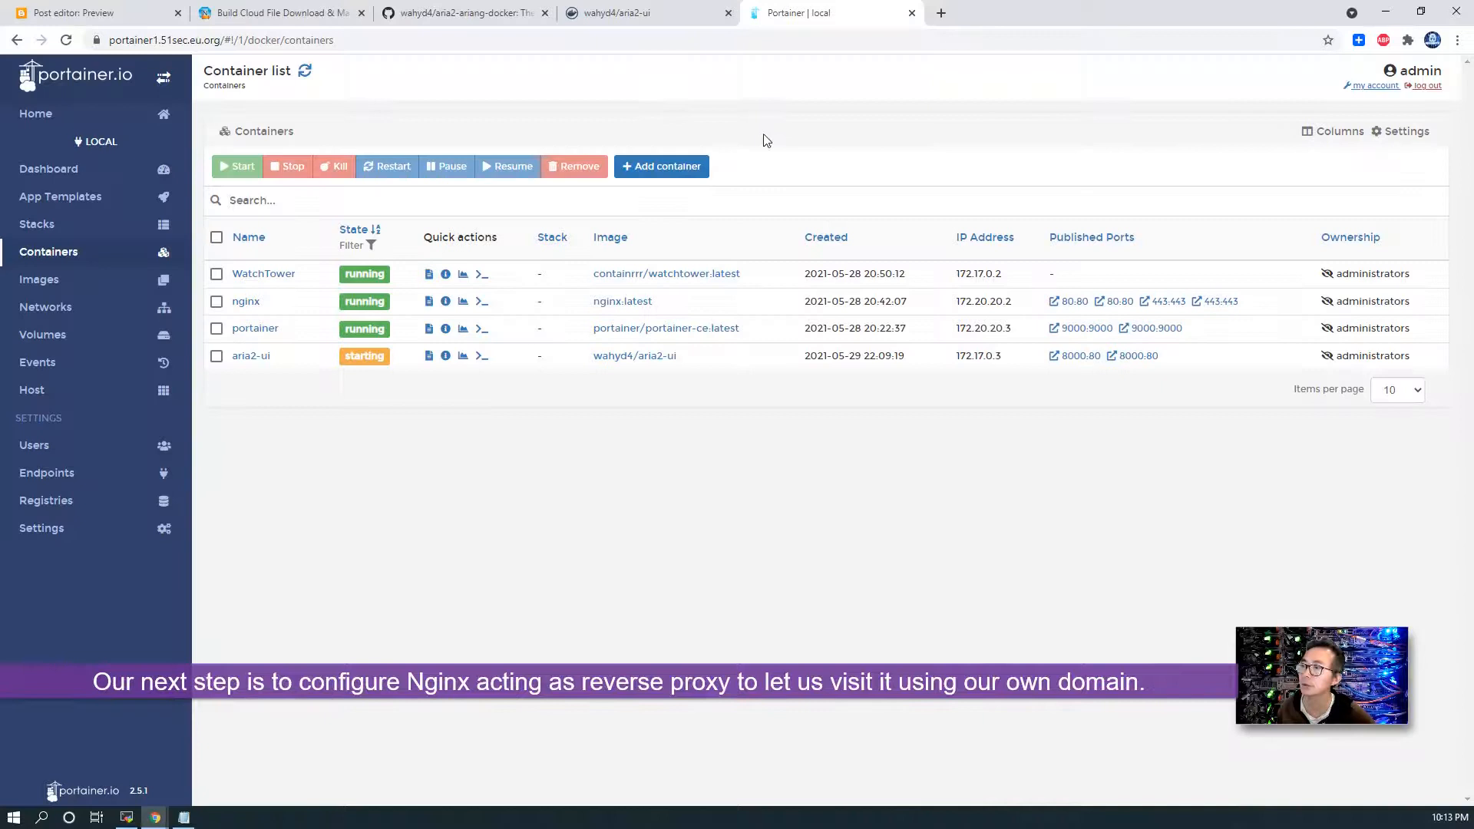
# Step: Open a /bin/bash console in the nginx container and go to /etc/nginx/conf.d
pyautogui.click(482, 301)
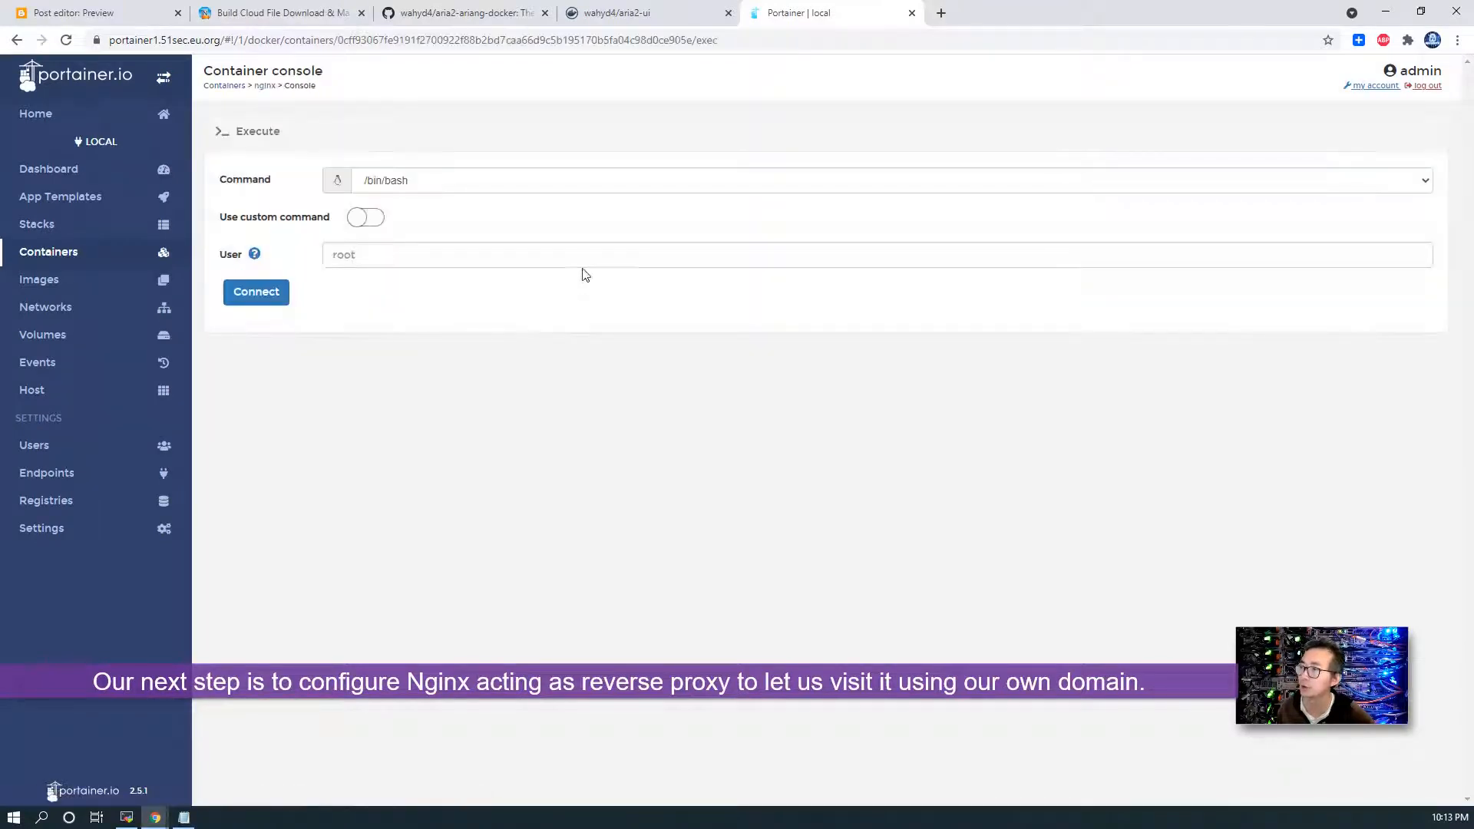
pyautogui.click(256, 292)
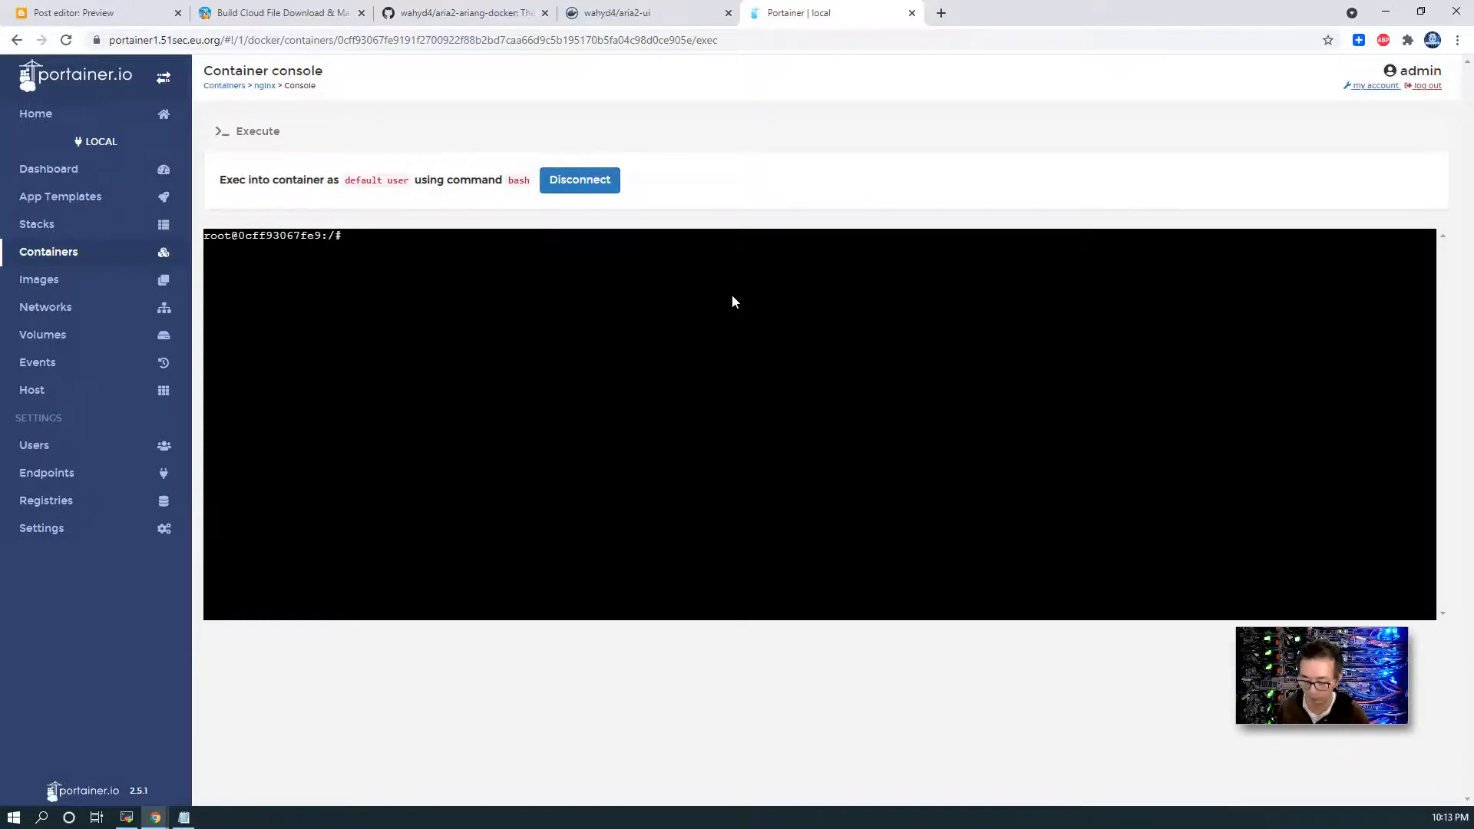
pyautogui.write('cd /etc/nginx/conf.d/')
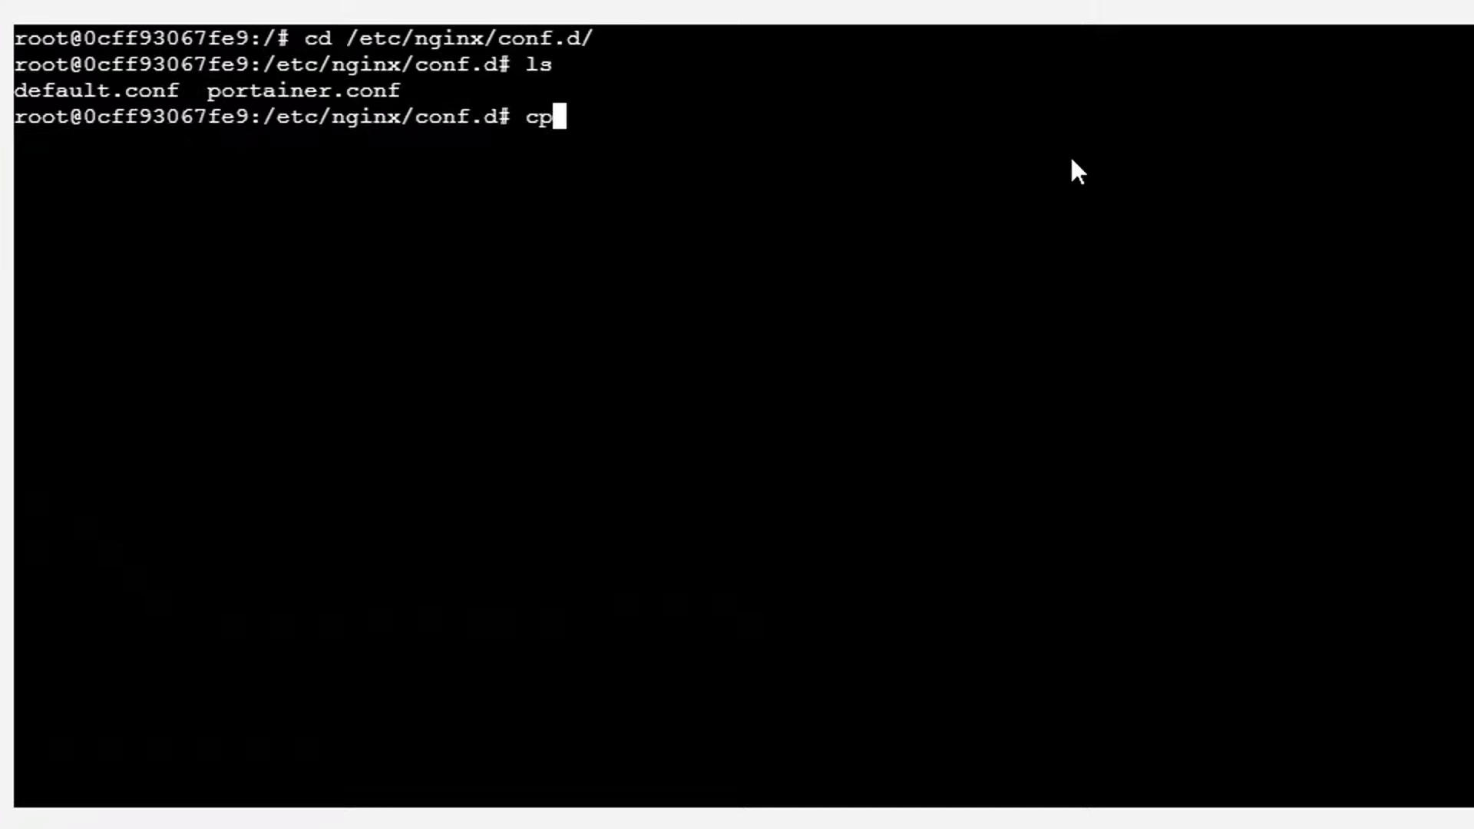
# Step: Copy portainer.conf to aria2-ui.conf and open aria2-ui.conf in nano
pyautogui.write('portainer.conf')
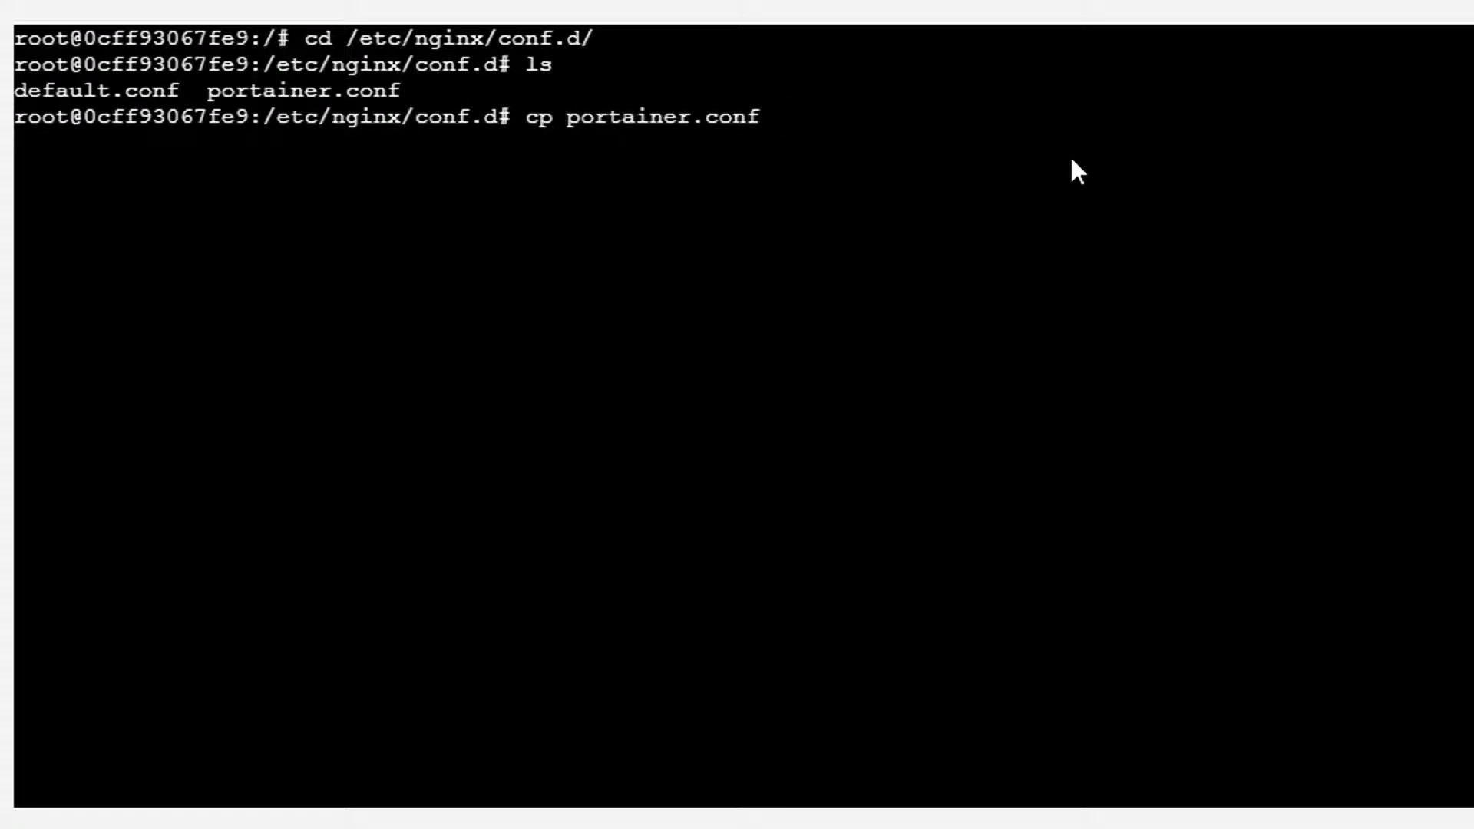
pyautogui.write('aria')
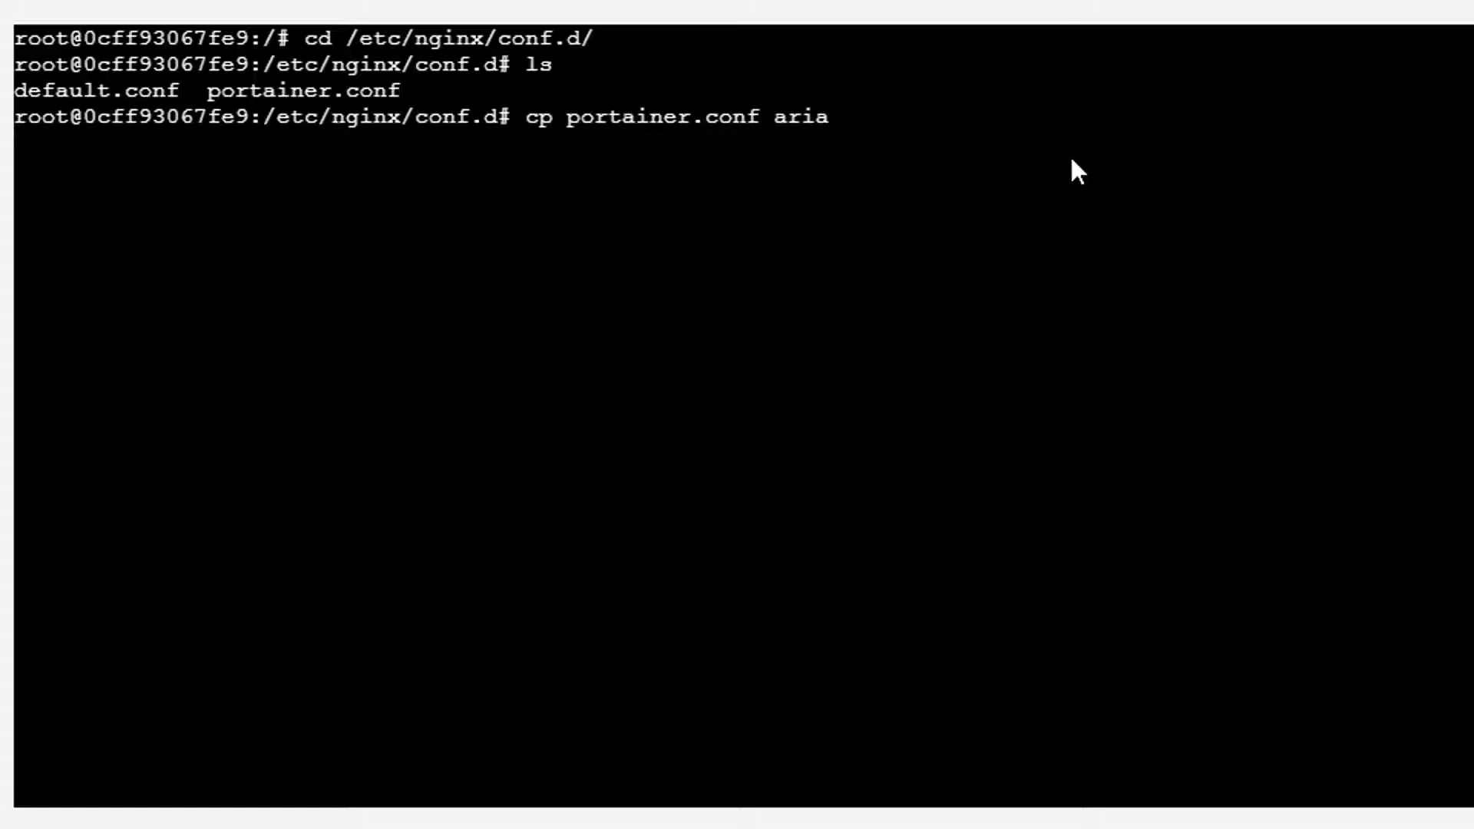
pyautogui.write('2')
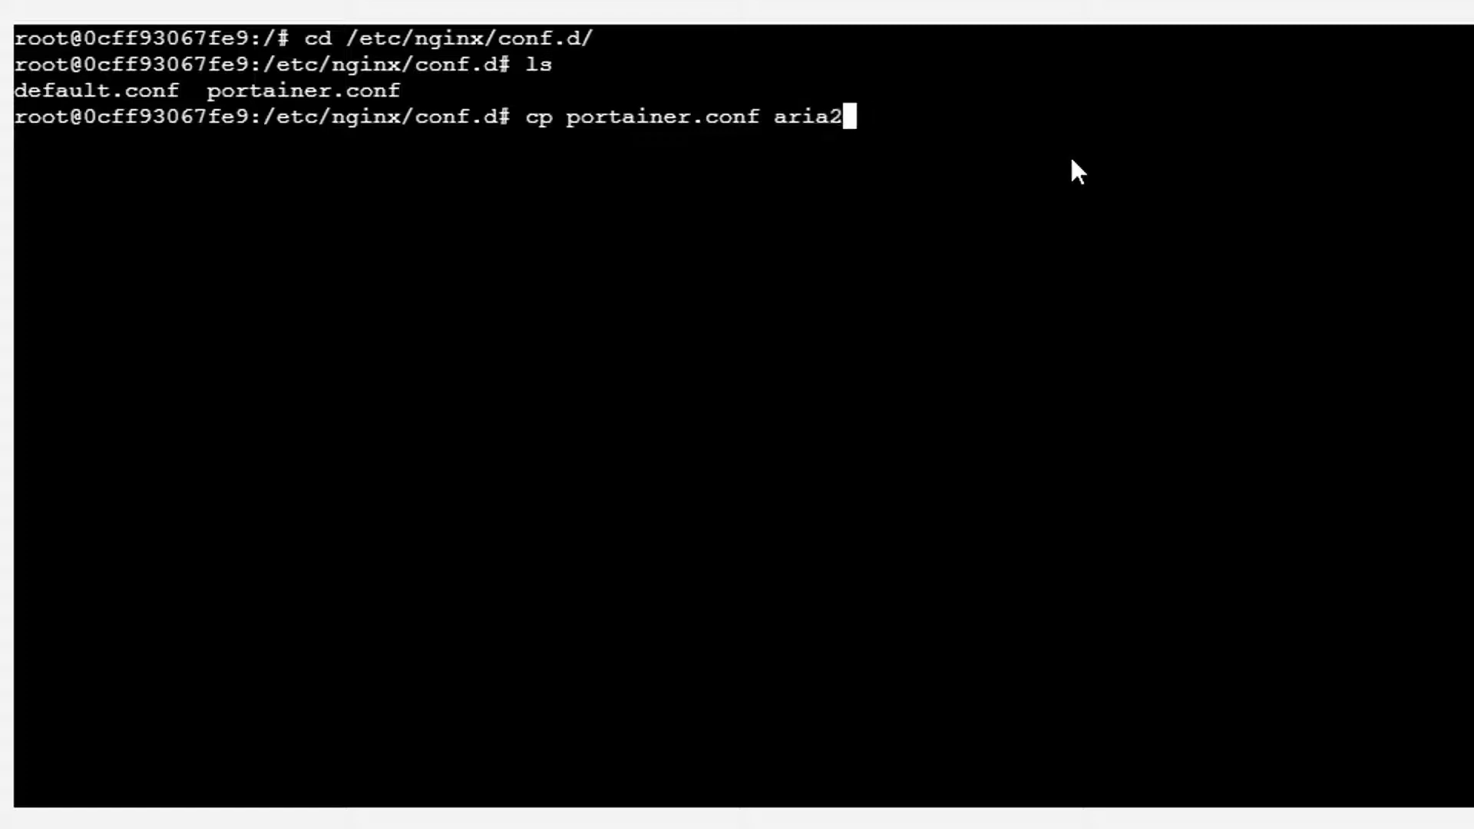
pyautogui.write('-ui.conf')
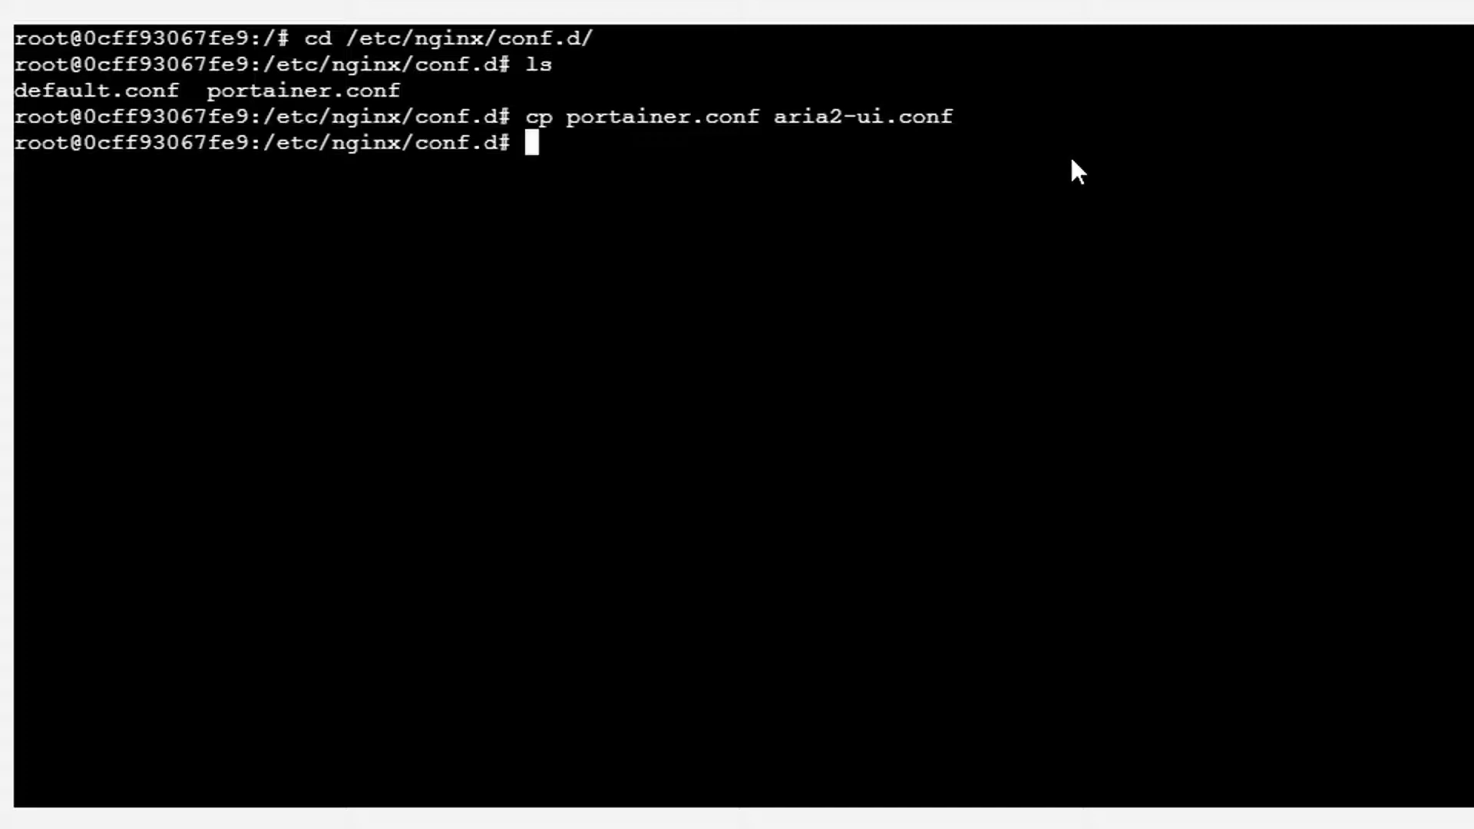
pyautogui.write('nano')
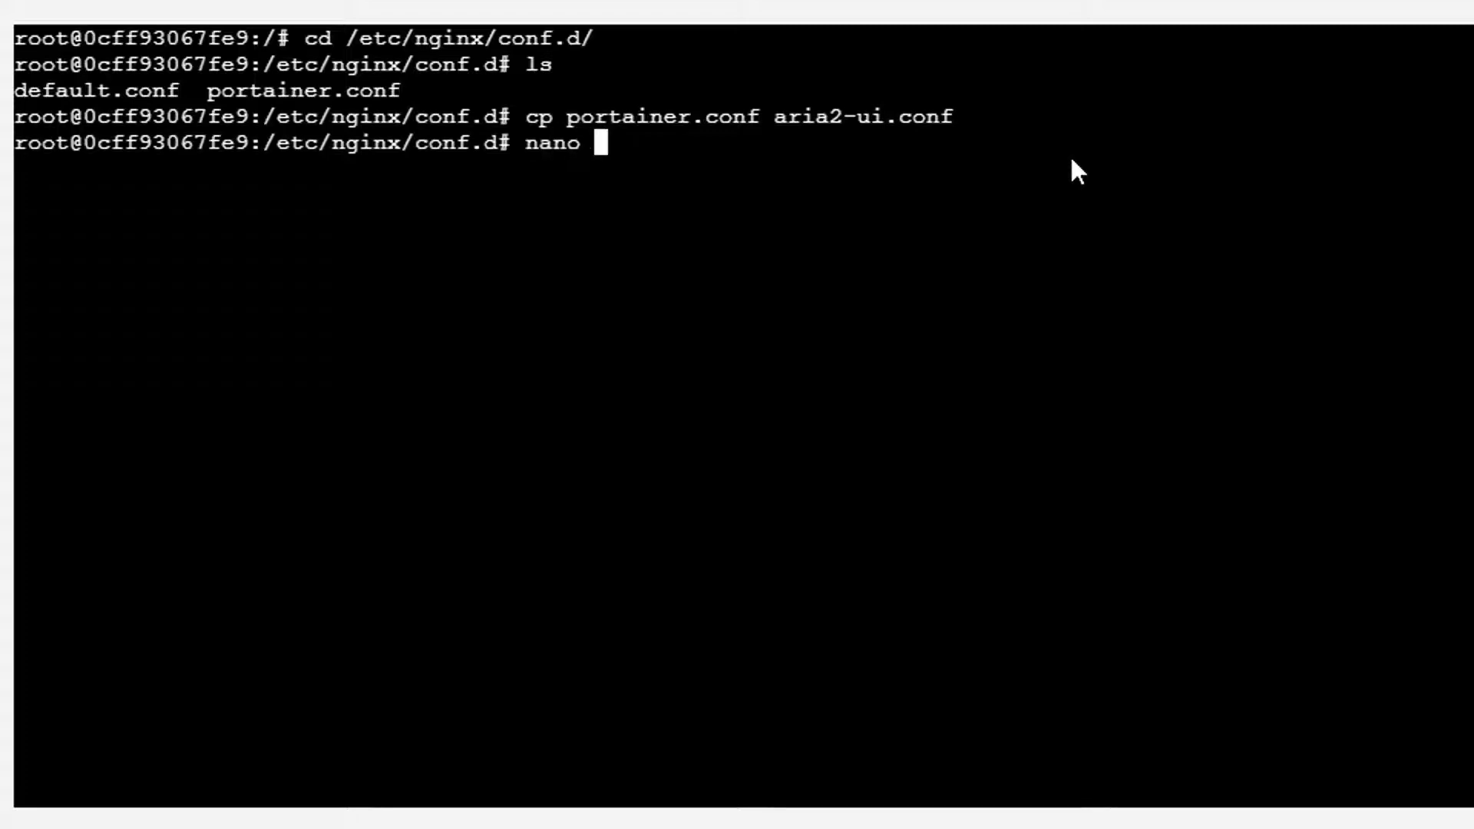
pyautogui.write('aria2-ui.conf')
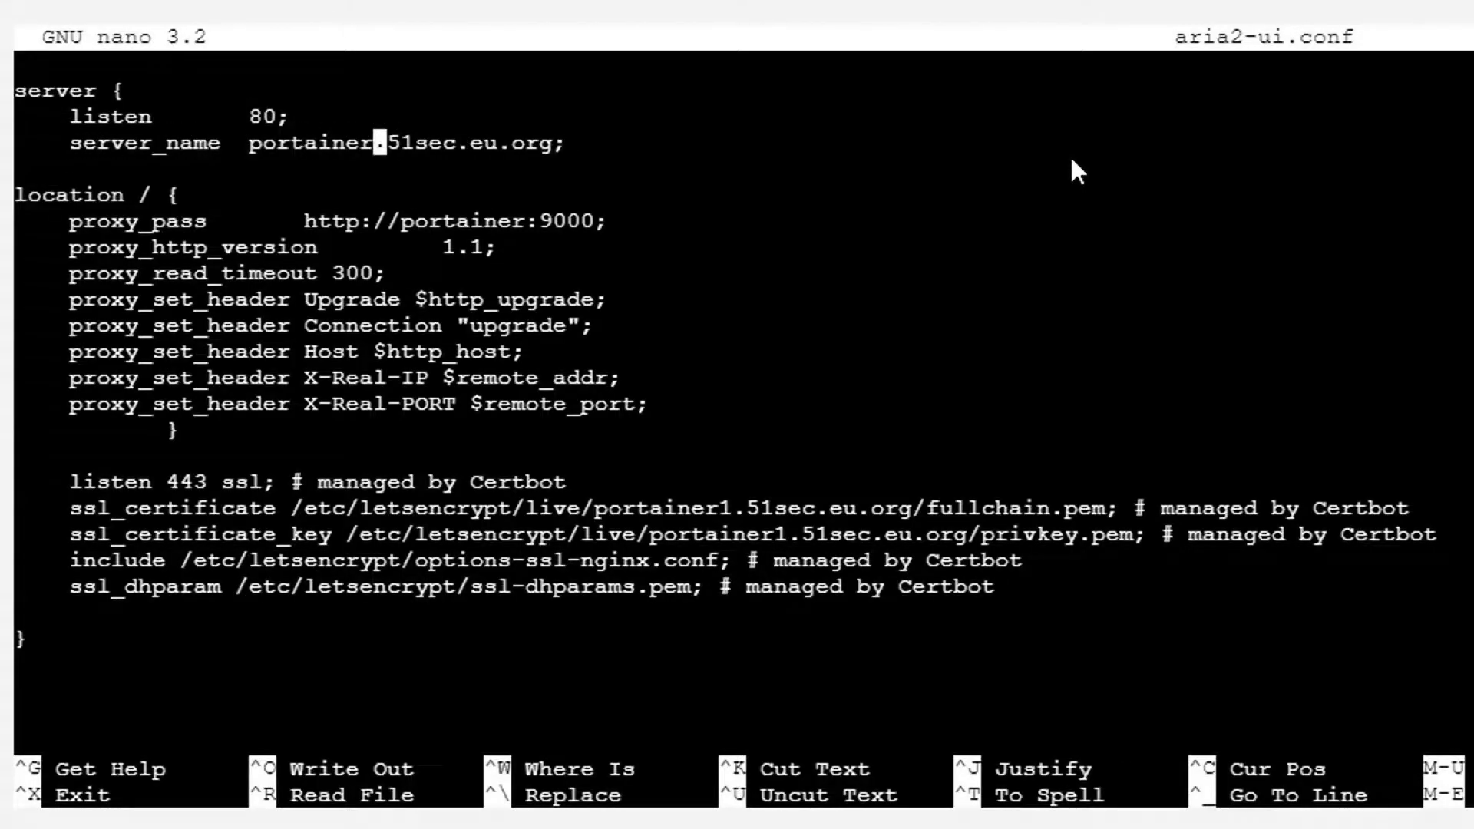
pyautogui.press('BackSpace')
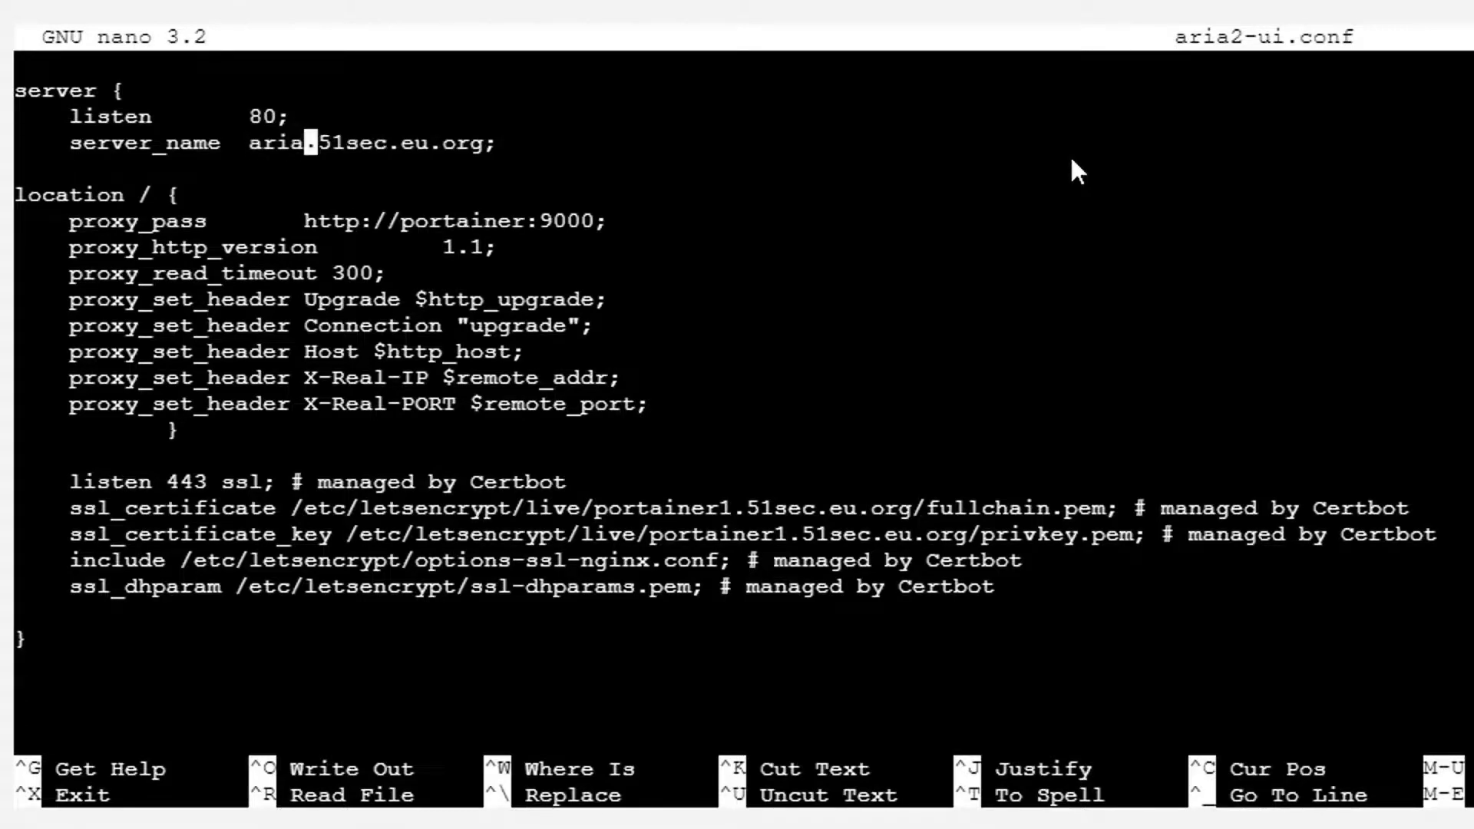
pyautogui.write('2')
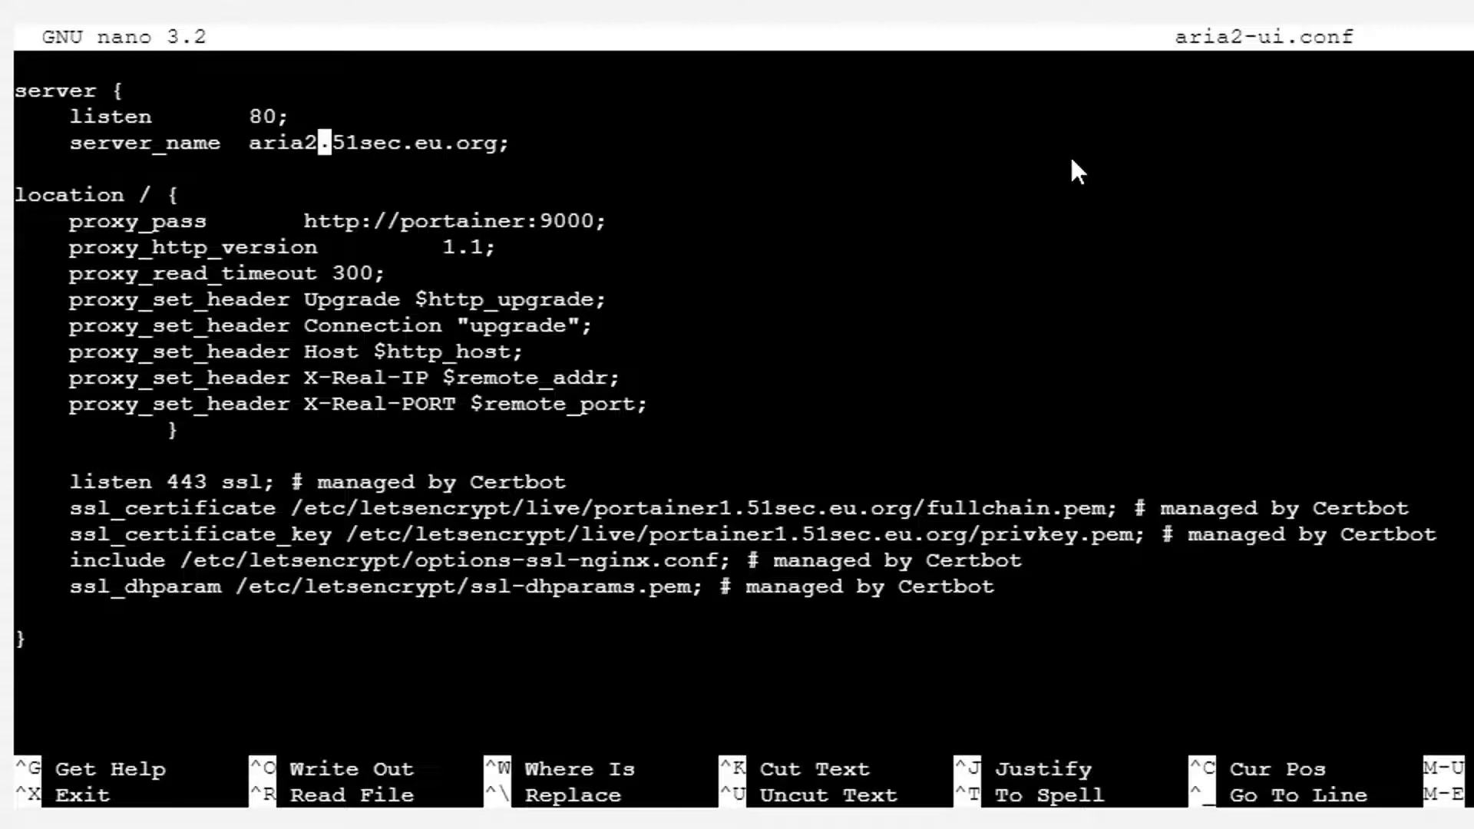
pyautogui.write('dow')
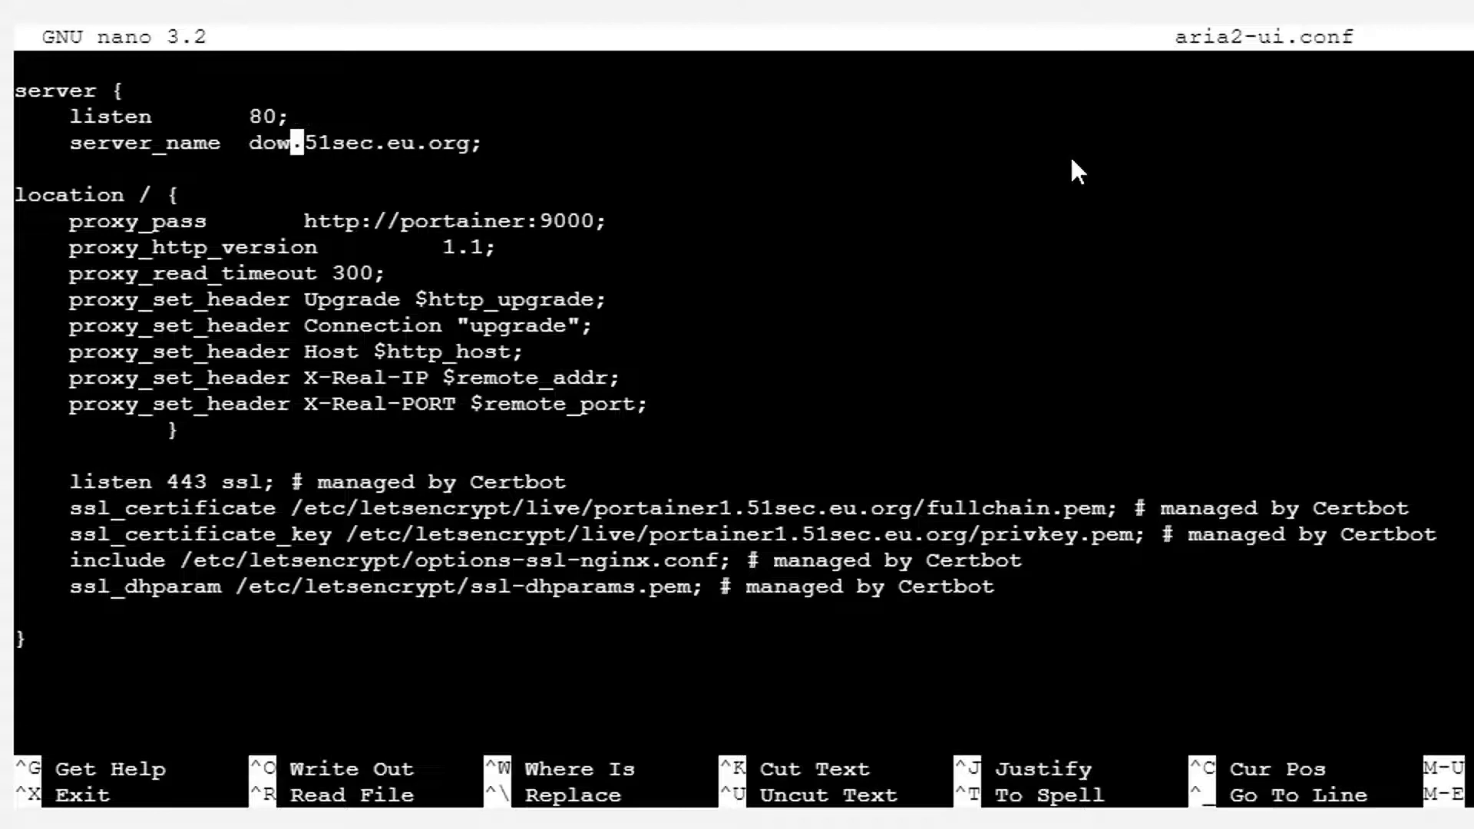
pyautogui.write('nload')
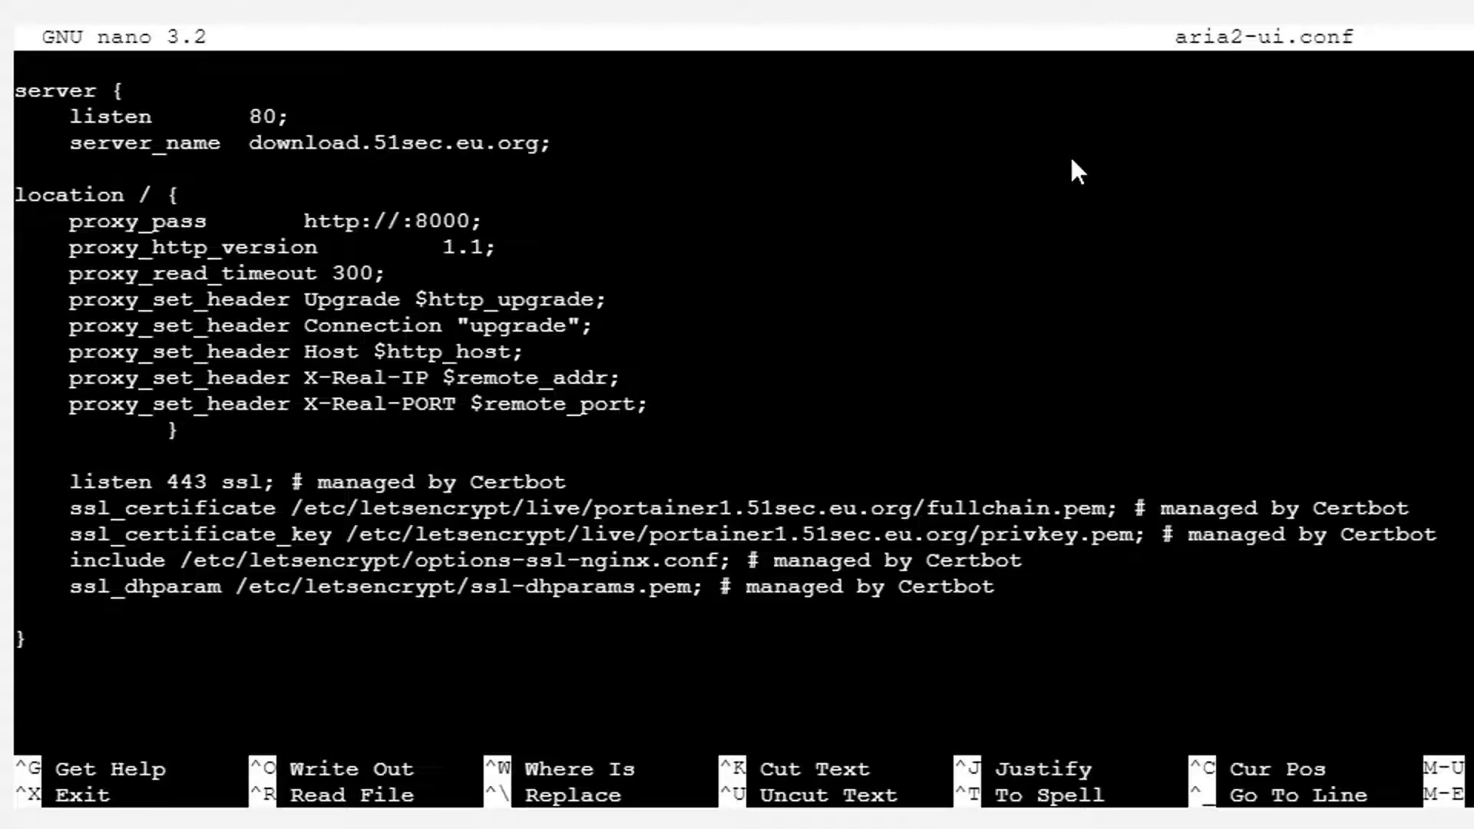
pyautogui.write('aria')
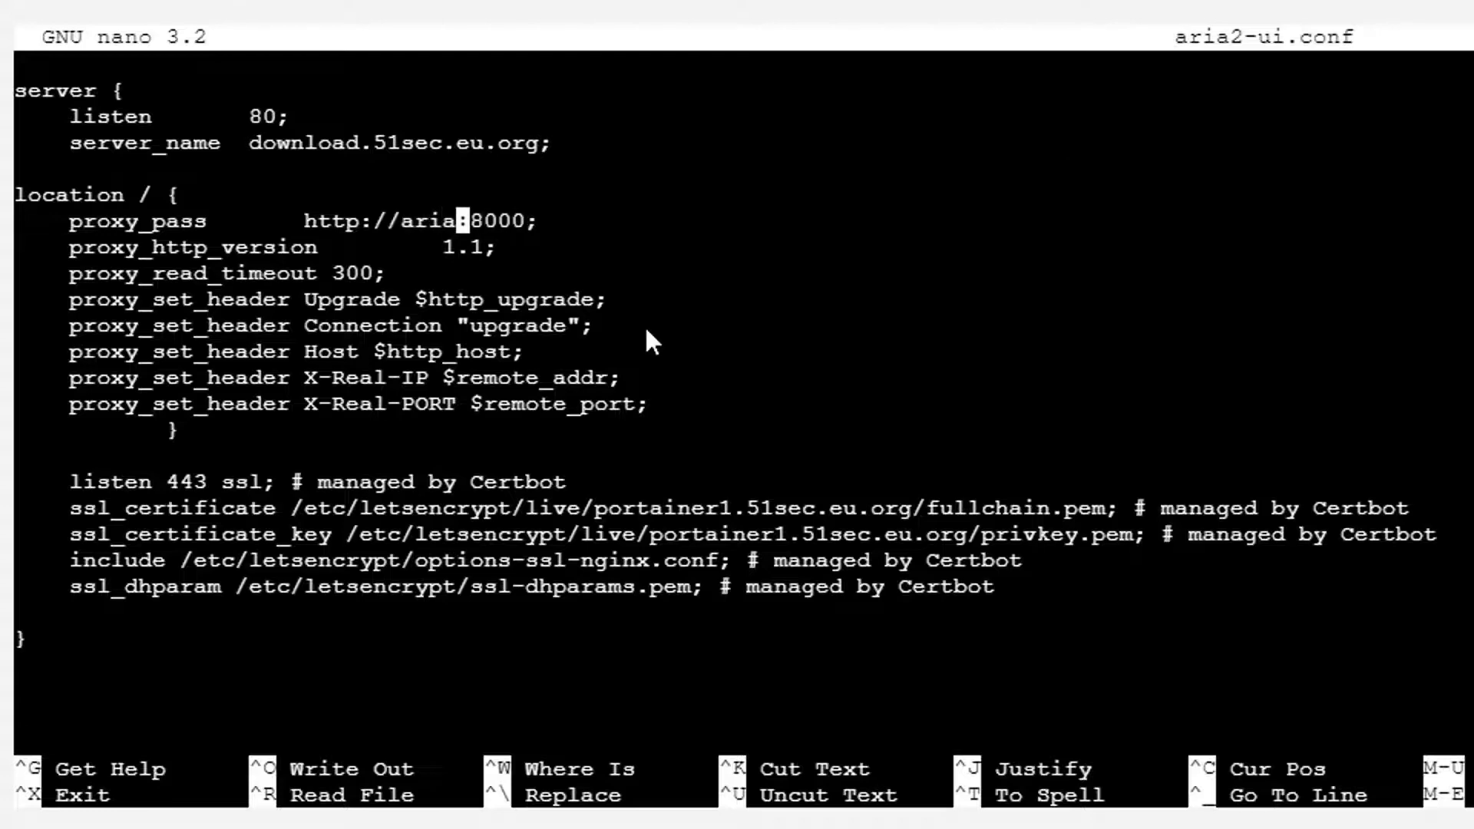
pyautogui.write('2-ui')
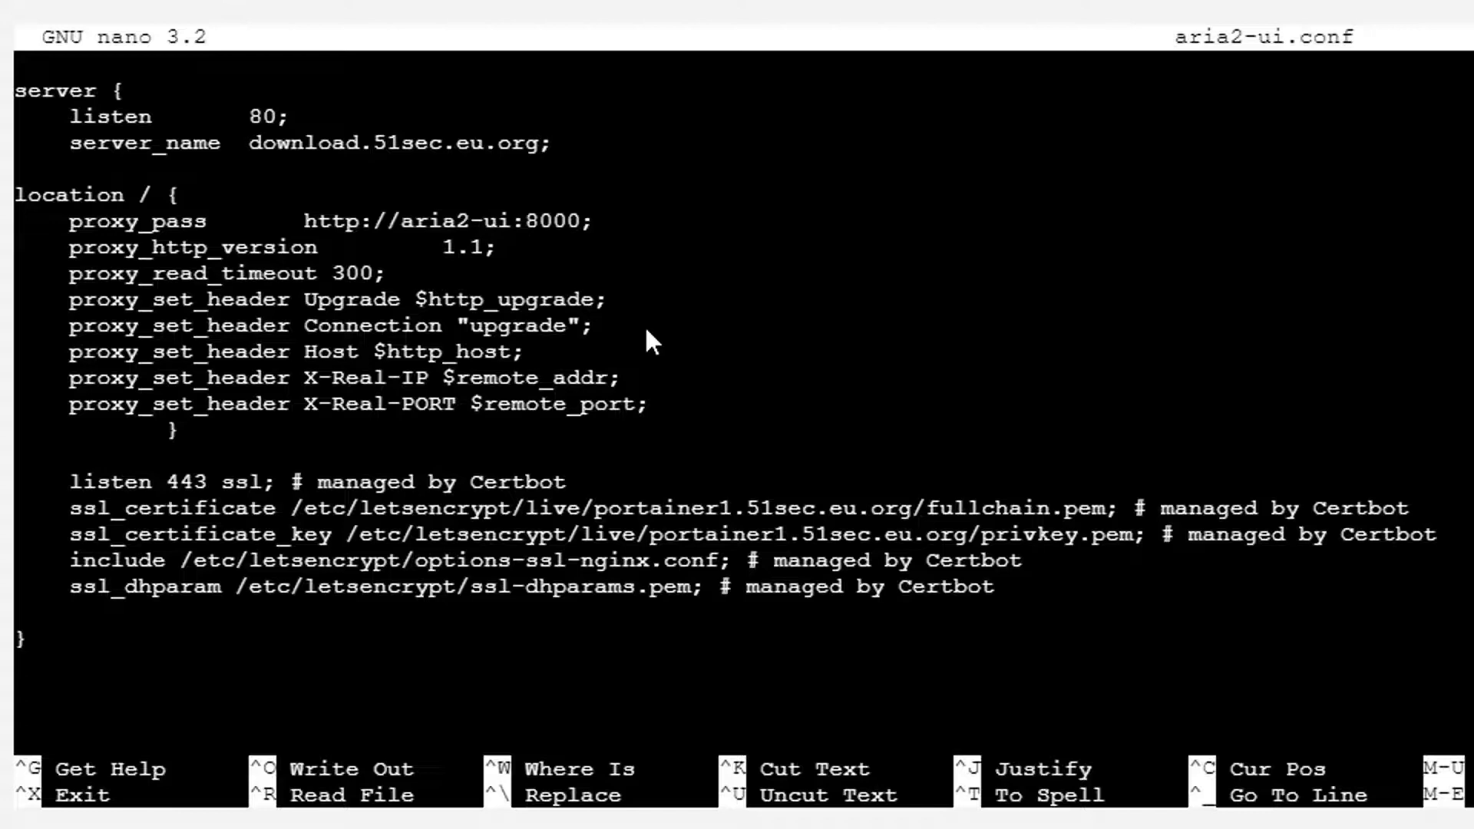
pyautogui.press('ctrl+x')
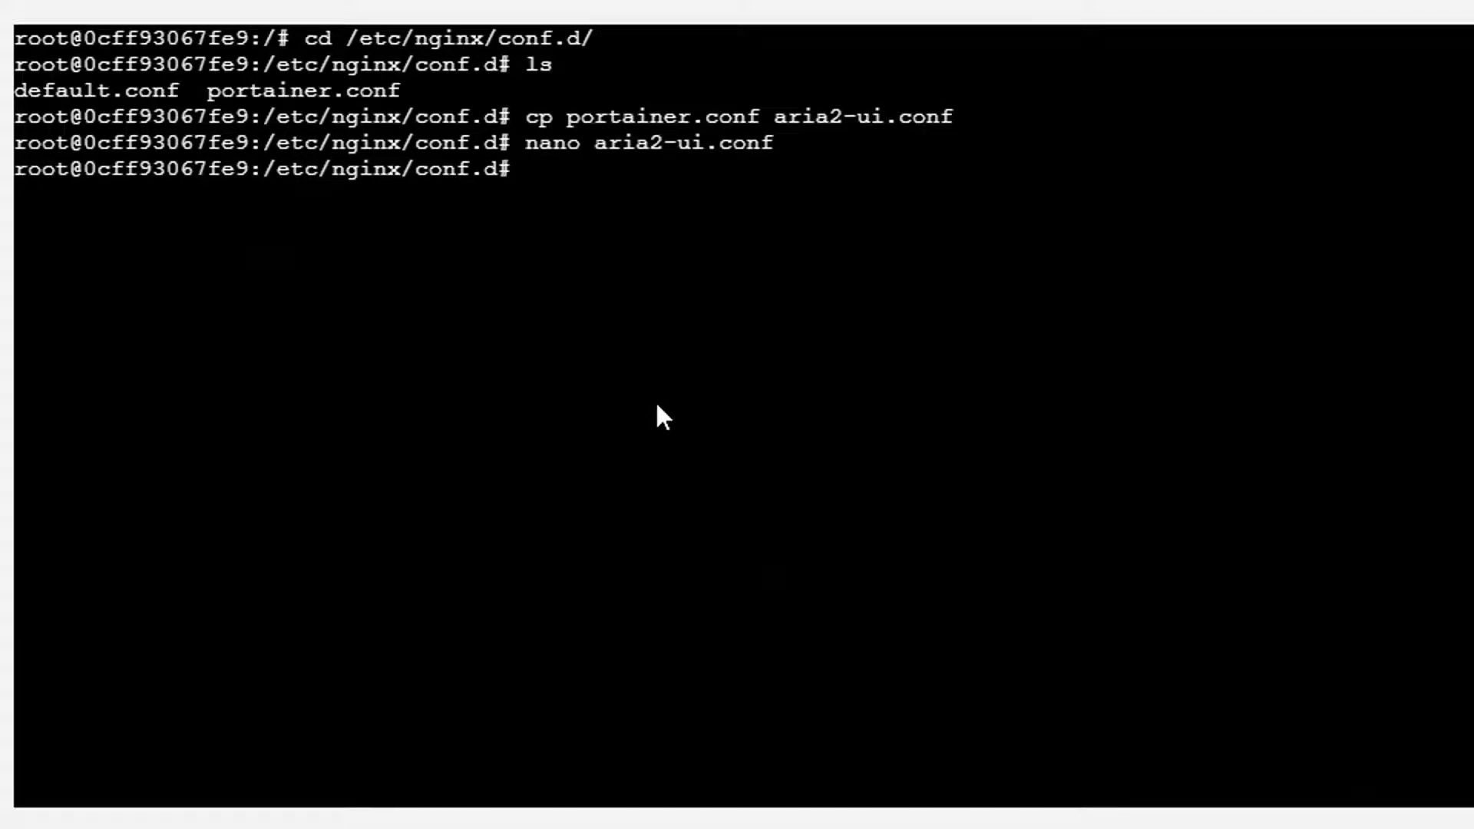
# Step: Run service nginx restart, which fails with host 'aria2-ui' not found in upstream
pyautogui.write('se')
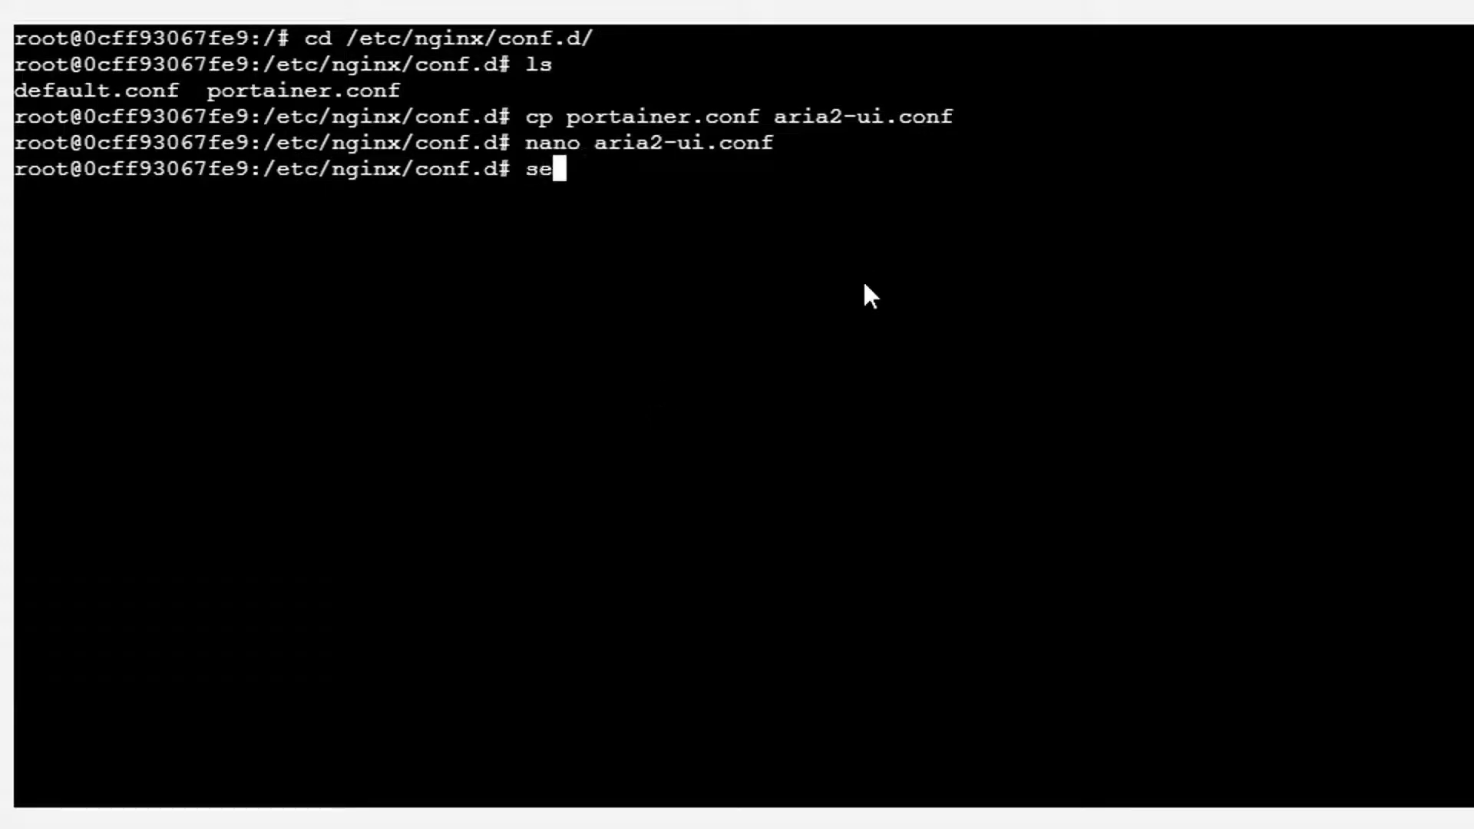
pyautogui.write('rvice')
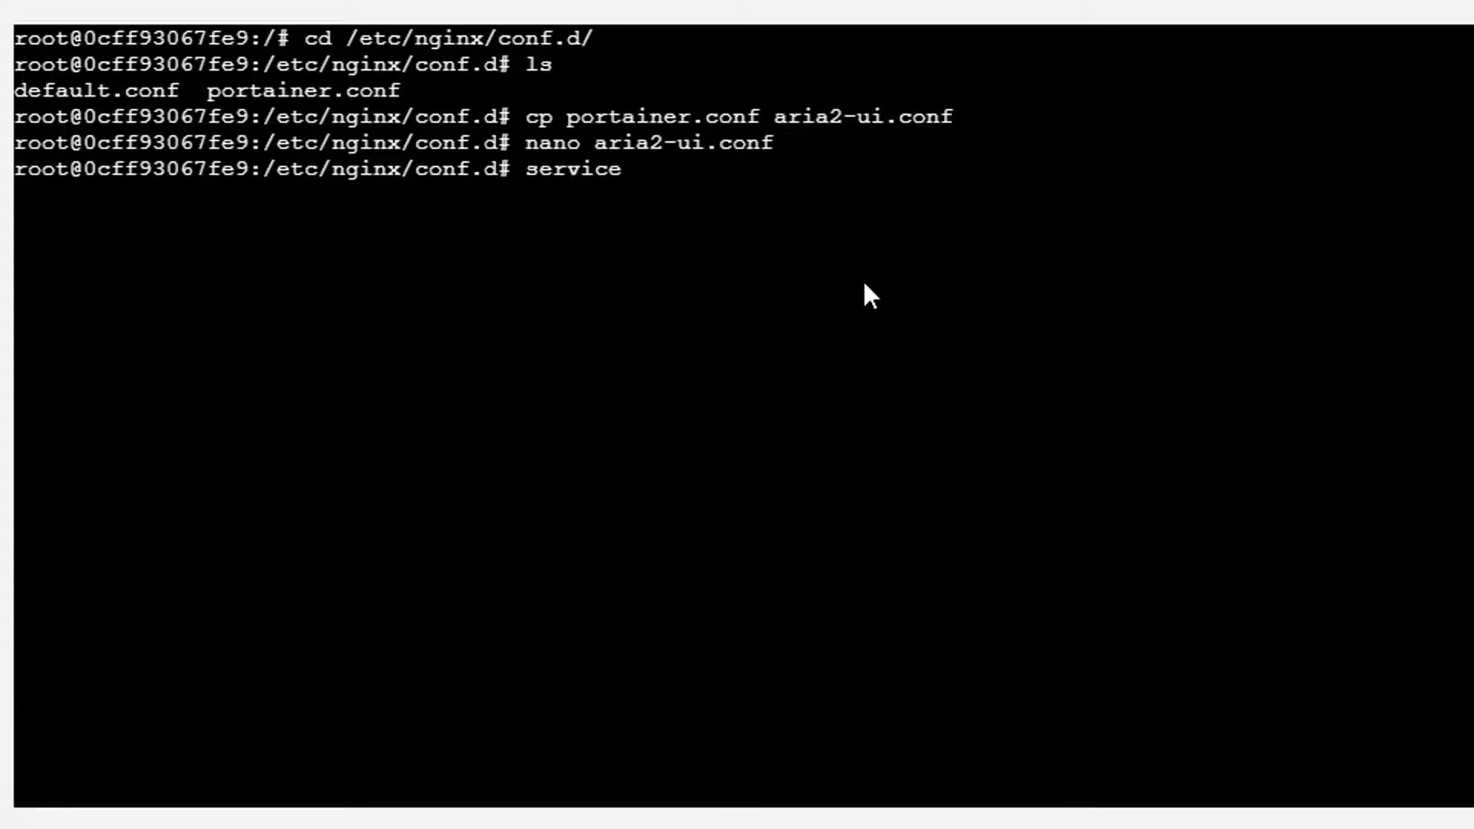
pyautogui.write('nginx restart')
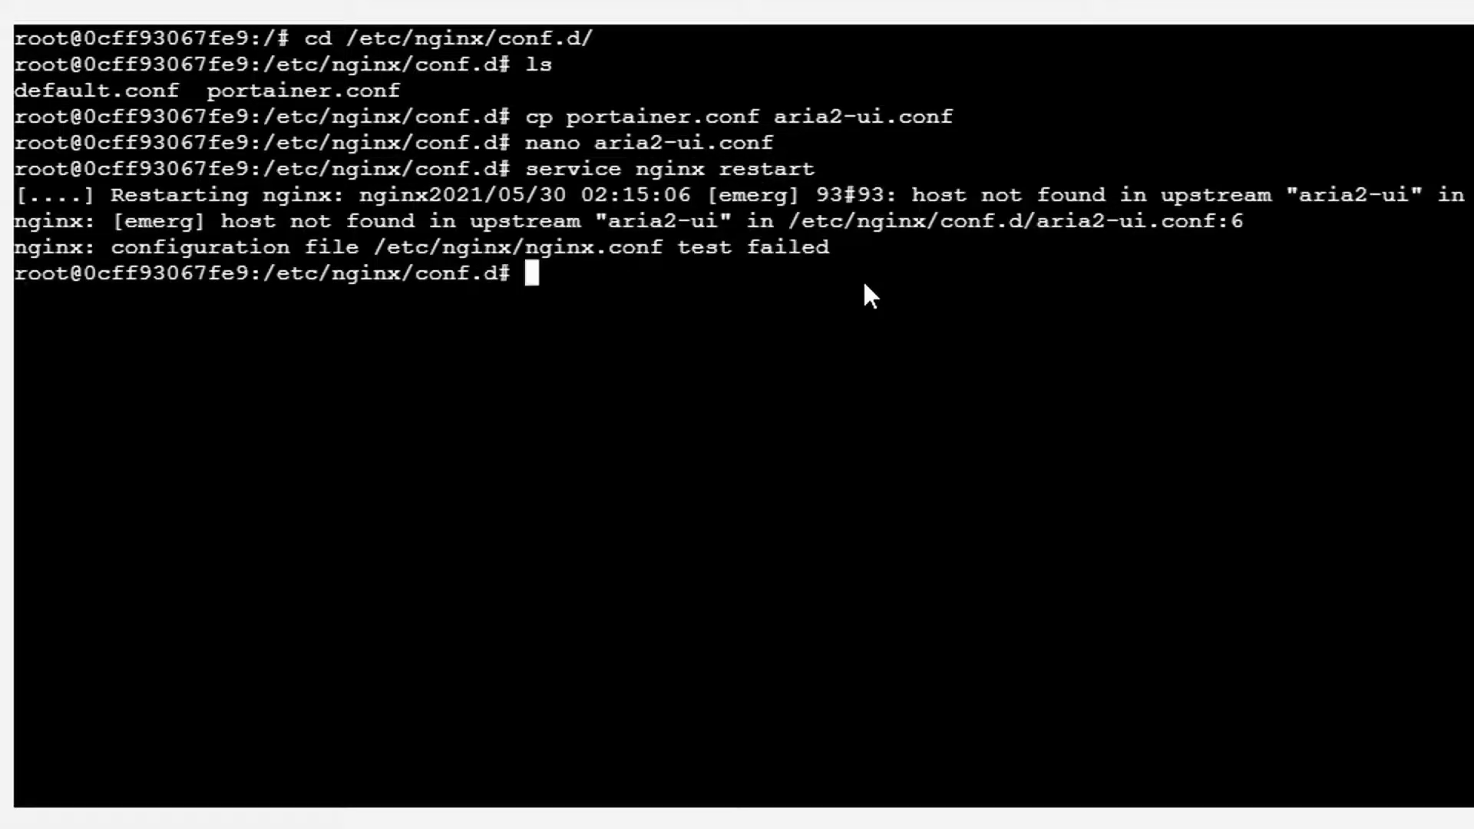
pyautogui.write('service nginx restart')
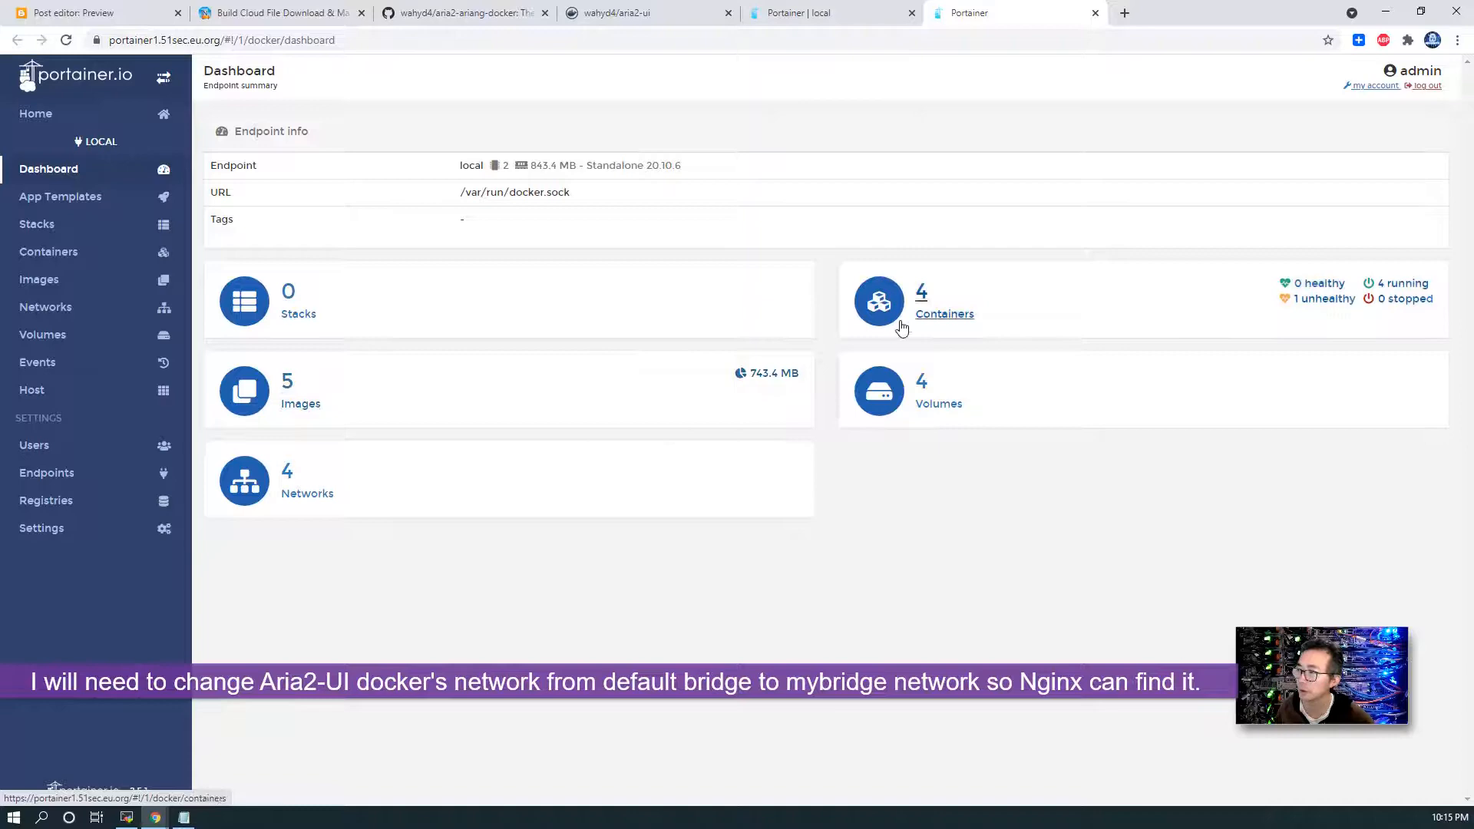
# Step: Join the aria2-ui container to the mybridge network from its Connected networks section
pyautogui.click(944, 313)
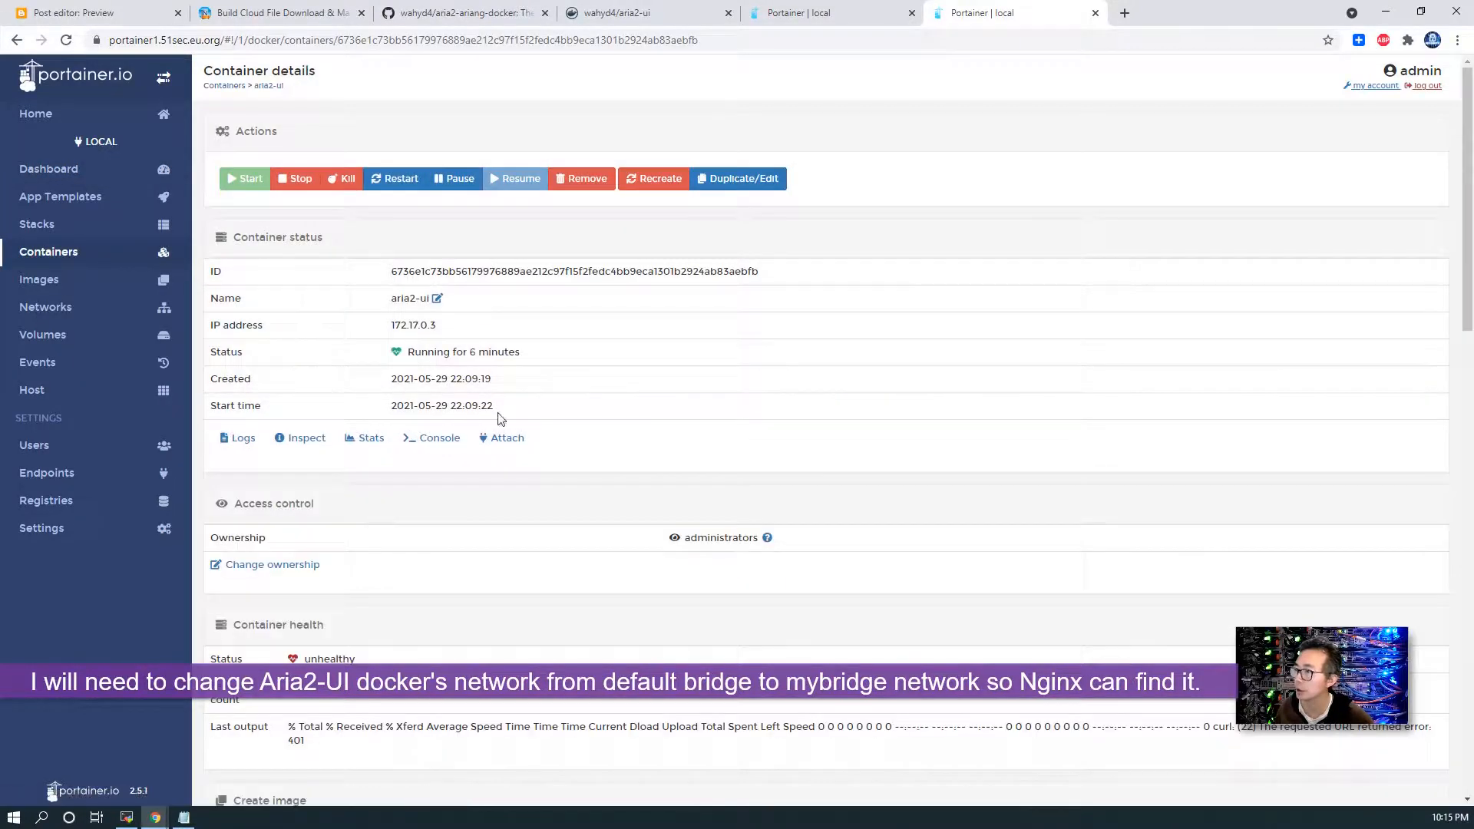
pyautogui.scroll(-3)
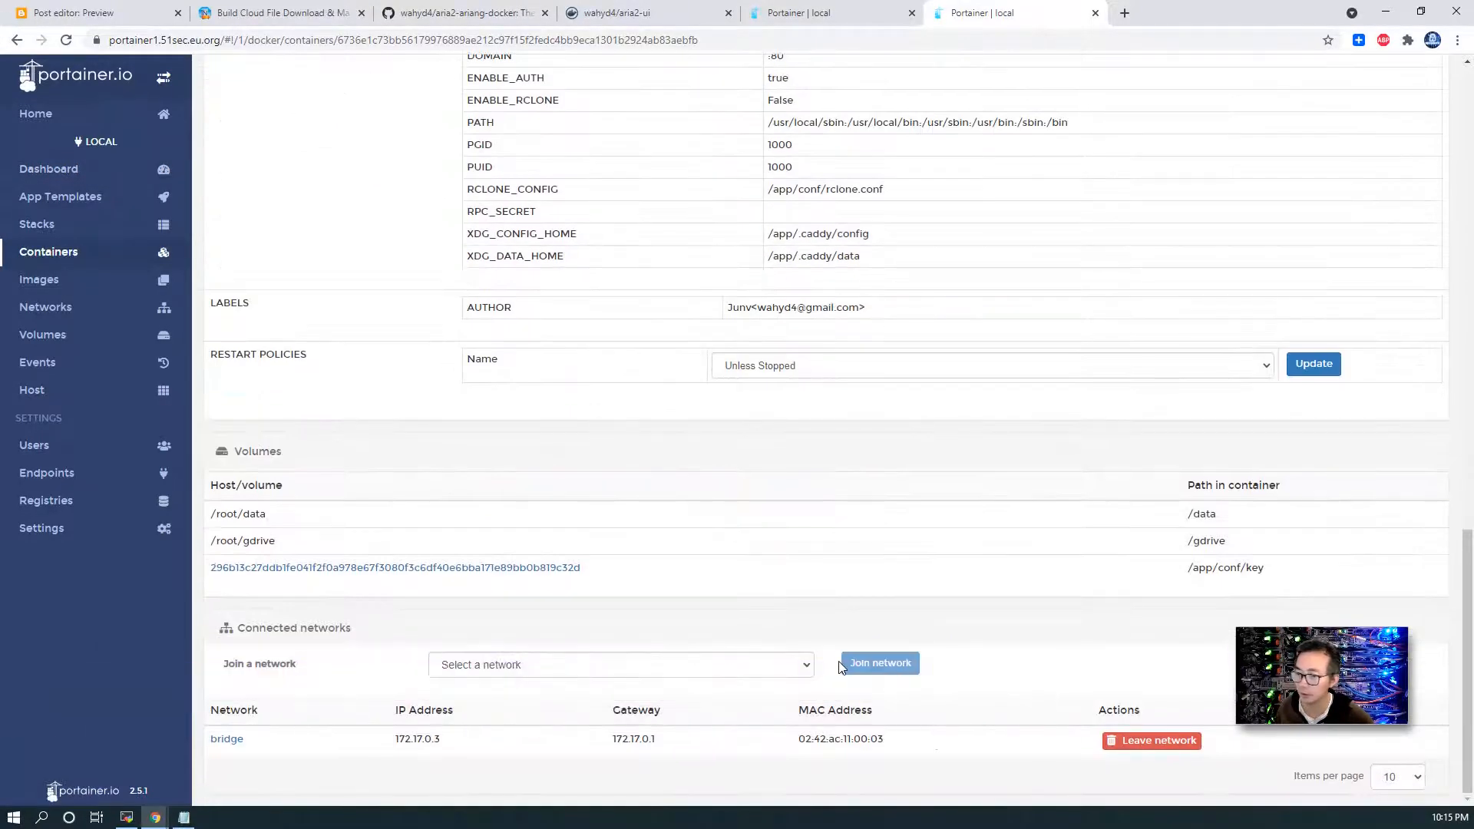
pyautogui.click(620, 665)
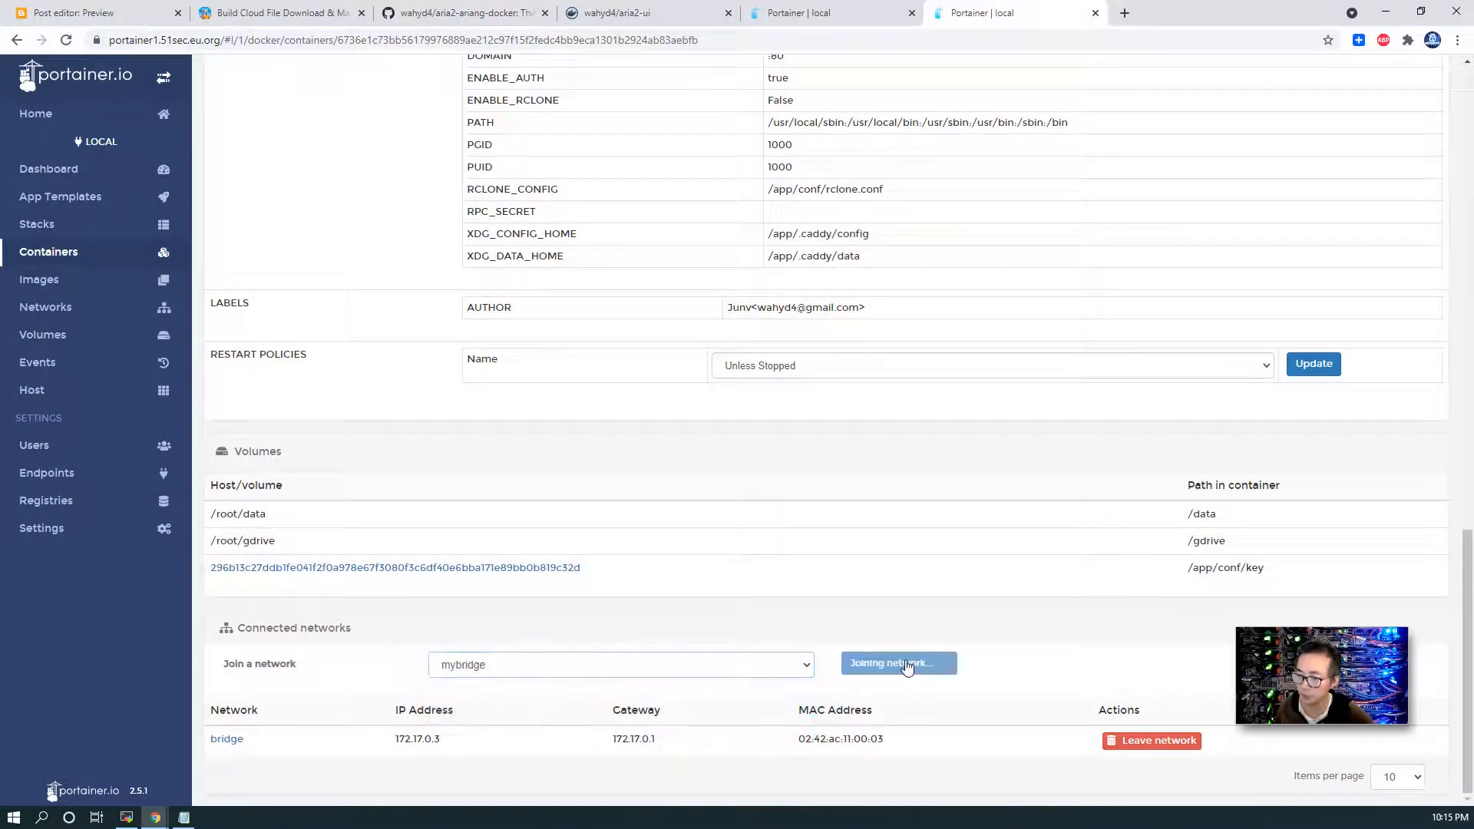
pyautogui.click(897, 663)
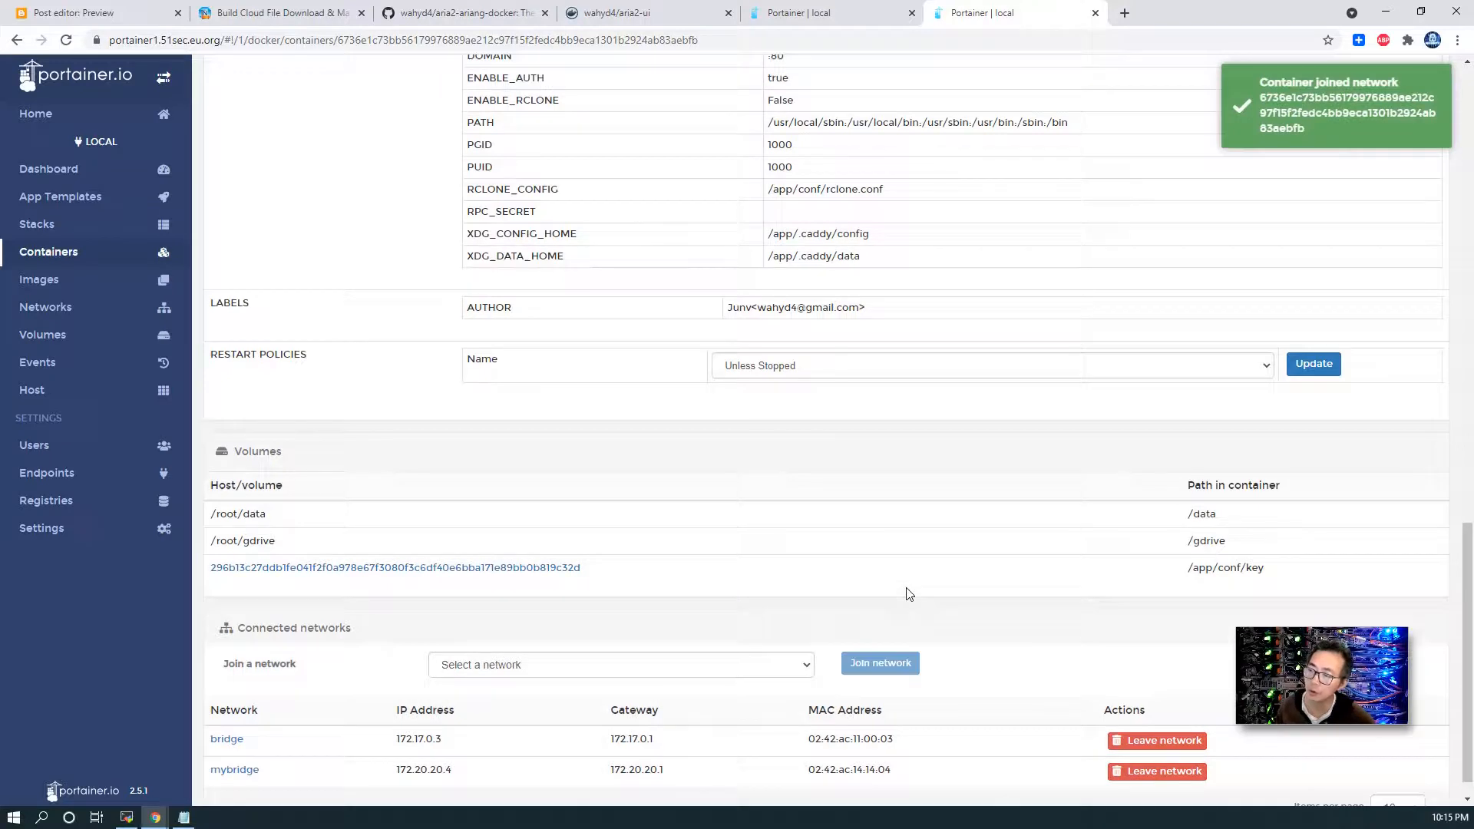
pyautogui.scroll(-3)
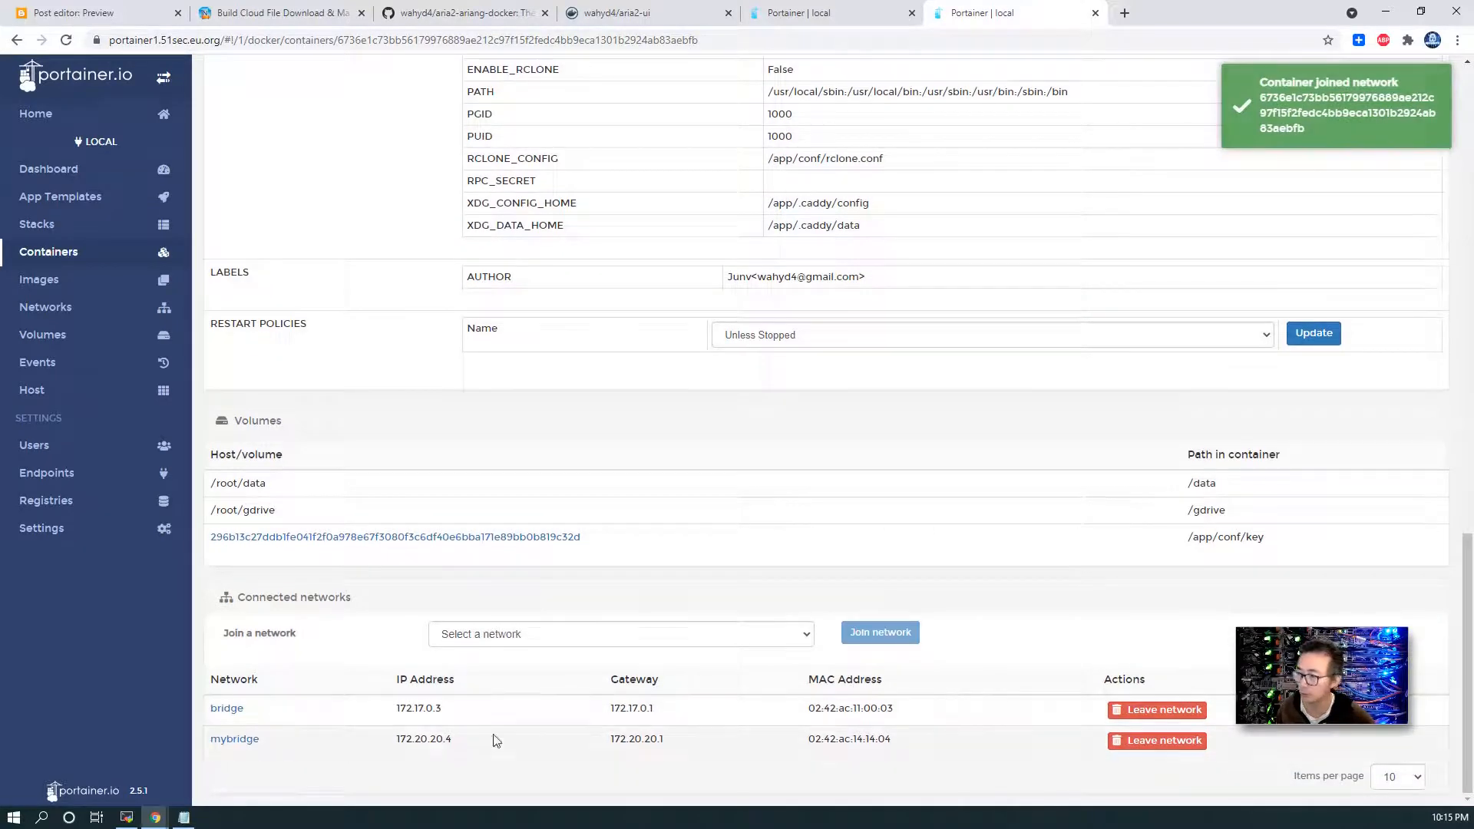
pyautogui.click(1164, 740)
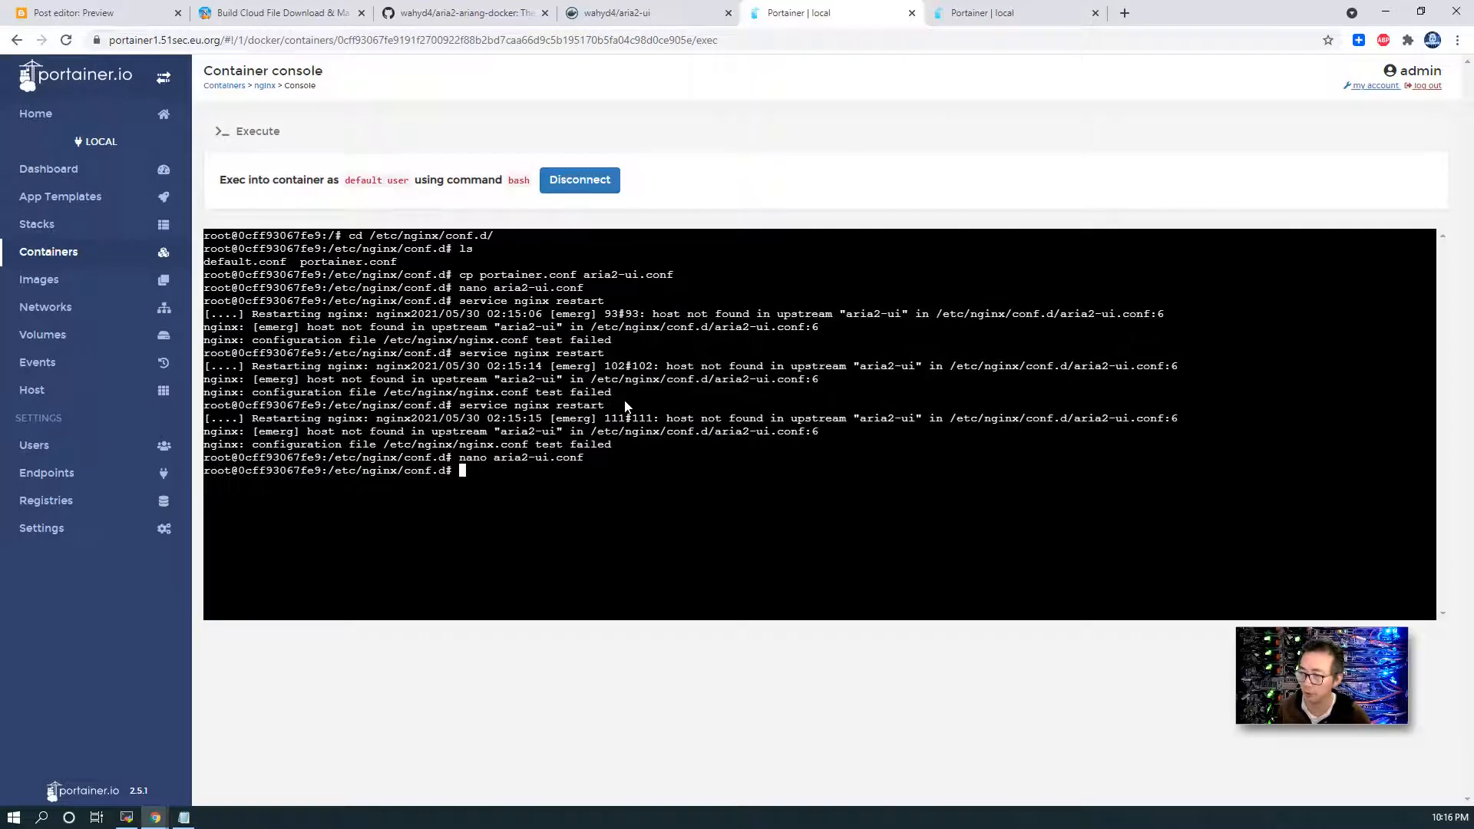
# Step: Disconnect the nginx container's shell session and bring up Cloudflare DNS for 51sec.eu.org
pyautogui.click(579, 179)
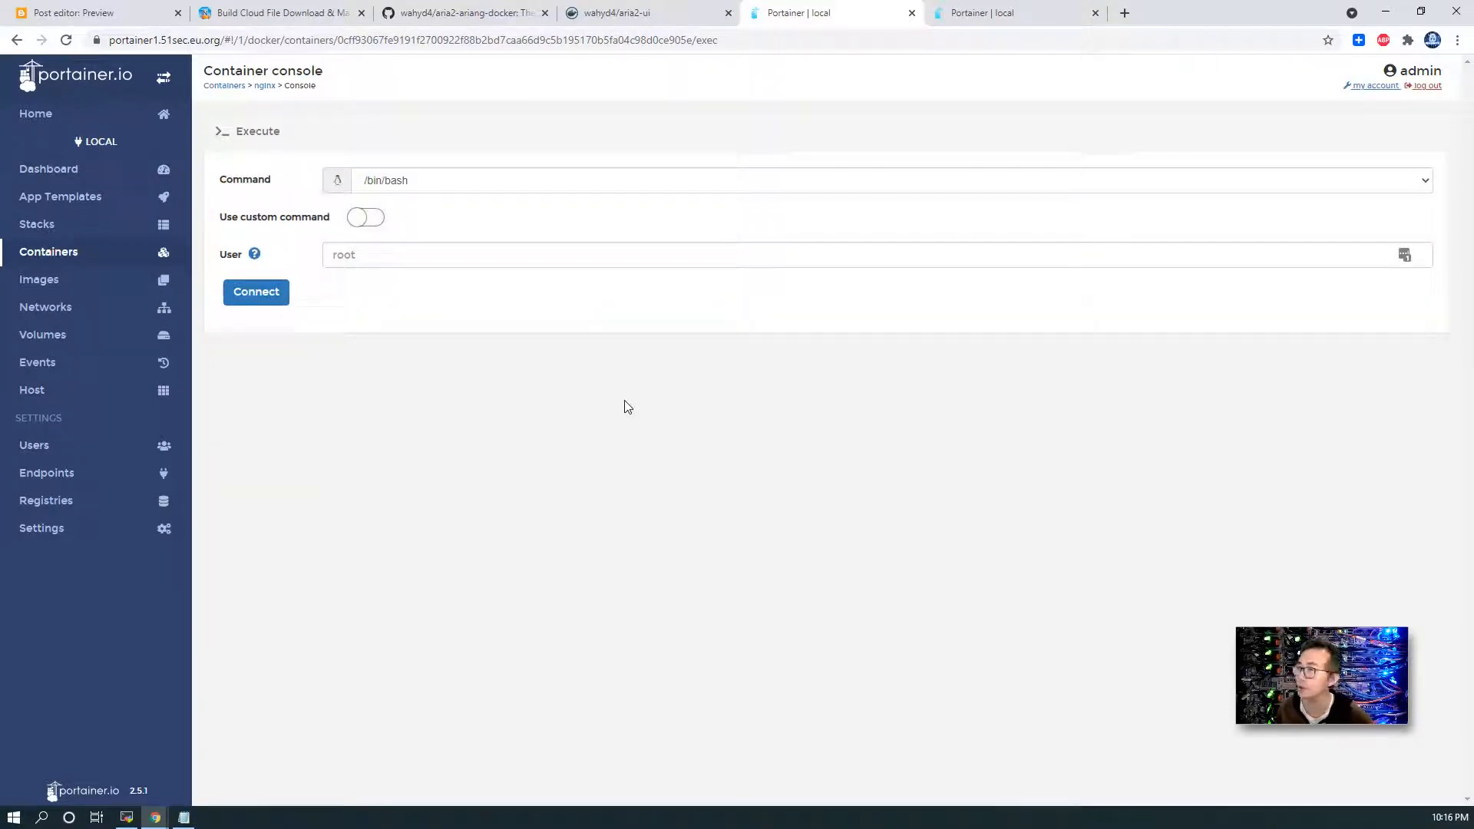
pyautogui.click(414, 39)
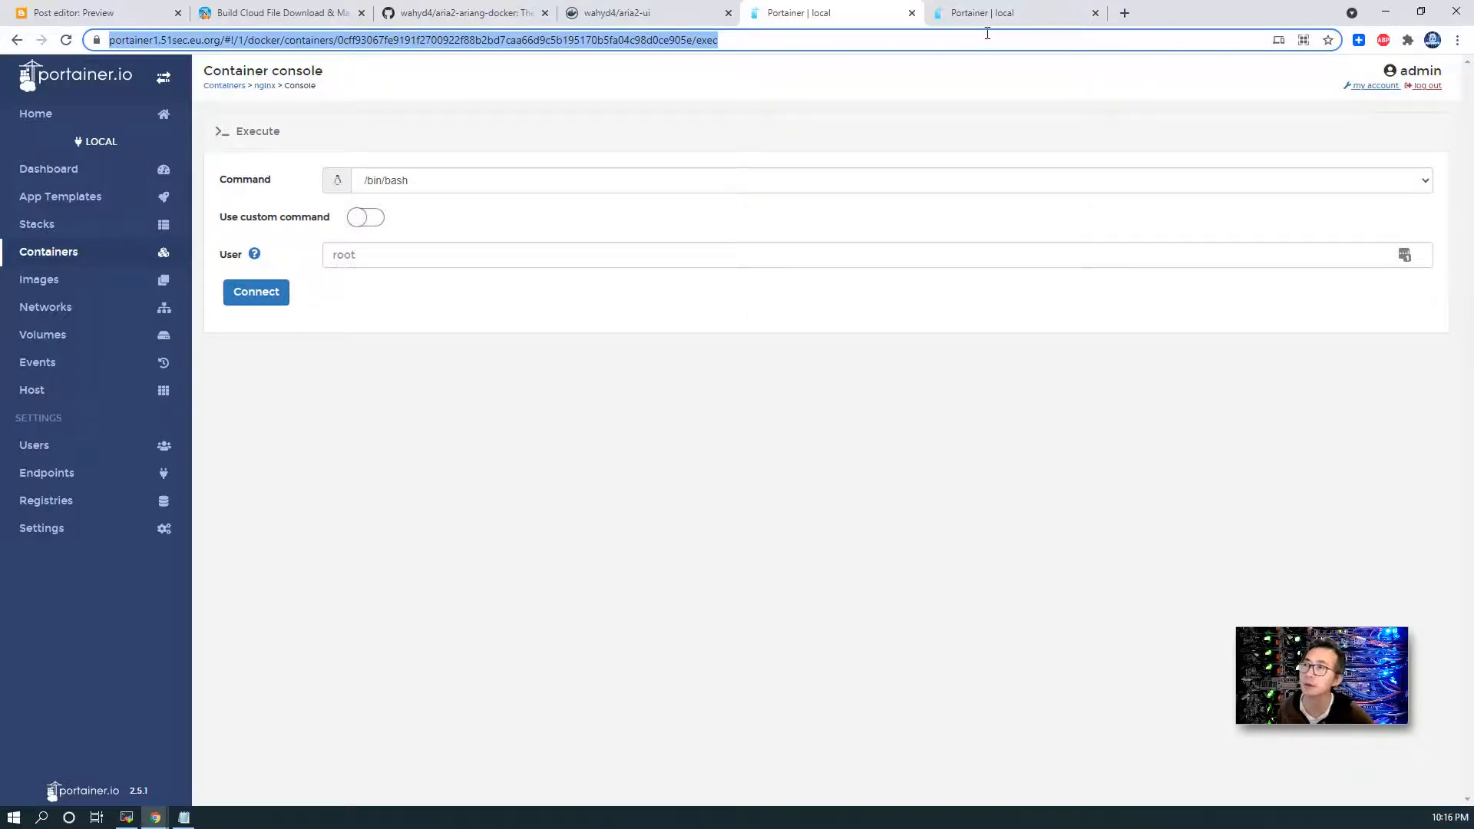
pyautogui.click(1015, 13)
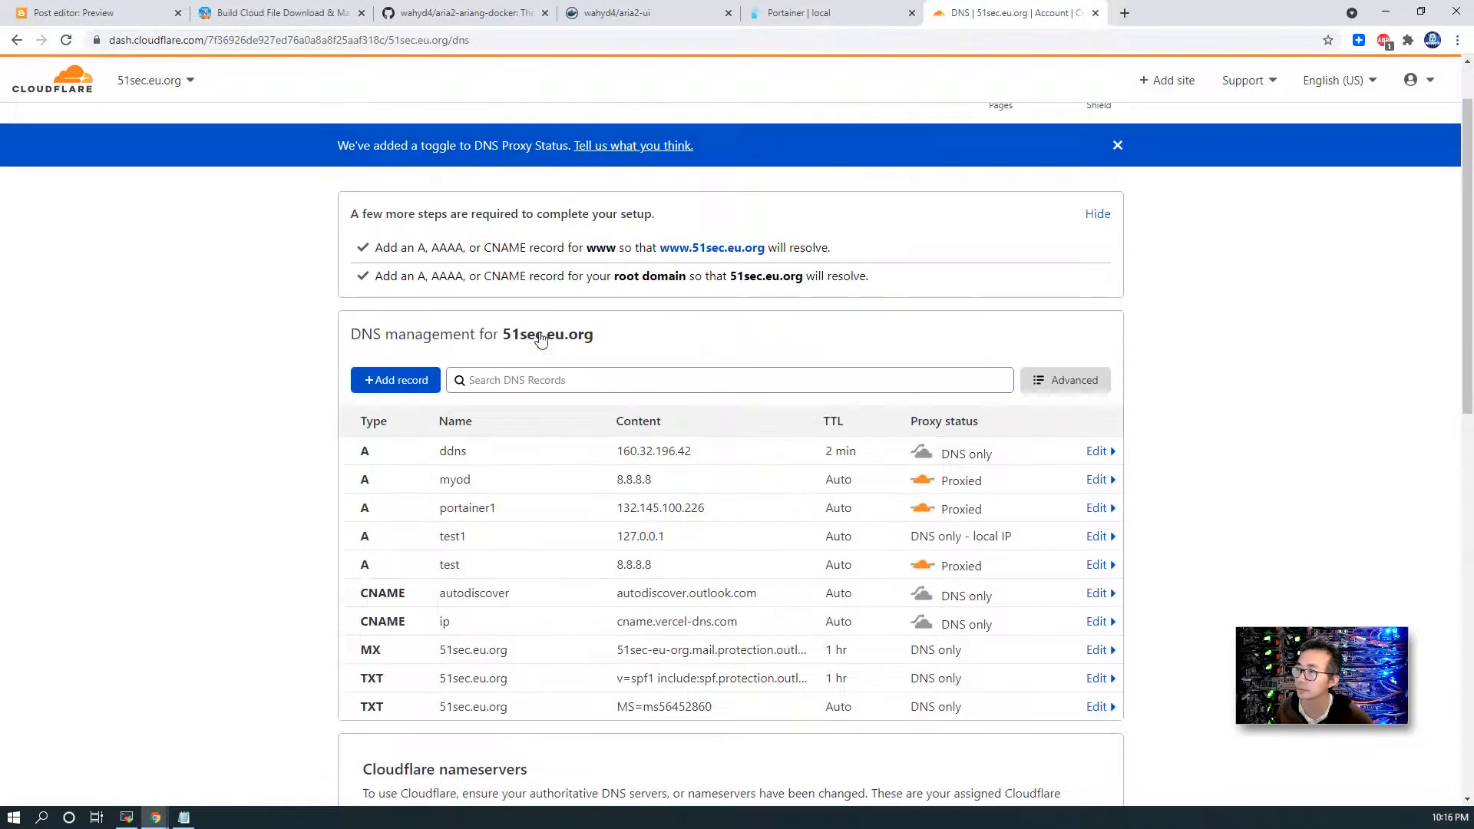
# Step: Save a new proxied Cloudflare A record named download with IPv4 132.145.100.226
pyautogui.click(394, 380)
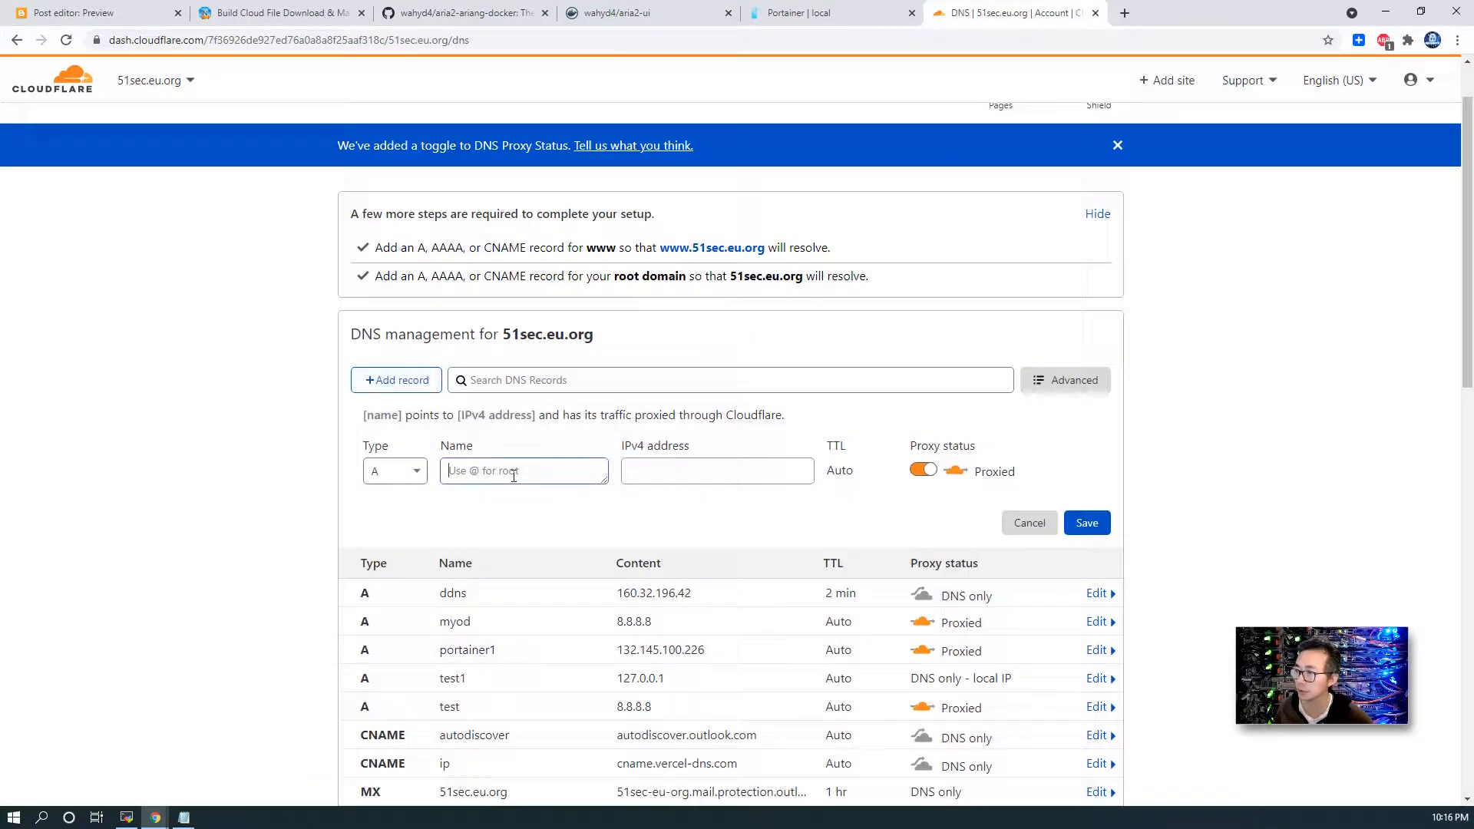
pyautogui.write('dow')
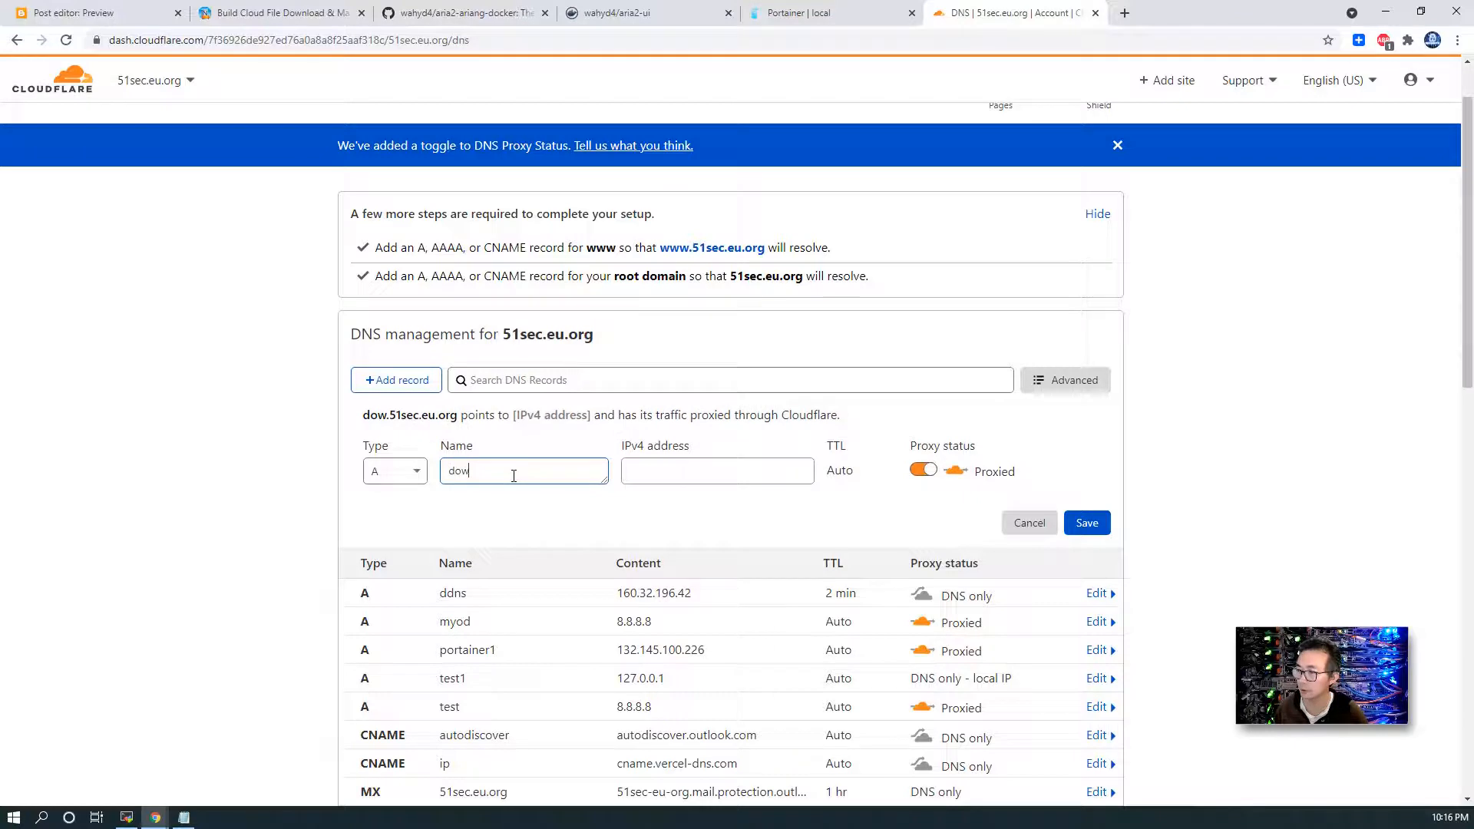
pyautogui.write('132.145.100.226')
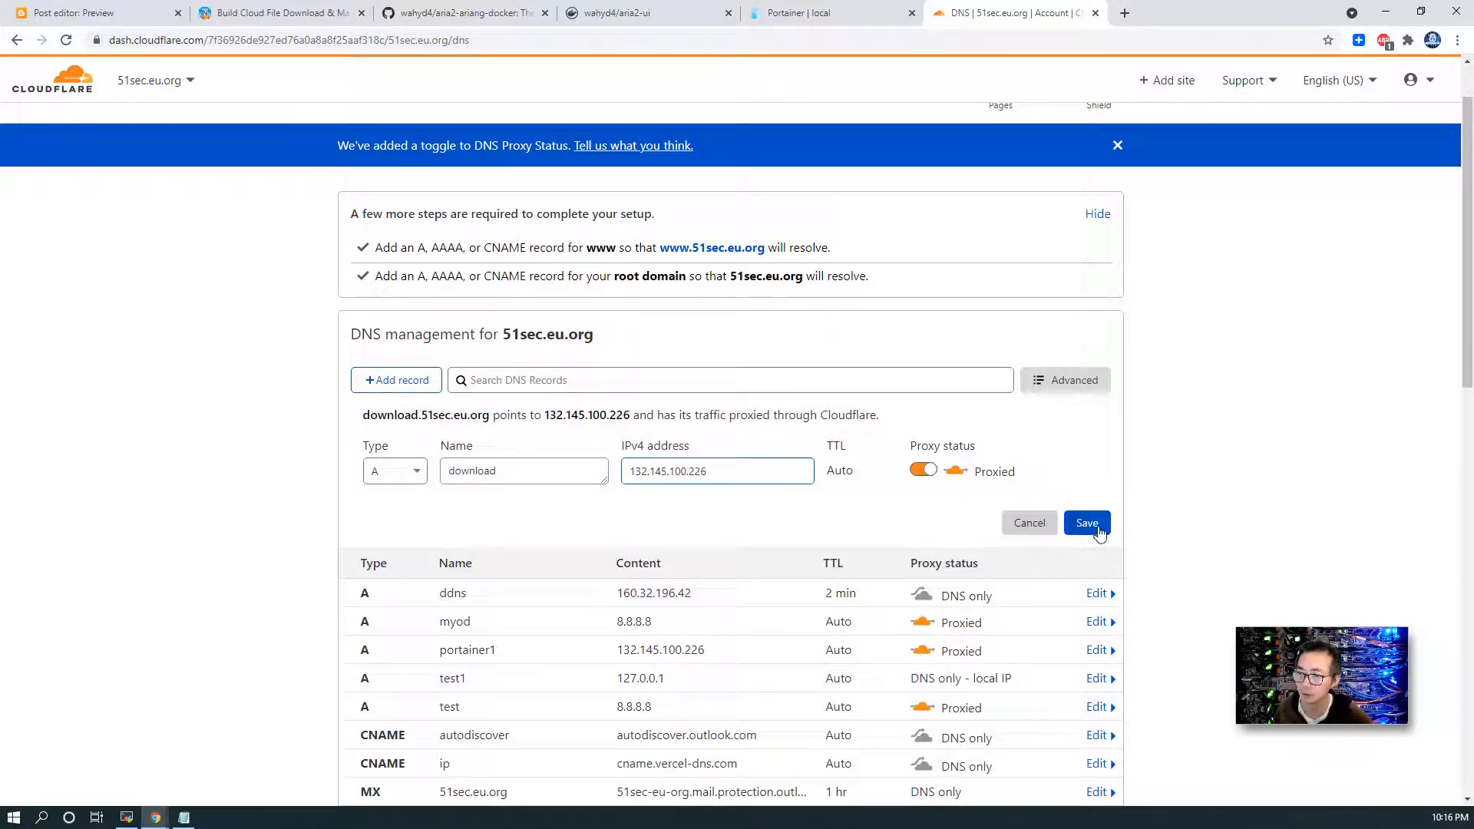
pyautogui.click(1088, 523)
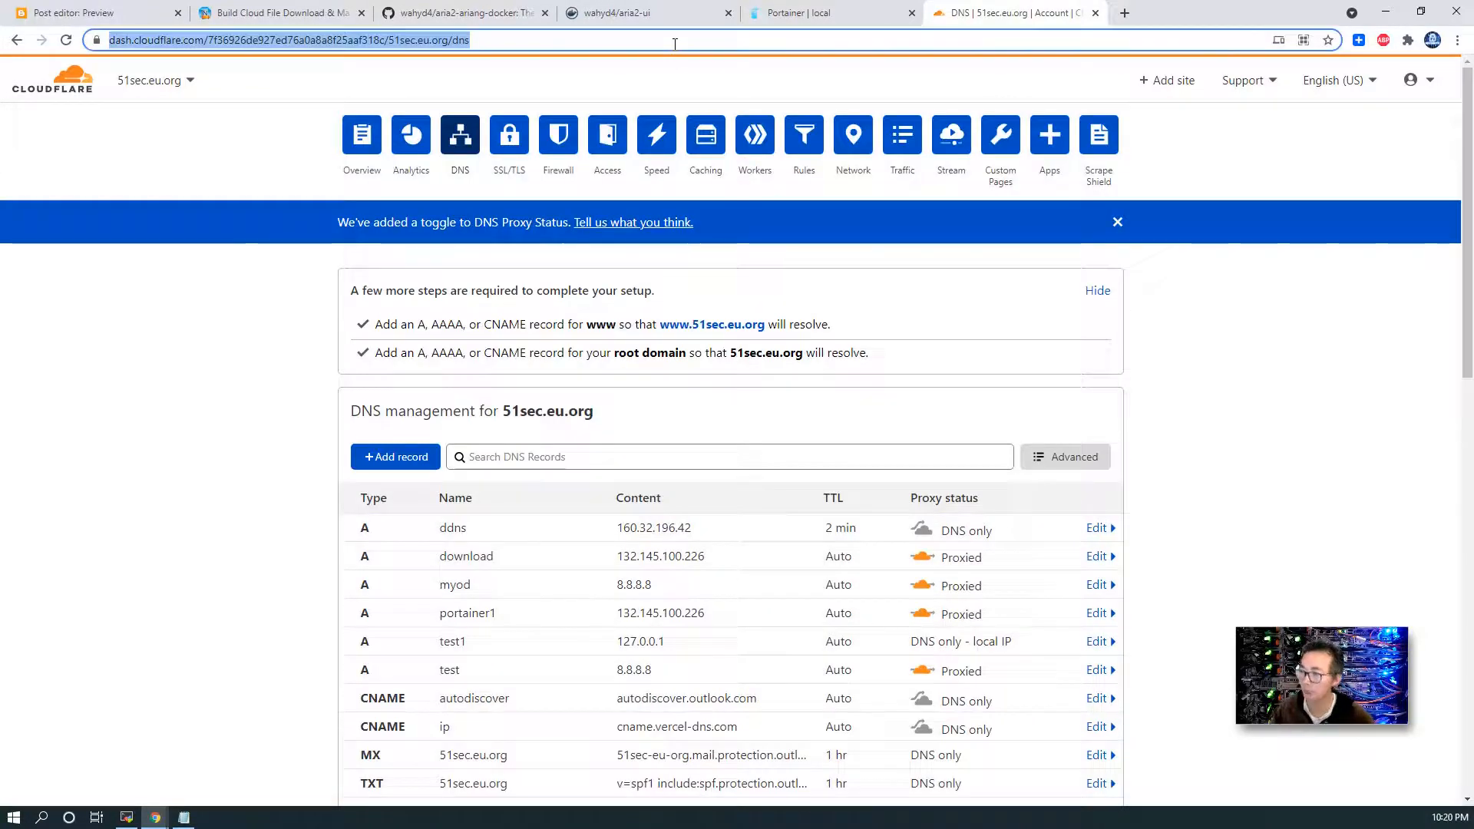
# Step: Browse to download.51sec.eu.org and get Cloudflare's Error 502 Bad Gateway
pyautogui.write('download.51sec.eu.org')
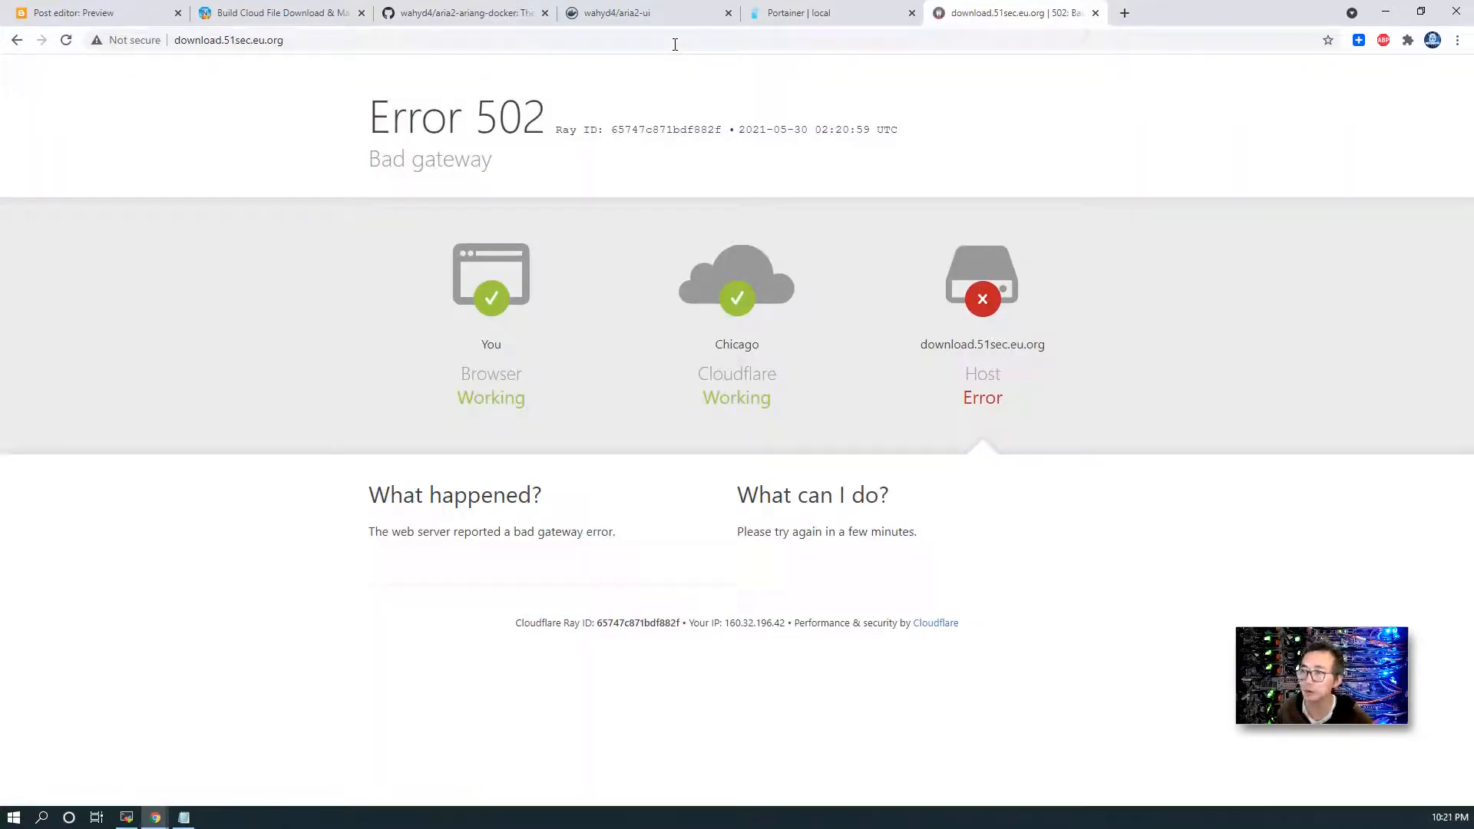
pyautogui.moveTo(707, 36)
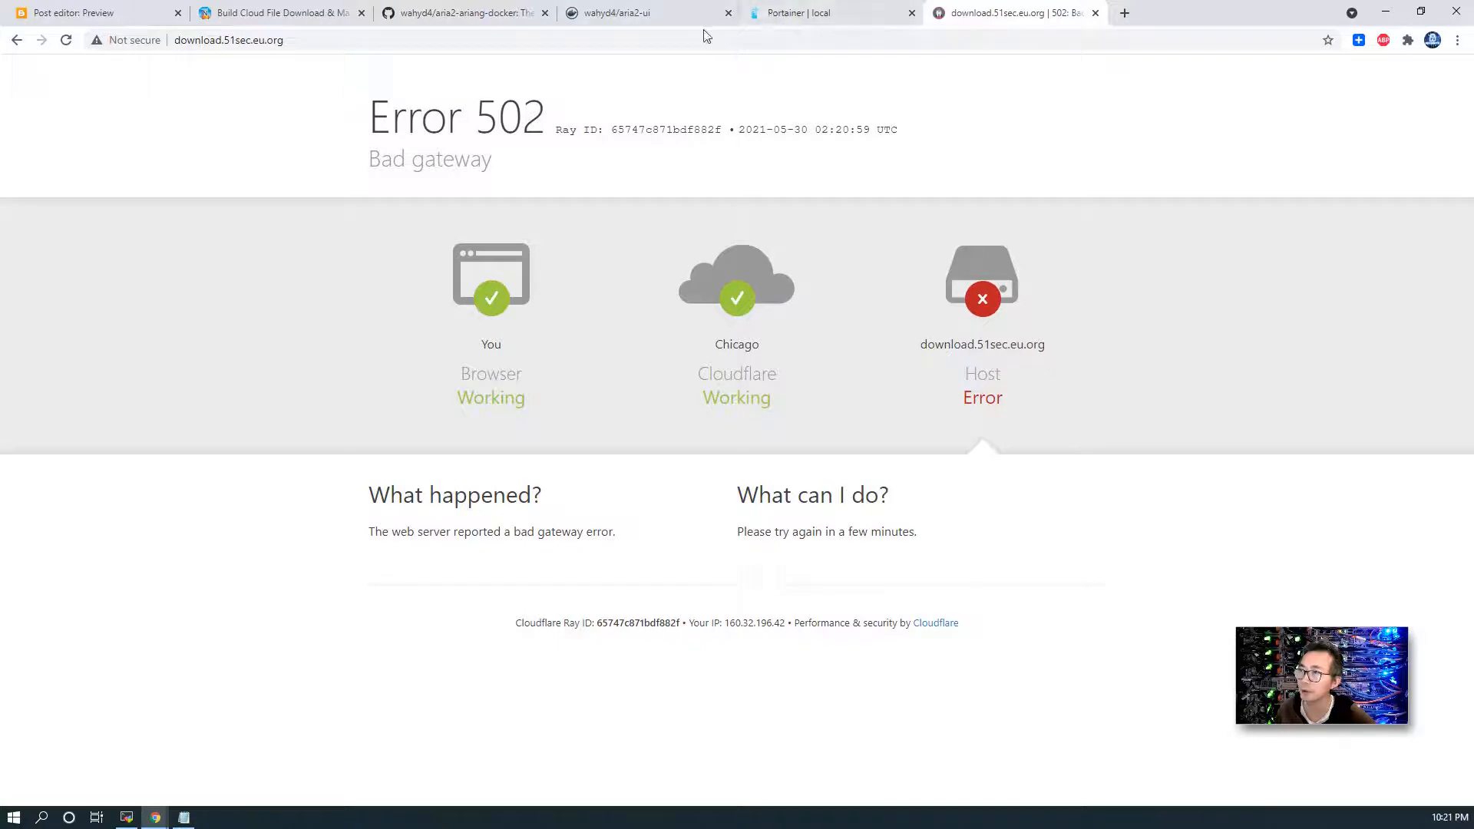
# Step: Open a shell in the nginx container and edit /etc/nginx/conf.d/aria2-ui.conf in nano
pyautogui.click(830, 12)
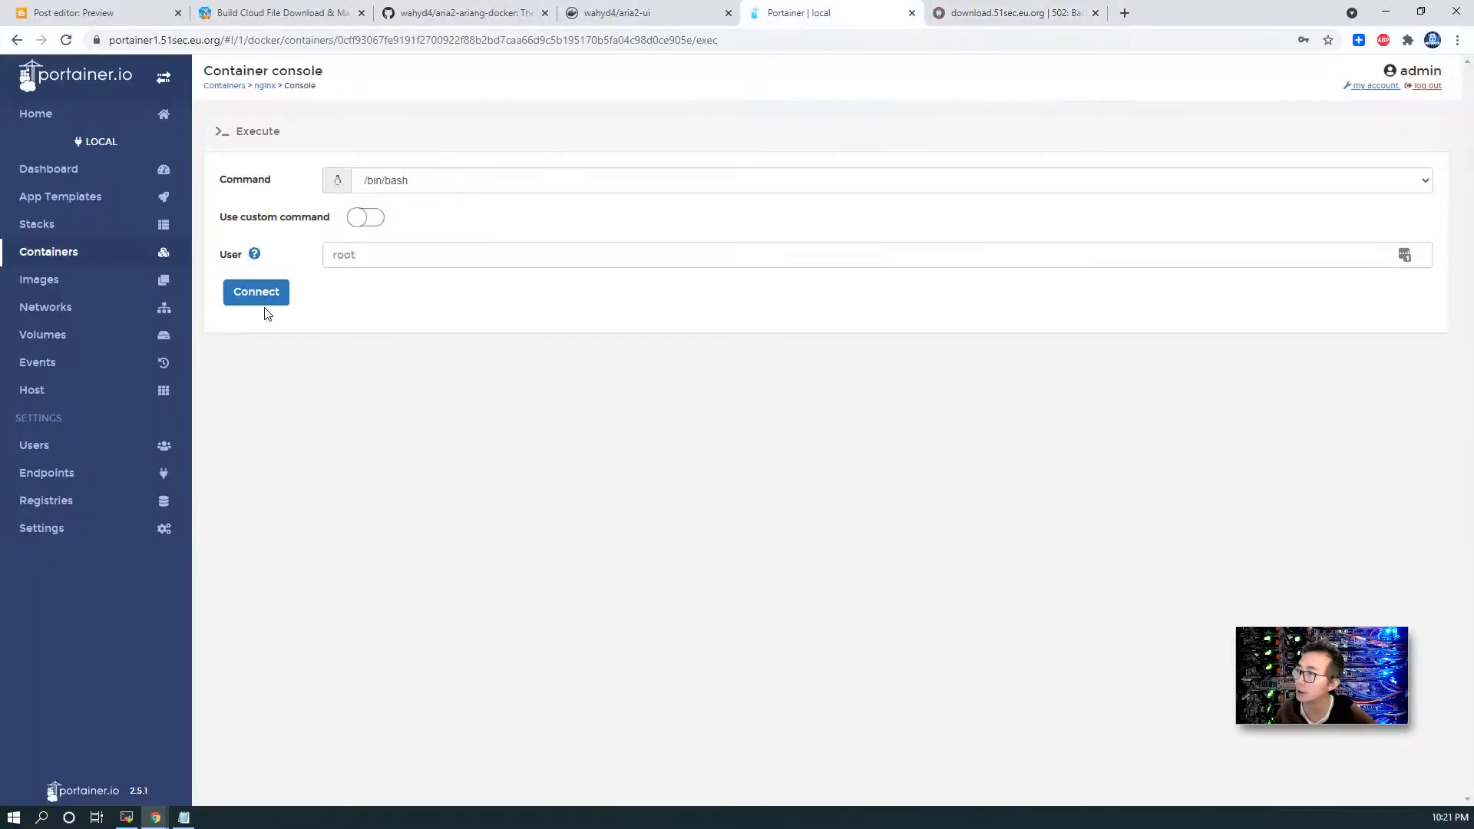
pyautogui.click(256, 292)
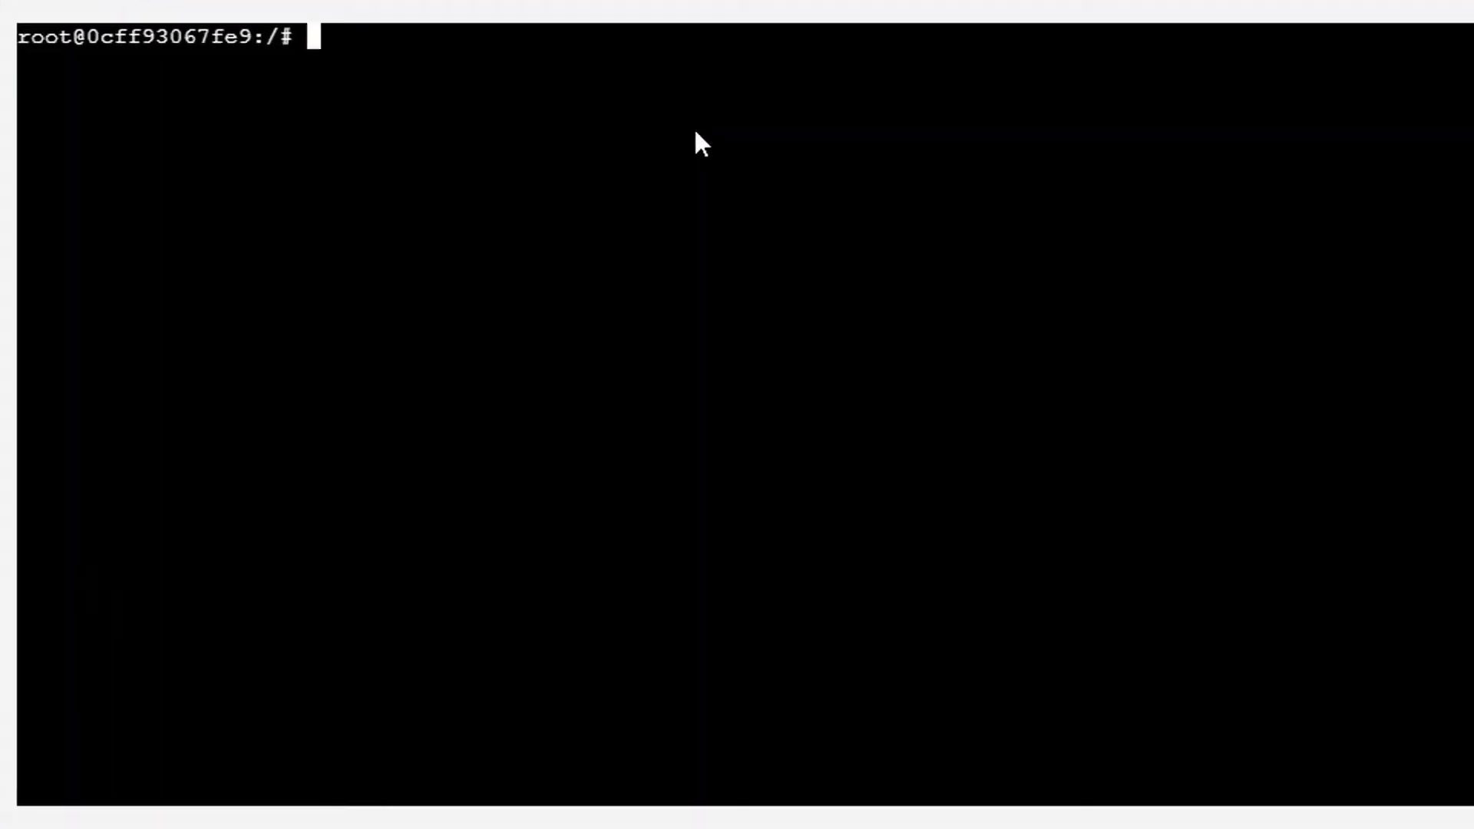
pyautogui.write('cd n')
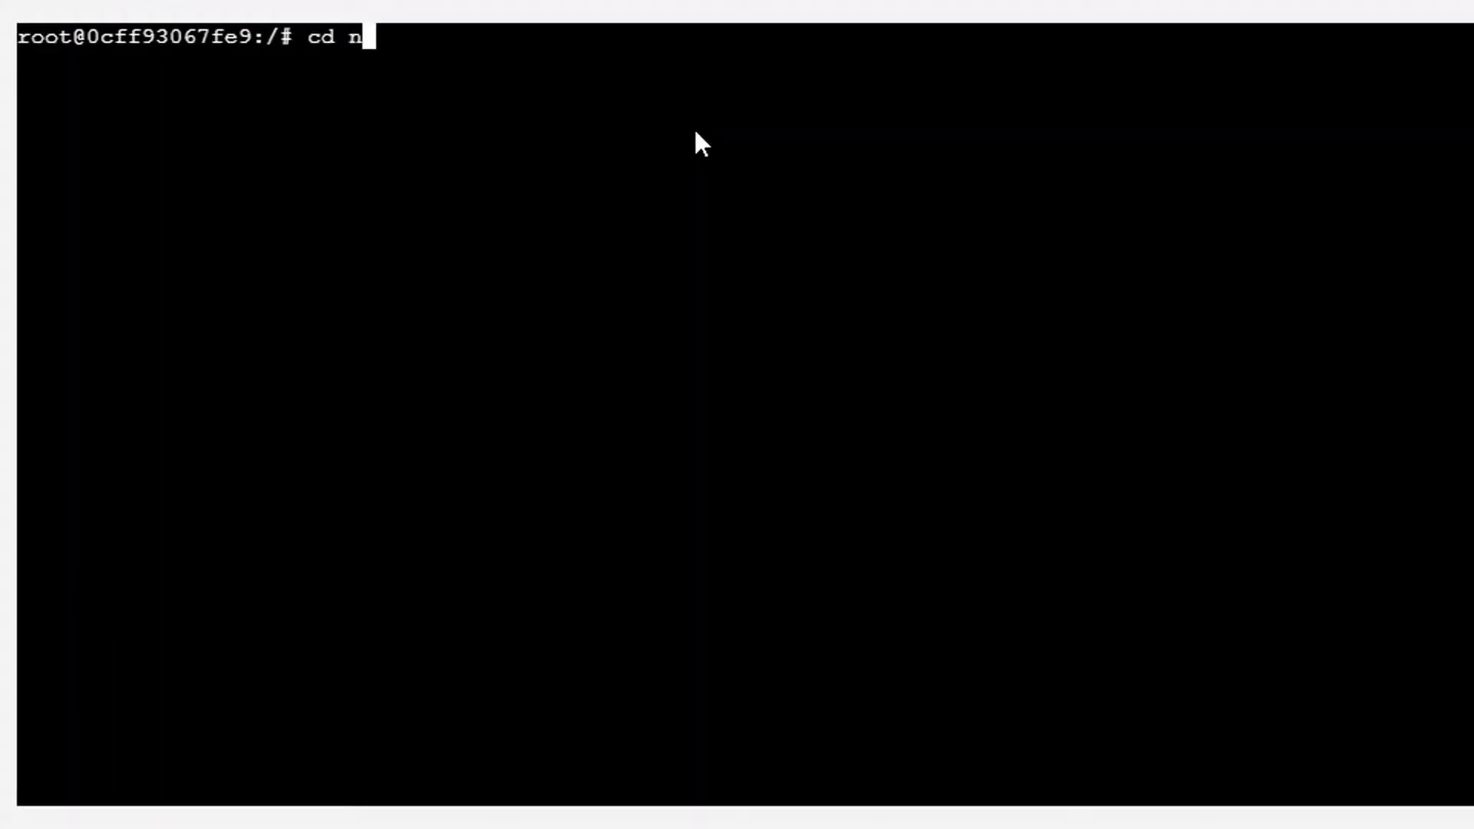
pyautogui.write('/etc/nginx/')
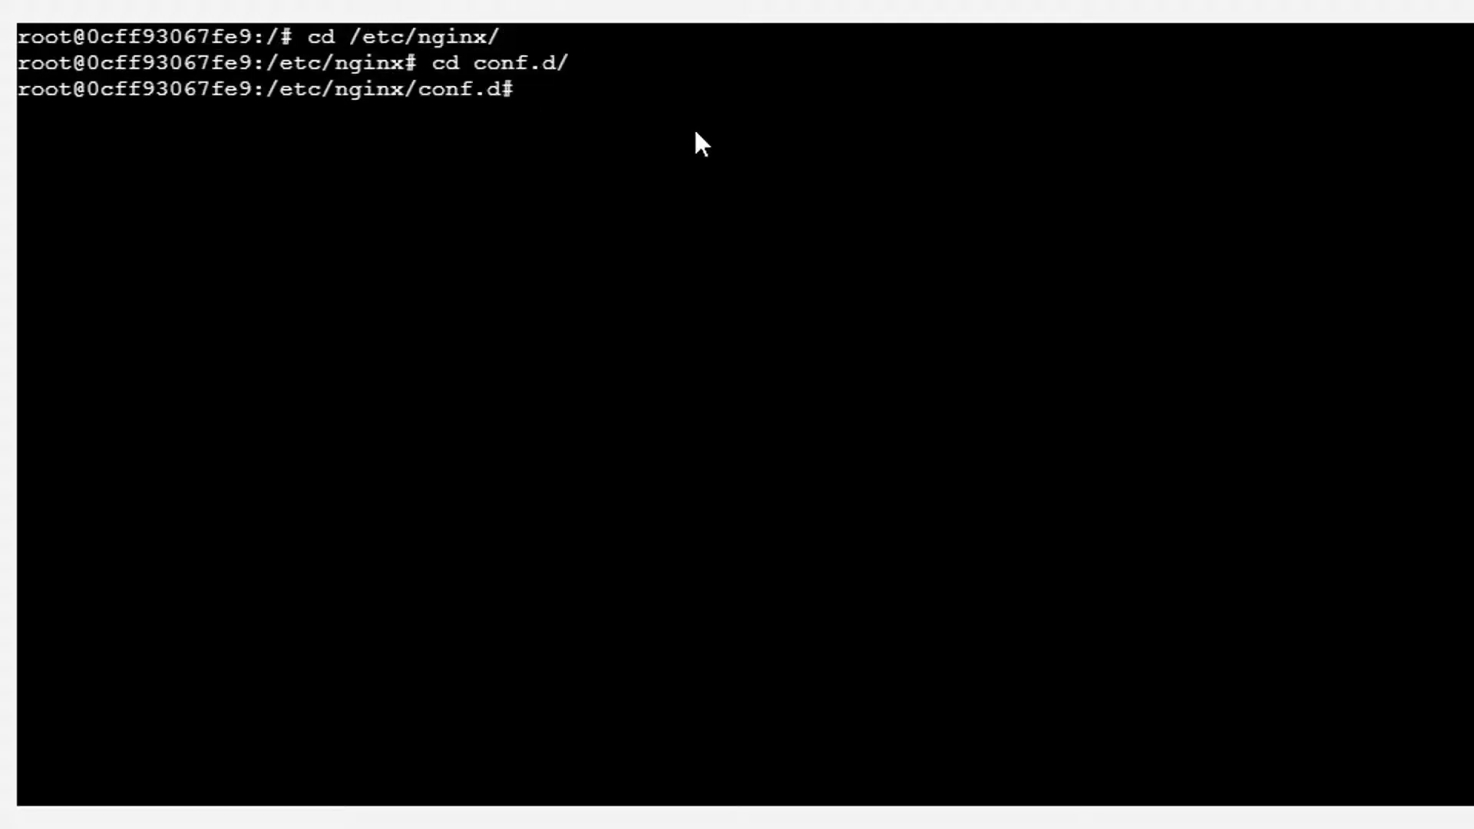
pyautogui.write('nano')
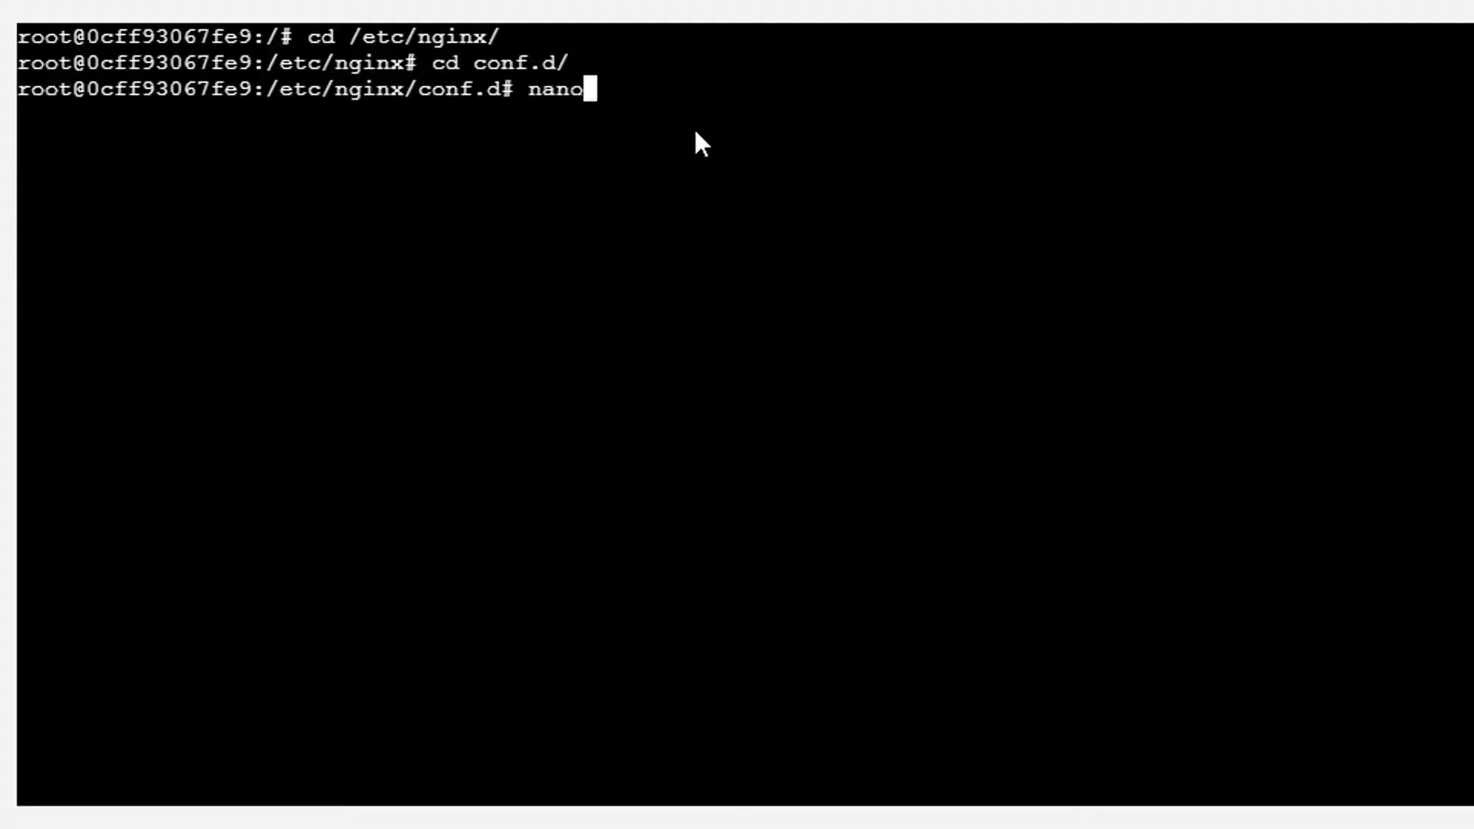
pyautogui.write('aria2-ui.conf')
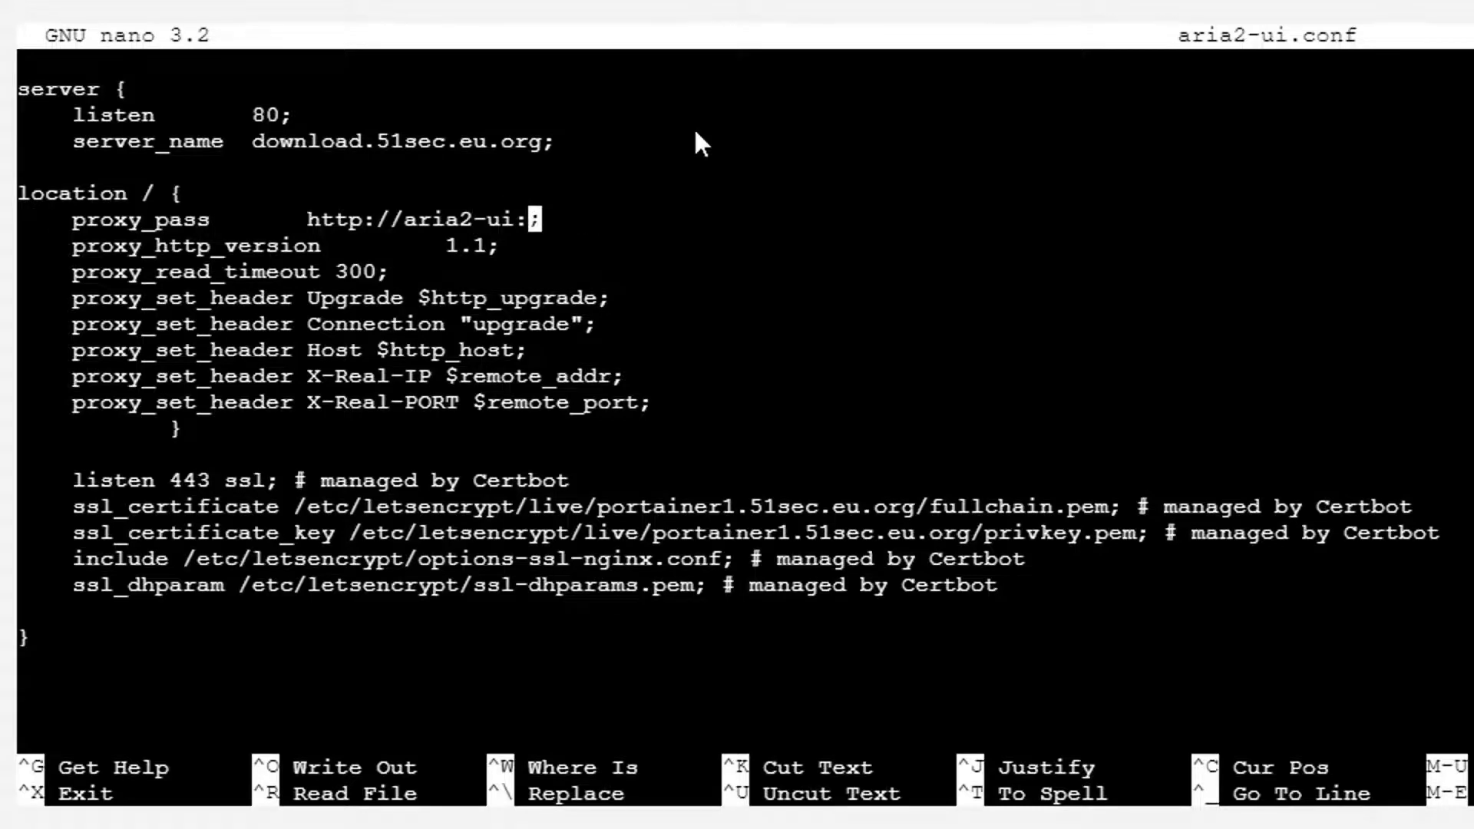
pyautogui.press('Backspace')
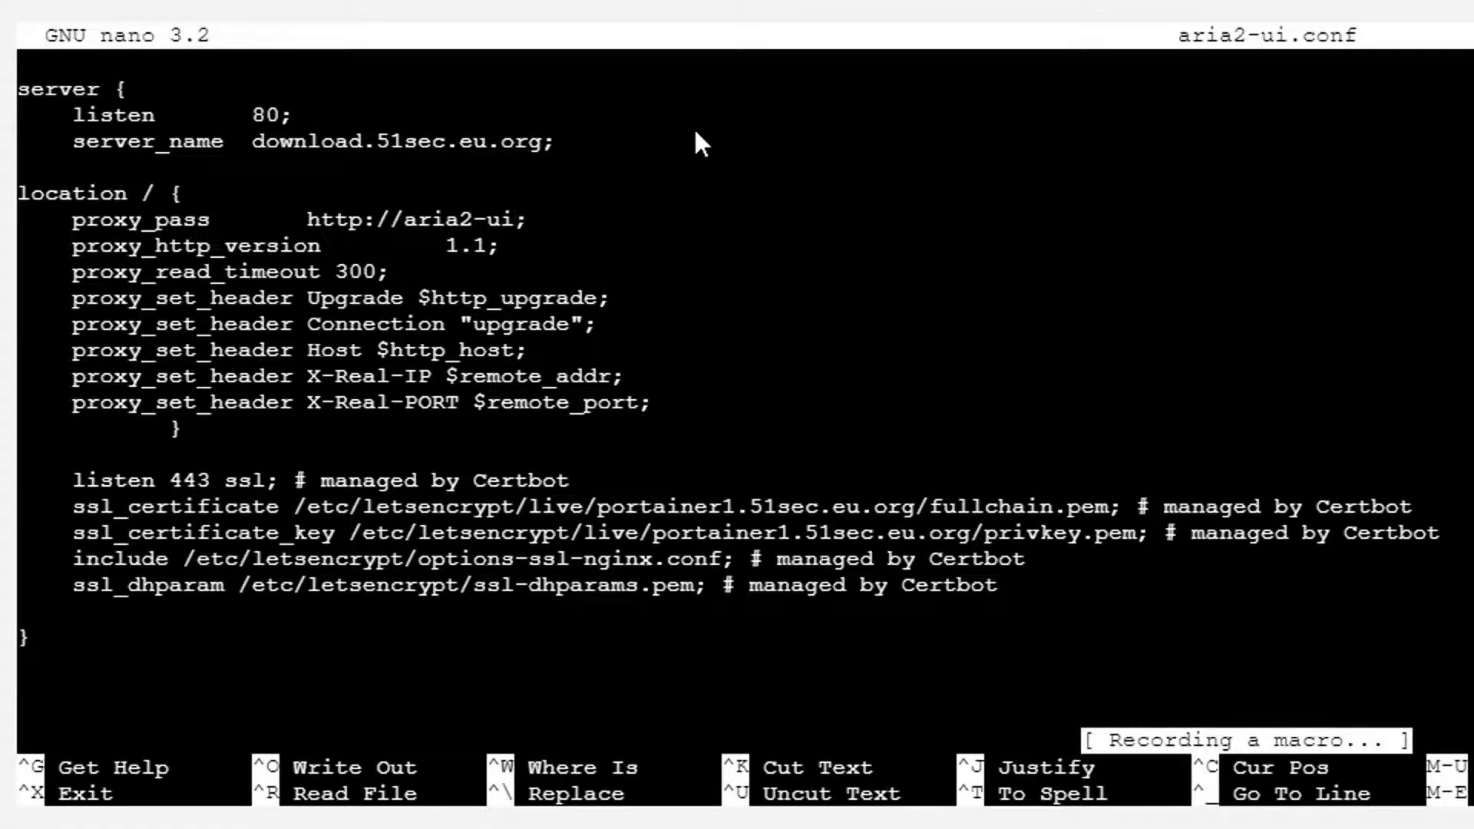
pyautogui.press('ctrl+x')
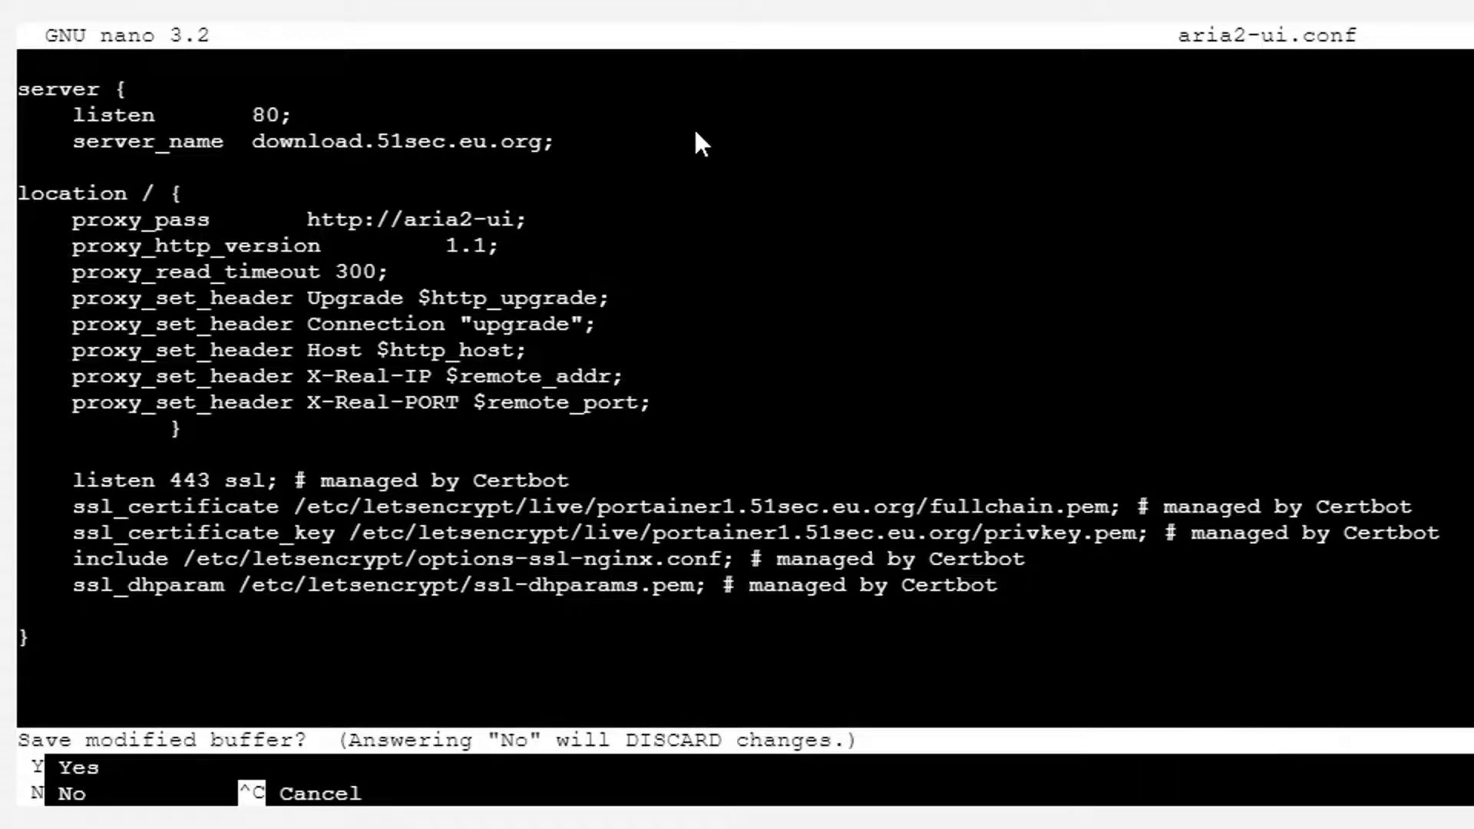
pyautogui.press('y')
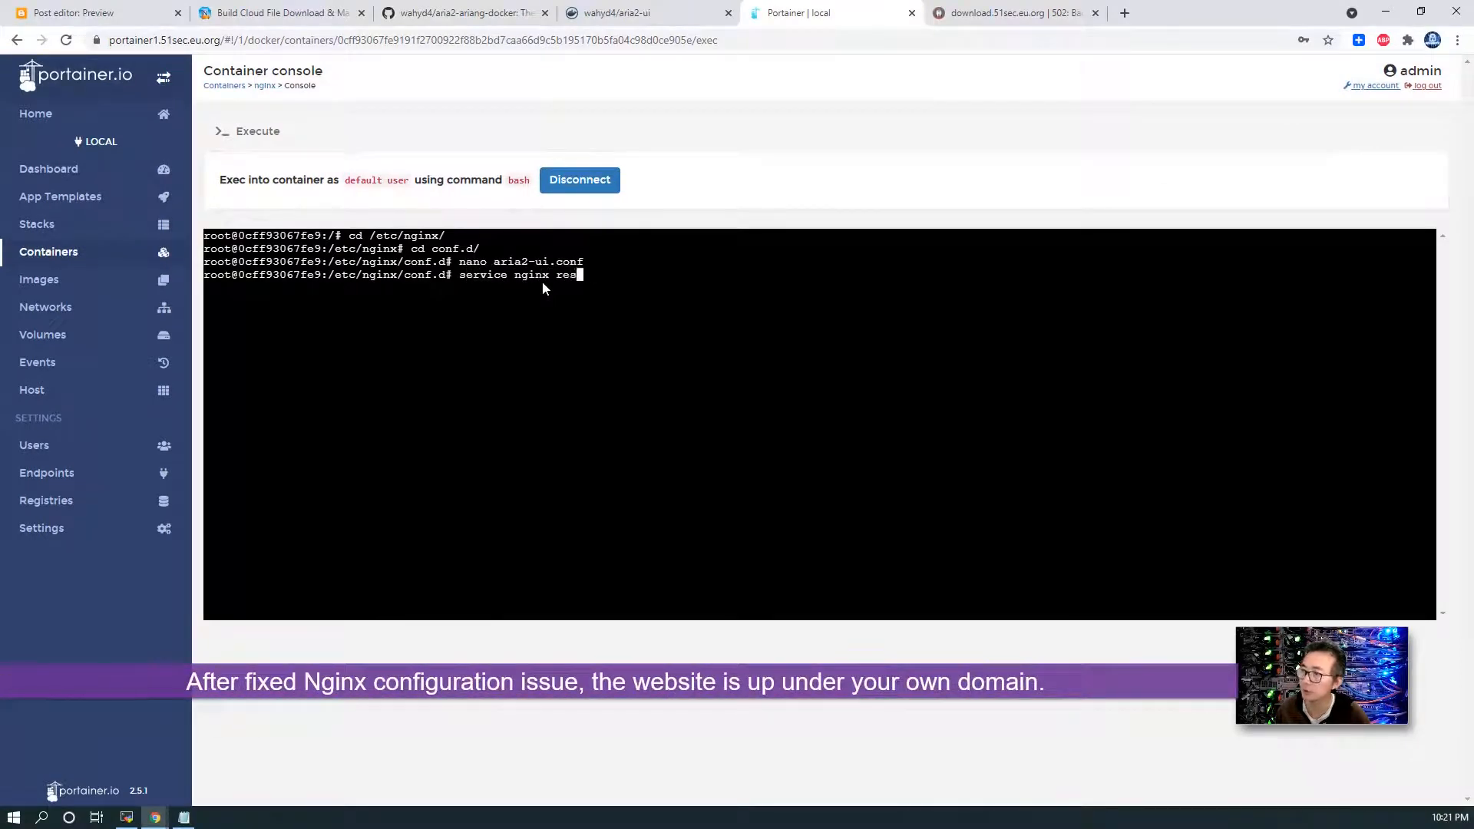
# Step: Disconnect the nginx console and reload download.51sec.eu.org until AriaNg loads connected
pyautogui.click(579, 180)
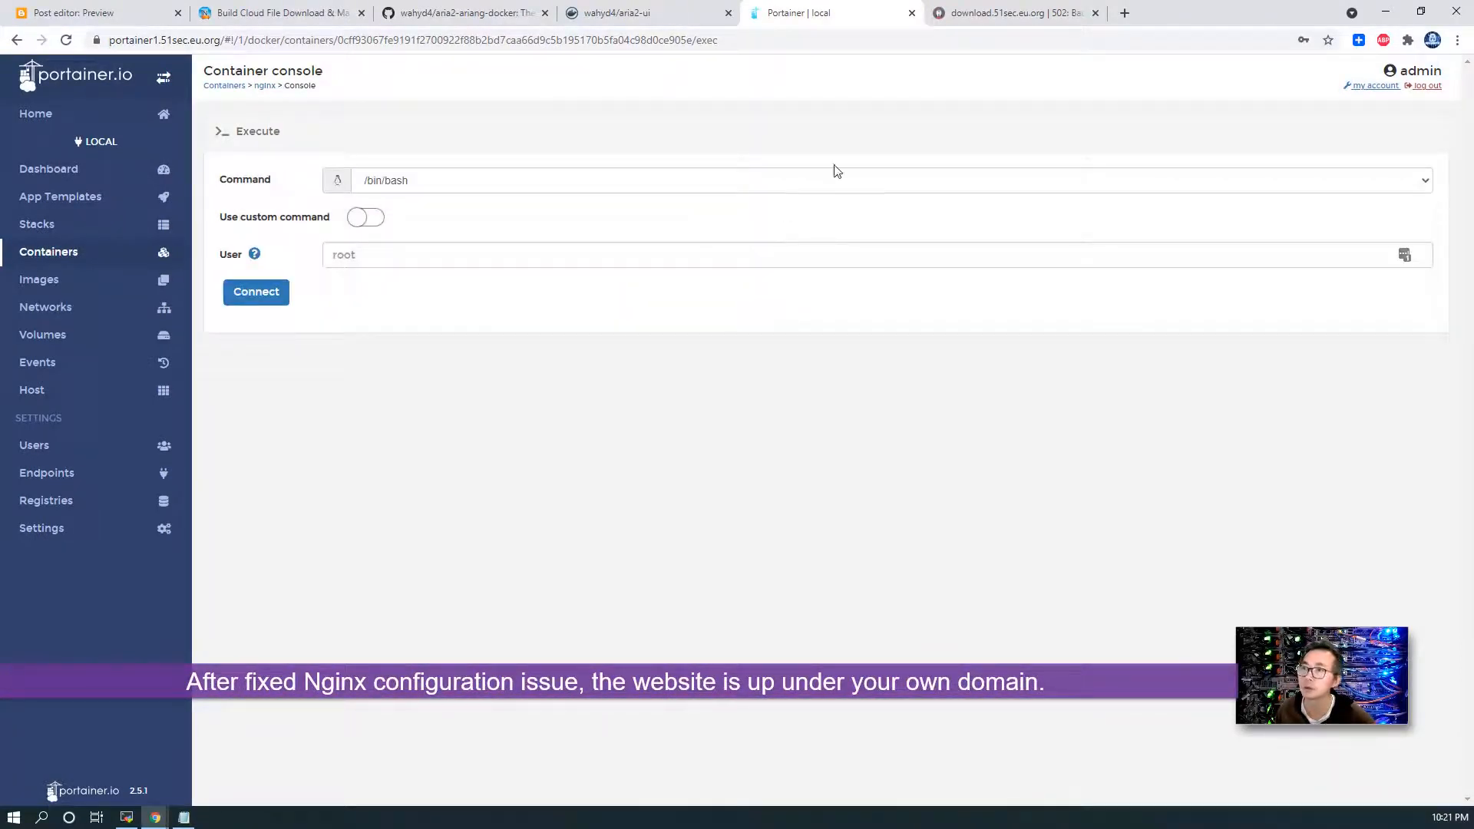
pyautogui.click(1010, 13)
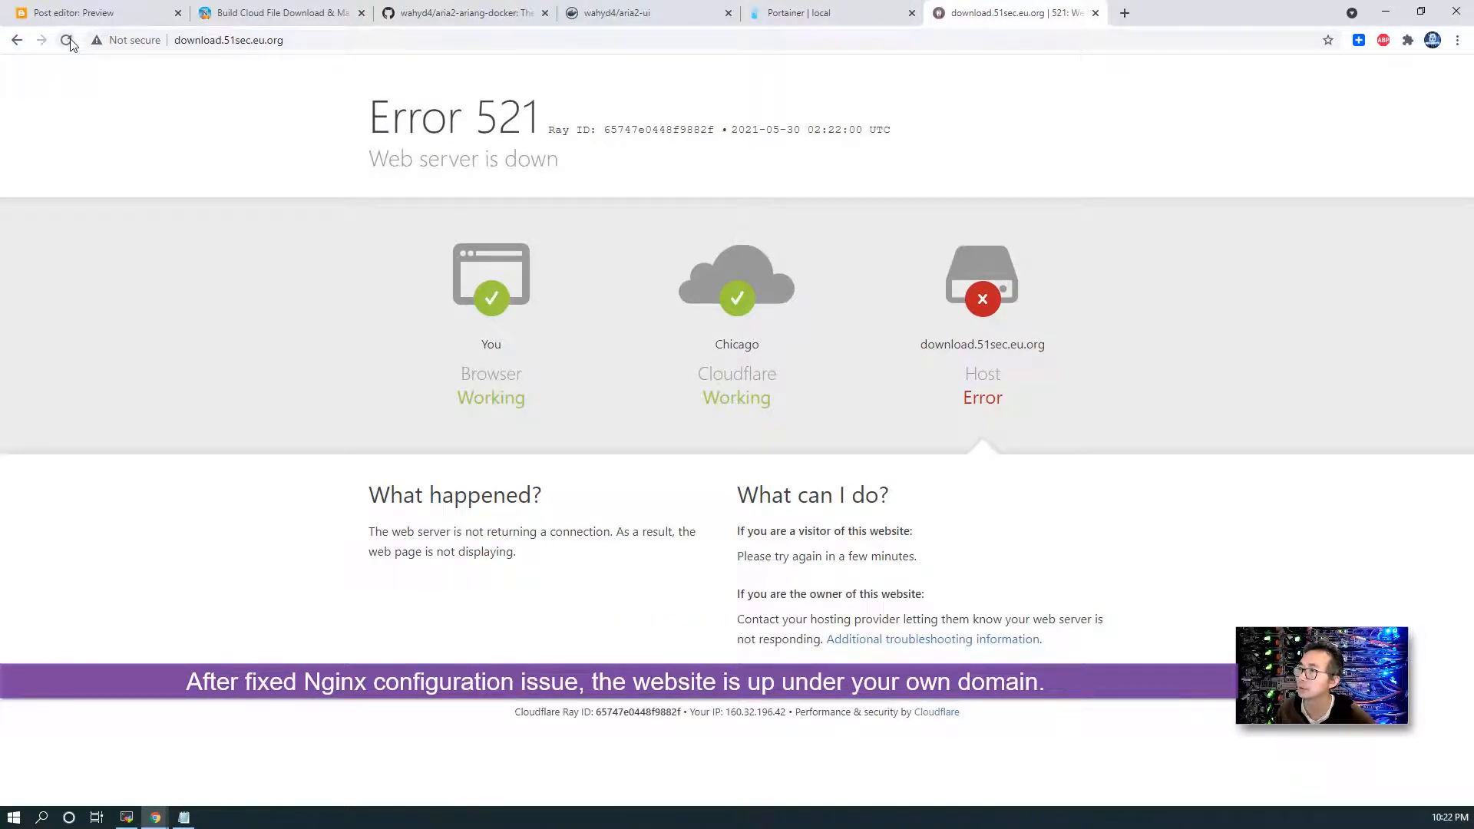
pyautogui.click(68, 39)
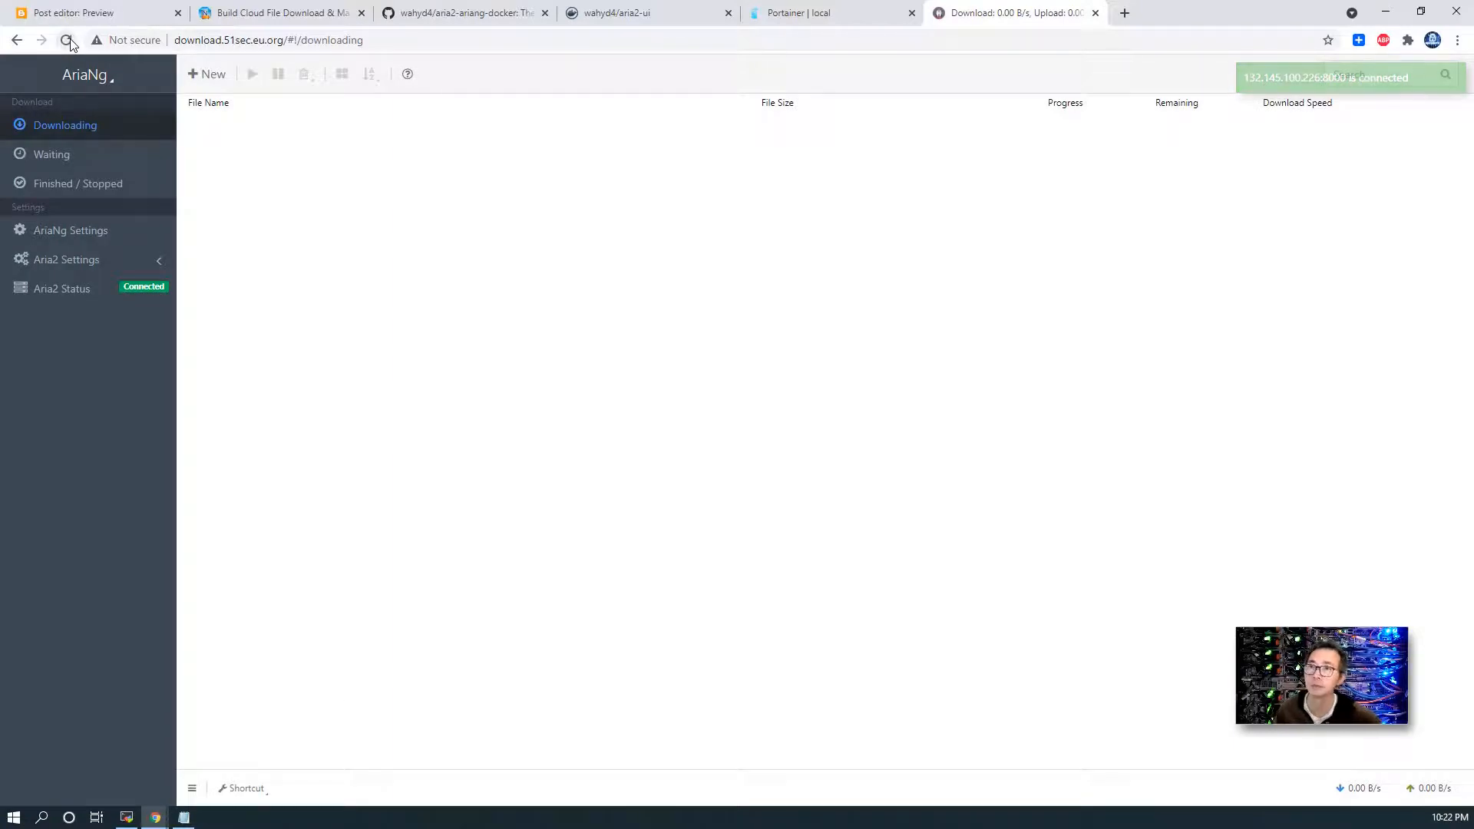
# Step: Check the Aria2 1.35.0 status and port 8000 RPC settings, then return to Downloading
pyautogui.click(63, 289)
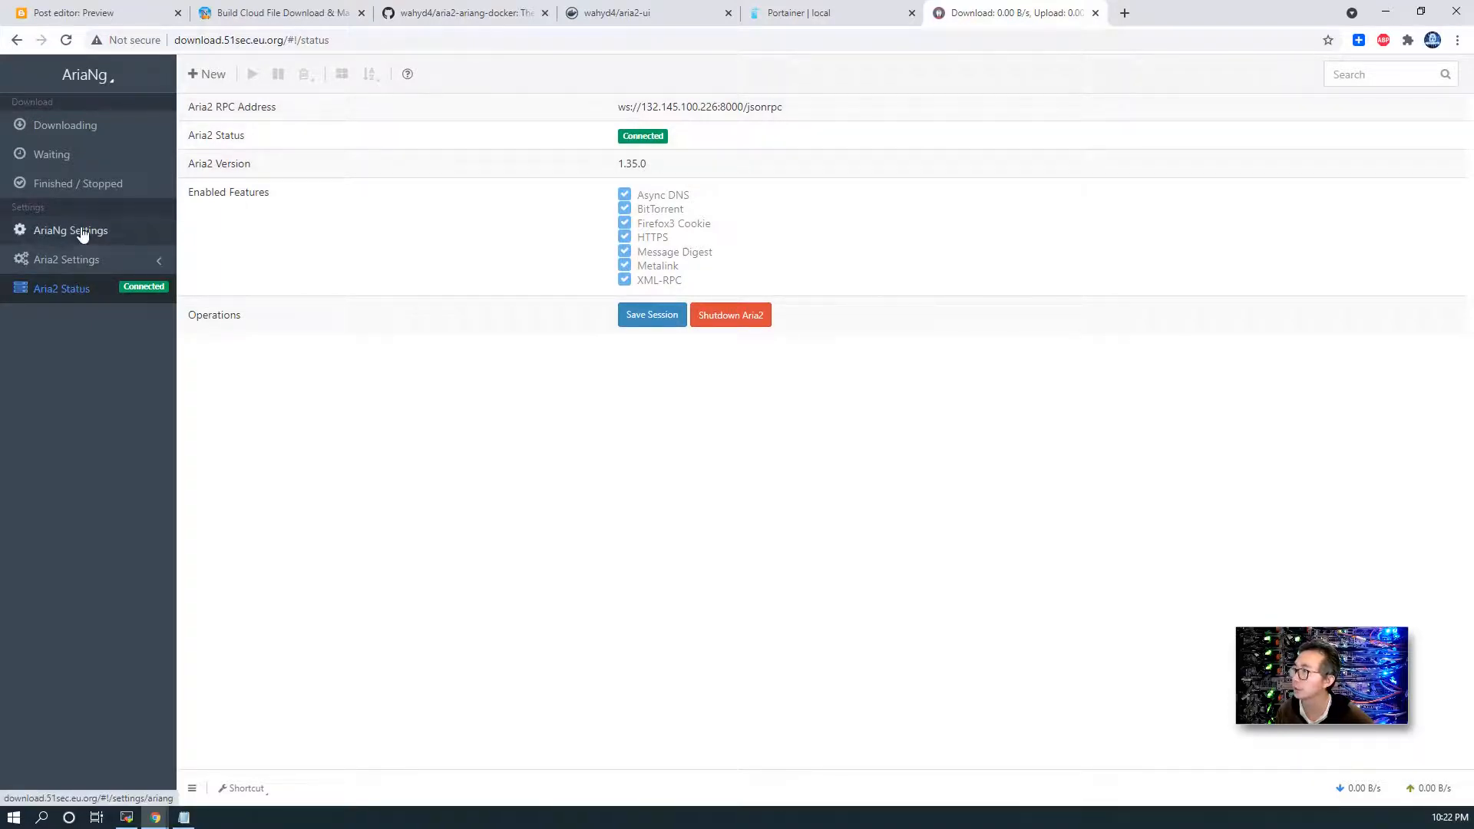
pyautogui.click(70, 230)
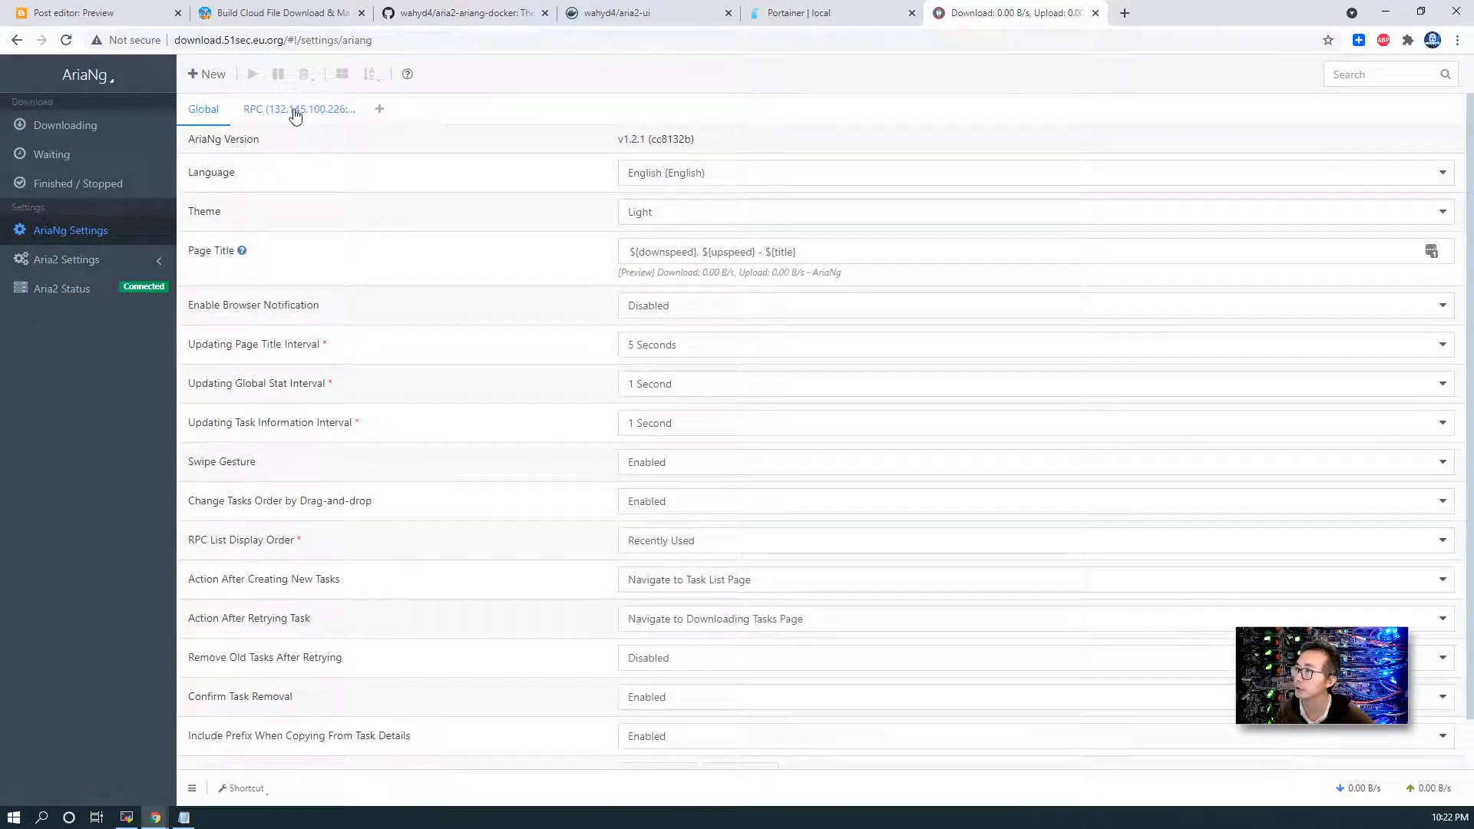
pyautogui.click(299, 109)
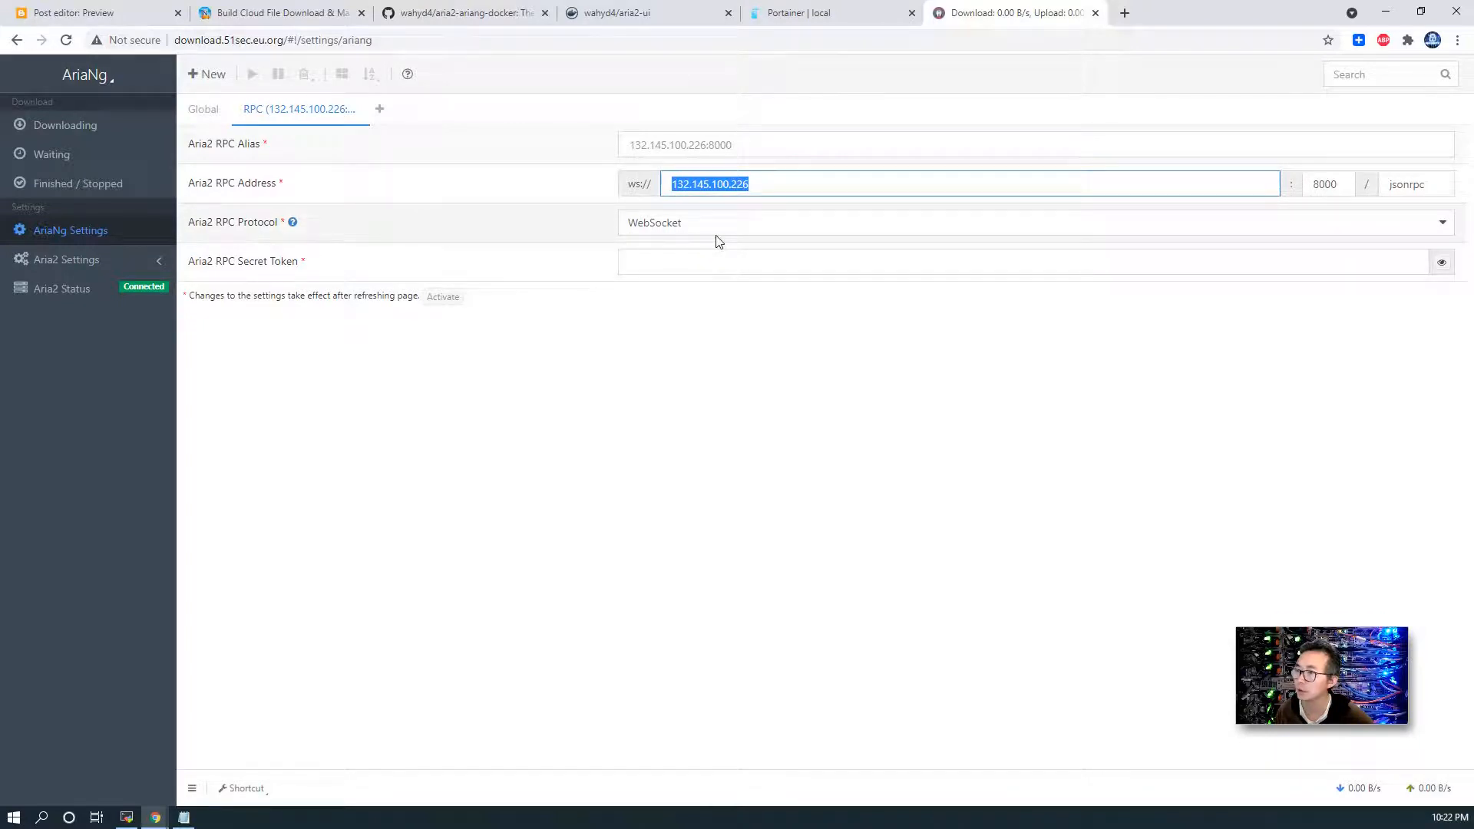
pyautogui.moveTo(329, 235)
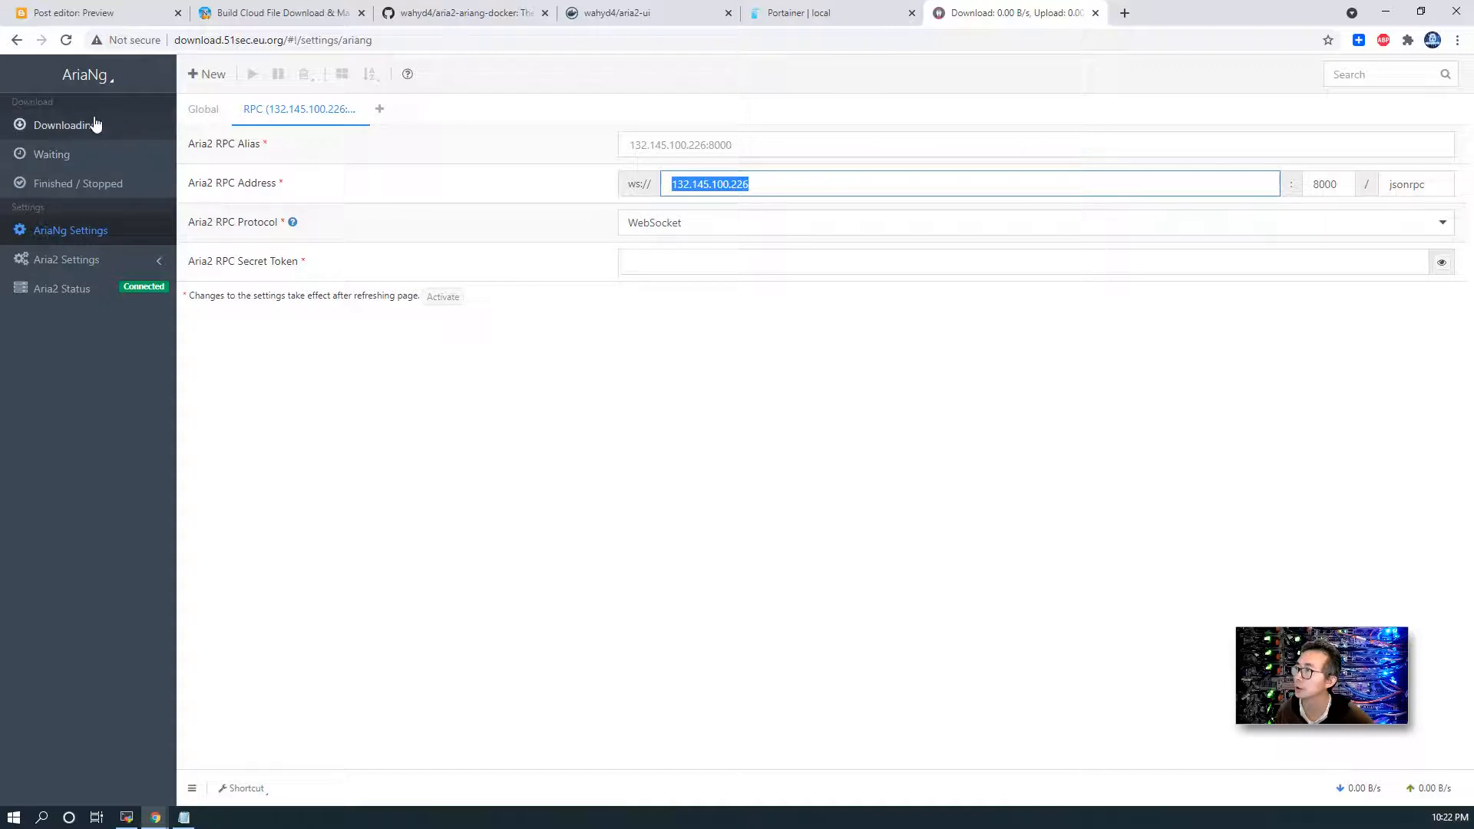
pyautogui.click(65, 125)
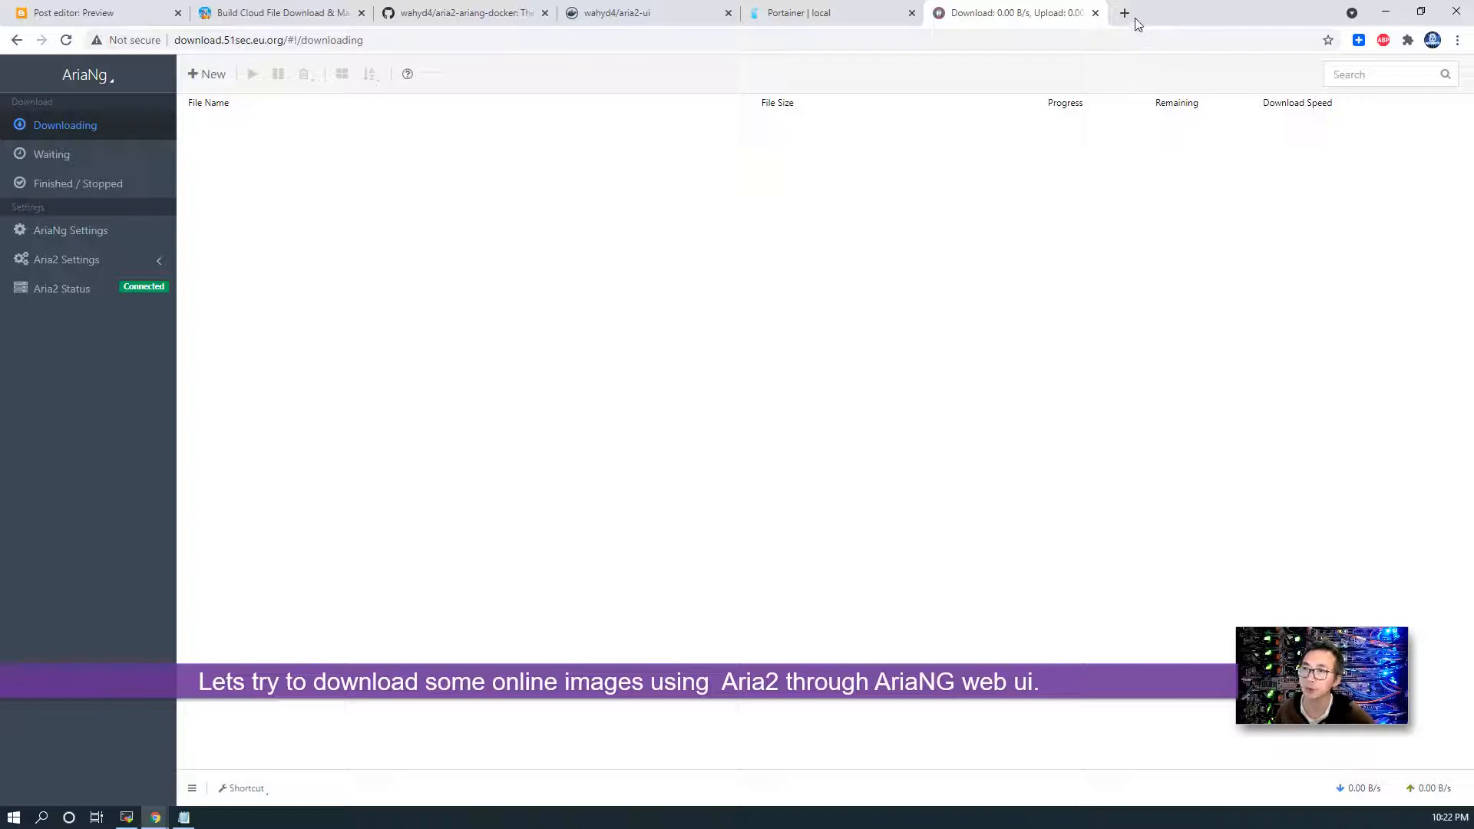
pyautogui.moveTo(1124, 13)
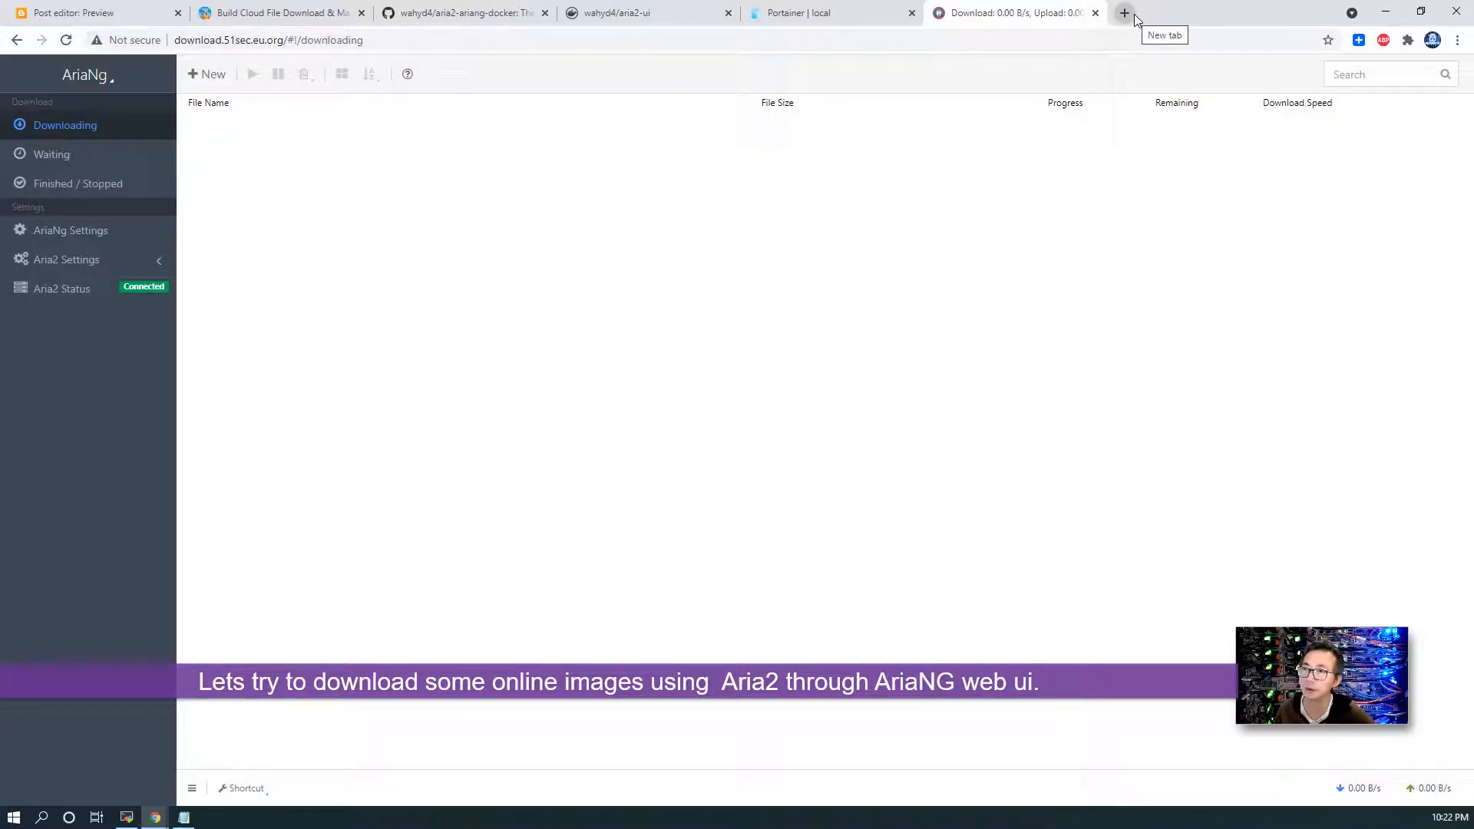
# Step: Search Google for 'cybersecurity images' and copy an iStock padlock image address
pyautogui.click(1125, 12)
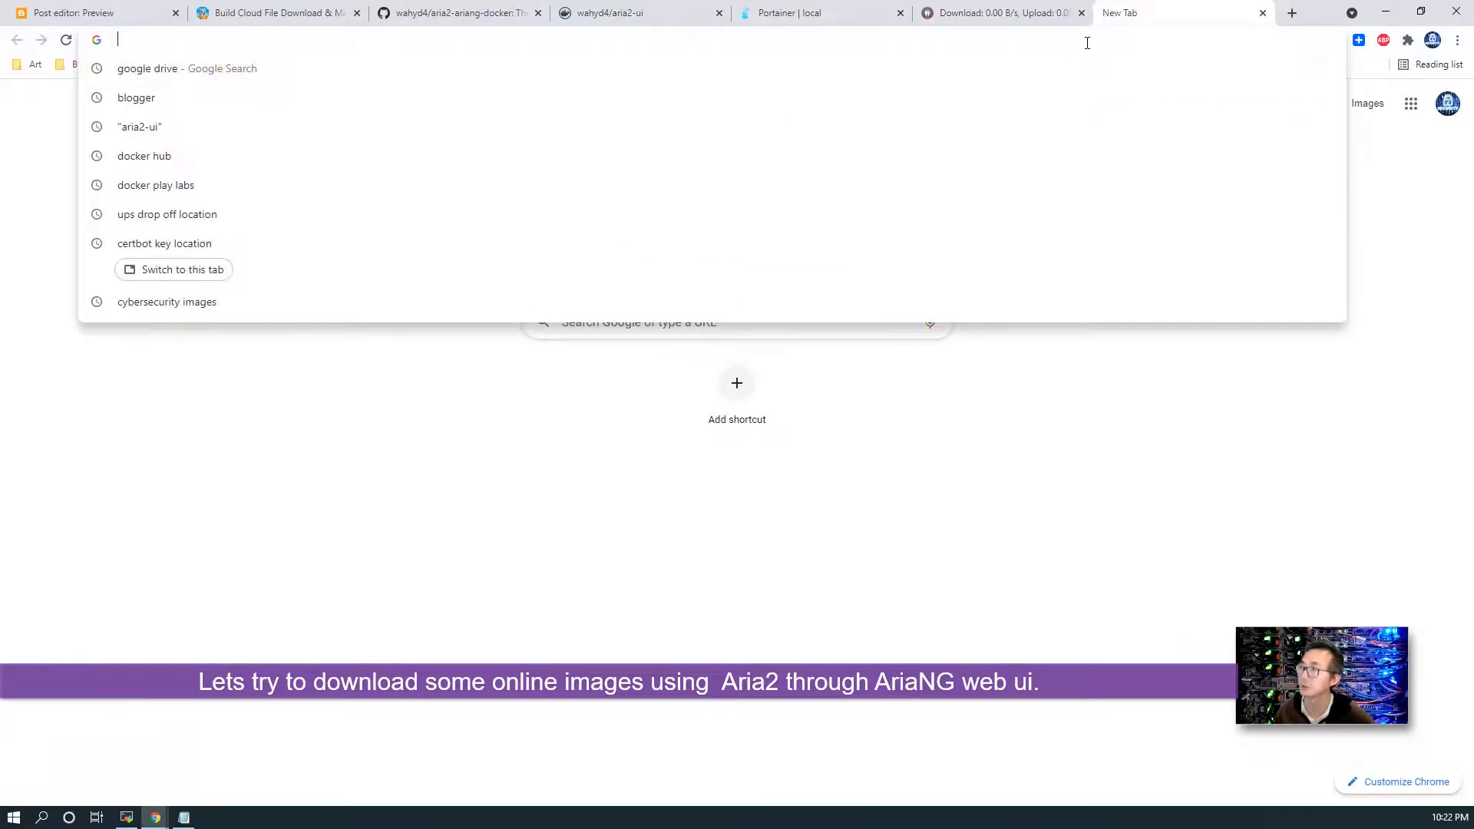
pyautogui.write('cybersecurity images')
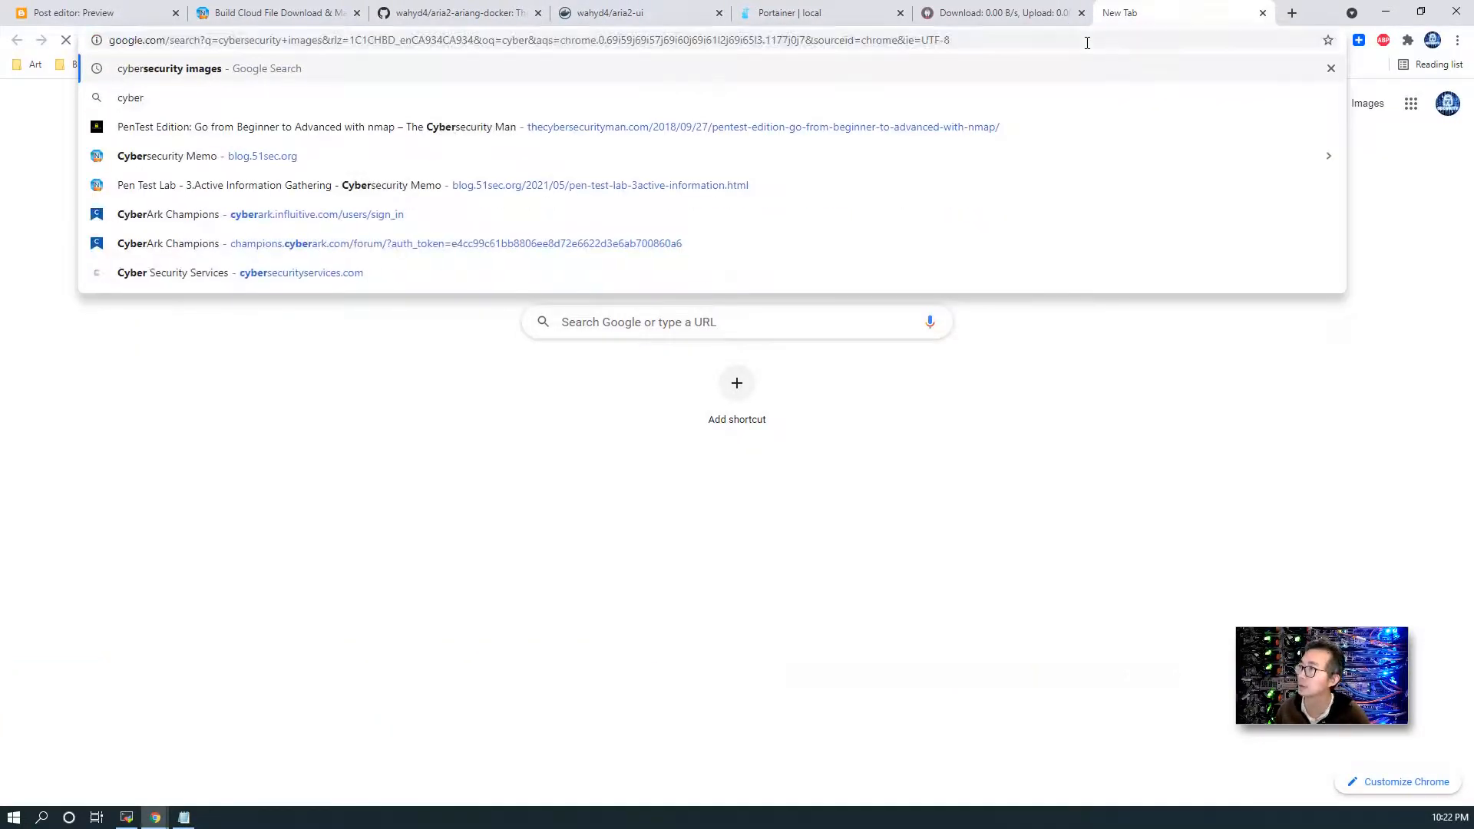
pyautogui.click(208, 68)
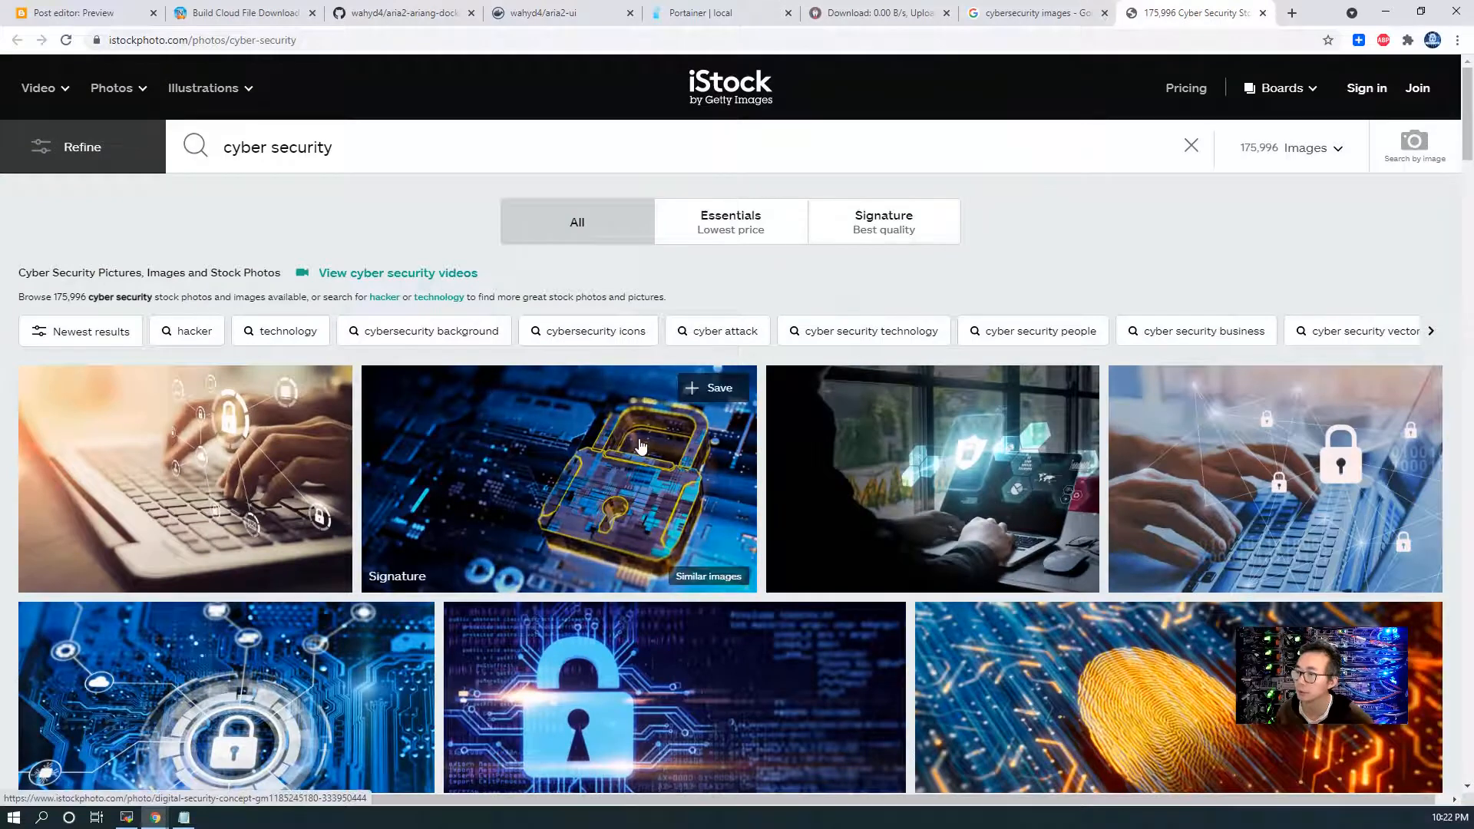
pyautogui.rightClick(640, 445)
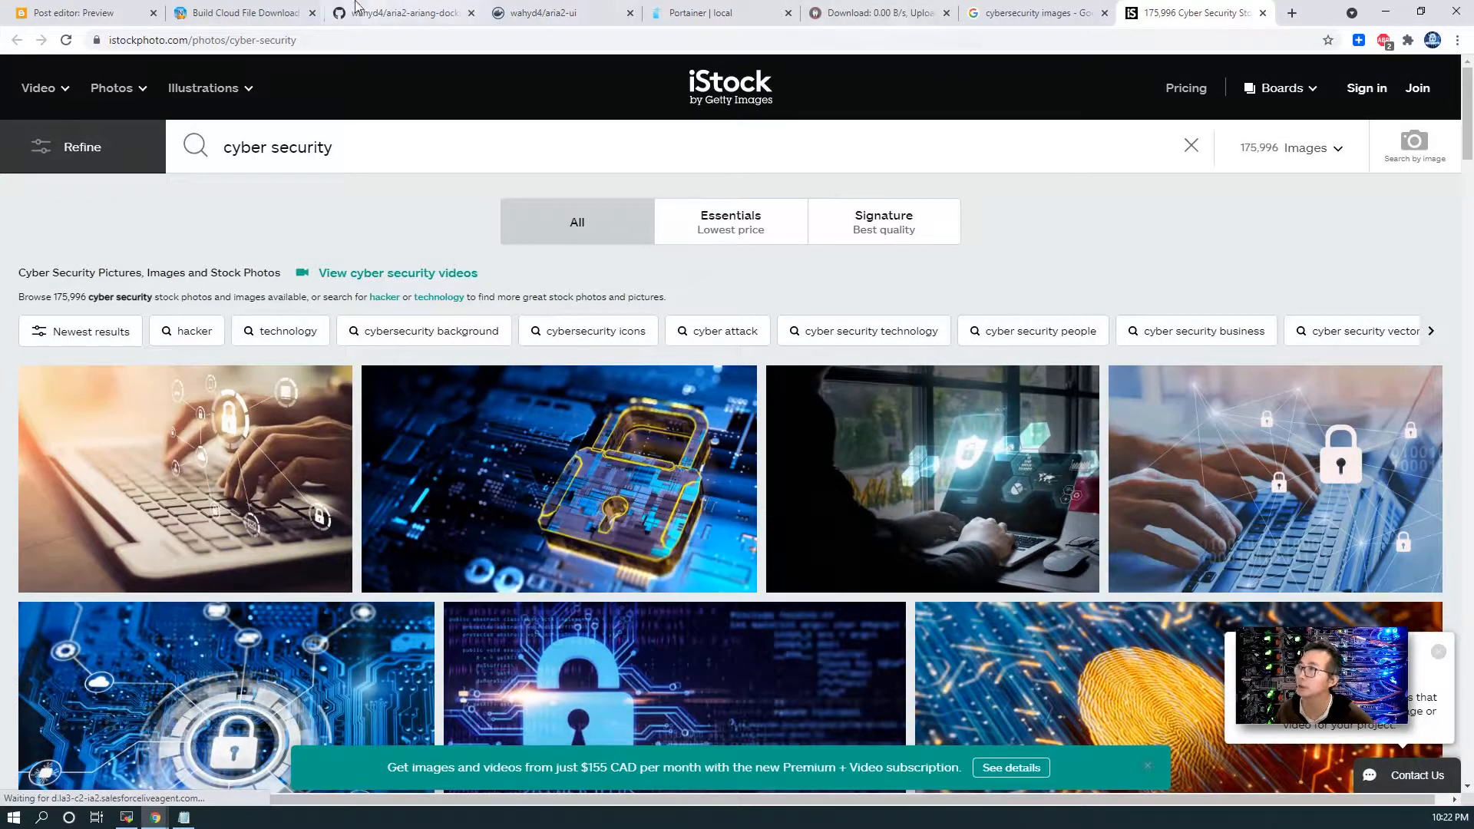
pyautogui.click(719, 12)
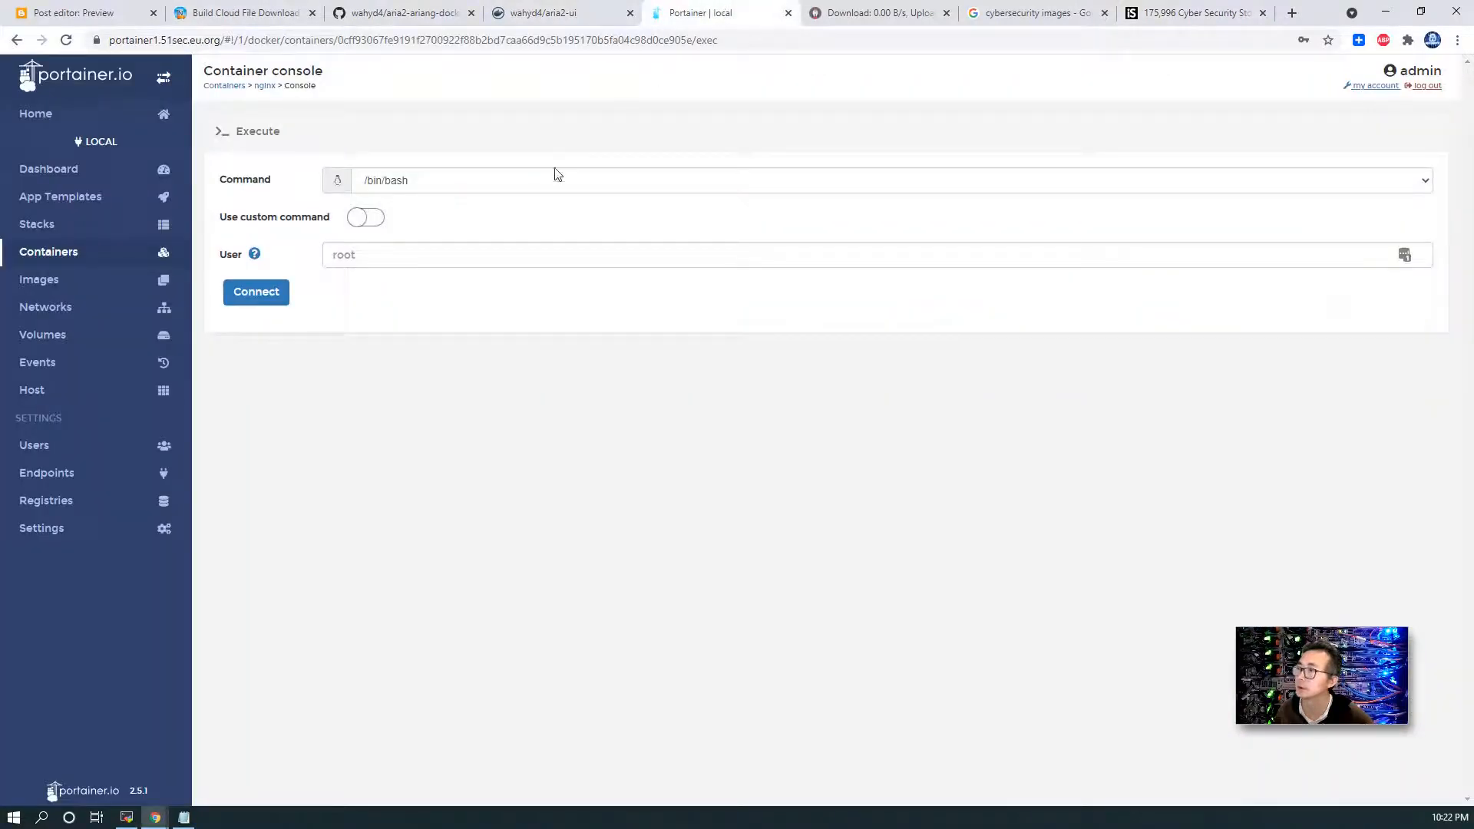
pyautogui.click(879, 13)
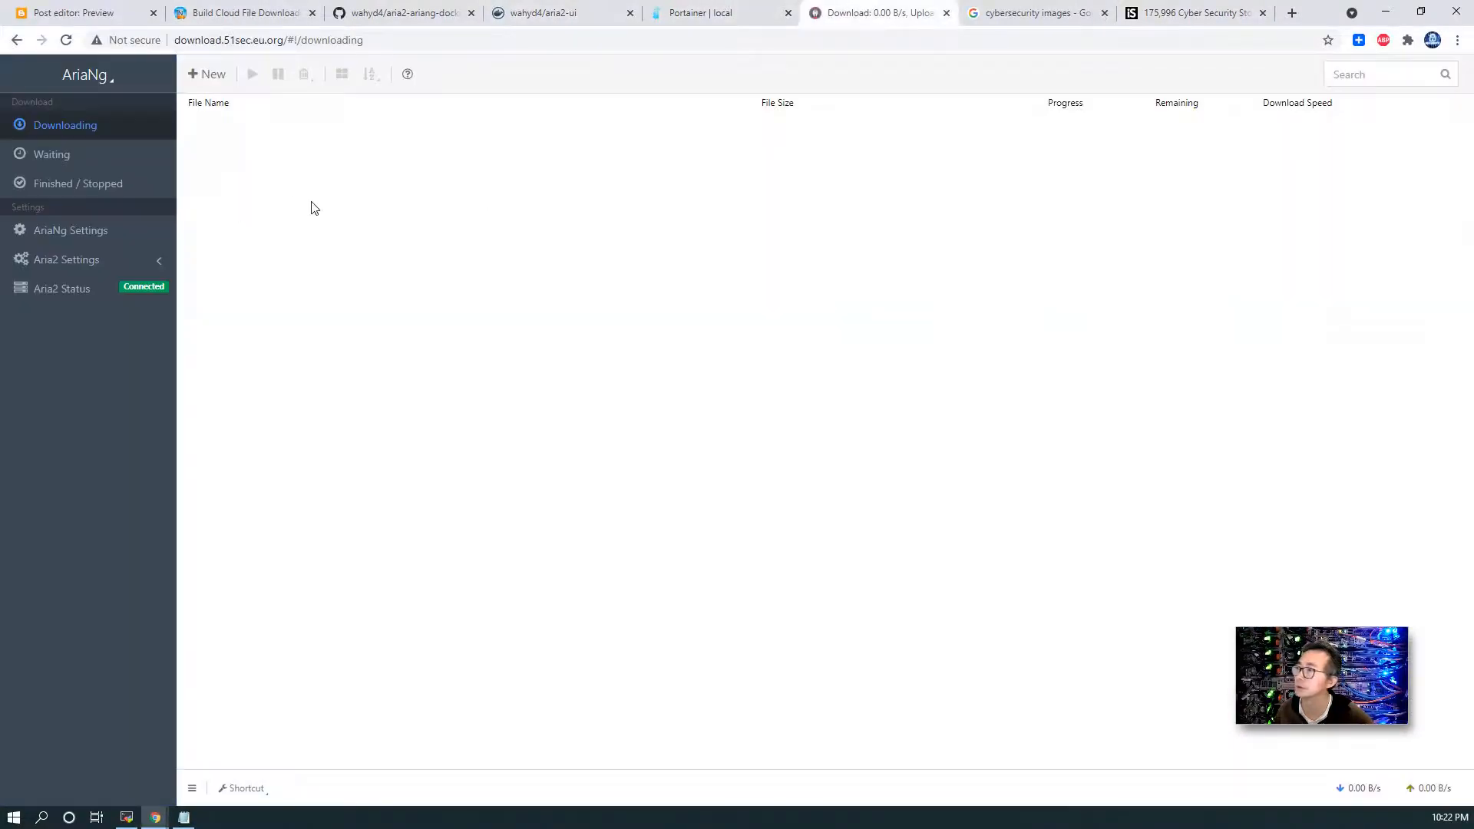
# Step: Submit the padlock and password-concept iStock image links as a new download
pyautogui.click(206, 75)
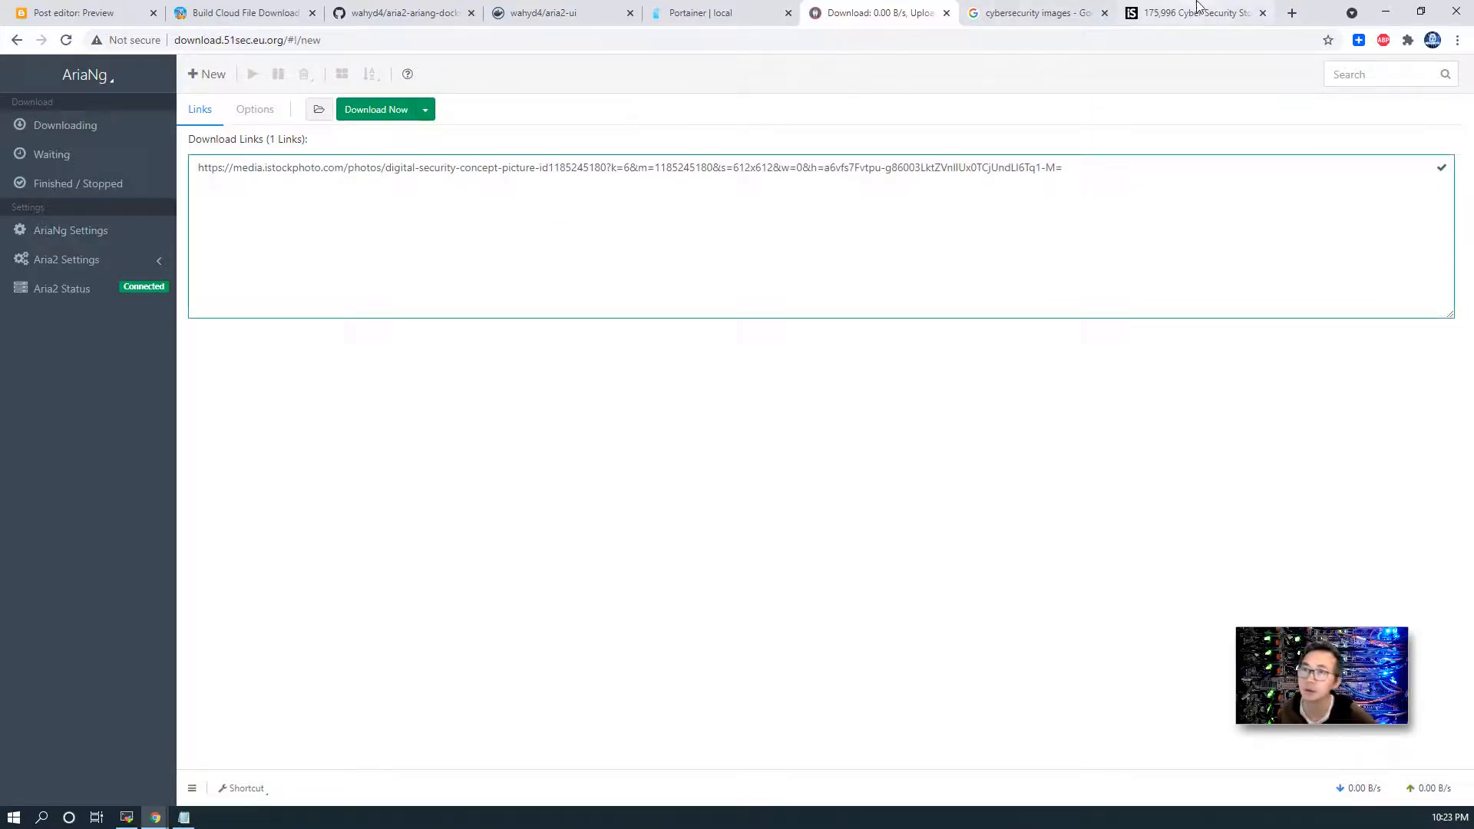
pyautogui.click(1194, 12)
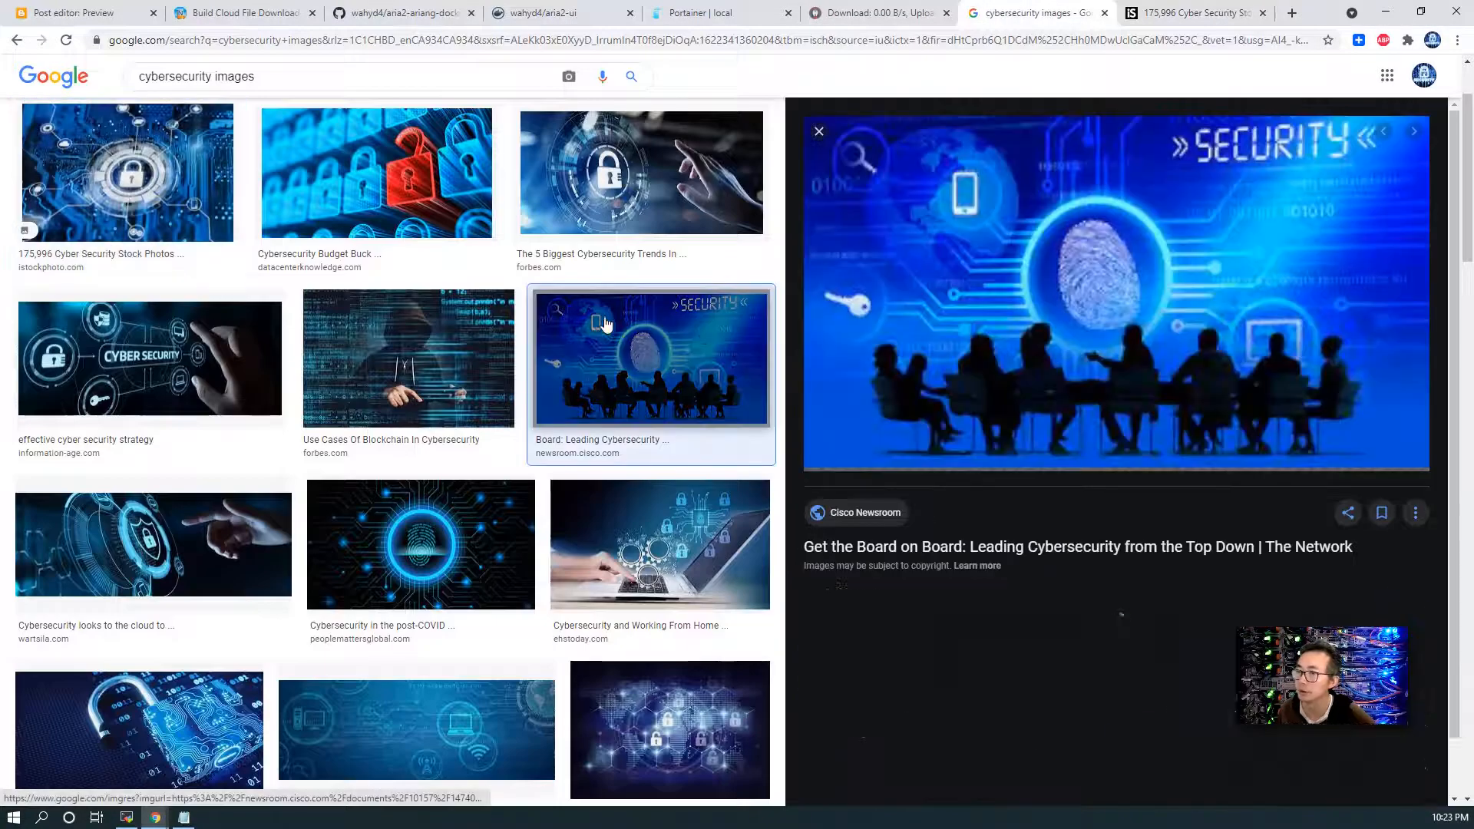
pyautogui.rightClick(1081, 282)
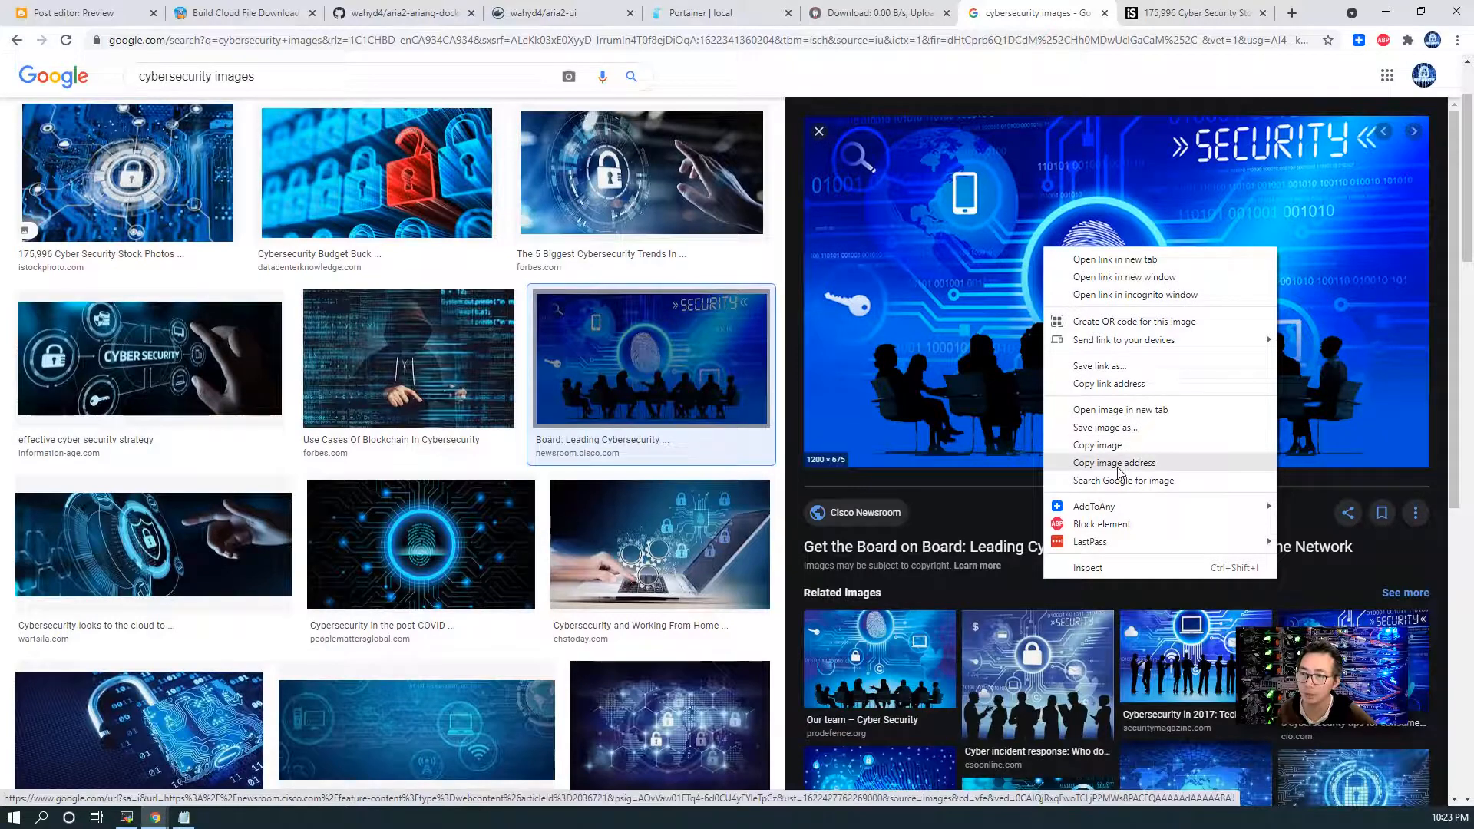
pyautogui.click(1194, 12)
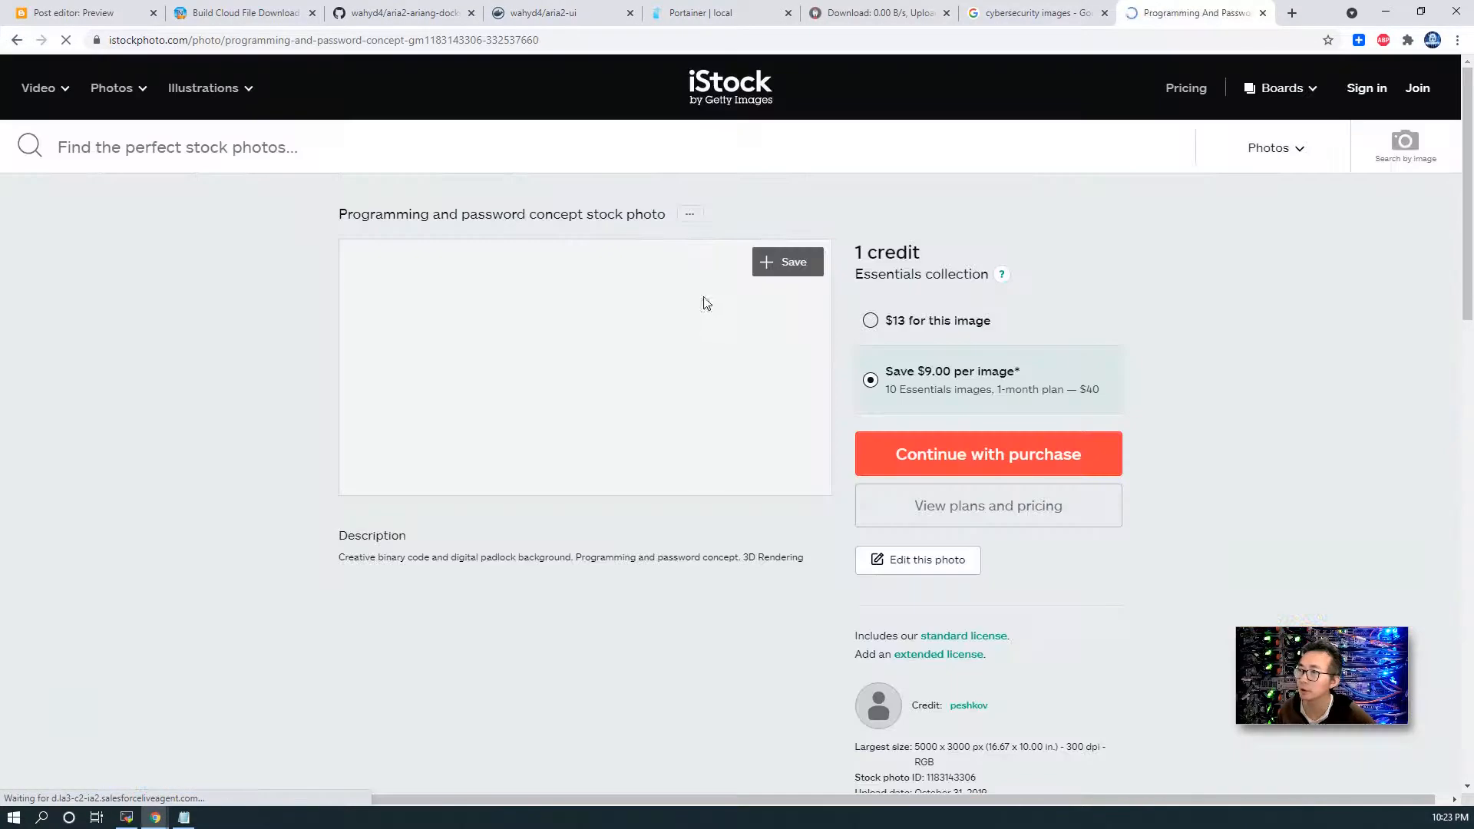
pyautogui.rightClick(609, 341)
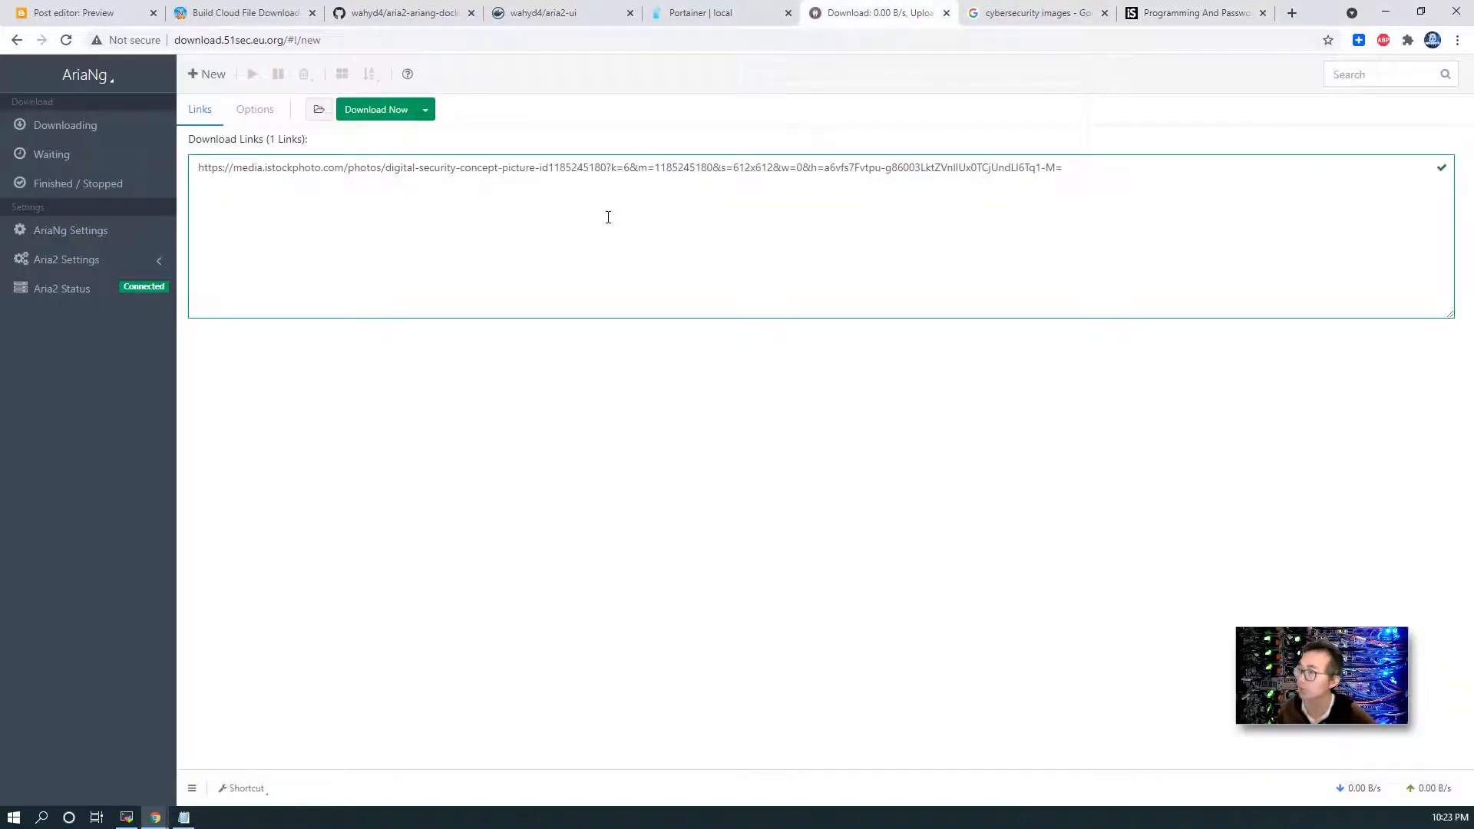
pyautogui.write('https://media.istockphoto.com/photos/programming-and-password-concept-picture-id1183143306')
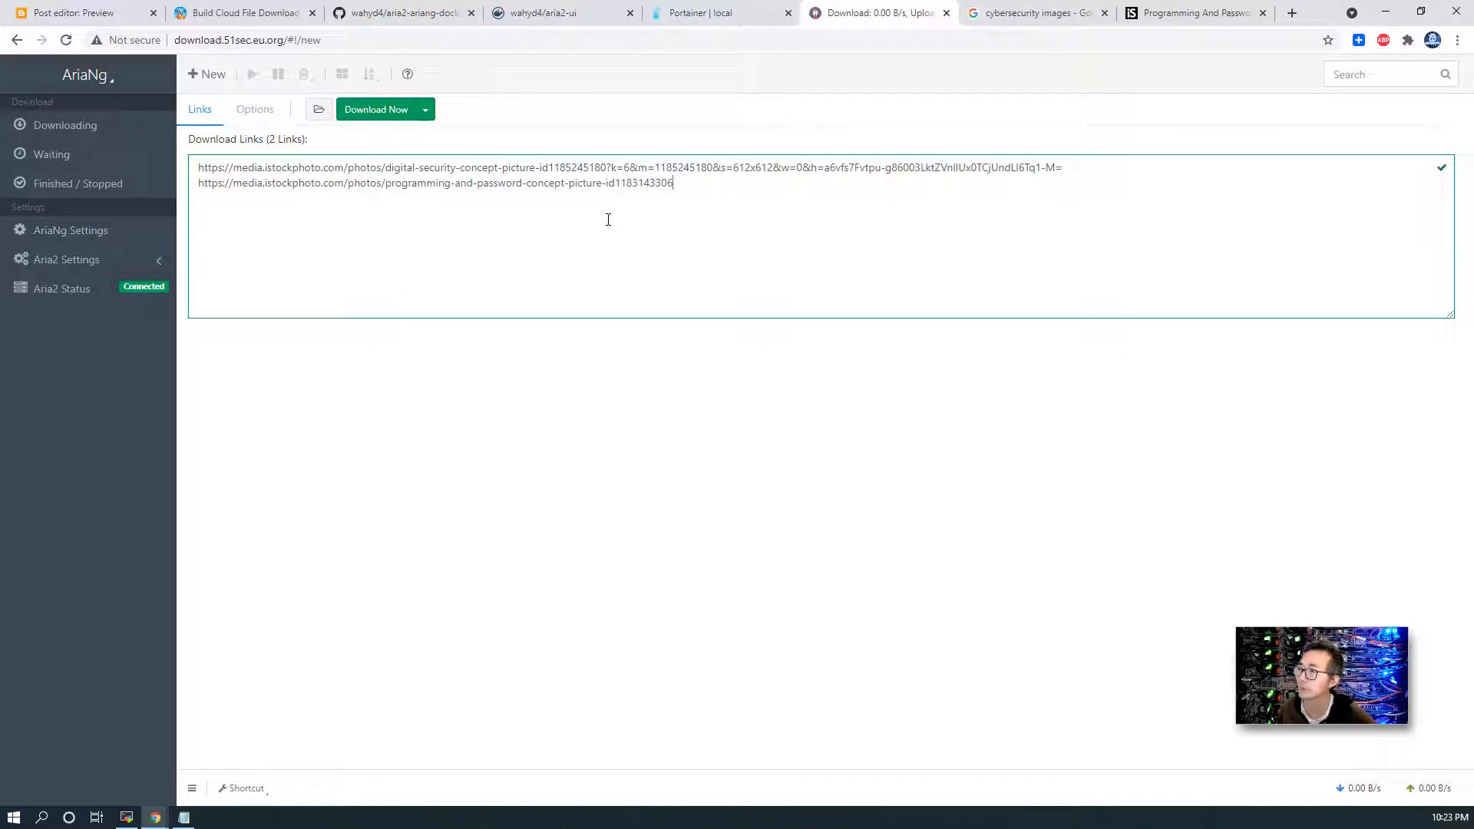
pyautogui.click(376, 109)
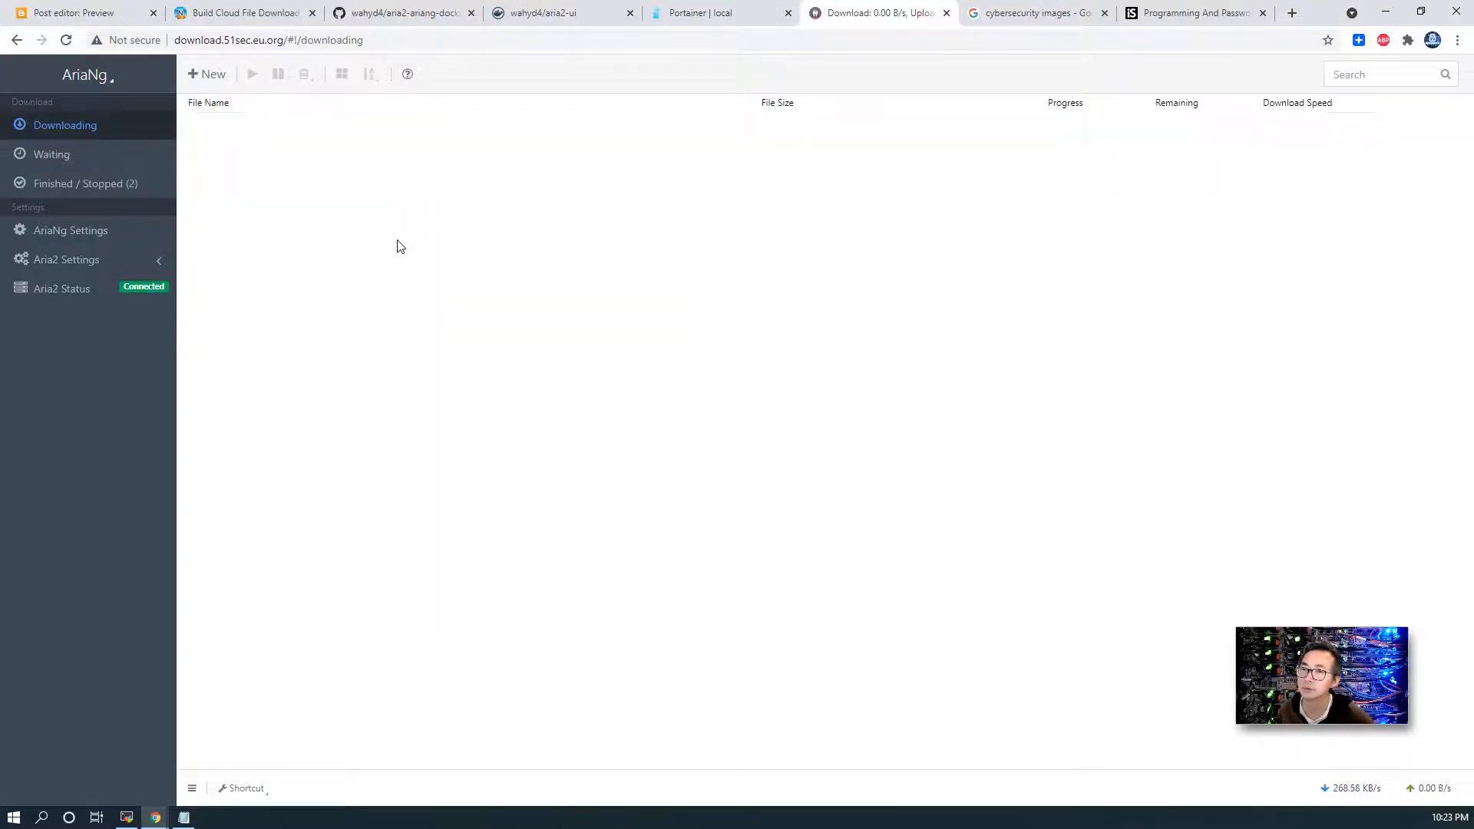
# Step: View both completed JPGs under Finished/Stopped, then go to download.51sec.eu.org/files
pyautogui.click(85, 183)
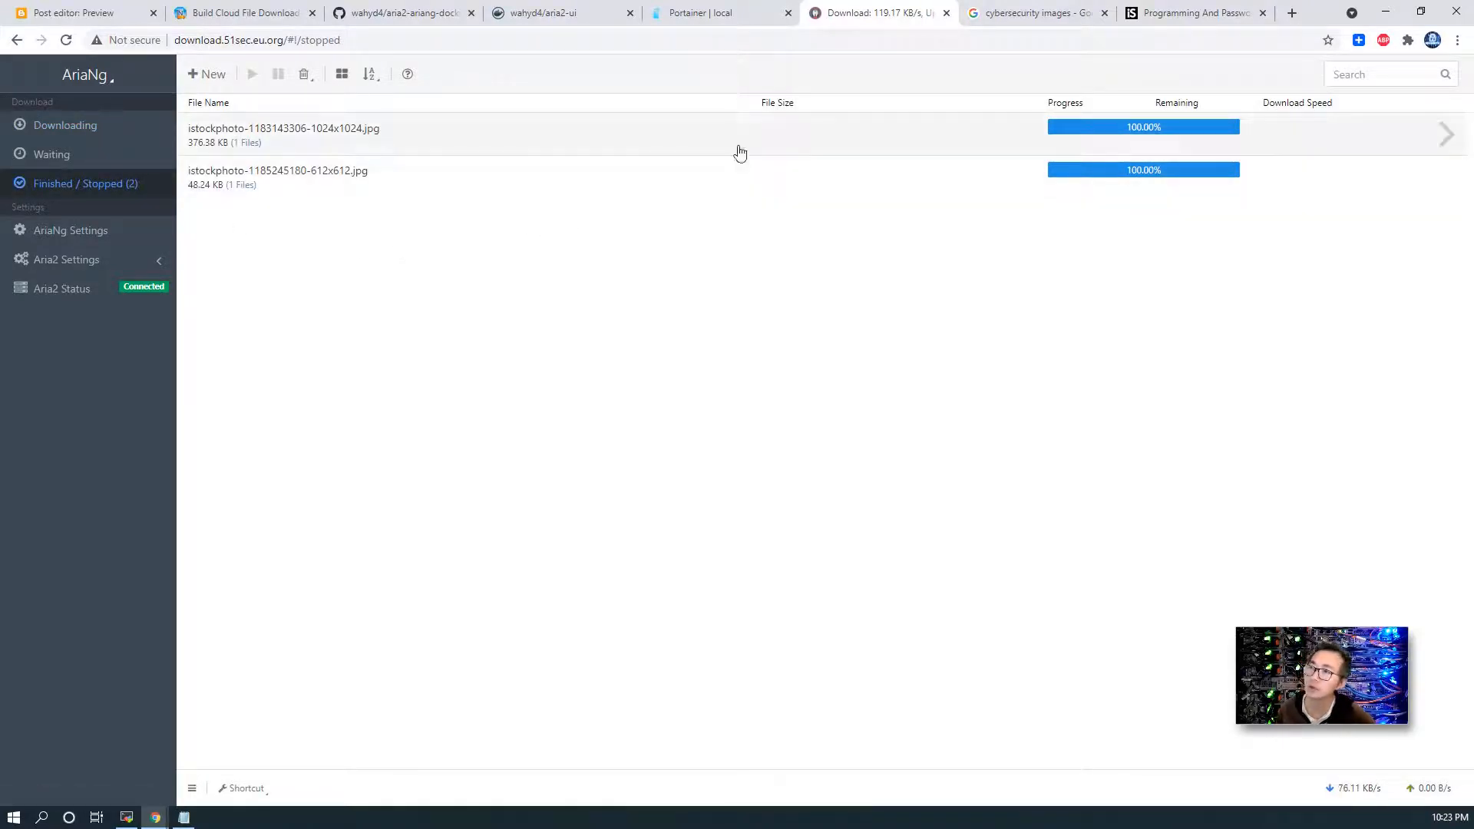
pyautogui.click(282, 39)
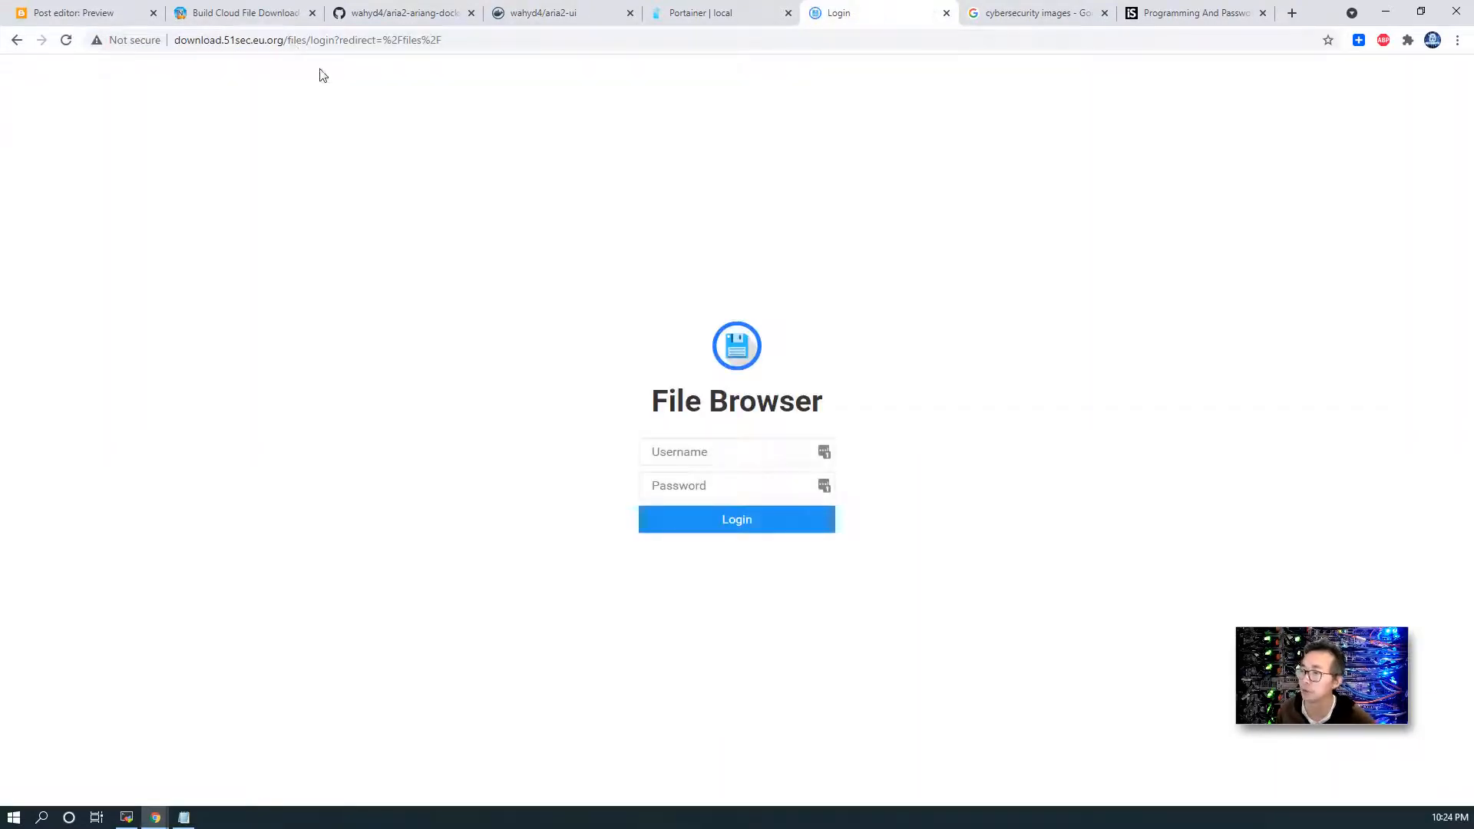
# Step: Log in to File Browser as admin and preview both downloaded iStock JPGs
pyautogui.write('admin')
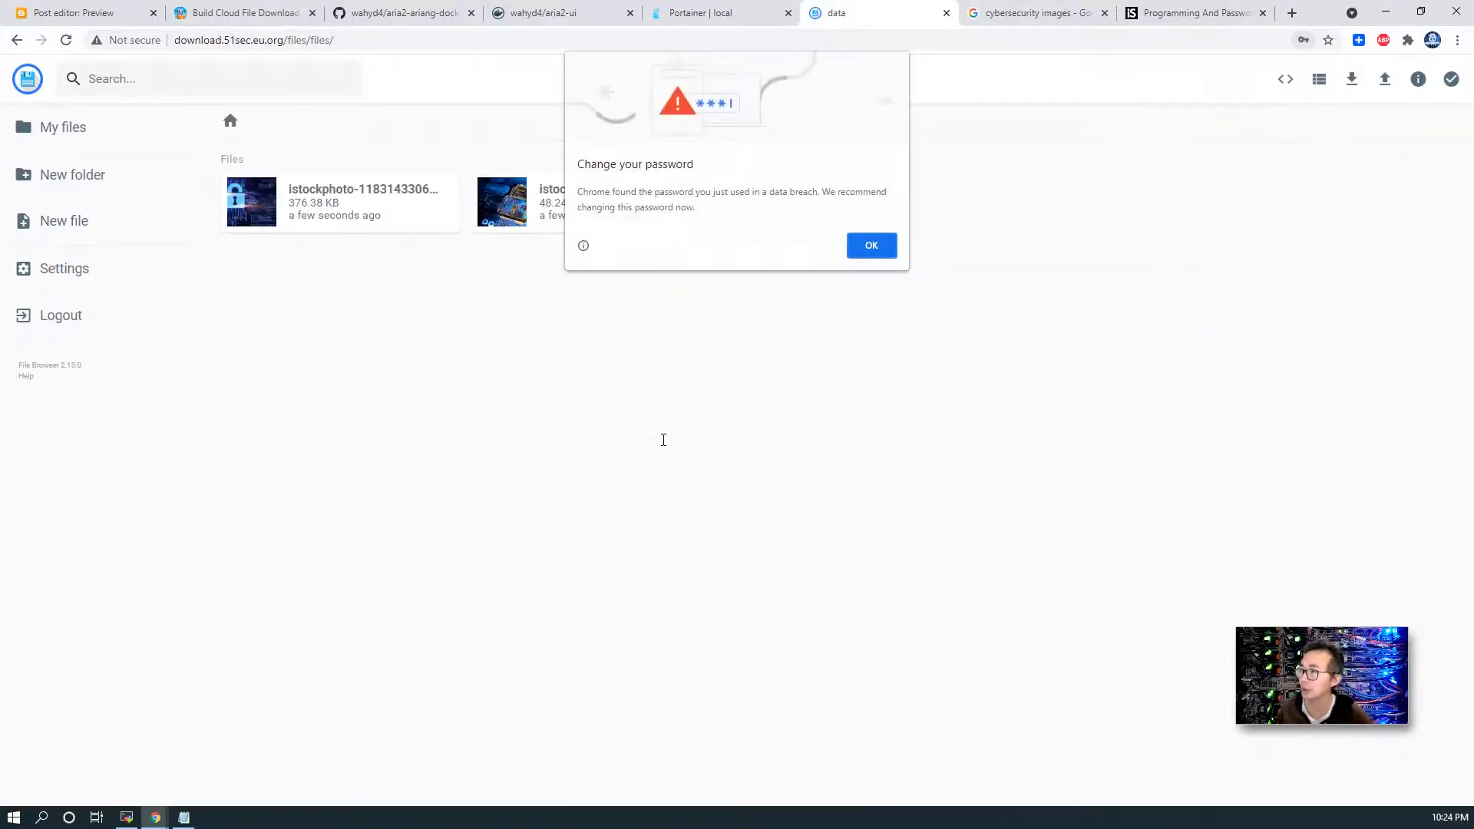
pyautogui.click(870, 246)
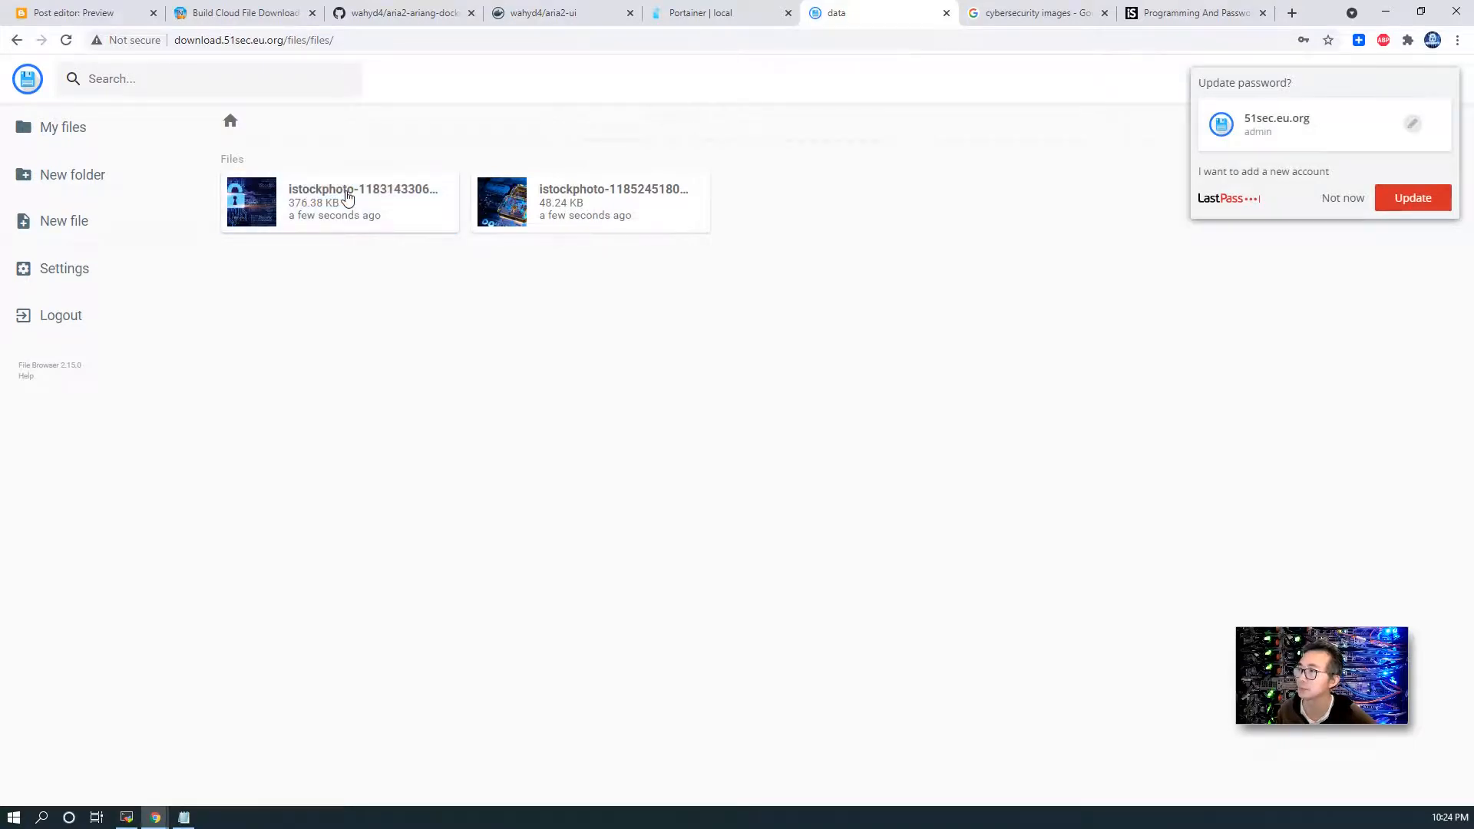
pyautogui.click(251, 201)
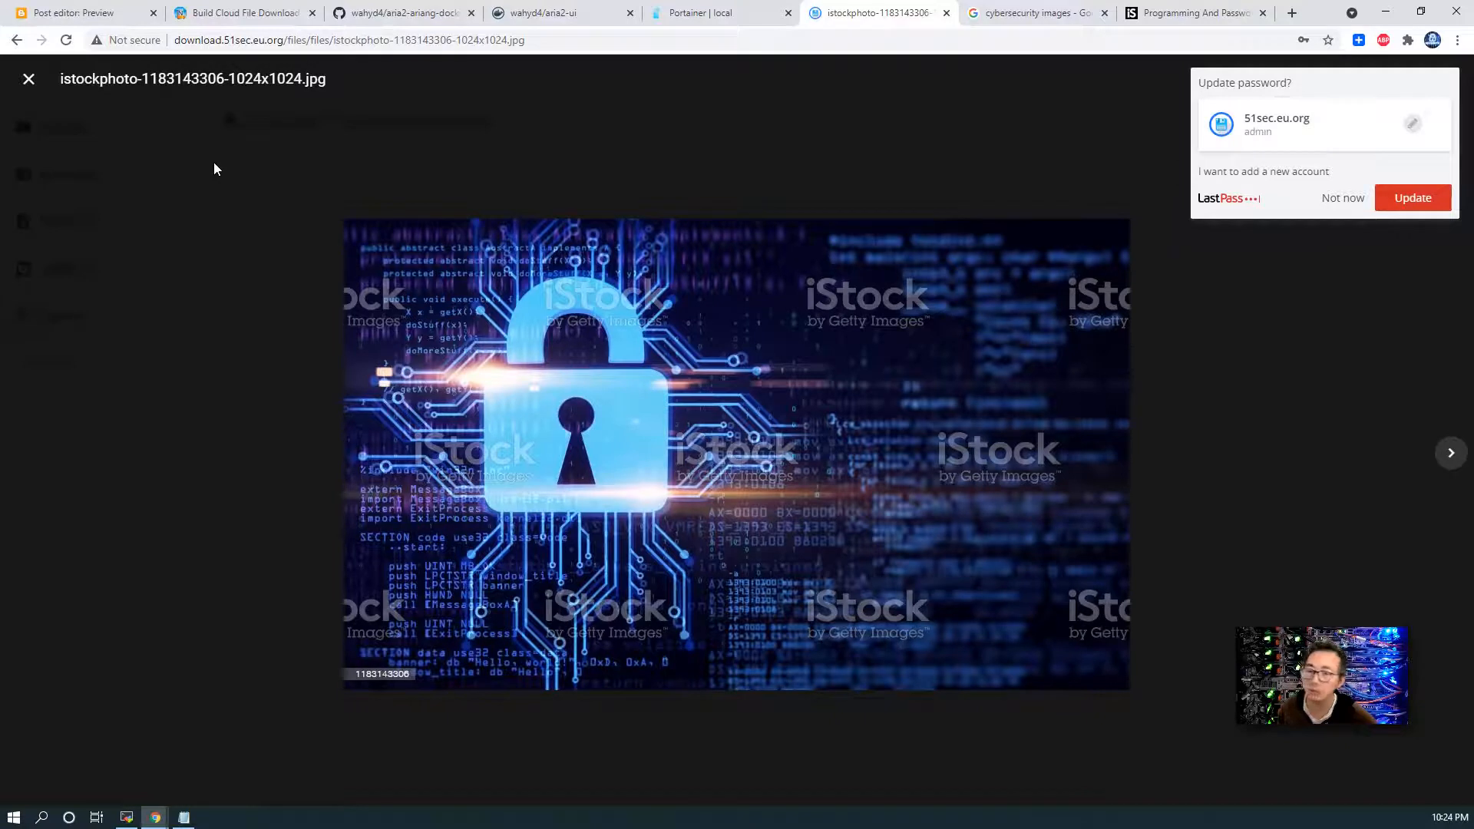
pyautogui.click(28, 79)
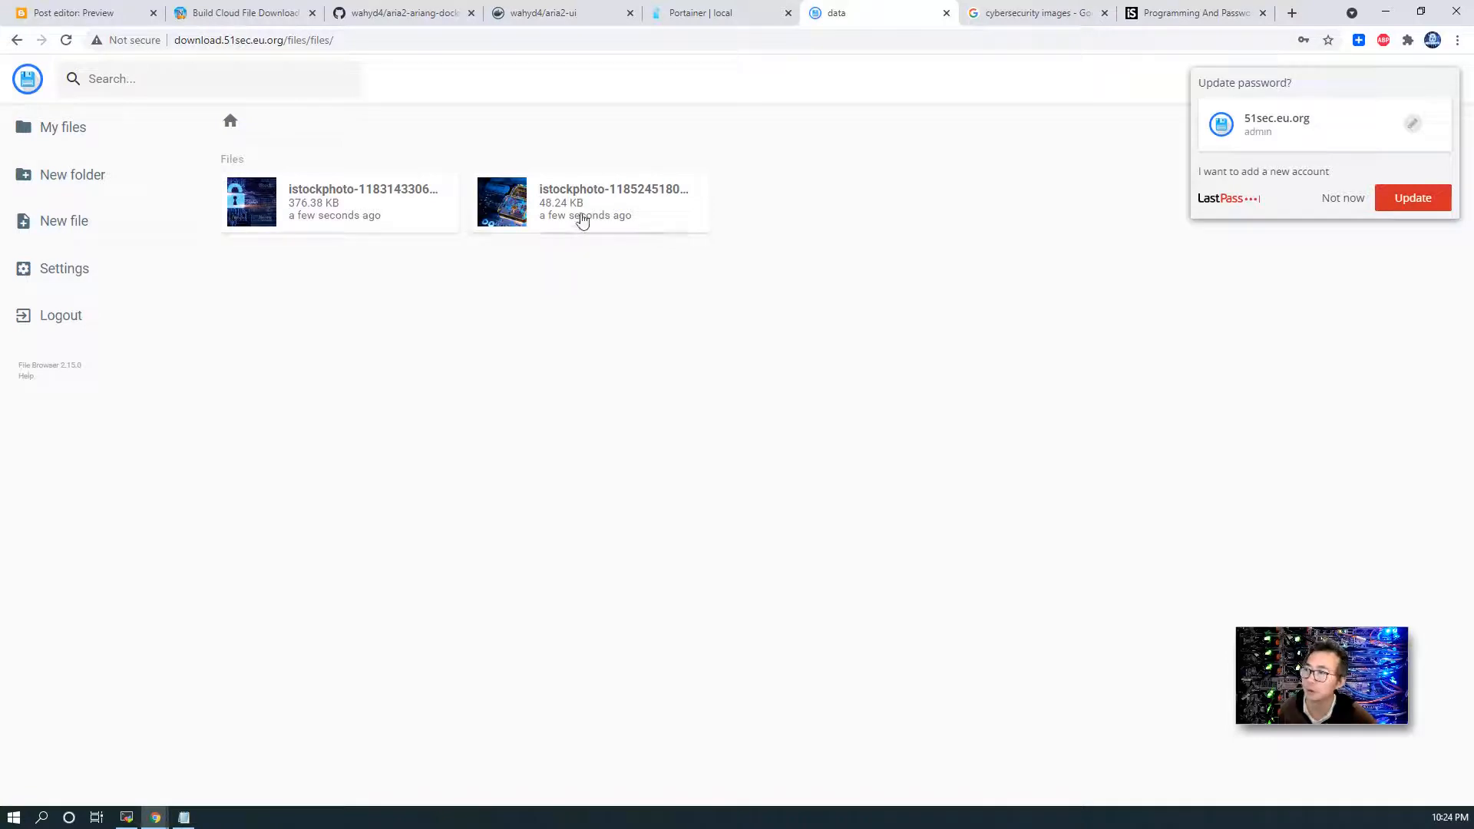
pyautogui.click(502, 201)
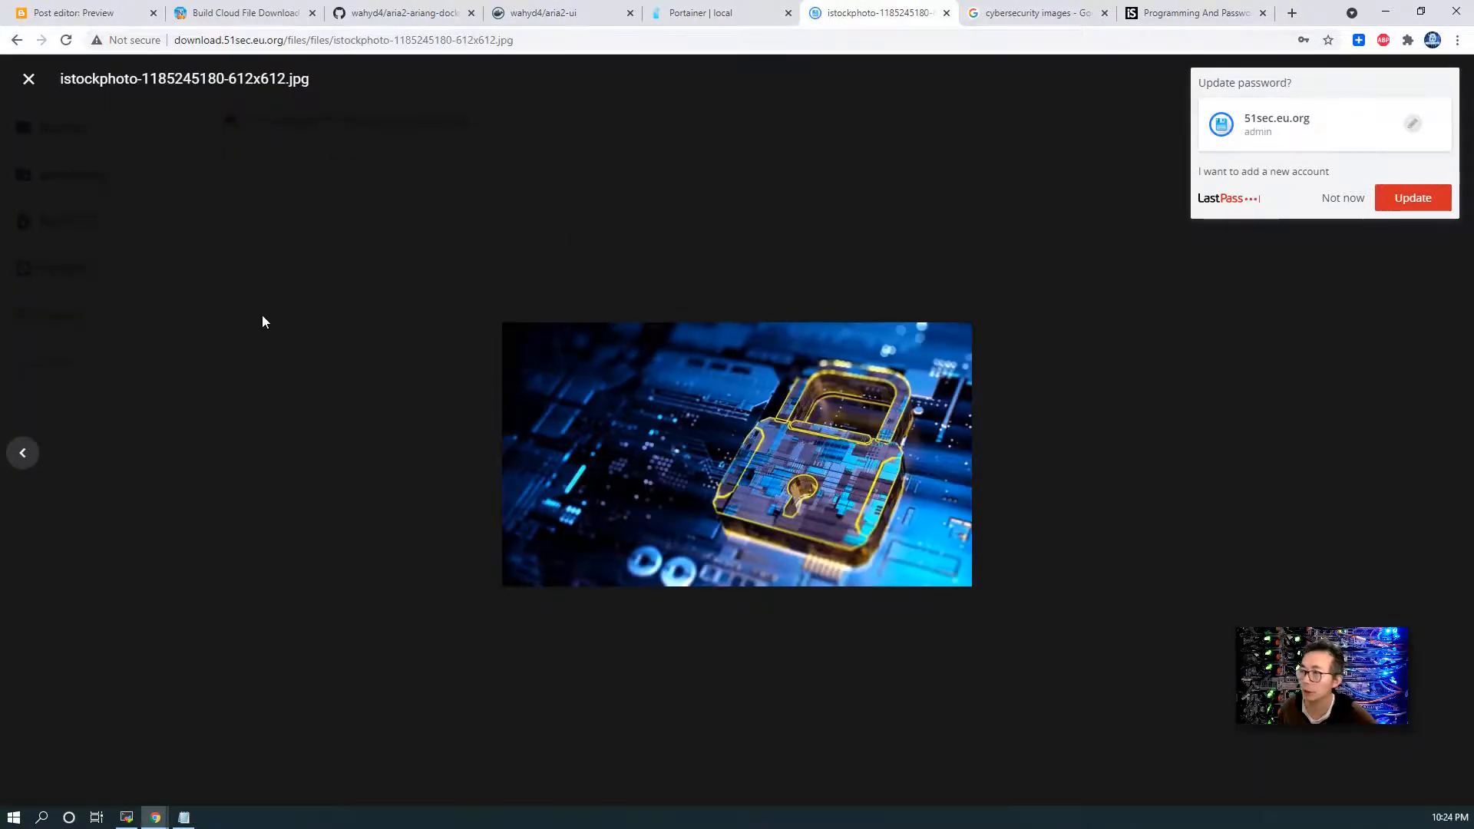
pyautogui.click(28, 79)
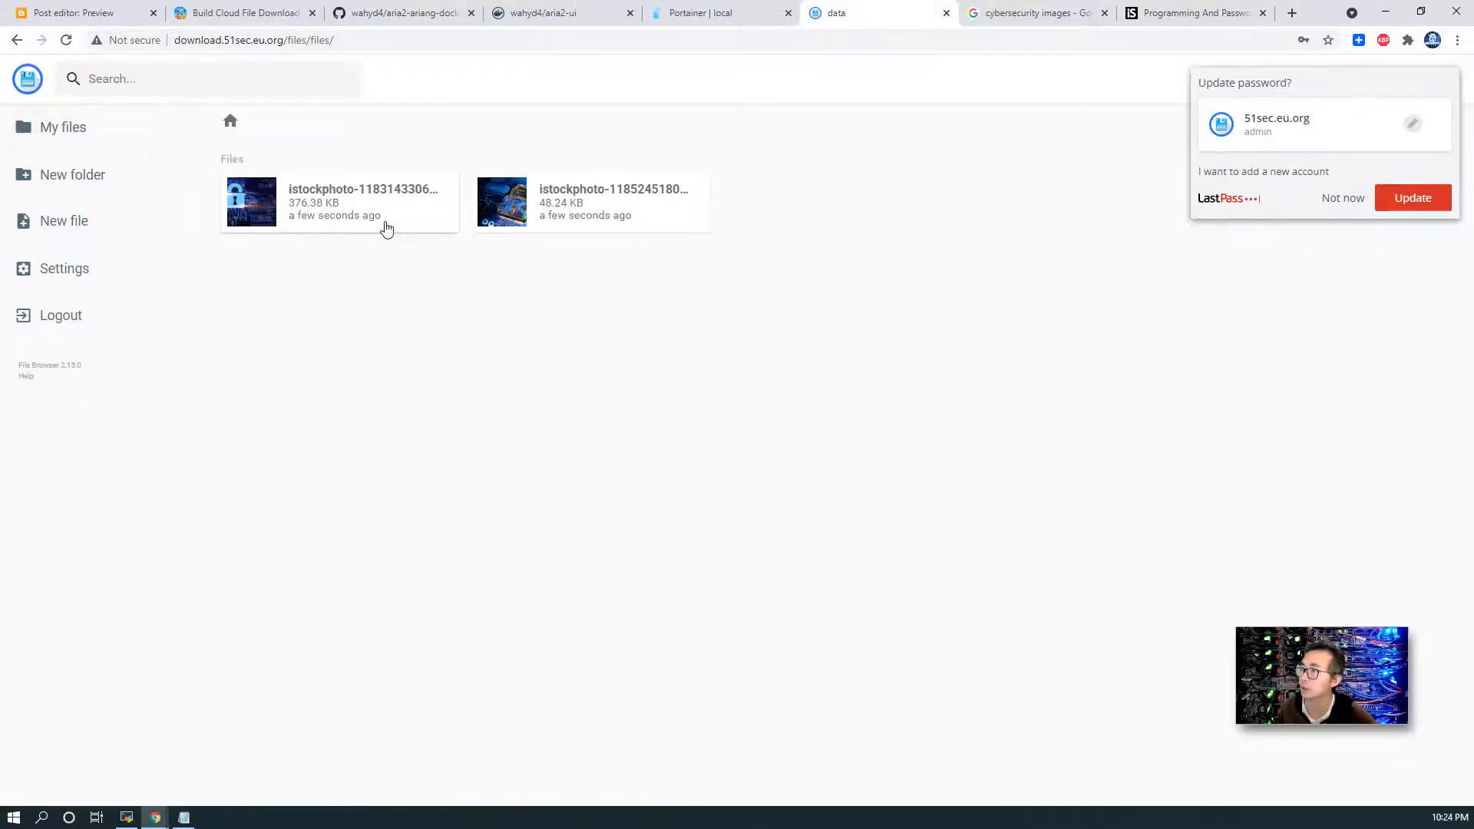